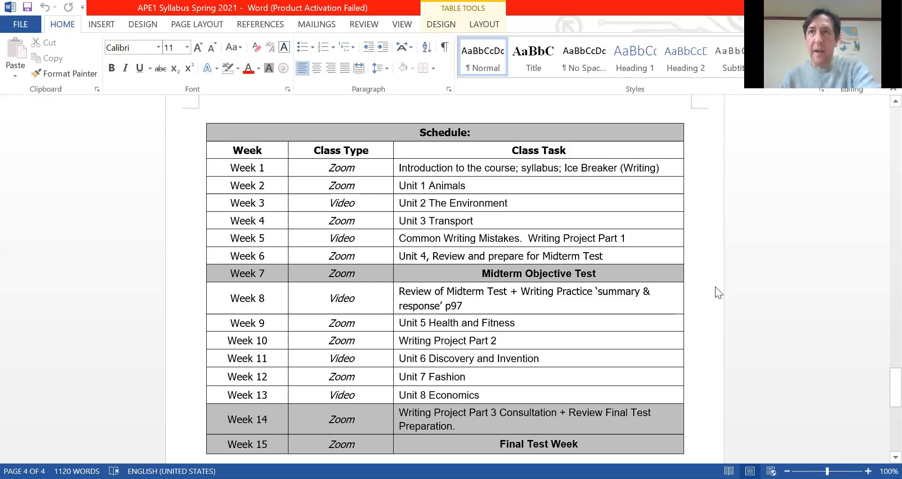
{"action": "mouse_move", "coordinate": [339, 334]}
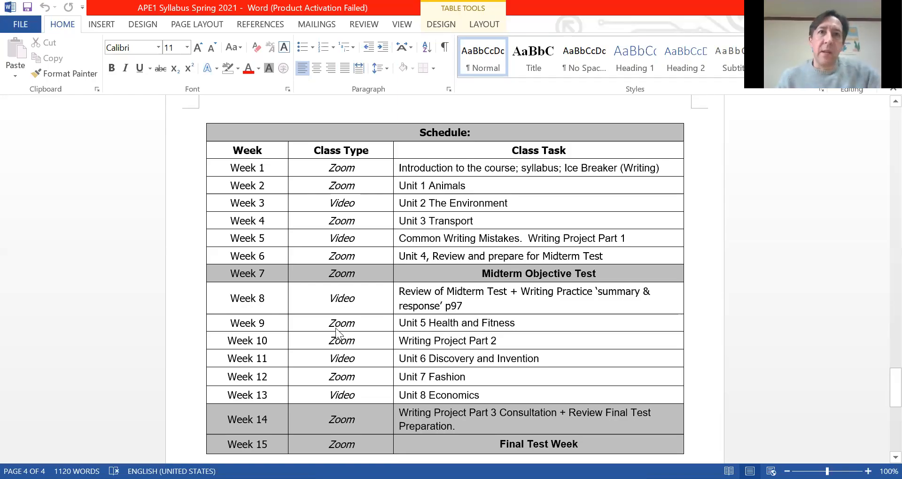
{"action": "mouse_move", "coordinate": [482, 309]}
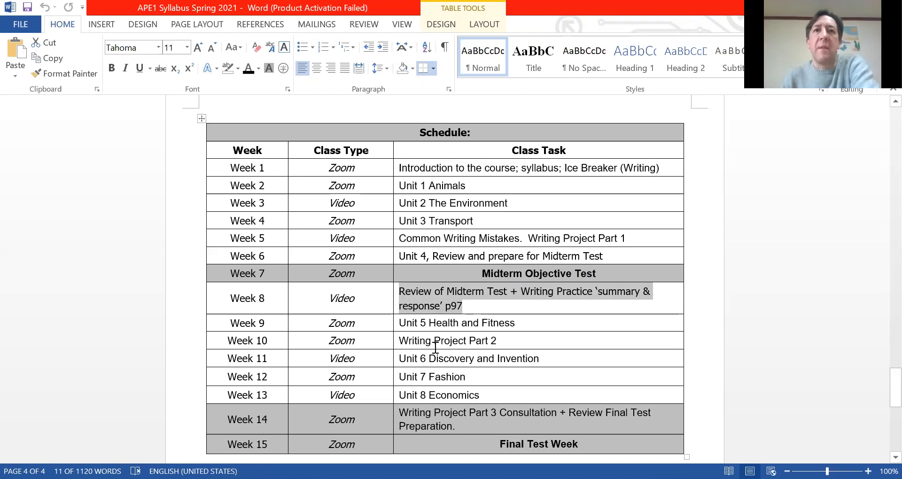
{"action": "mouse_move", "coordinate": [529, 317]}
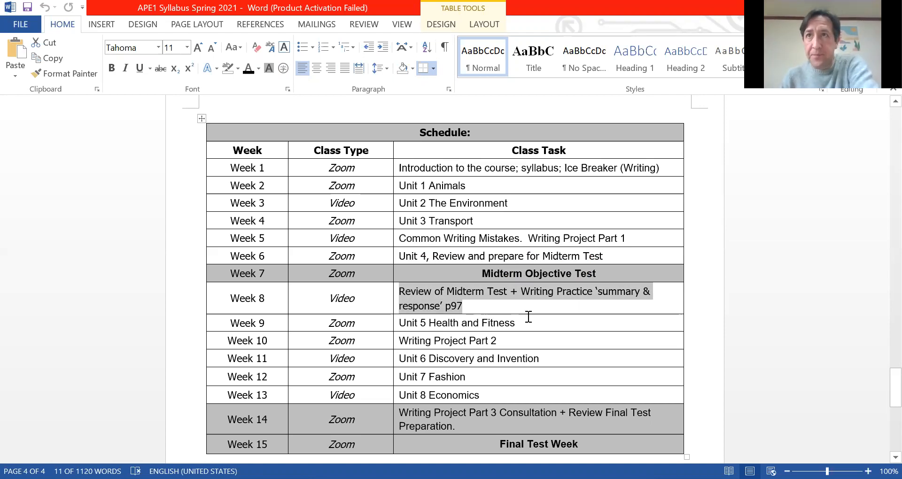
{"action": "mouse_move", "coordinate": [300, 302]}
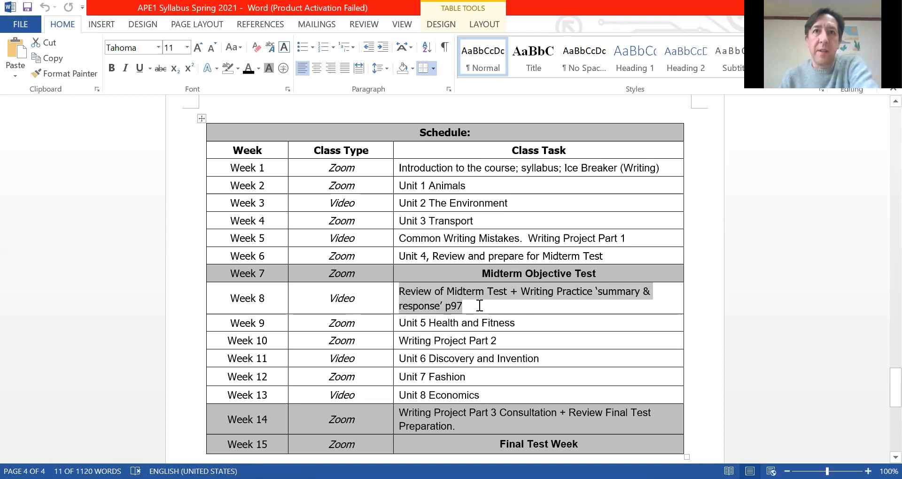
{"action": "mouse_move", "coordinate": [494, 304]}
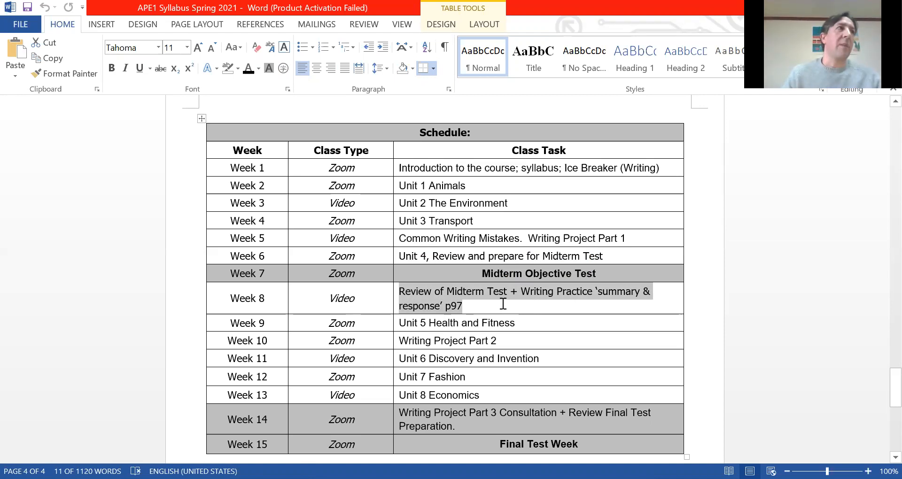
{"action": "mouse_move", "coordinate": [714, 157]}
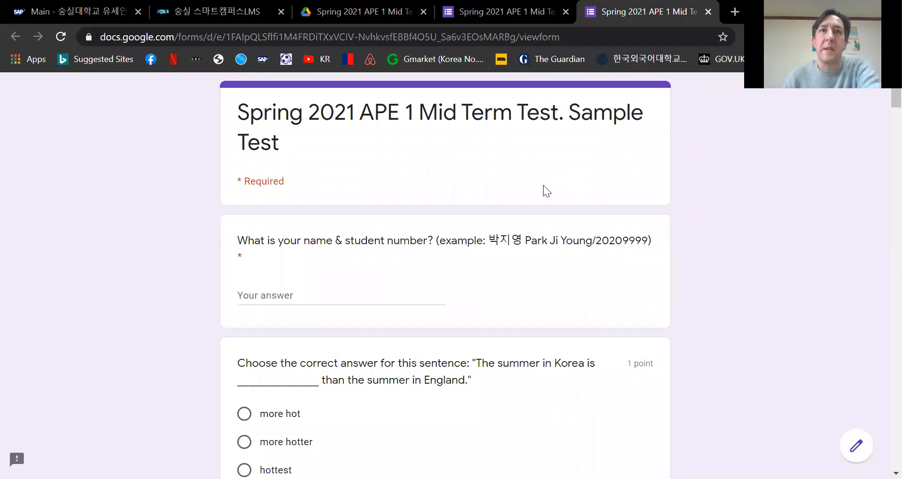
{"action": "mouse_move", "coordinate": [349, 278]}
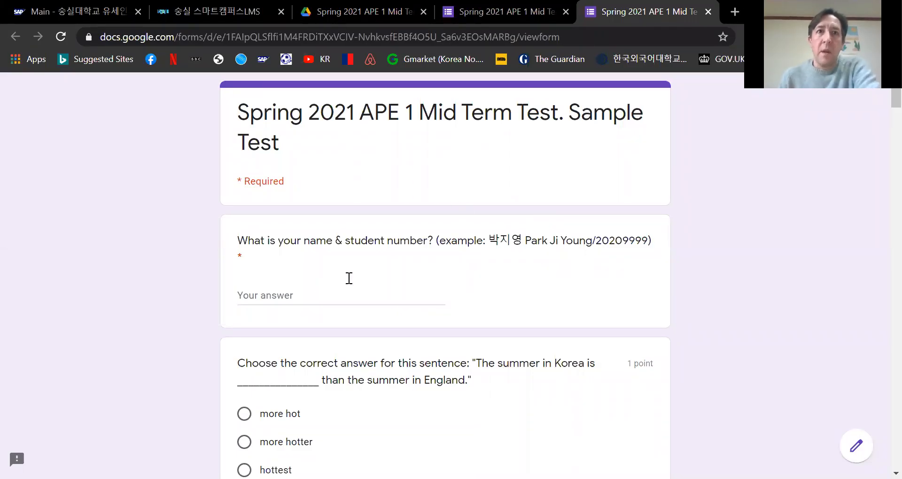
{"action": "mouse_move", "coordinate": [478, 224]}
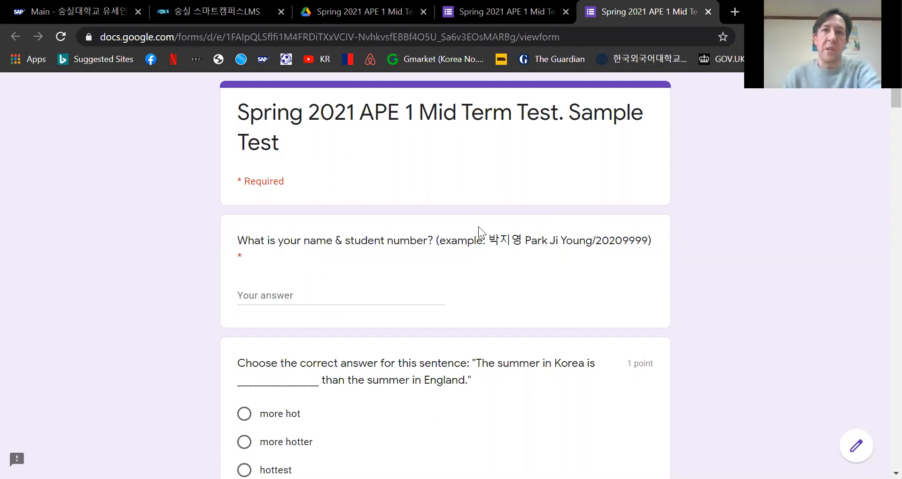
{"action": "mouse_move", "coordinate": [439, 298]}
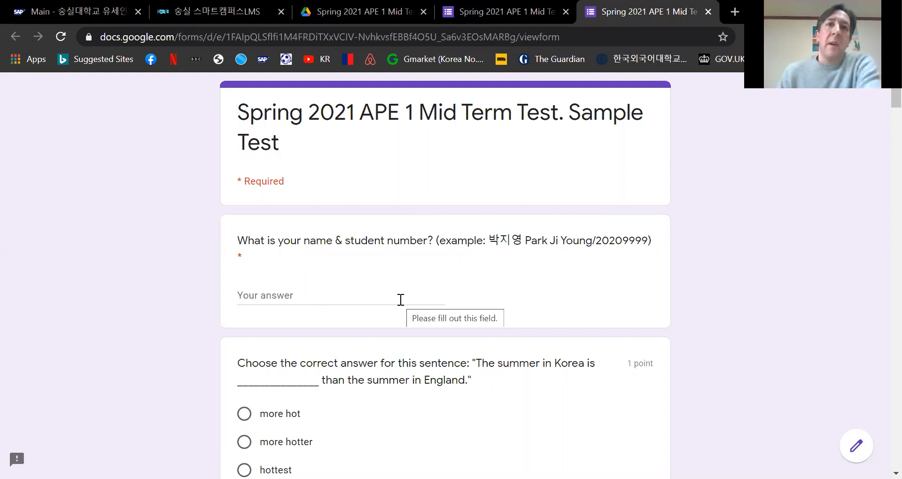
{"action": "mouse_move", "coordinate": [196, 277]}
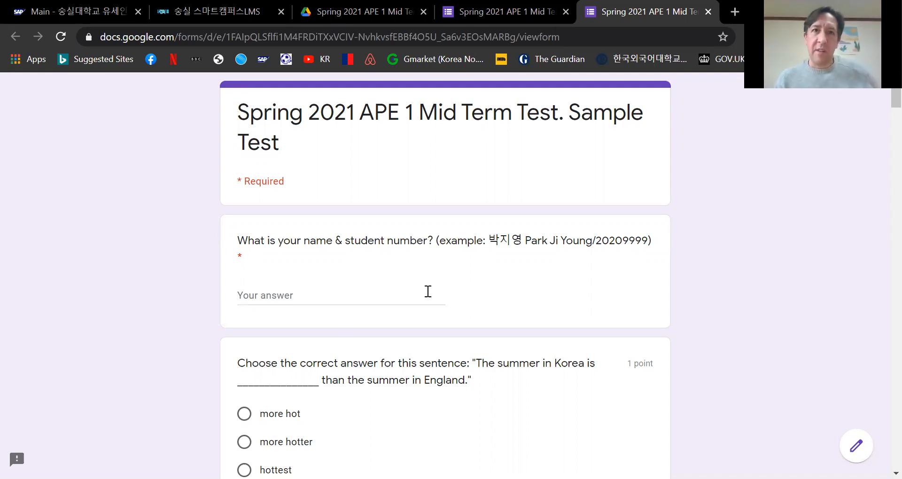
{"action": "mouse_move", "coordinate": [667, 302]}
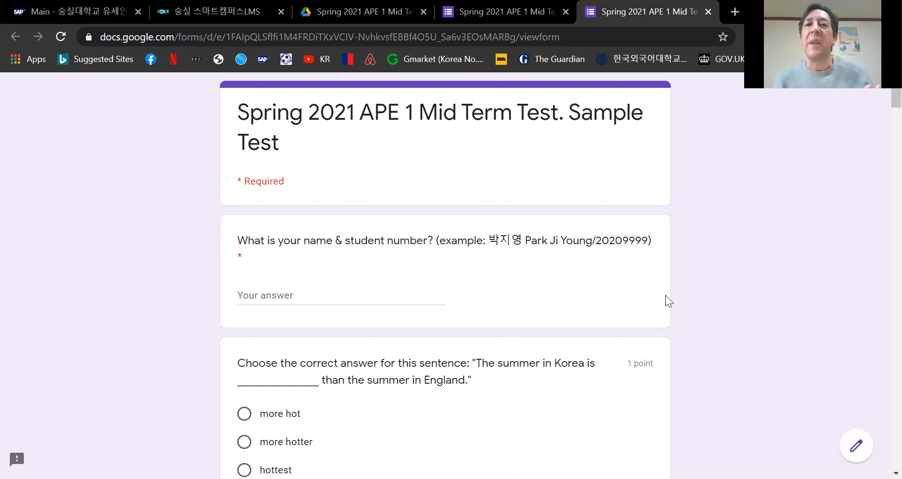
{"action": "mouse_move", "coordinate": [649, 315]}
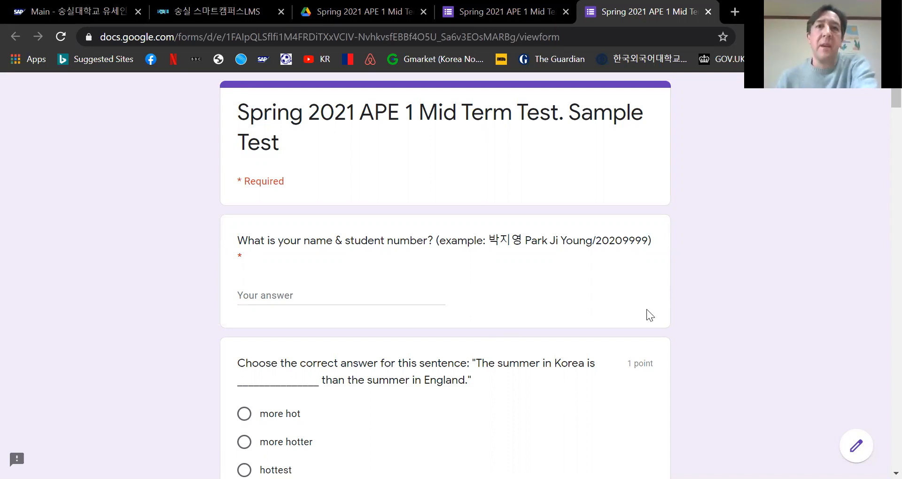
Choose 'hotter' for the summer-in-Korea comparison question.
{"action": "scroll", "scroll_direction": "down", "scroll_amount": 3}
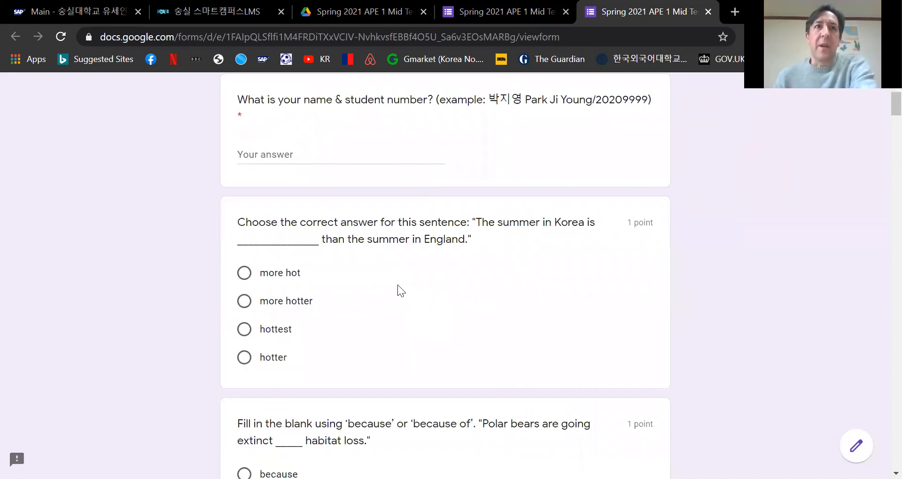
{"action": "mouse_move", "coordinate": [345, 263]}
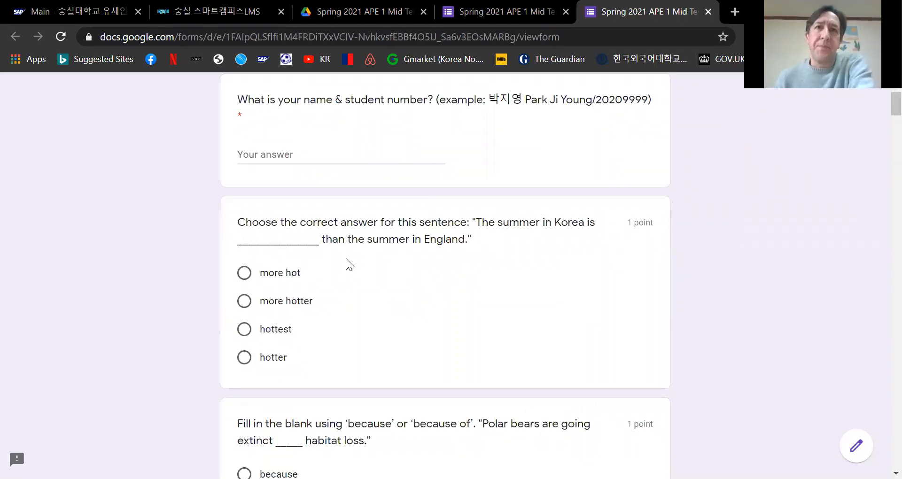
{"action": "mouse_move", "coordinate": [443, 307]}
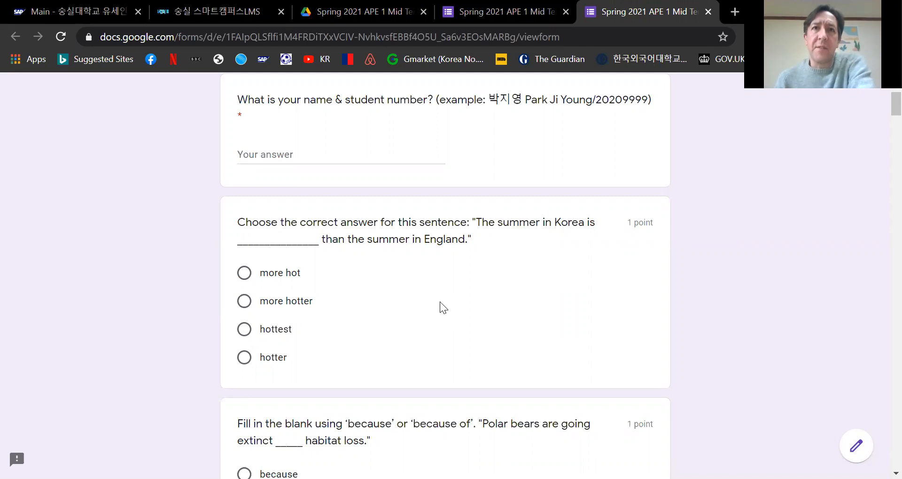
{"action": "mouse_move", "coordinate": [471, 305]}
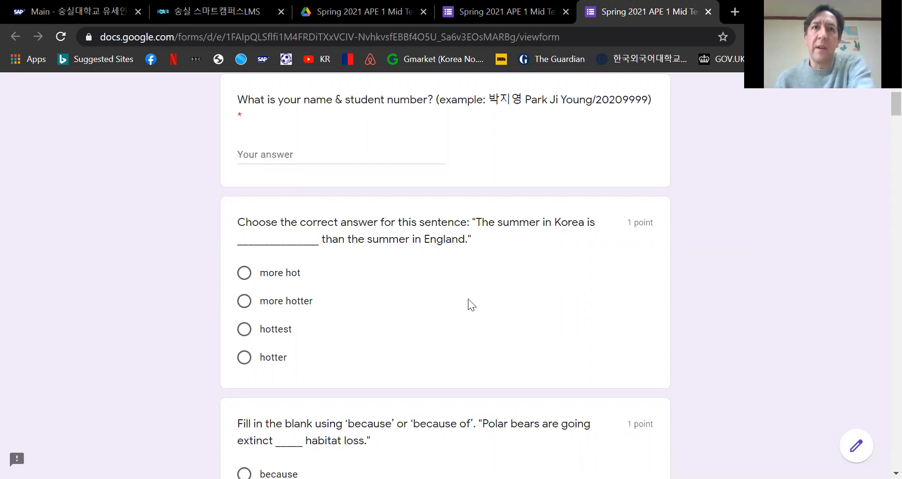
{"action": "mouse_move", "coordinate": [385, 344]}
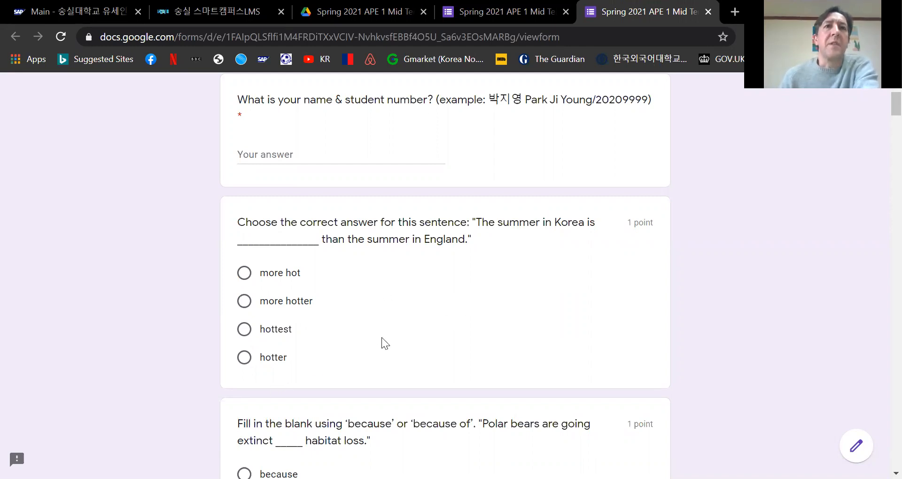
{"action": "mouse_move", "coordinate": [379, 352]}
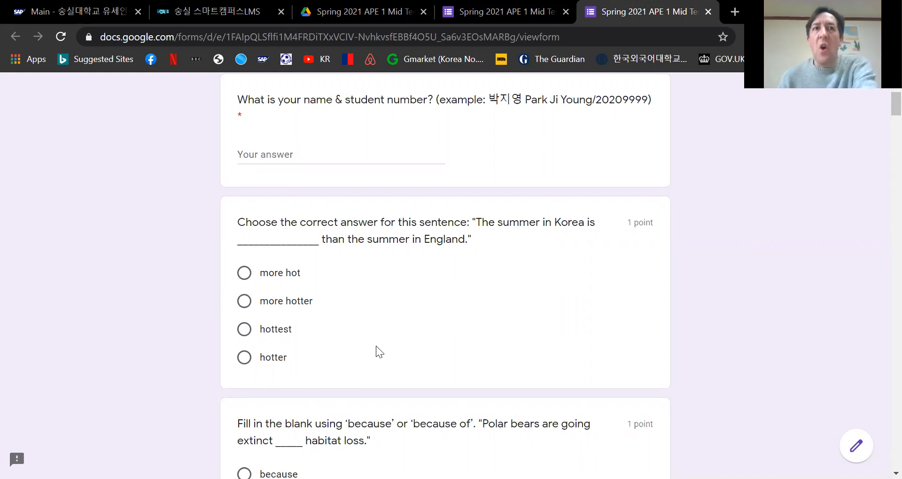
{"action": "mouse_move", "coordinate": [390, 354]}
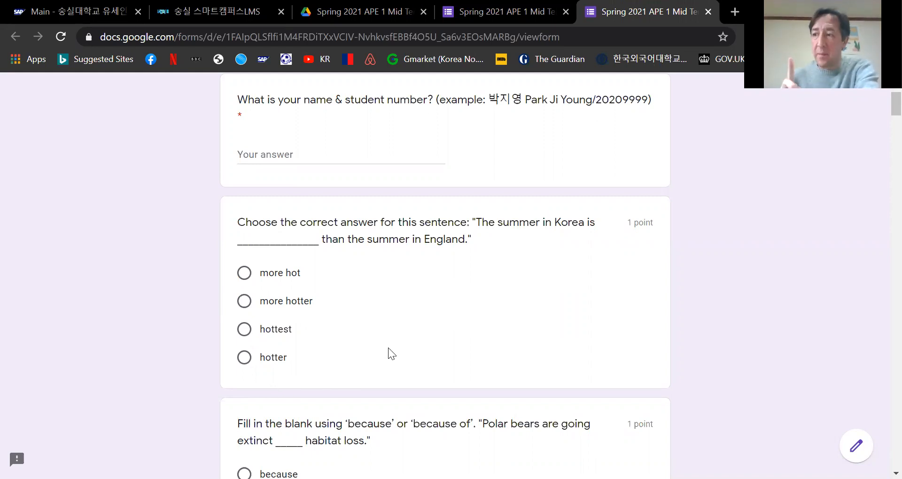
{"action": "mouse_move", "coordinate": [250, 375]}
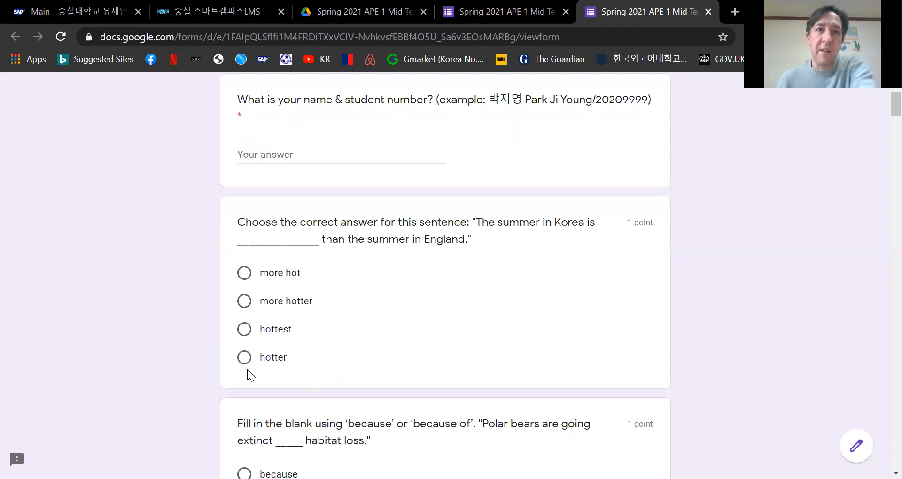
{"action": "left_click", "coordinate": [245, 357]}
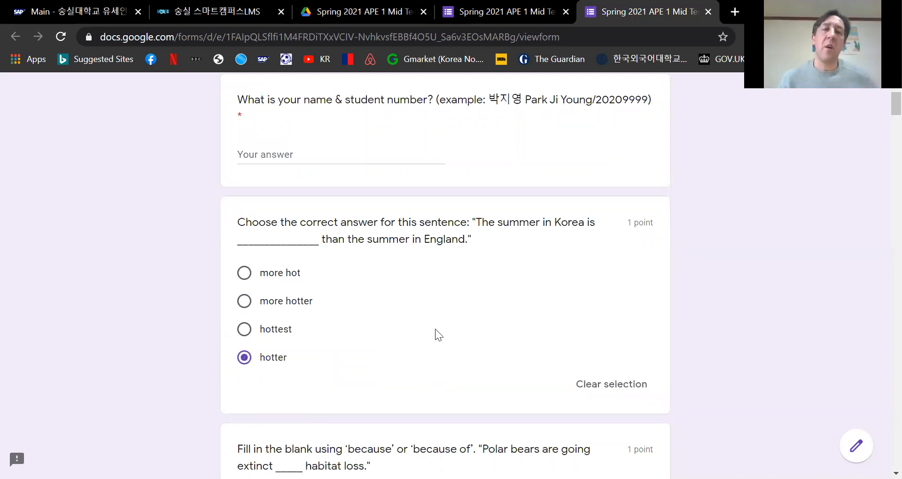
{"action": "mouse_move", "coordinate": [406, 318]}
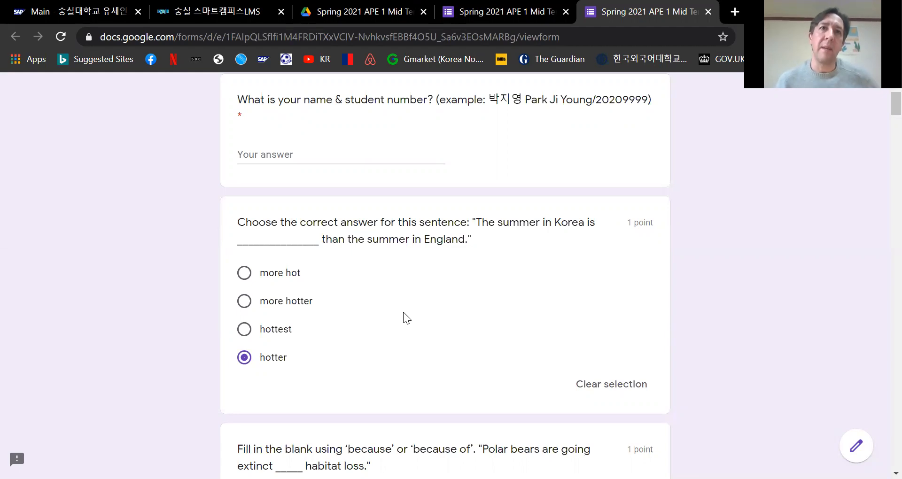
{"action": "mouse_move", "coordinate": [406, 322]}
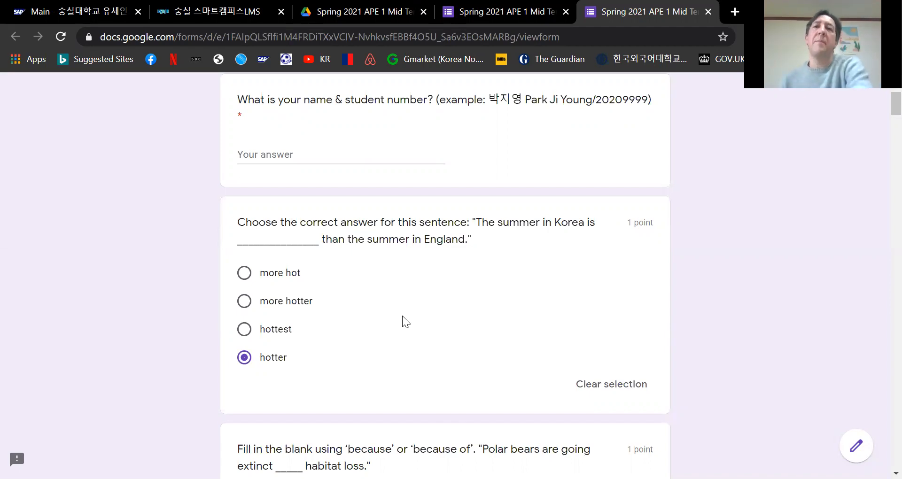
{"action": "mouse_move", "coordinate": [415, 335]}
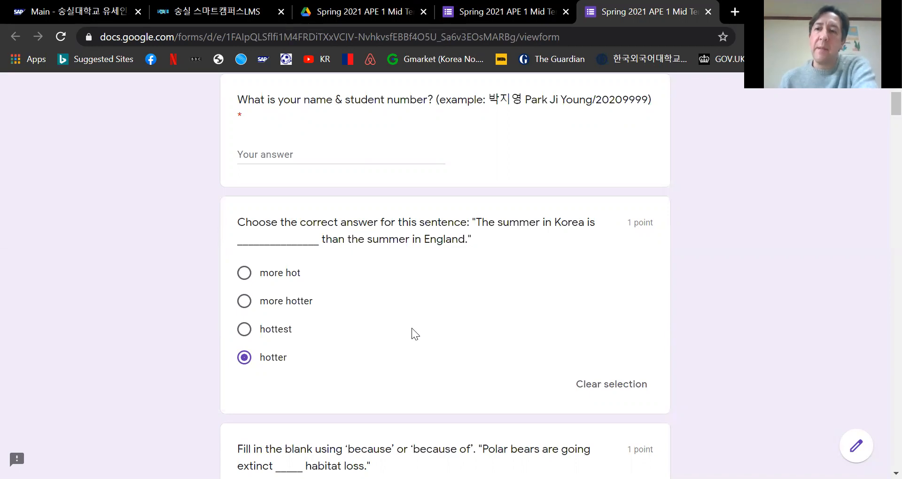
{"action": "mouse_move", "coordinate": [449, 329]}
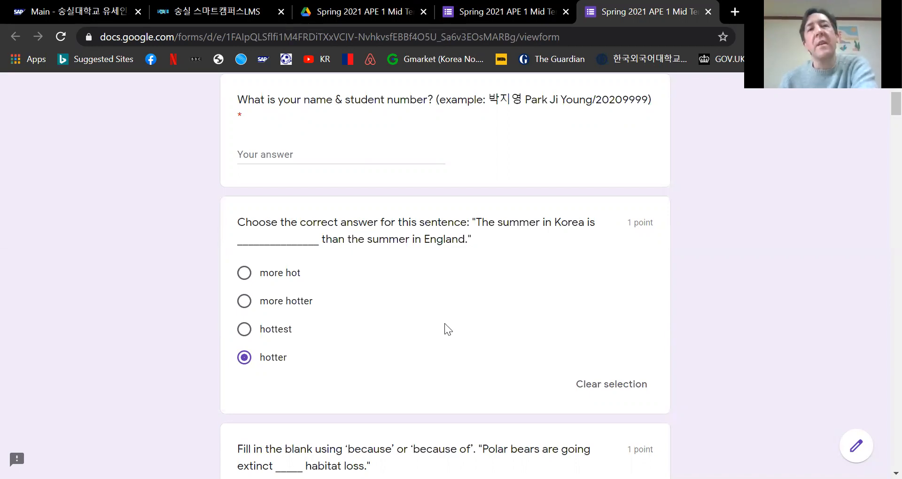
{"action": "mouse_move", "coordinate": [428, 283]}
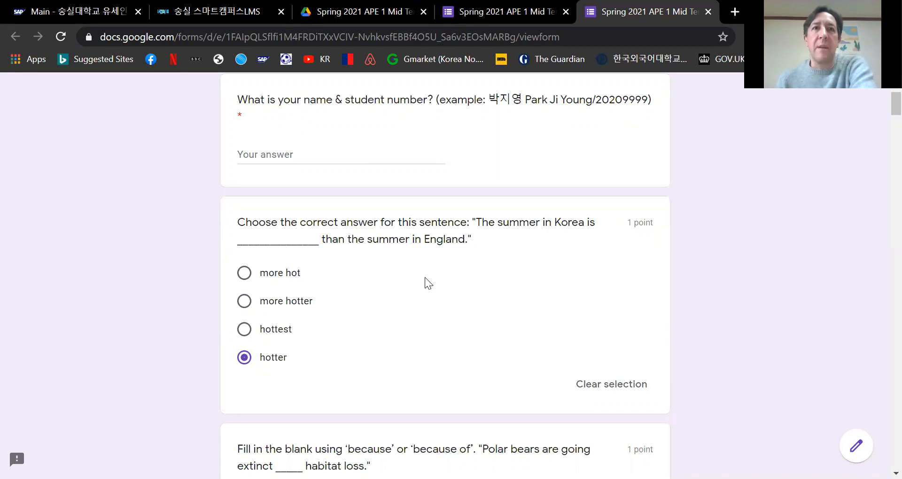
{"action": "scroll", "scroll_direction": "down", "scroll_amount": 3}
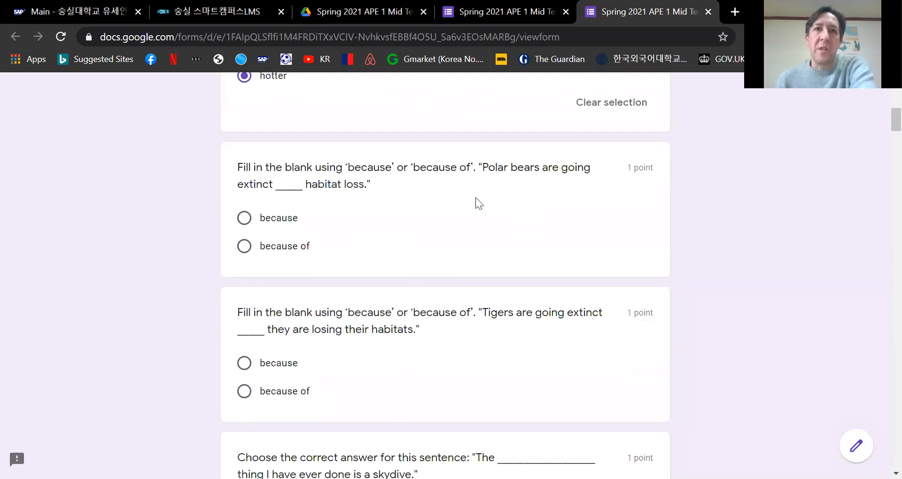
{"action": "mouse_move", "coordinate": [468, 269]}
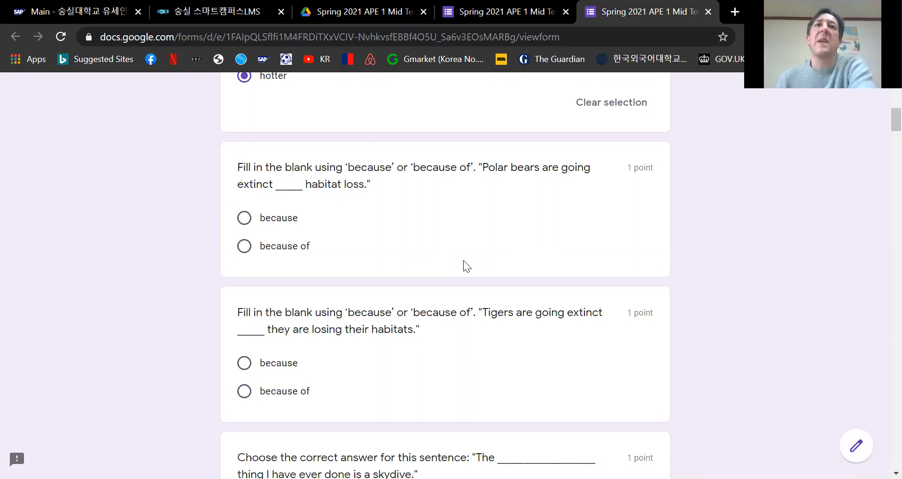
{"action": "mouse_move", "coordinate": [461, 257]}
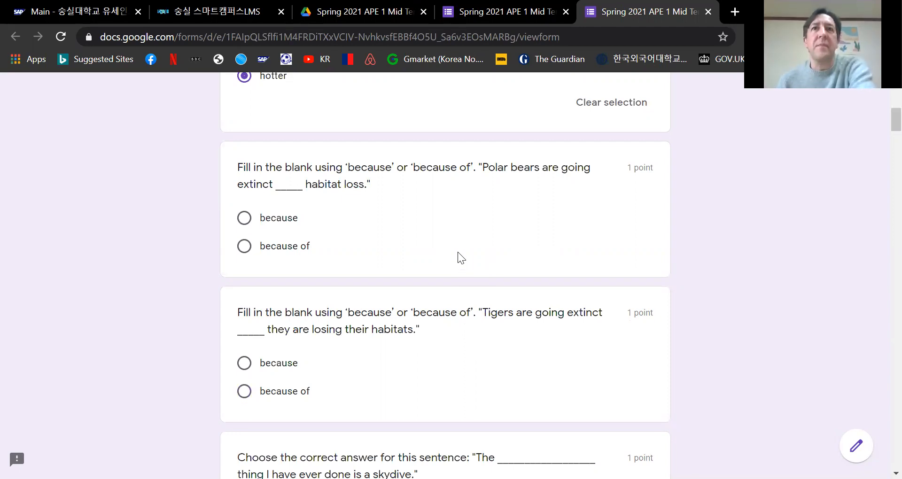
{"action": "mouse_move", "coordinate": [380, 216]}
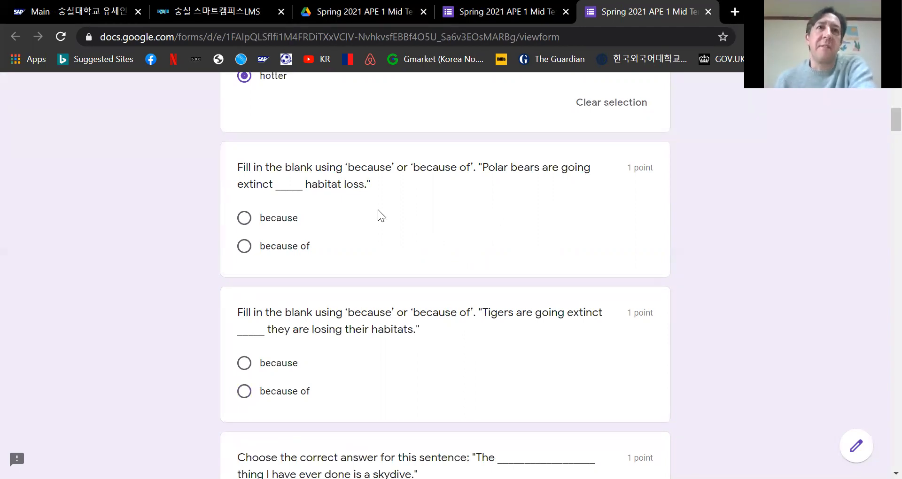
{"action": "mouse_move", "coordinate": [391, 229]}
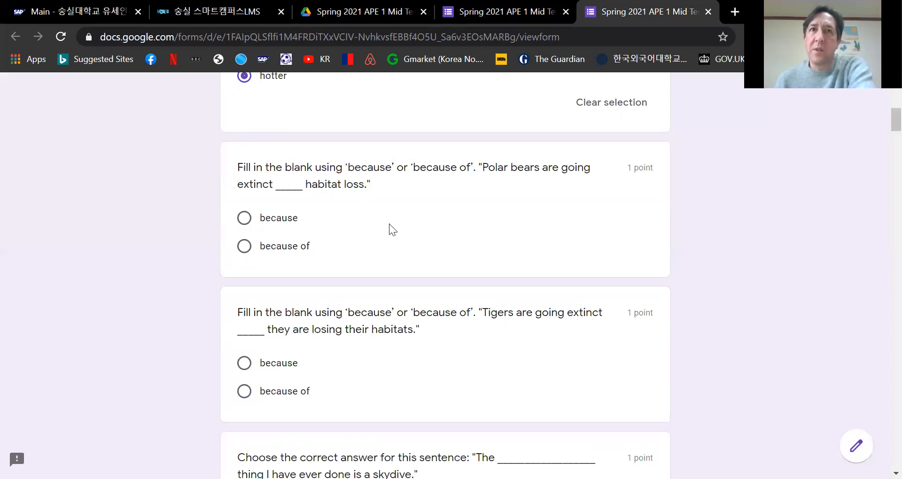
{"action": "mouse_move", "coordinate": [485, 224]}
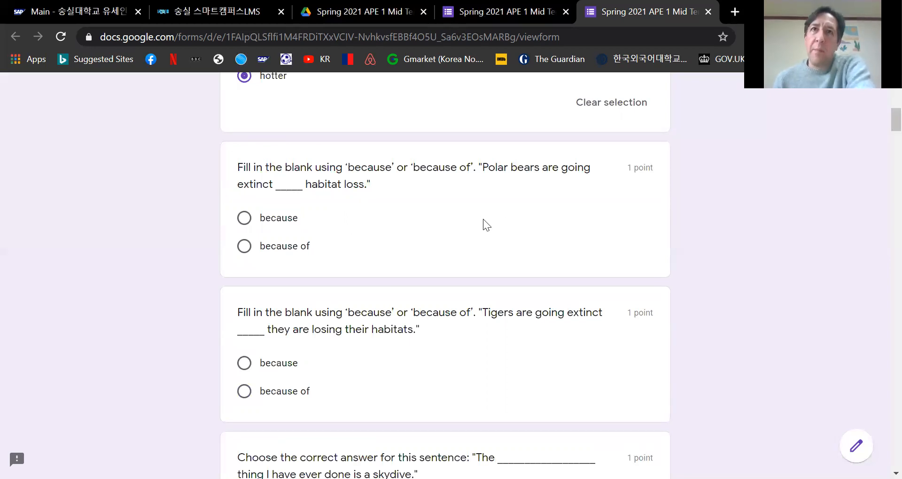
{"action": "mouse_move", "coordinate": [367, 235]}
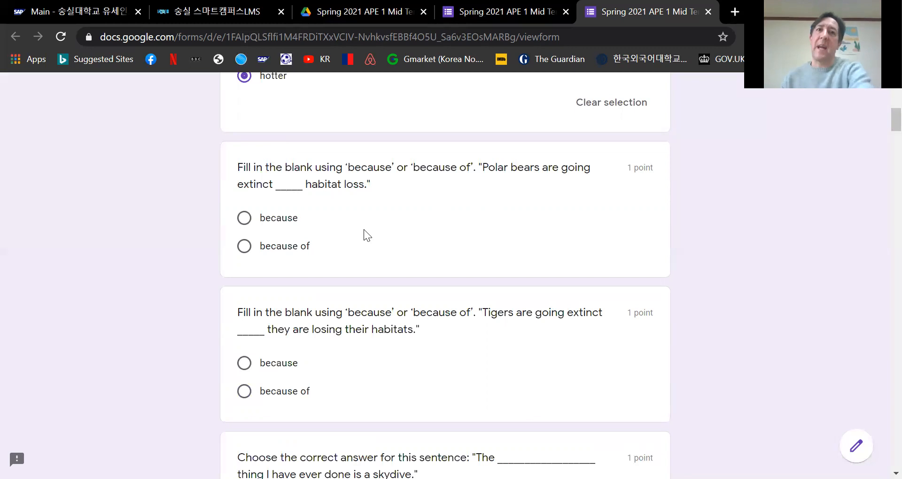
{"action": "mouse_move", "coordinate": [364, 207]}
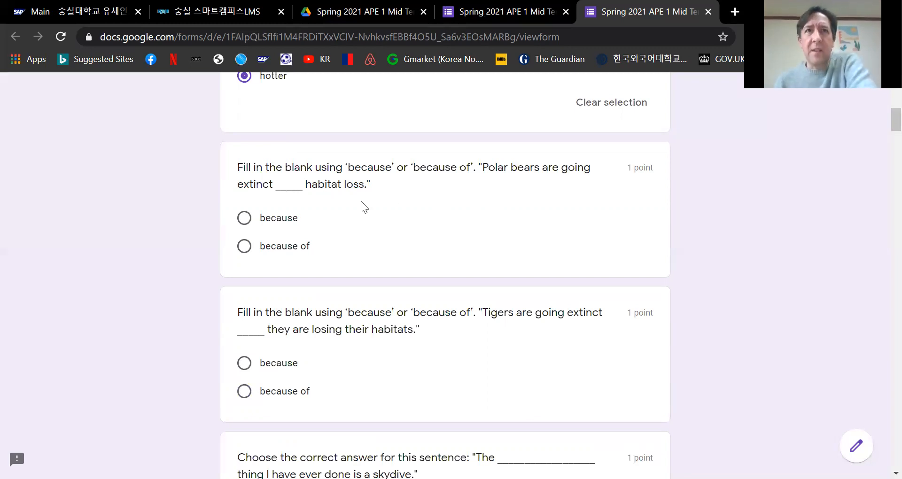
{"action": "mouse_move", "coordinate": [290, 200]}
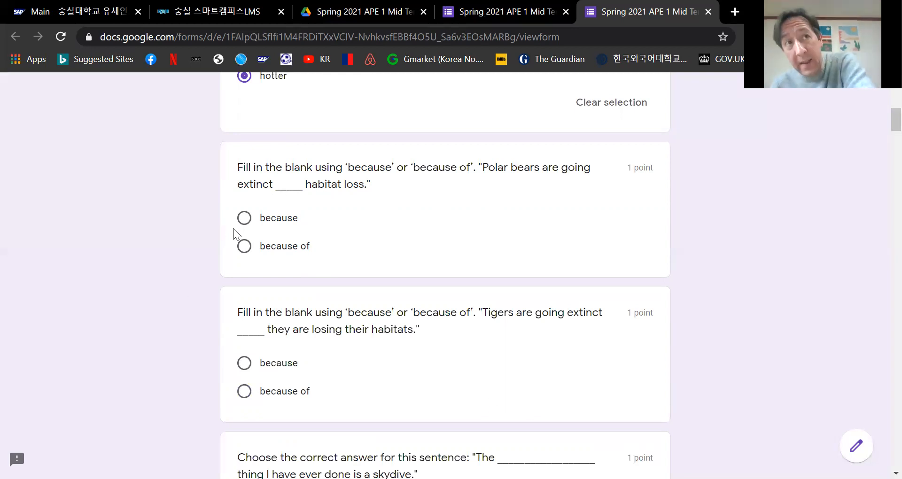
{"action": "mouse_move", "coordinate": [325, 225]}
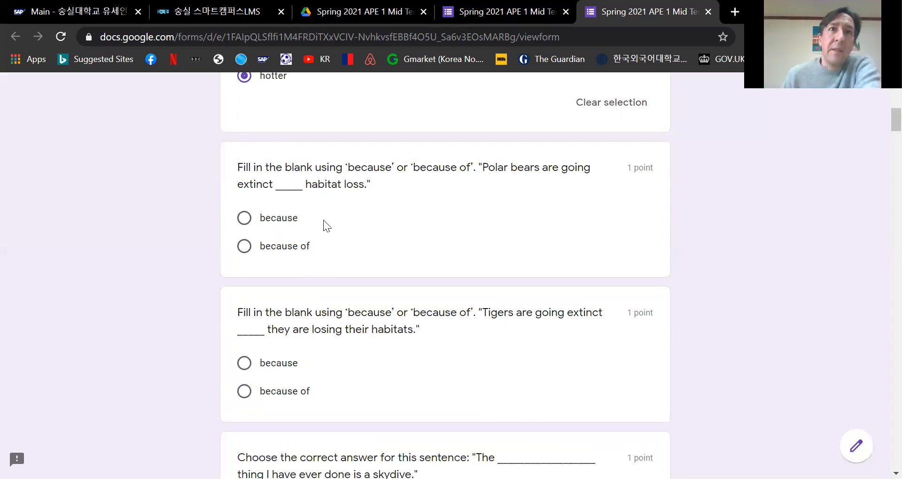
{"action": "mouse_move", "coordinate": [385, 234]}
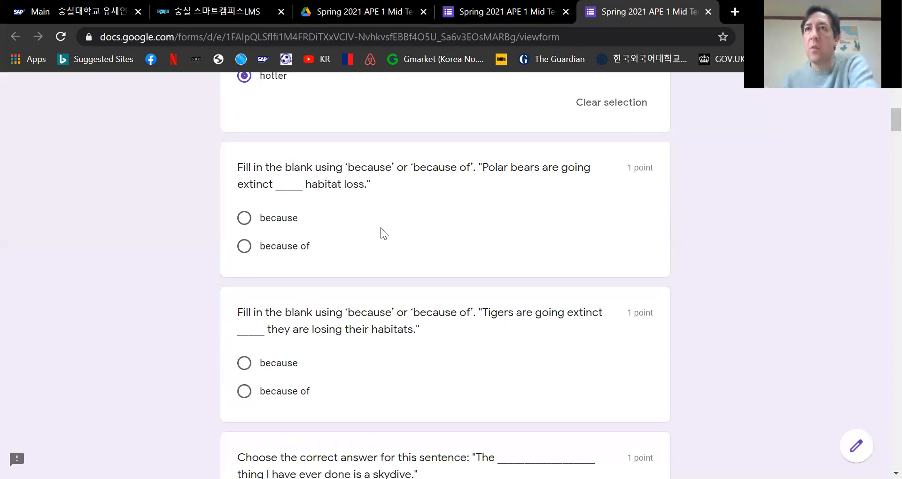
{"action": "mouse_move", "coordinate": [415, 246]}
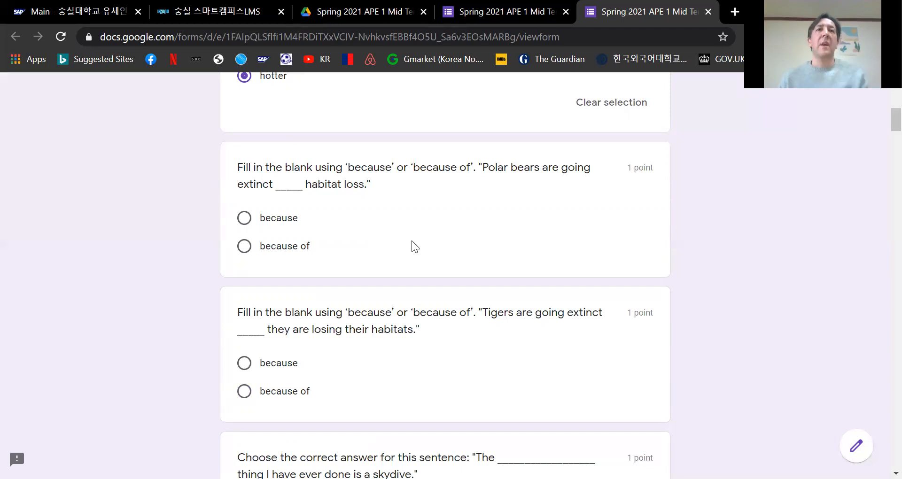
{"action": "mouse_move", "coordinate": [355, 197]}
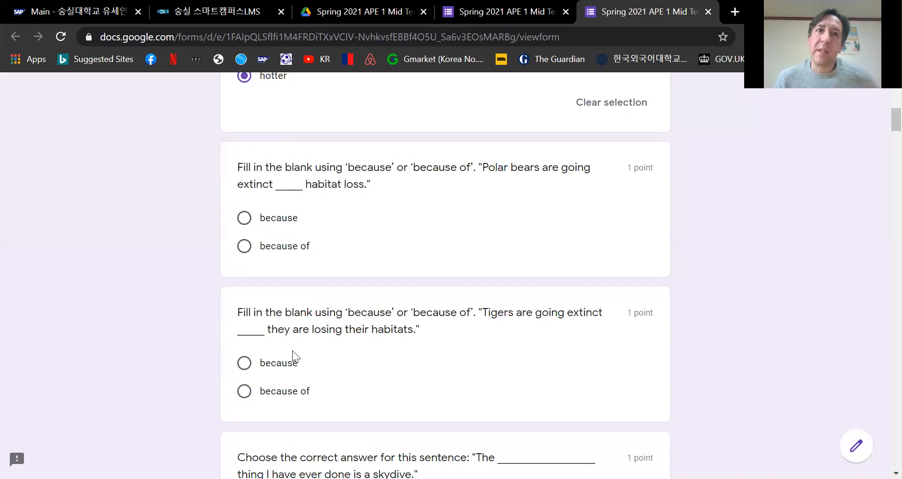
{"action": "mouse_move", "coordinate": [498, 139]}
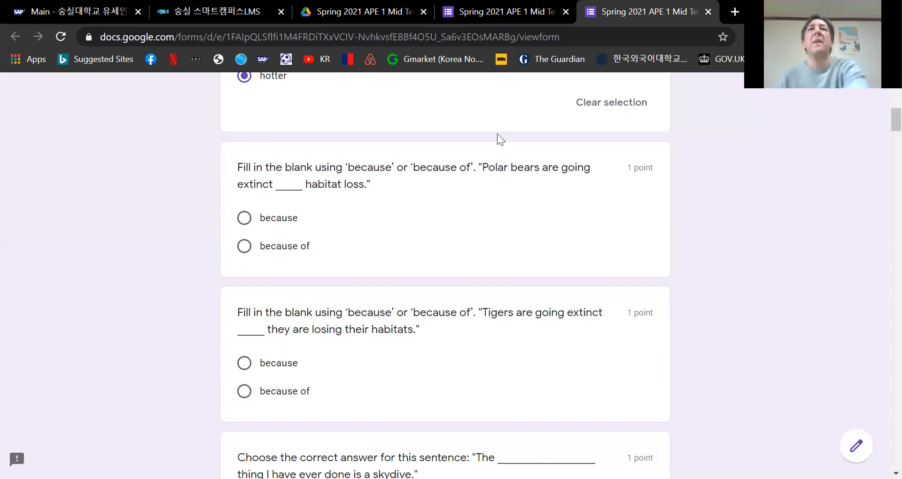
{"action": "mouse_move", "coordinate": [521, 29]}
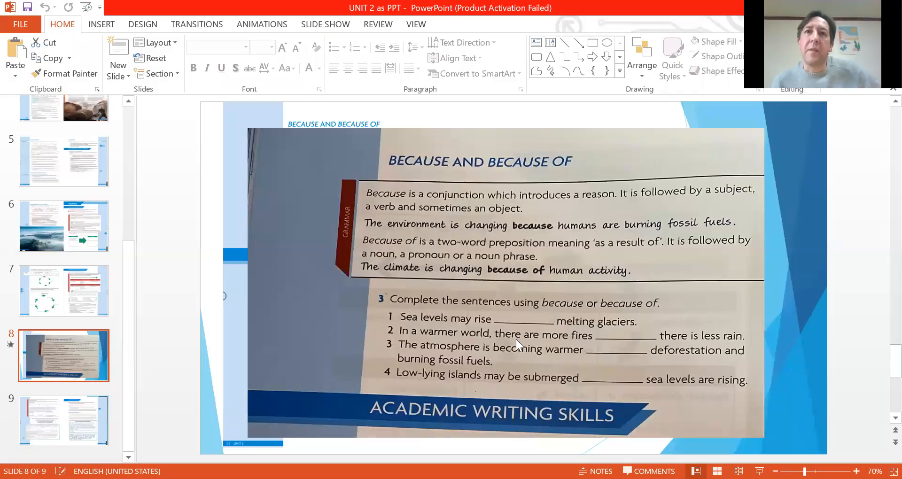
{"action": "mouse_move", "coordinate": [594, 255]}
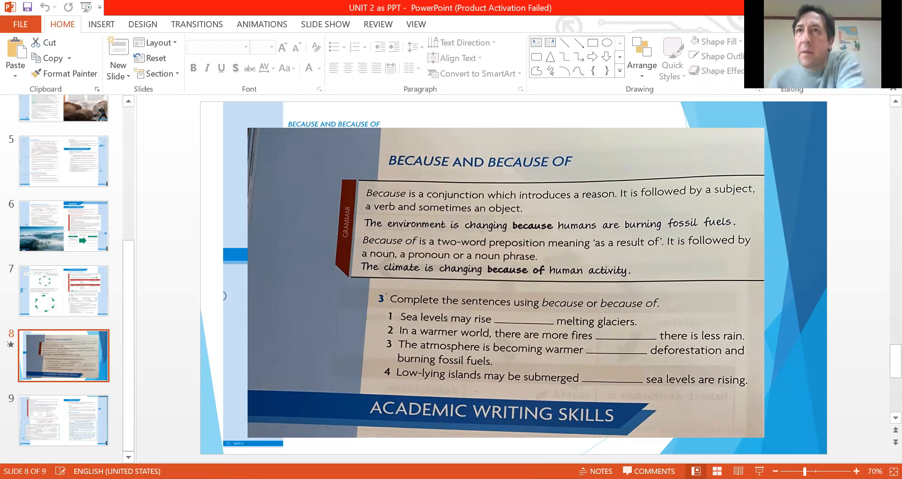
{"action": "mouse_move", "coordinate": [449, 201]}
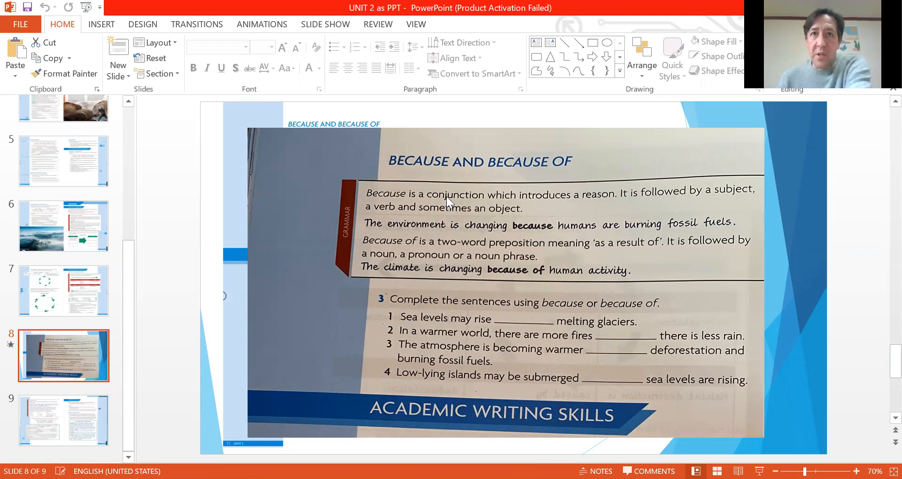
{"action": "mouse_move", "coordinate": [602, 209]}
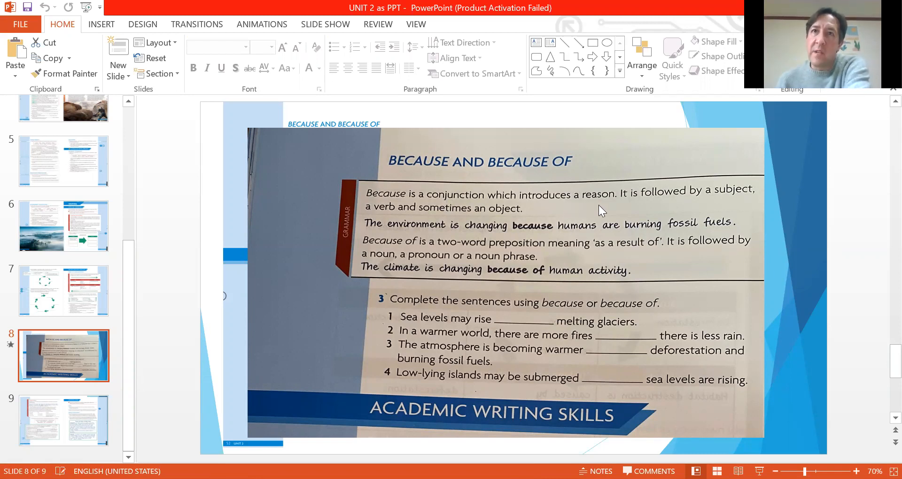
{"action": "mouse_move", "coordinate": [730, 207]}
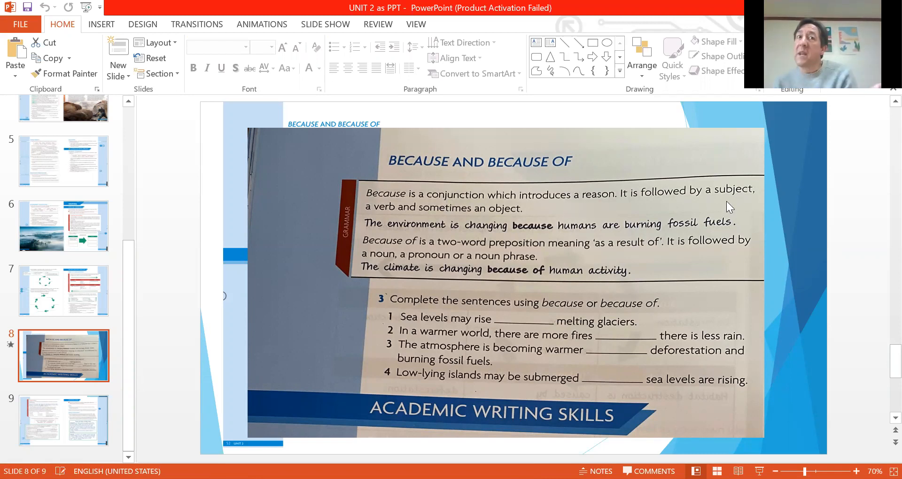
{"action": "mouse_move", "coordinate": [714, 224]}
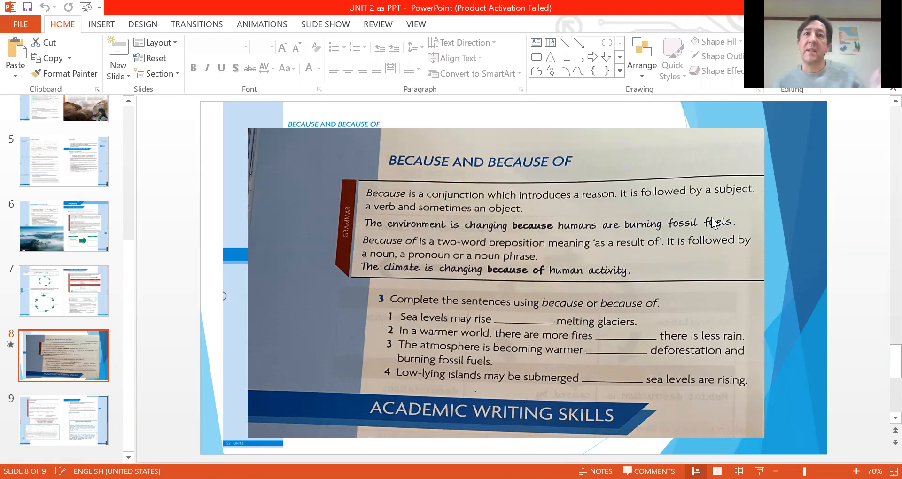
{"action": "mouse_move", "coordinate": [482, 243]}
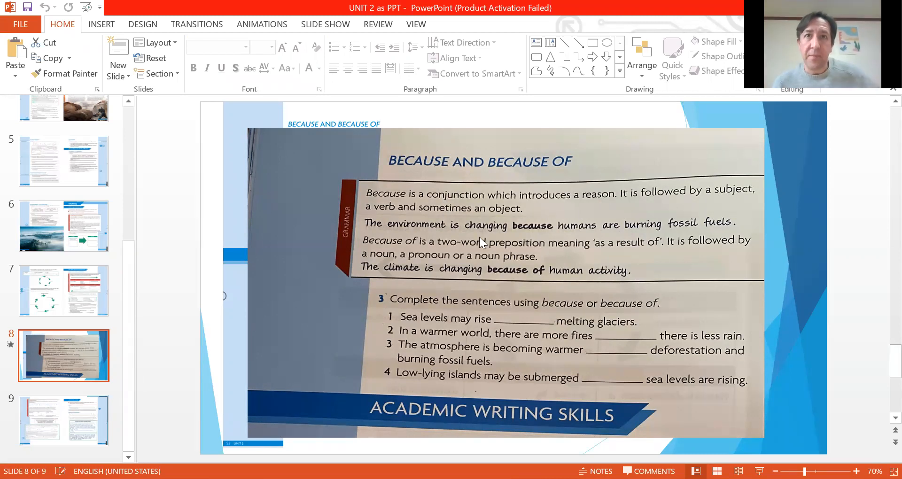
{"action": "mouse_move", "coordinate": [404, 262]}
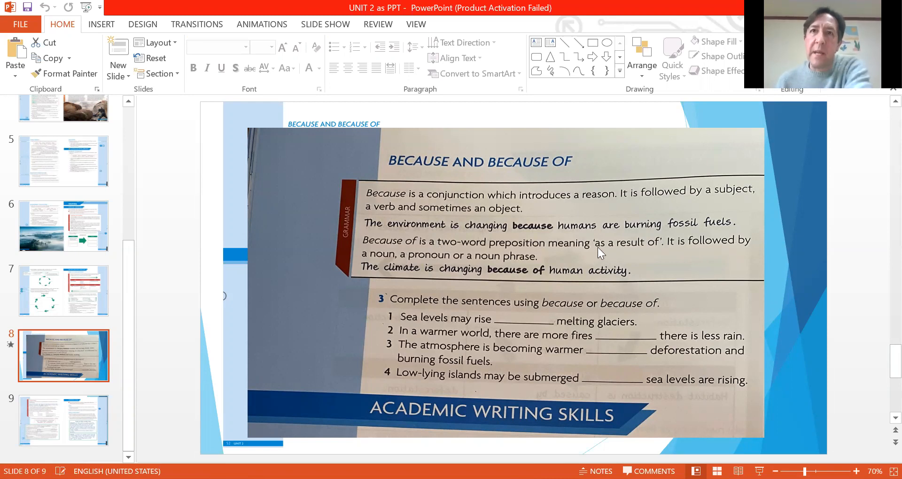
{"action": "mouse_move", "coordinate": [463, 254]}
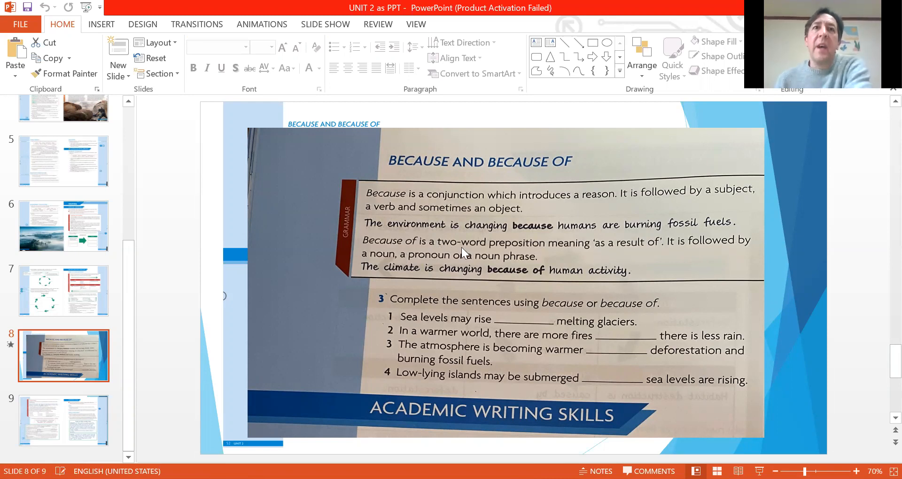
{"action": "mouse_move", "coordinate": [418, 275]}
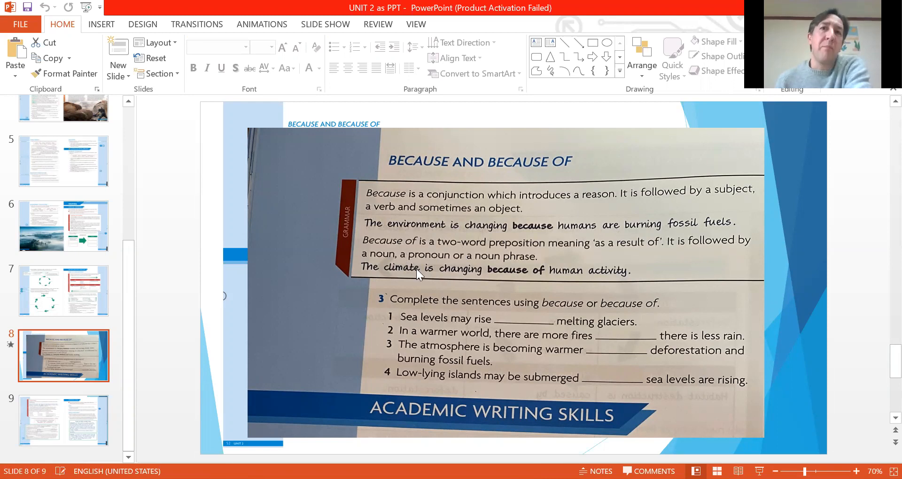
{"action": "mouse_move", "coordinate": [559, 246]}
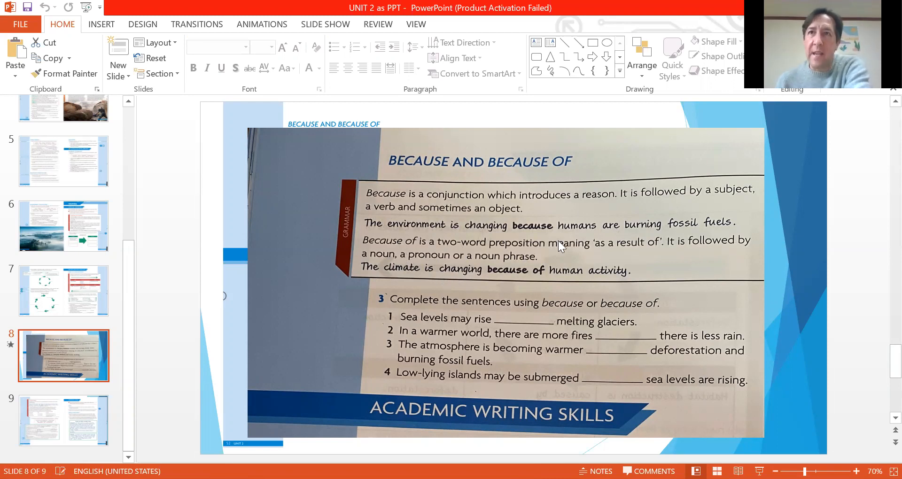
{"action": "mouse_move", "coordinate": [613, 54]}
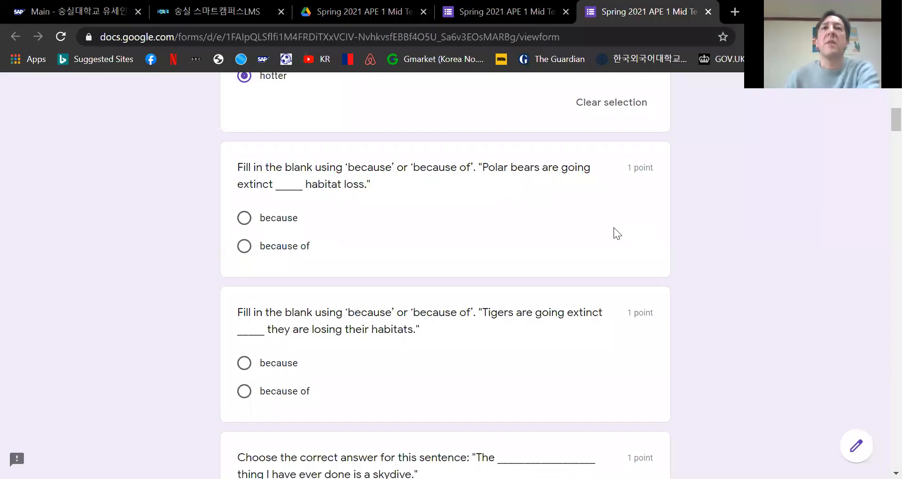
{"action": "mouse_move", "coordinate": [547, 194]}
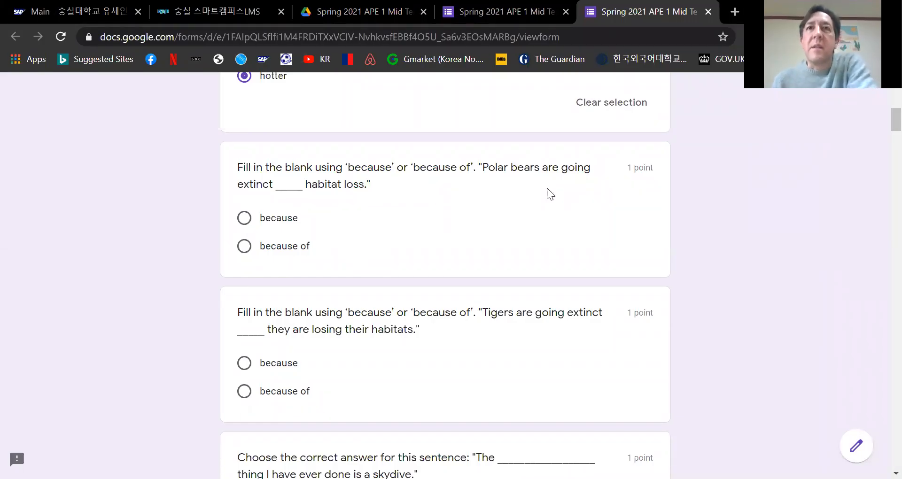
{"action": "mouse_move", "coordinate": [303, 210]}
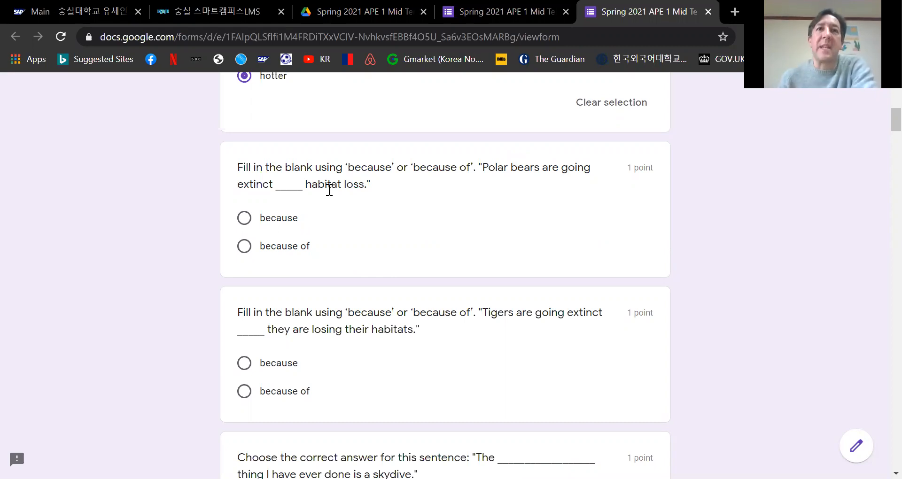
{"action": "mouse_move", "coordinate": [335, 201]}
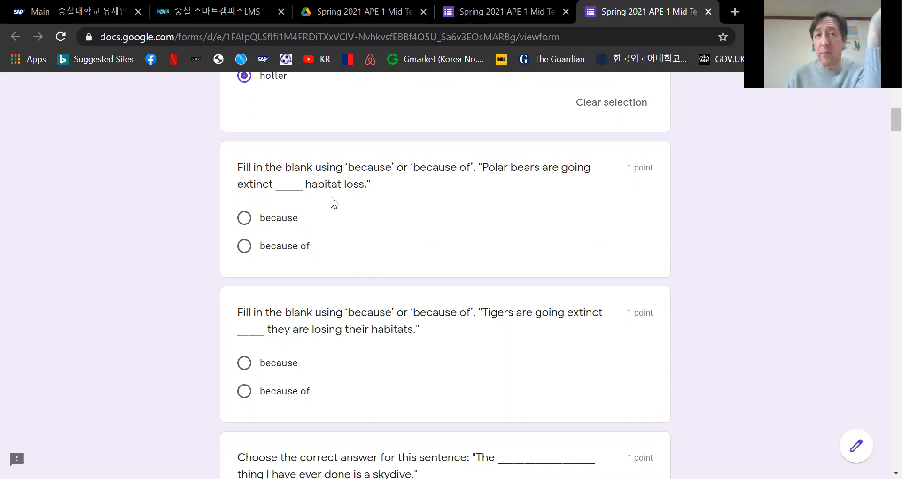
{"action": "mouse_move", "coordinate": [396, 214]}
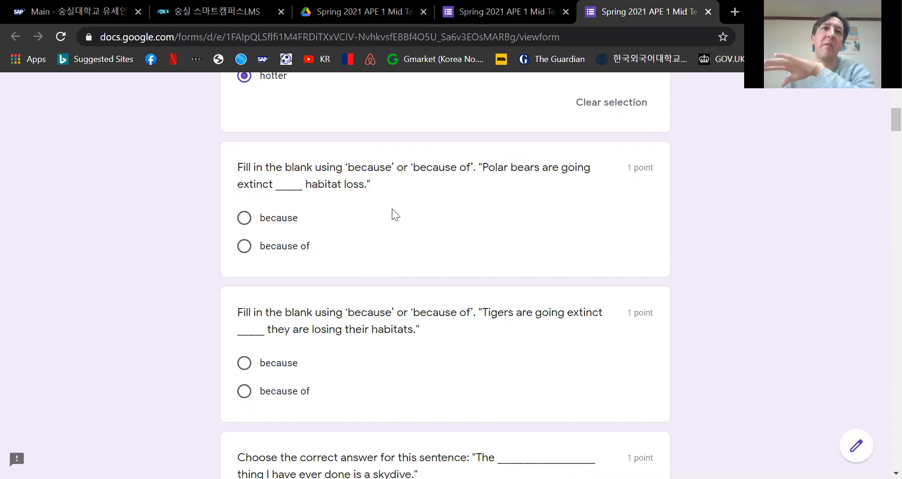
{"action": "mouse_move", "coordinate": [255, 263]}
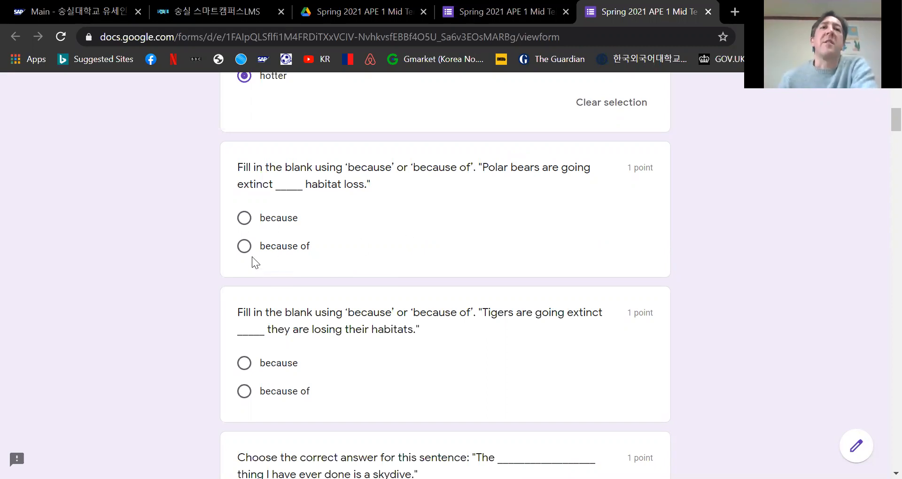
Answer 'because of' for the polar bears question and 'because' for the tigers question.
{"action": "left_click", "coordinate": [244, 246]}
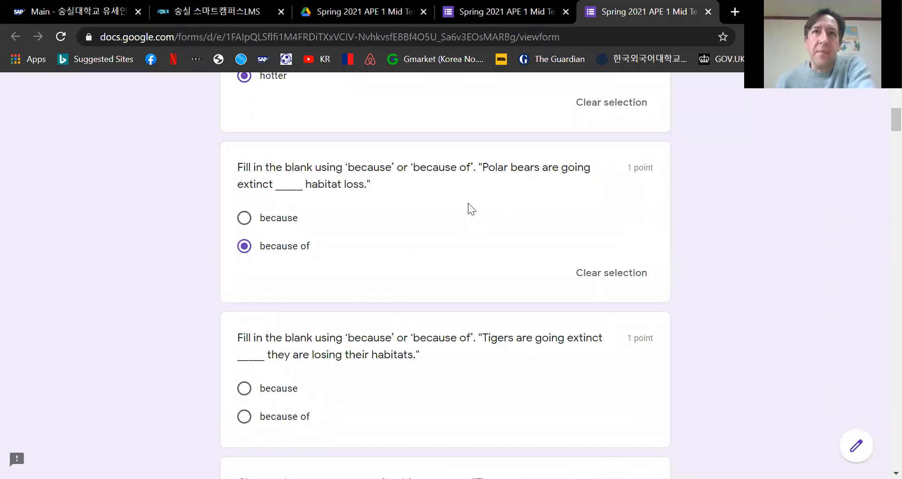
{"action": "mouse_move", "coordinate": [345, 245]}
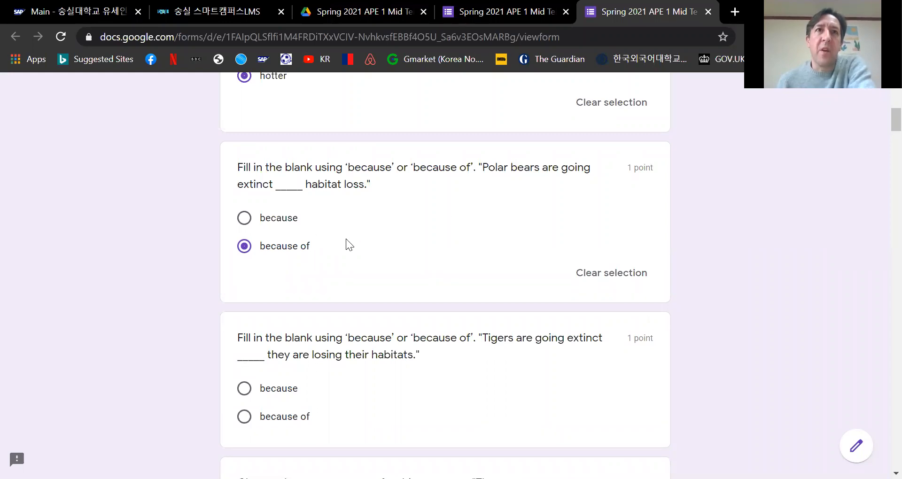
{"action": "scroll", "scroll_direction": "down", "scroll_amount": 3}
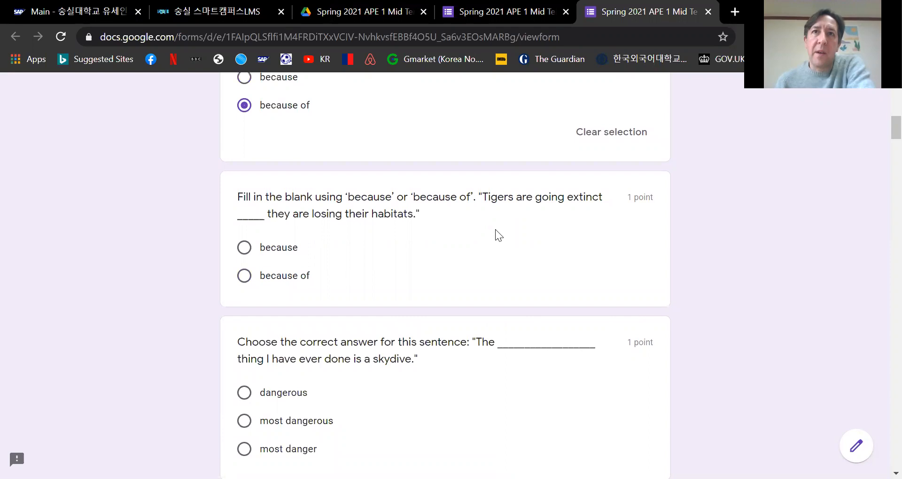
{"action": "left_click", "coordinate": [243, 247]}
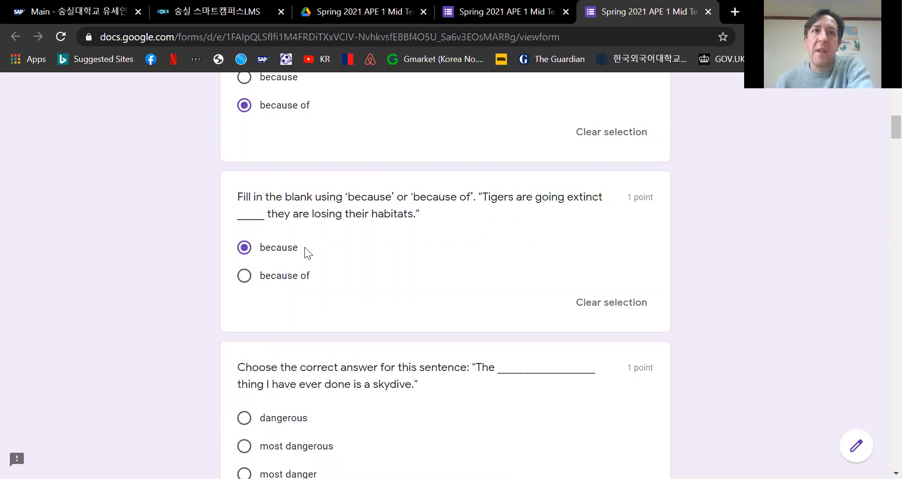
{"action": "mouse_move", "coordinate": [439, 247]}
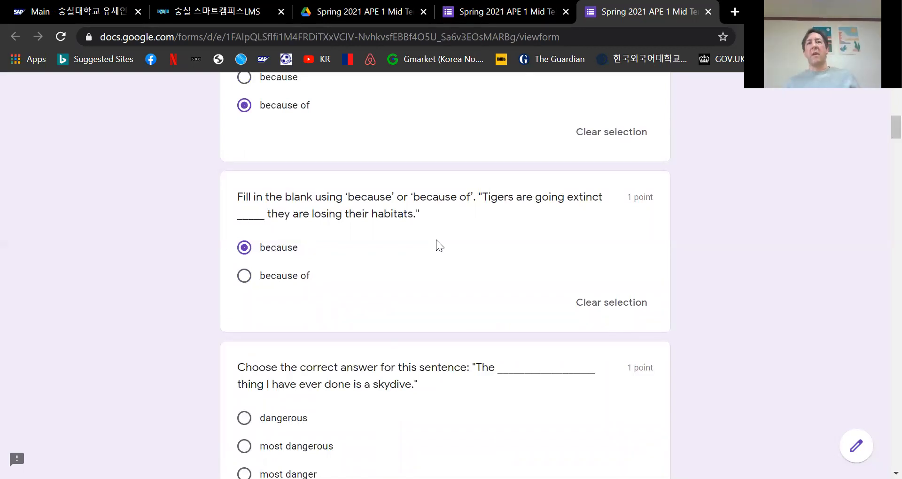
{"action": "scroll", "scroll_direction": "down", "scroll_amount": 3}
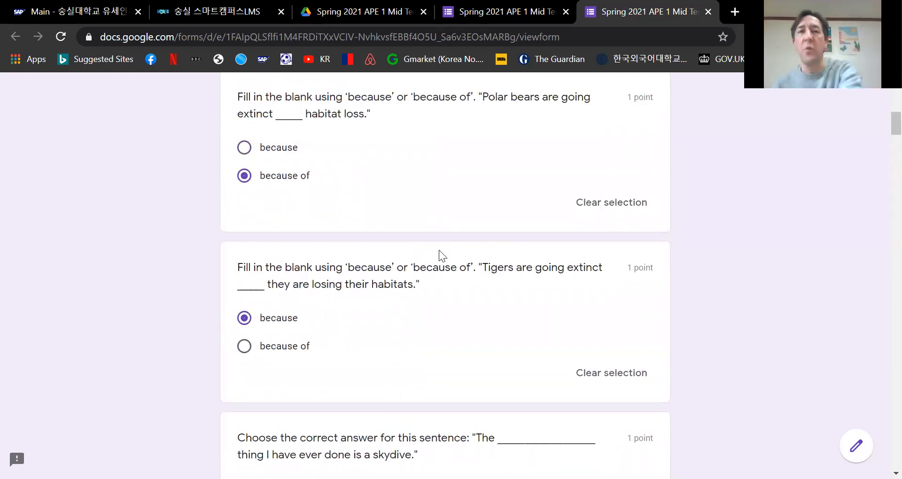
Choose 'most dangerous' for the skydive superlative question.
{"action": "scroll", "scroll_direction": "down", "scroll_amount": 3}
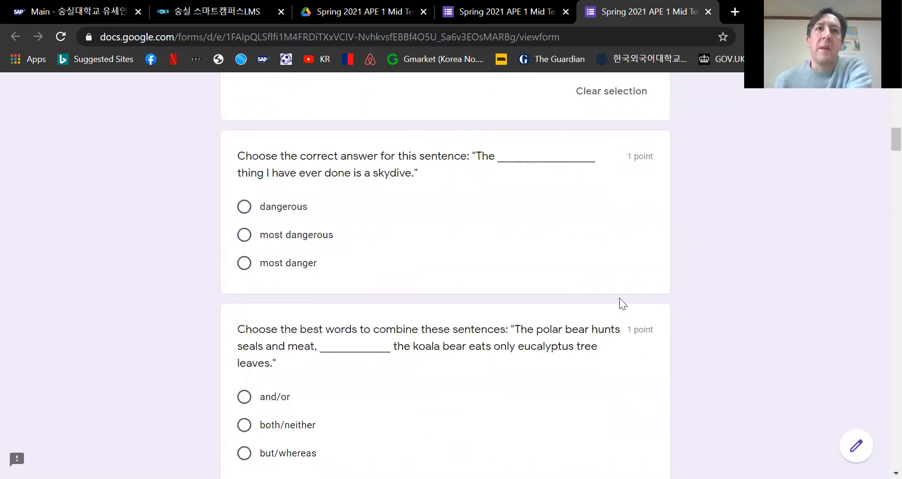
{"action": "mouse_move", "coordinate": [457, 224]}
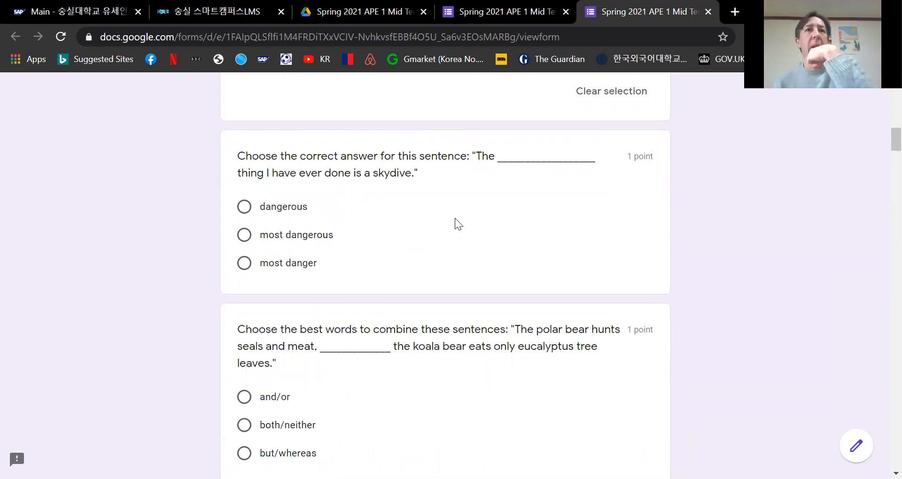
{"action": "mouse_move", "coordinate": [453, 238]}
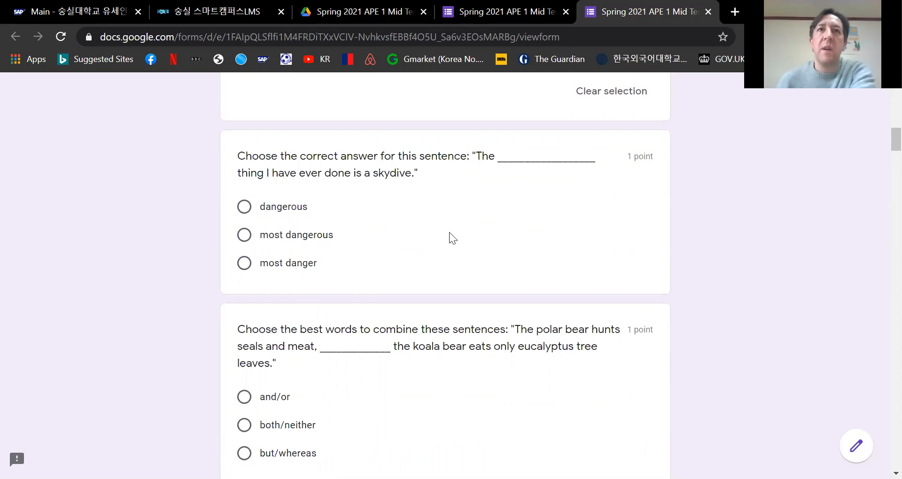
{"action": "mouse_move", "coordinate": [577, 160]}
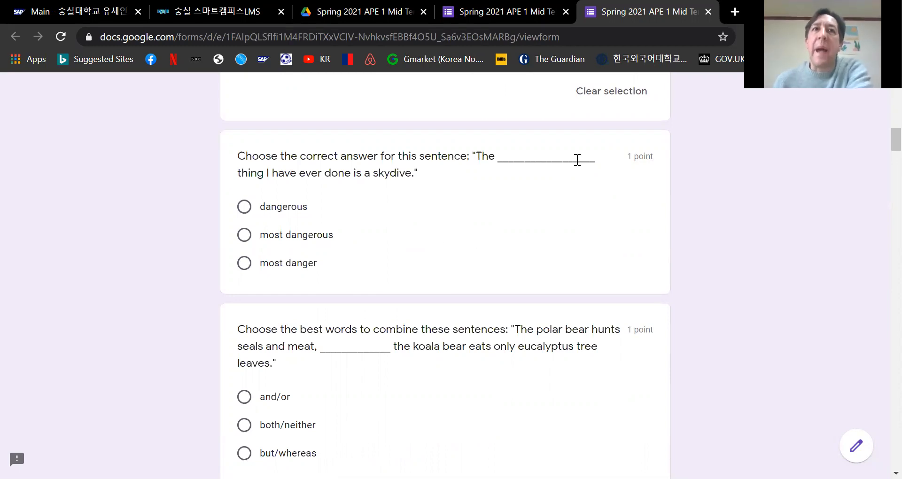
{"action": "mouse_move", "coordinate": [374, 234]}
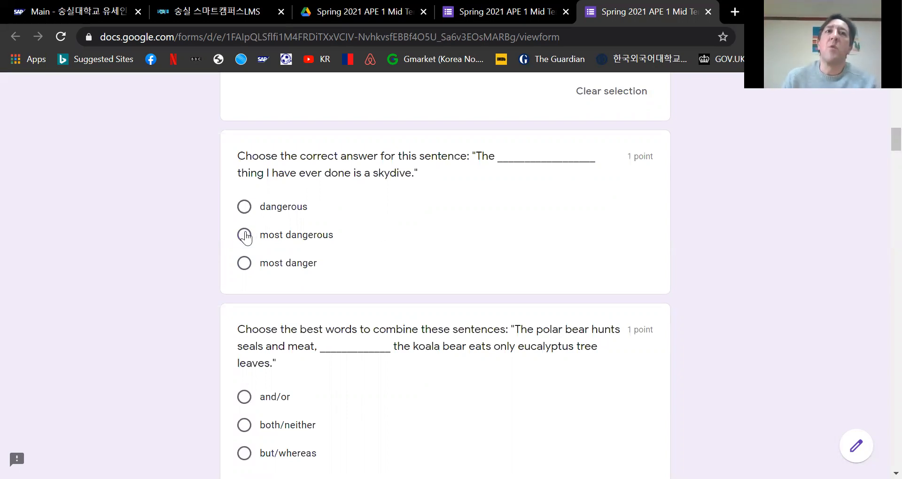
{"action": "left_click", "coordinate": [244, 235]}
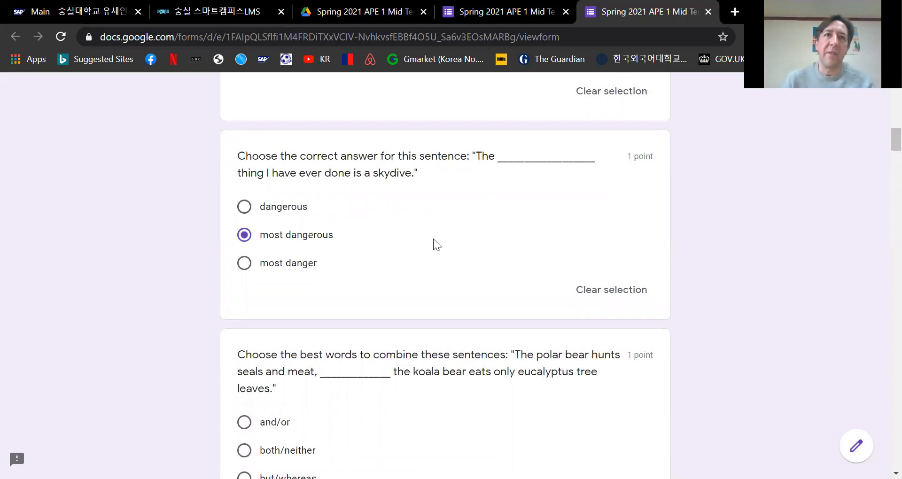
{"action": "mouse_move", "coordinate": [323, 292]}
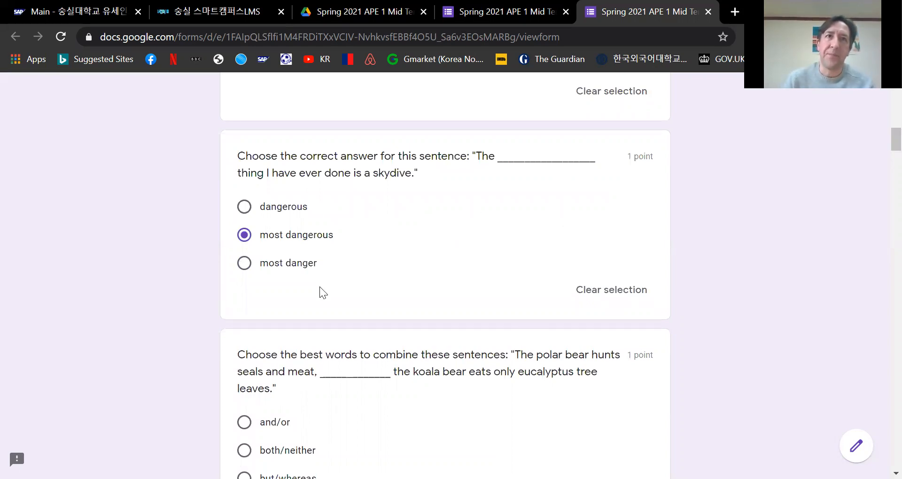
{"action": "mouse_move", "coordinate": [432, 252]}
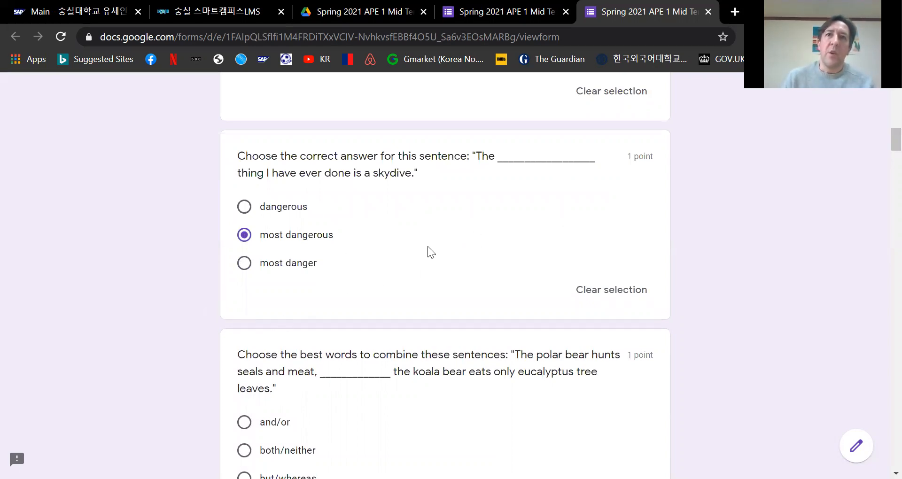
{"action": "mouse_move", "coordinate": [388, 281]}
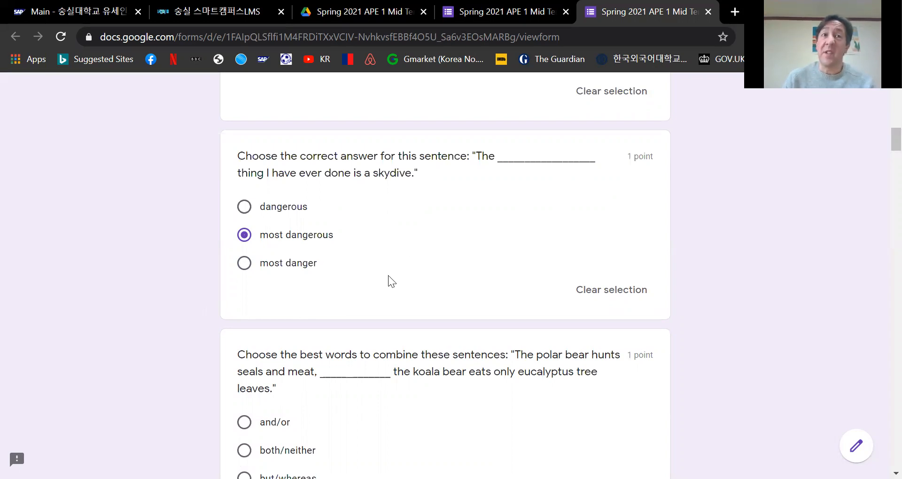
{"action": "mouse_move", "coordinate": [316, 240]}
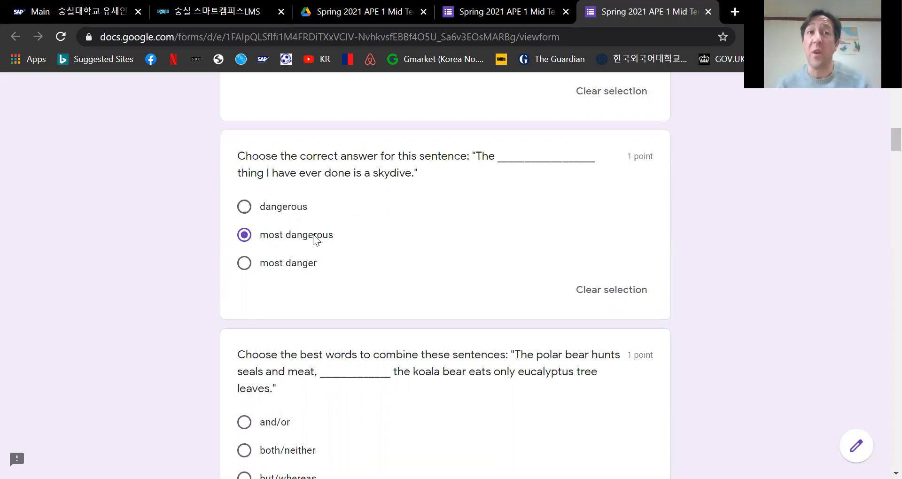
{"action": "mouse_move", "coordinate": [293, 214]}
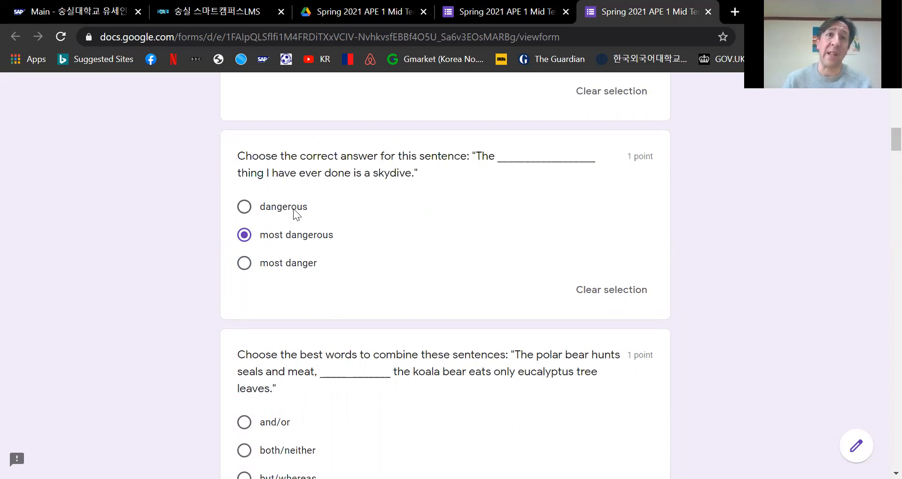
{"action": "mouse_move", "coordinate": [410, 263]}
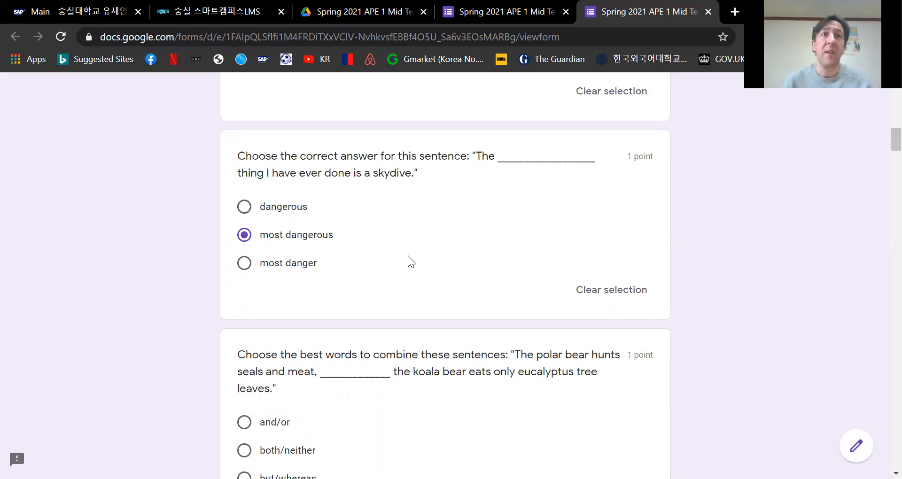
{"action": "mouse_move", "coordinate": [367, 239]}
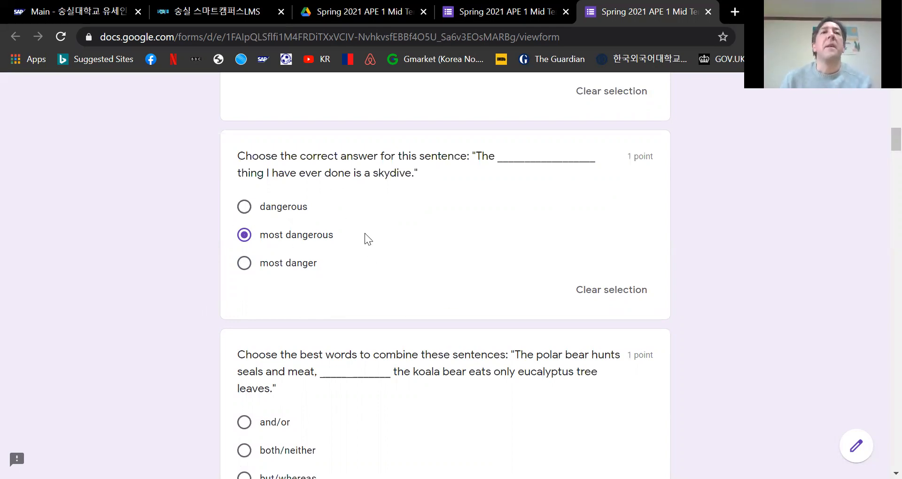
Choose 'but/whereas' for the polar bear and koala sentence-combining question.
{"action": "scroll", "scroll_direction": "down", "scroll_amount": 3}
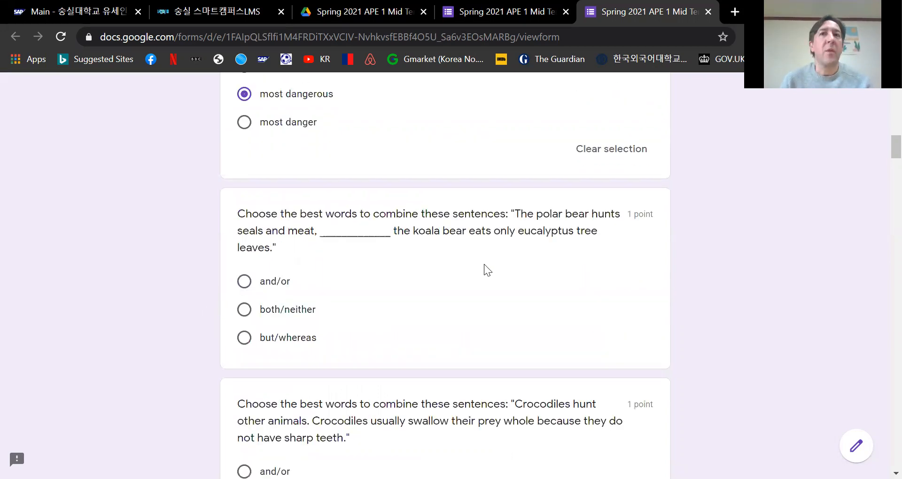
{"action": "mouse_move", "coordinate": [356, 280]}
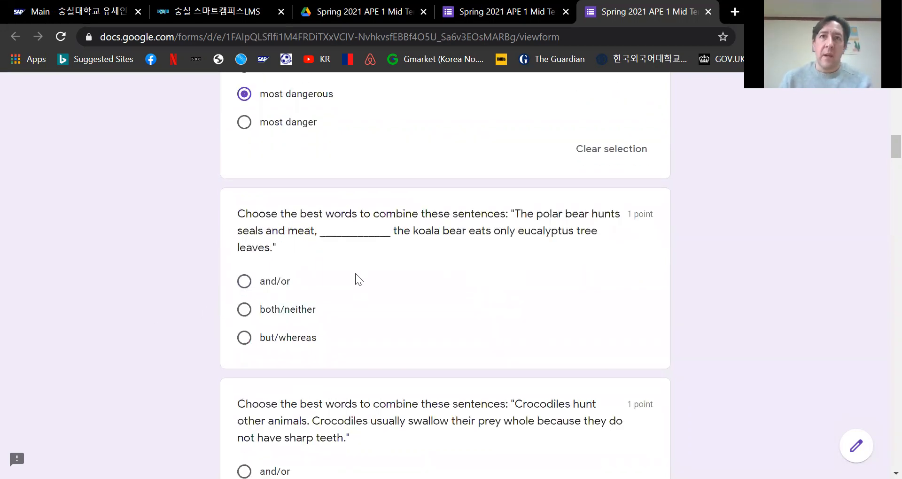
{"action": "scroll", "scroll_direction": "down", "scroll_amount": 3}
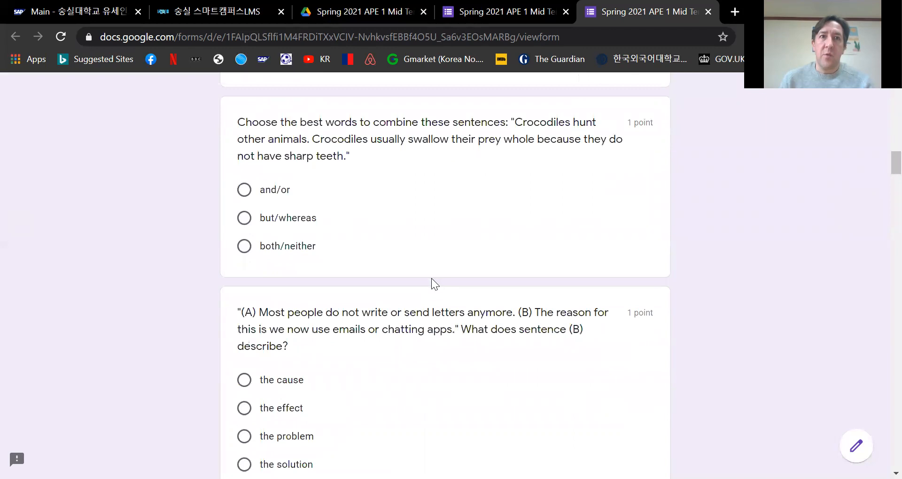
{"action": "scroll", "scroll_direction": "up", "scroll_amount": 3}
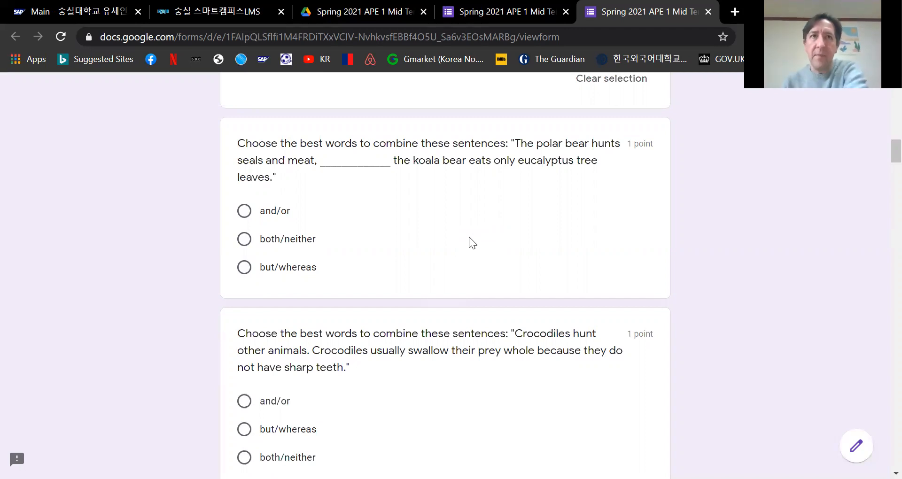
{"action": "mouse_move", "coordinate": [336, 213]}
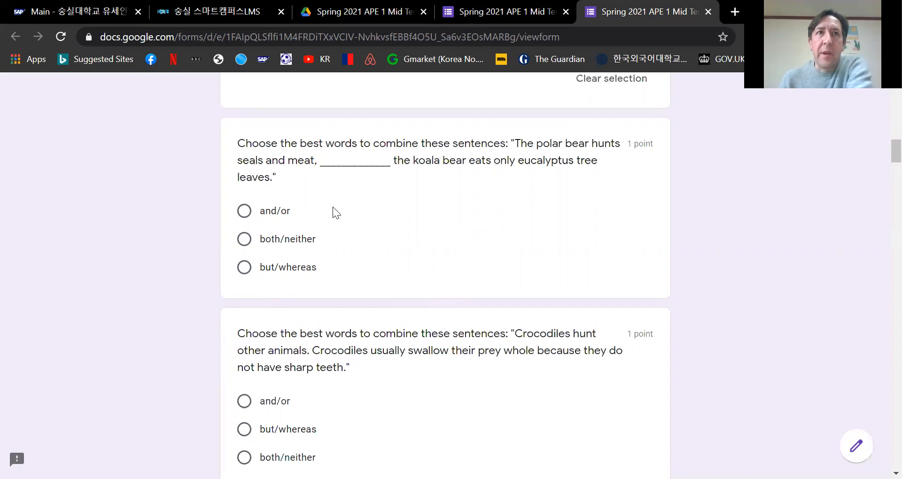
{"action": "mouse_move", "coordinate": [325, 221]}
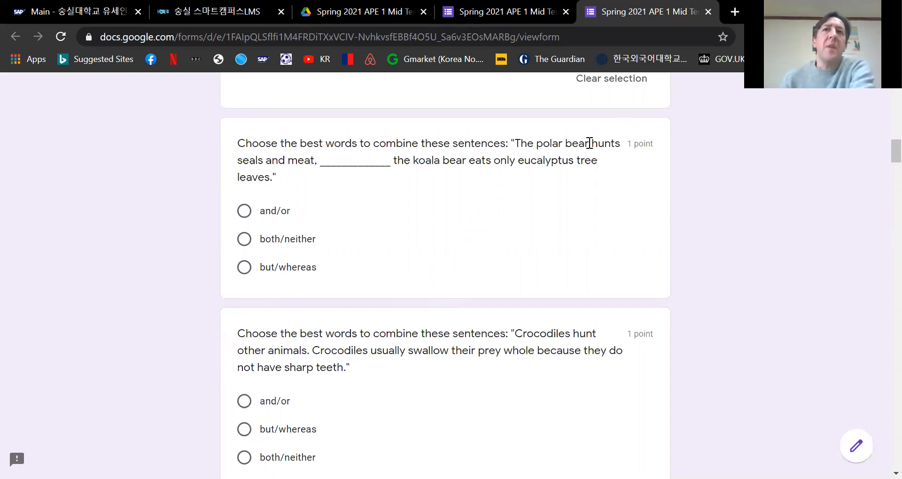
{"action": "mouse_move", "coordinate": [331, 182]}
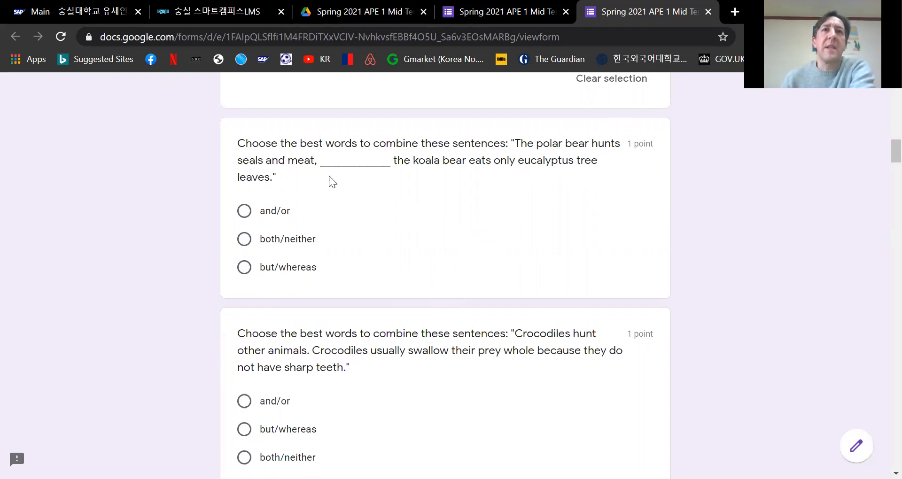
{"action": "mouse_move", "coordinate": [424, 165]}
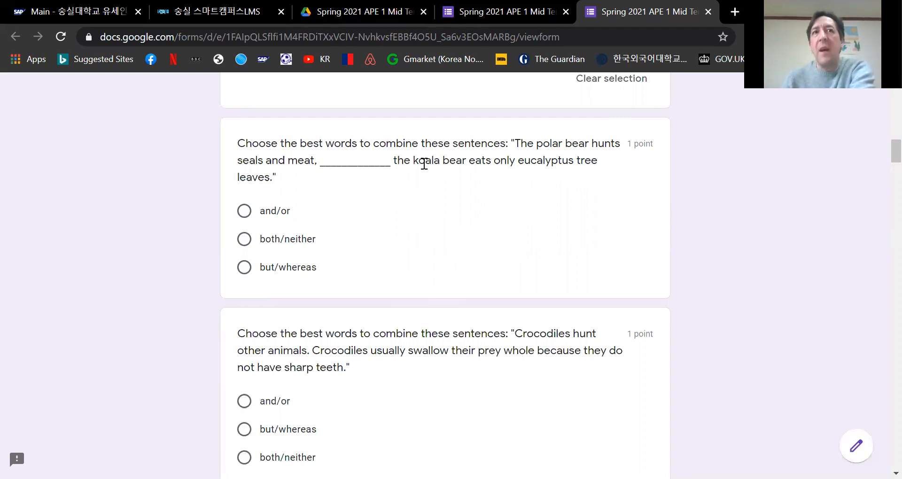
{"action": "mouse_move", "coordinate": [593, 188]}
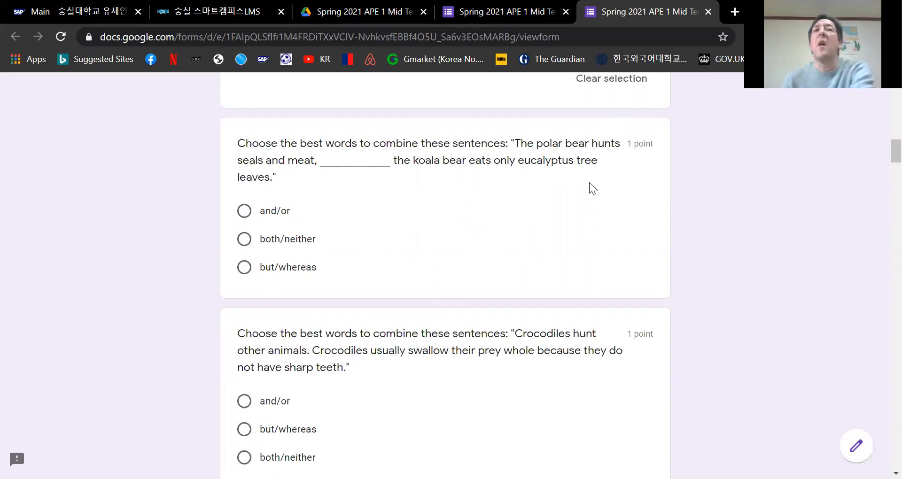
{"action": "mouse_move", "coordinate": [529, 215]}
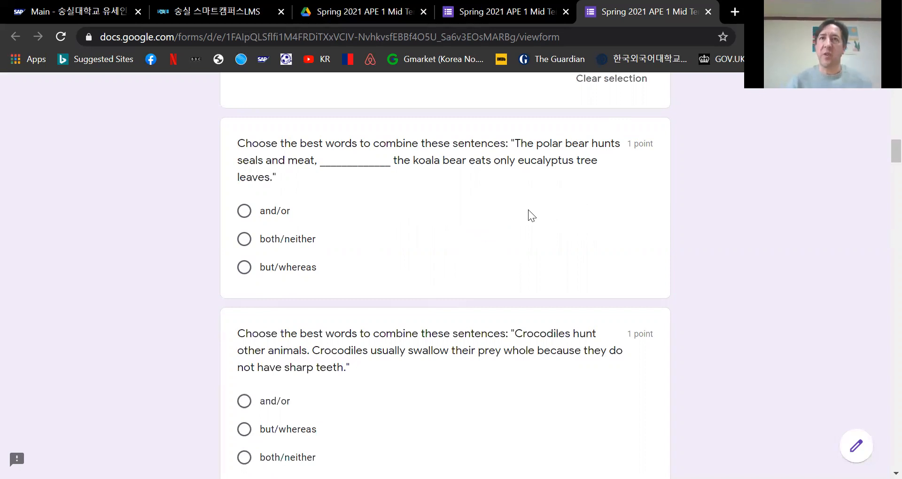
{"action": "mouse_move", "coordinate": [498, 209]}
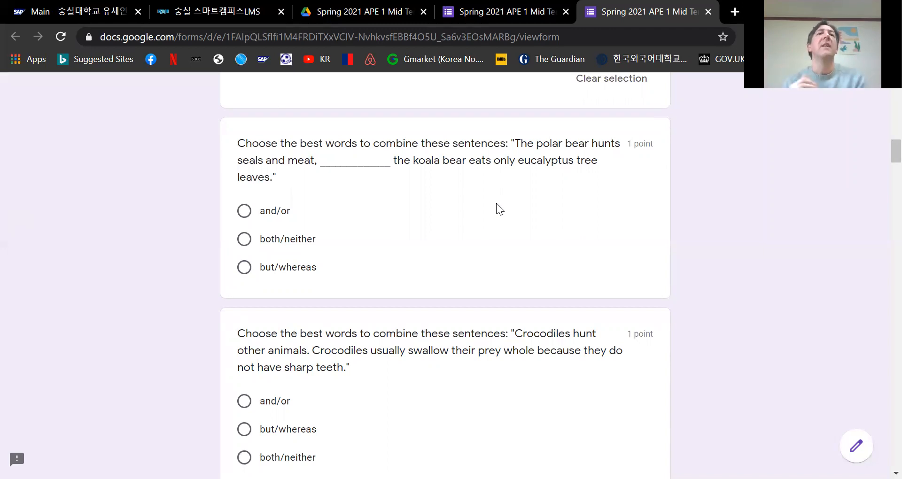
{"action": "mouse_move", "coordinate": [555, 190]}
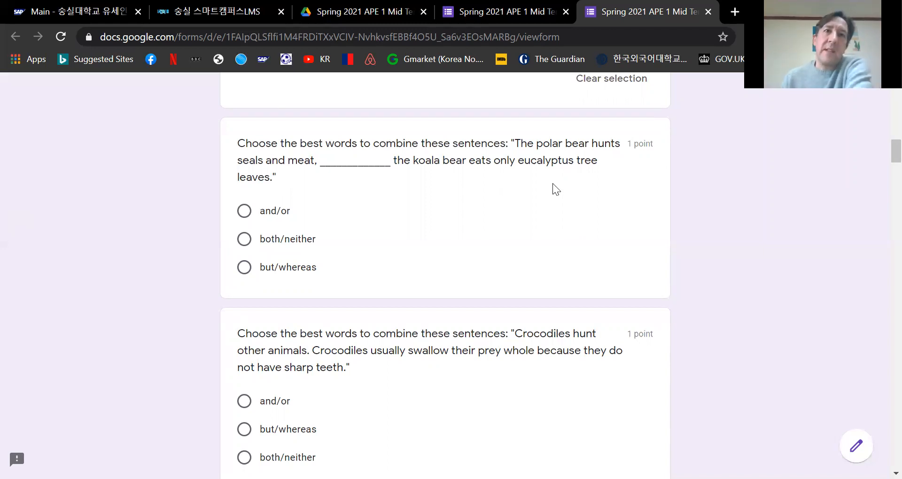
{"action": "mouse_move", "coordinate": [295, 223]}
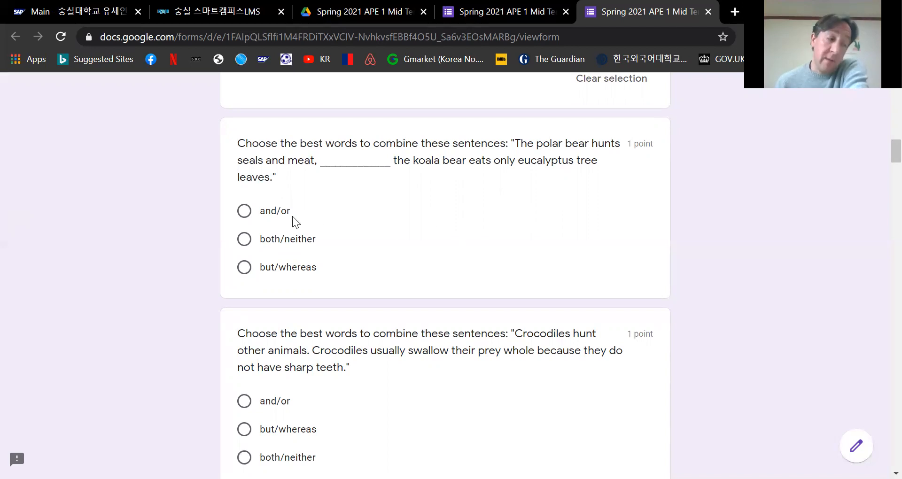
{"action": "mouse_move", "coordinate": [429, 209]}
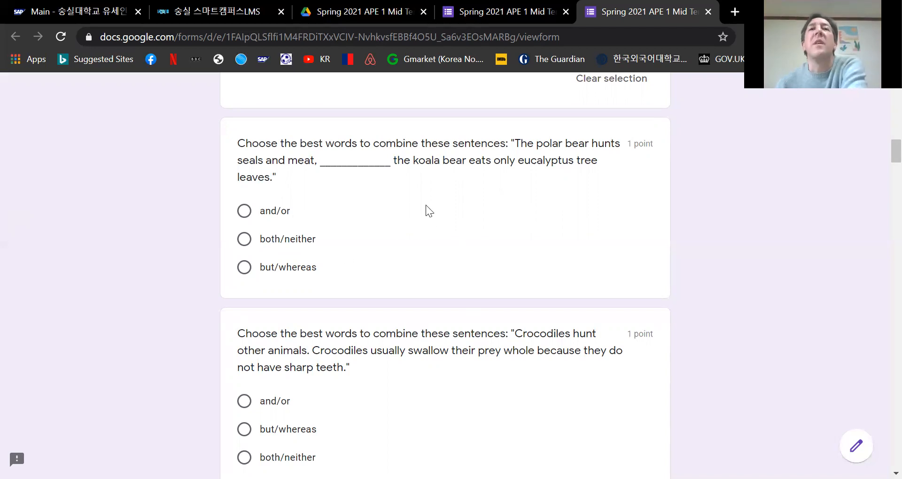
{"action": "mouse_move", "coordinate": [337, 236]}
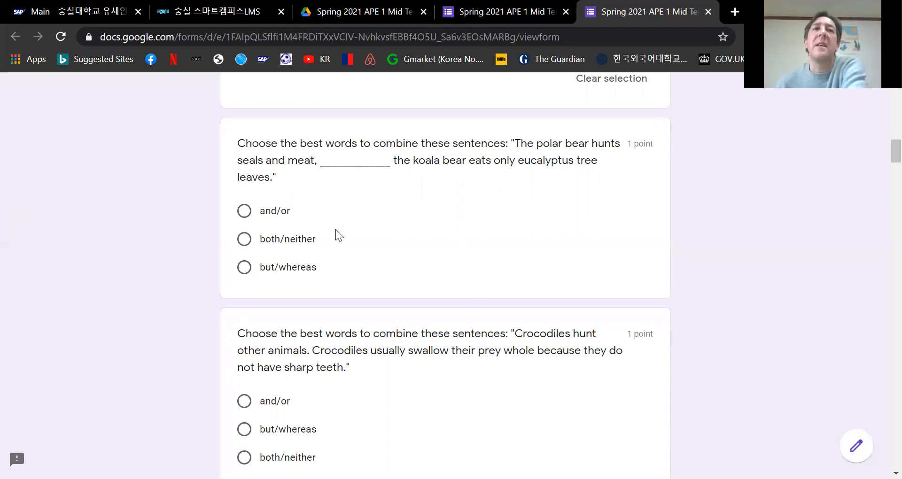
{"action": "left_click", "coordinate": [245, 267]}
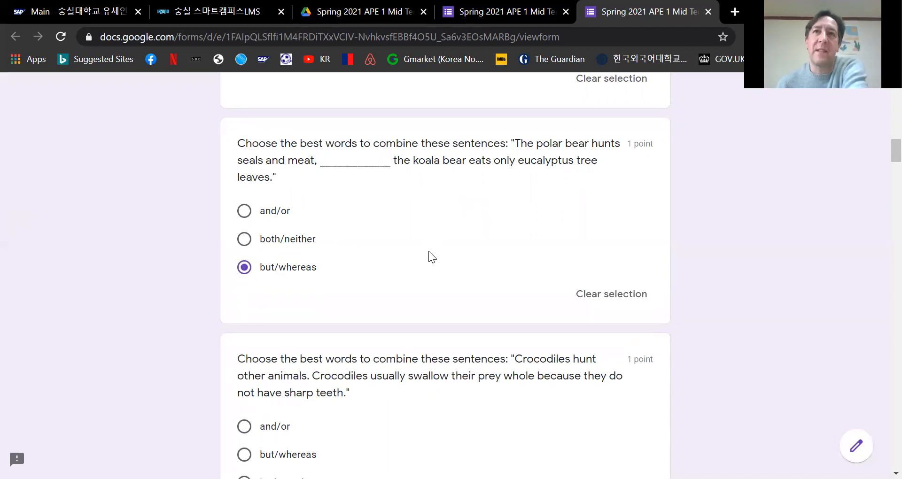
{"action": "mouse_move", "coordinate": [317, 282]}
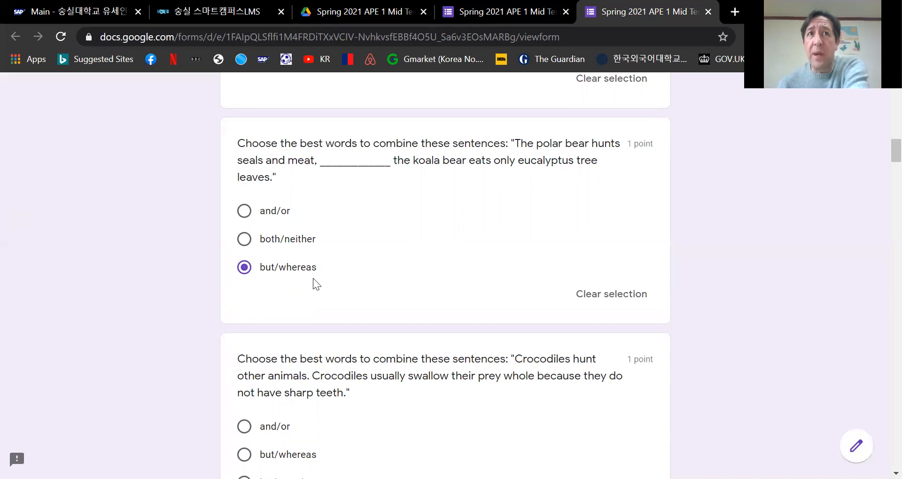
{"action": "mouse_move", "coordinate": [548, 228]}
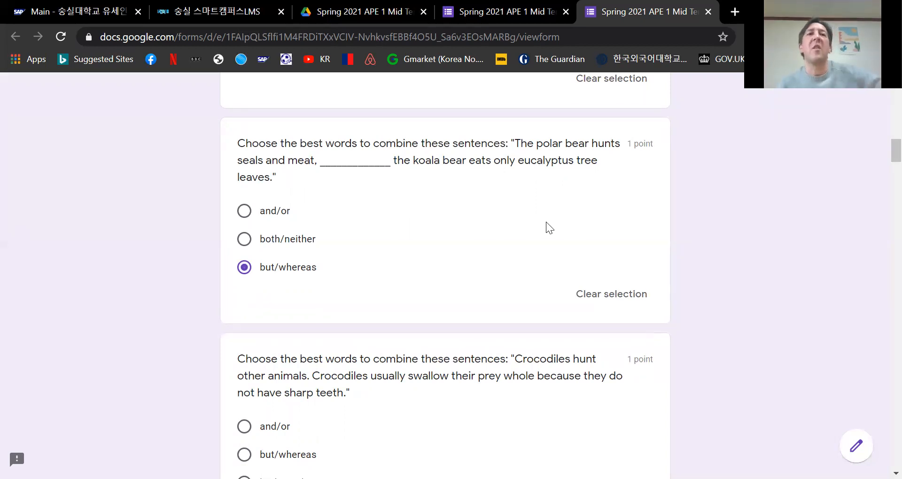
{"action": "mouse_move", "coordinate": [402, 244]}
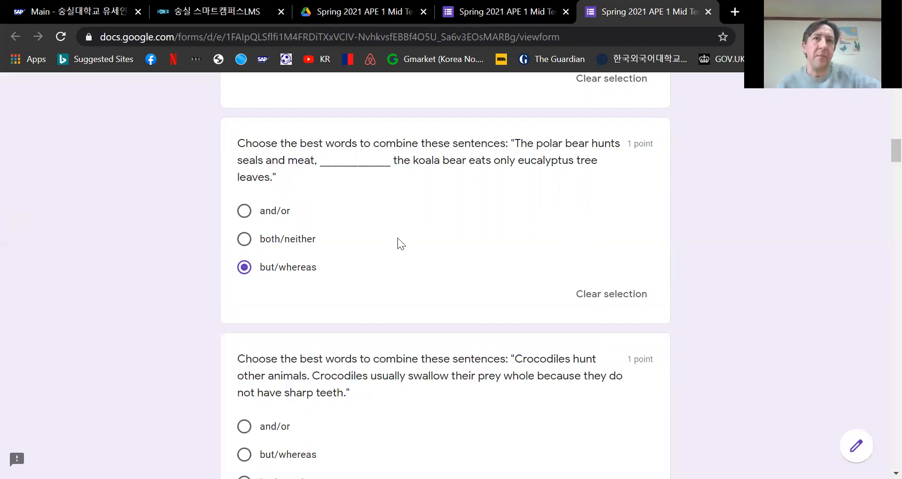
Choose 'and/or' for the crocodile sentence-combining question.
{"action": "scroll", "scroll_direction": "down", "scroll_amount": 3}
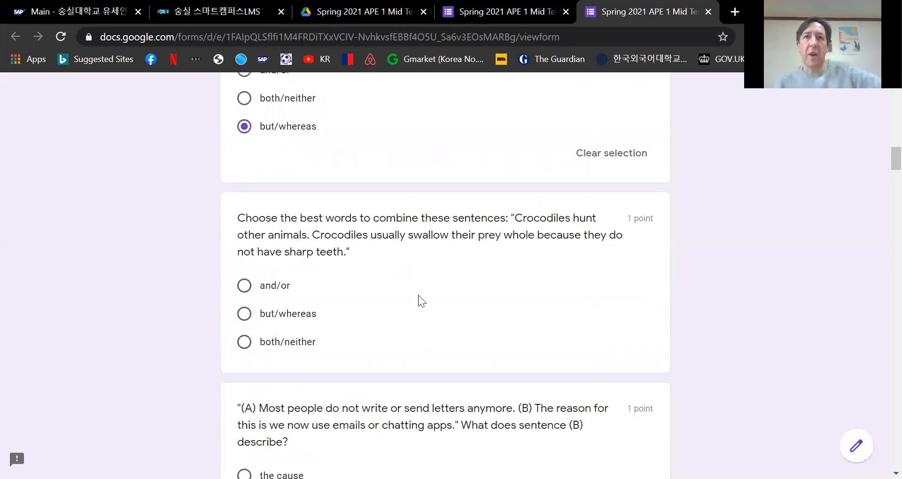
{"action": "mouse_move", "coordinate": [402, 294]}
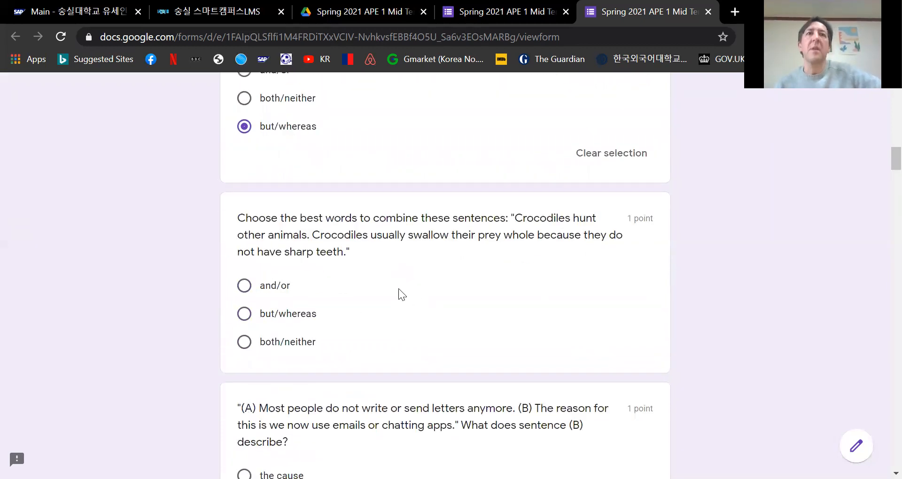
{"action": "mouse_move", "coordinate": [417, 286]}
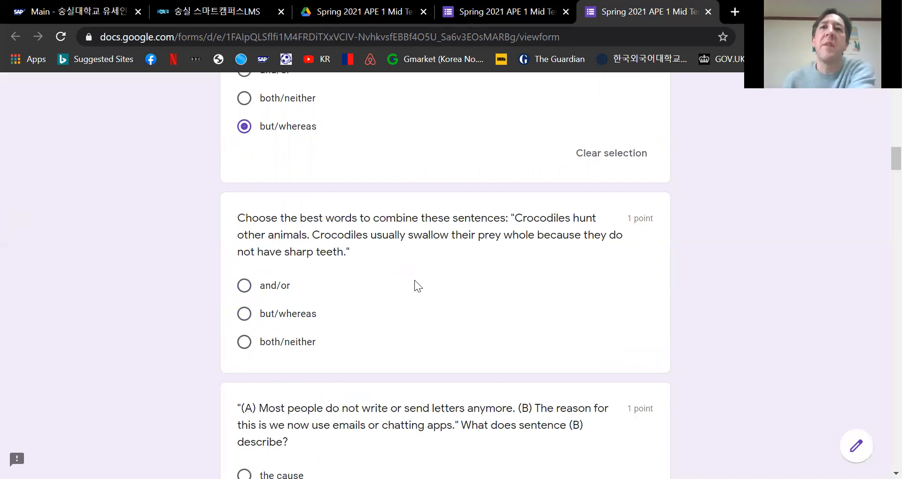
{"action": "mouse_move", "coordinate": [420, 294]}
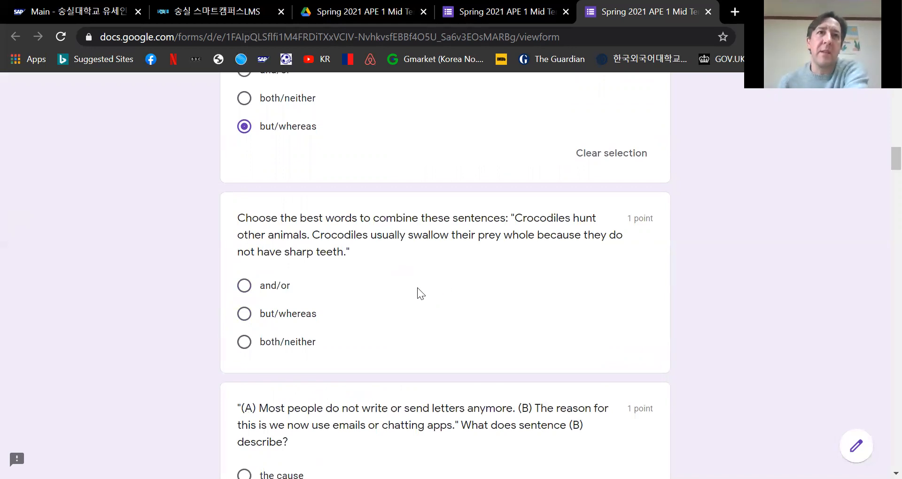
{"action": "mouse_move", "coordinate": [494, 271]}
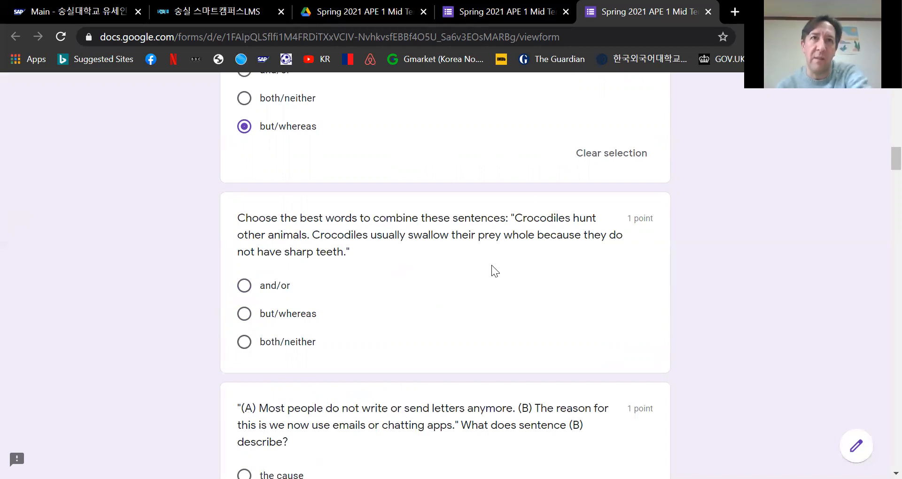
{"action": "mouse_move", "coordinate": [486, 280]}
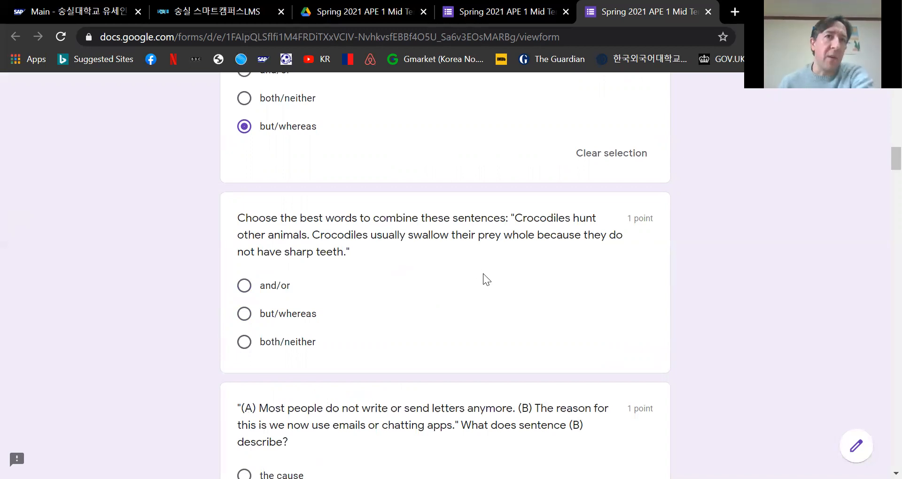
{"action": "mouse_move", "coordinate": [245, 304]}
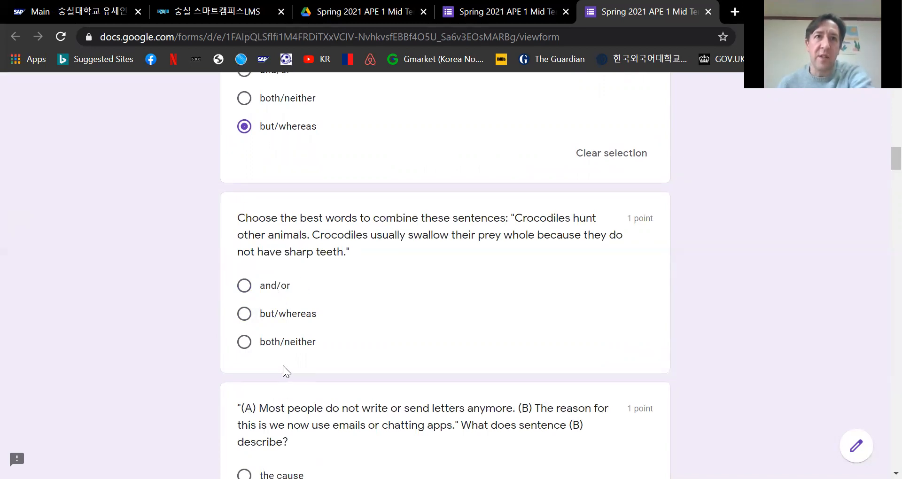
{"action": "mouse_move", "coordinate": [299, 353]}
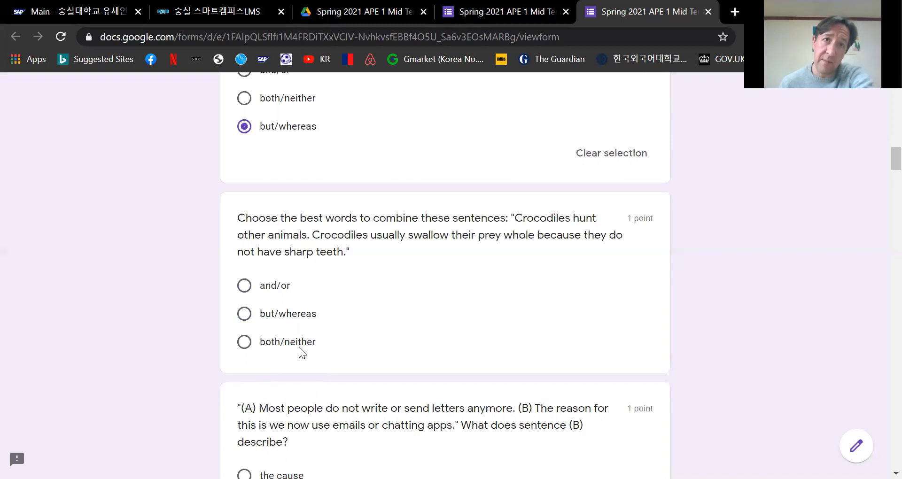
{"action": "mouse_move", "coordinate": [266, 356]}
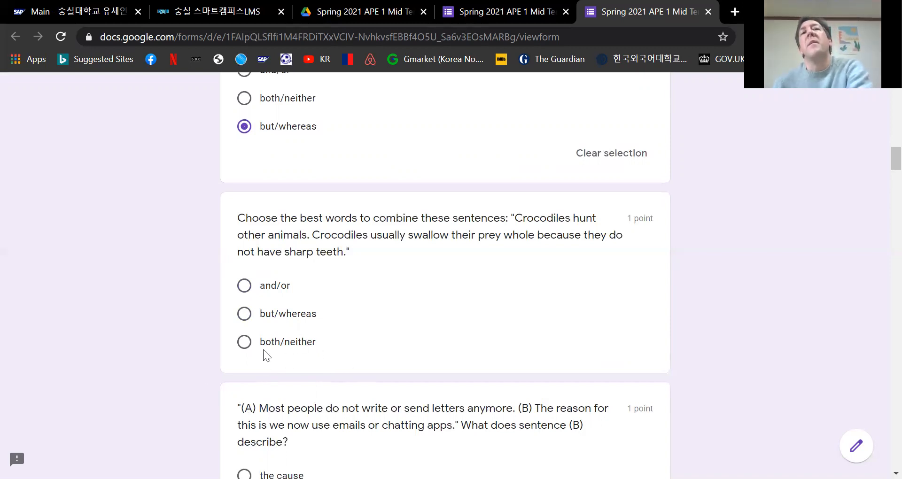
{"action": "mouse_move", "coordinate": [323, 347]}
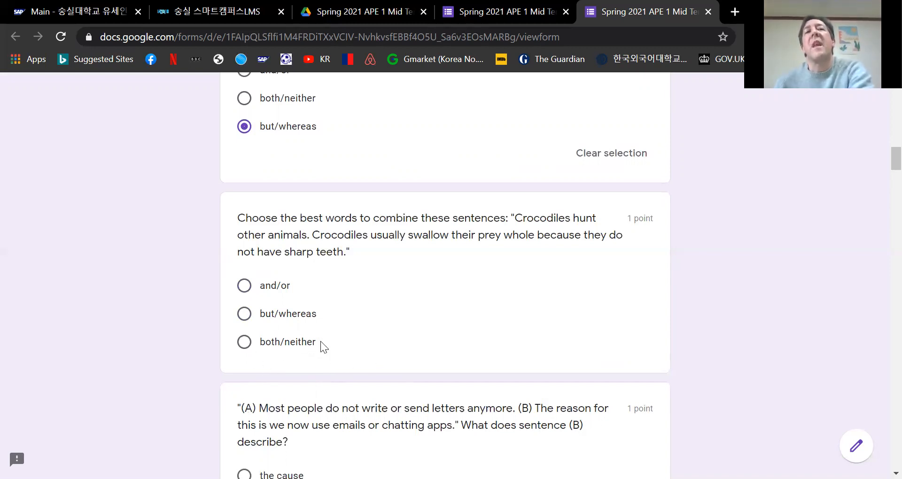
{"action": "mouse_move", "coordinate": [296, 350]}
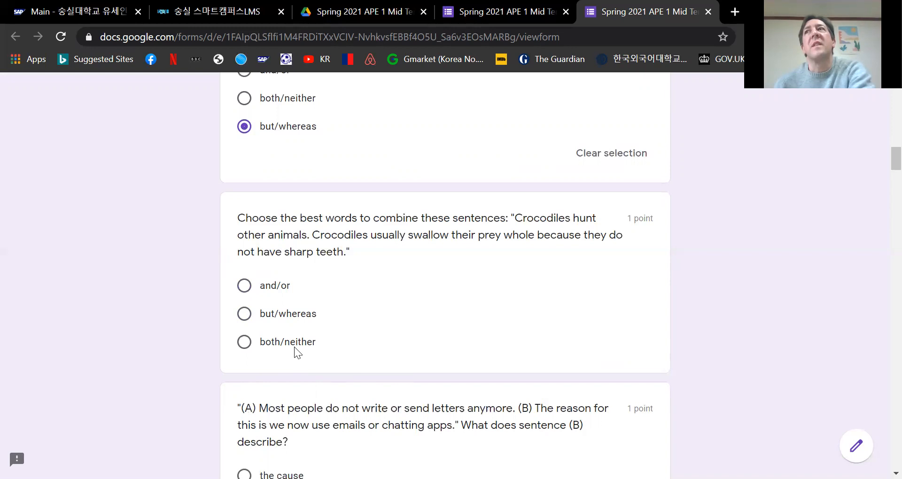
{"action": "mouse_move", "coordinate": [284, 351]}
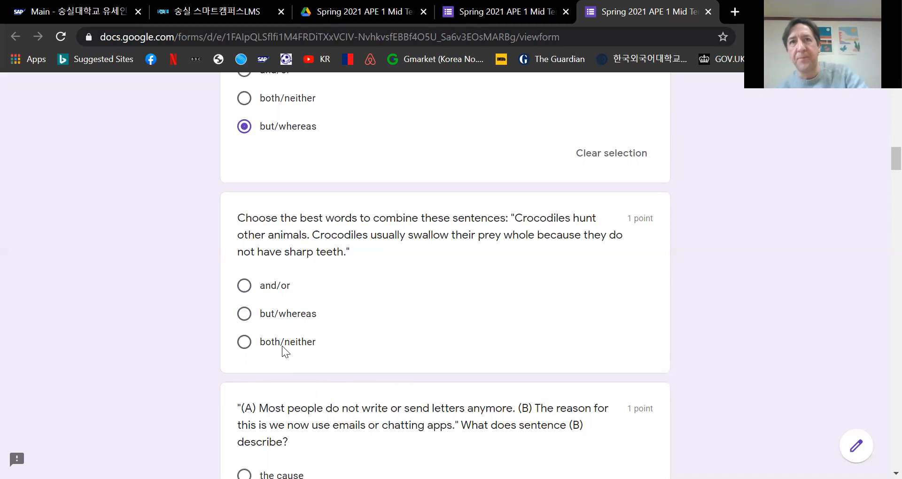
{"action": "mouse_move", "coordinate": [241, 369]}
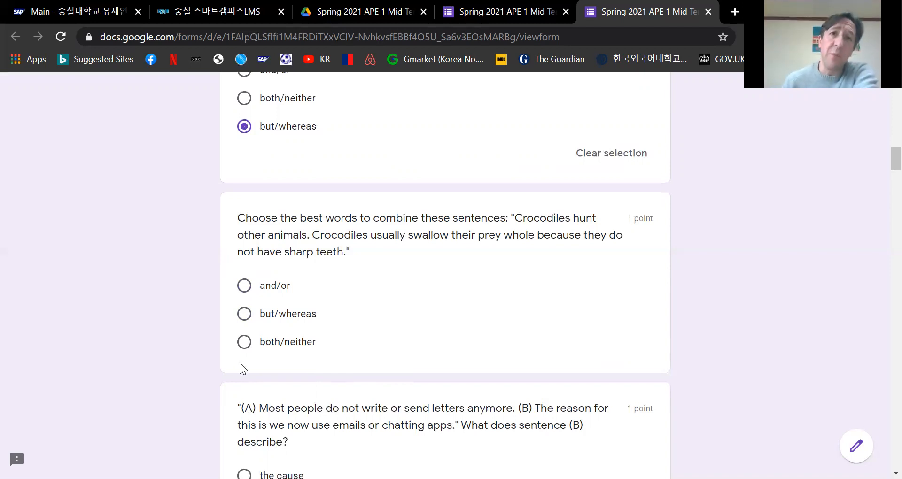
{"action": "mouse_move", "coordinate": [294, 347]}
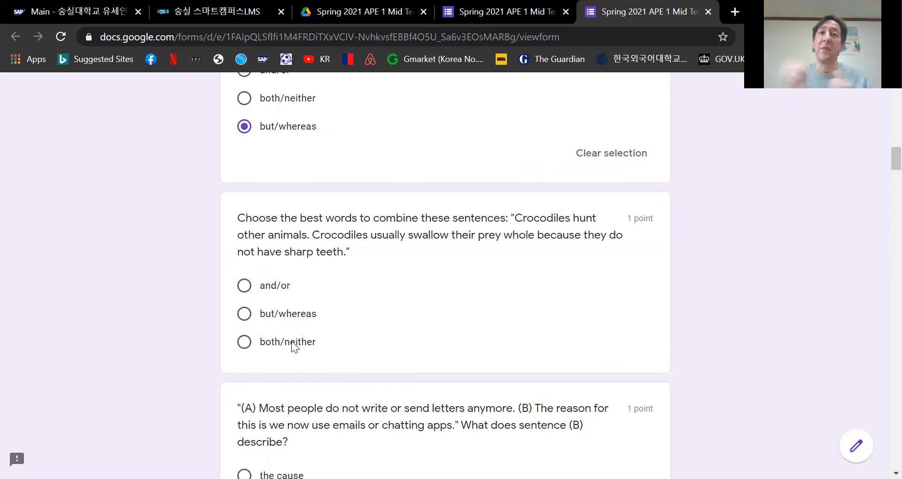
{"action": "mouse_move", "coordinate": [458, 256]}
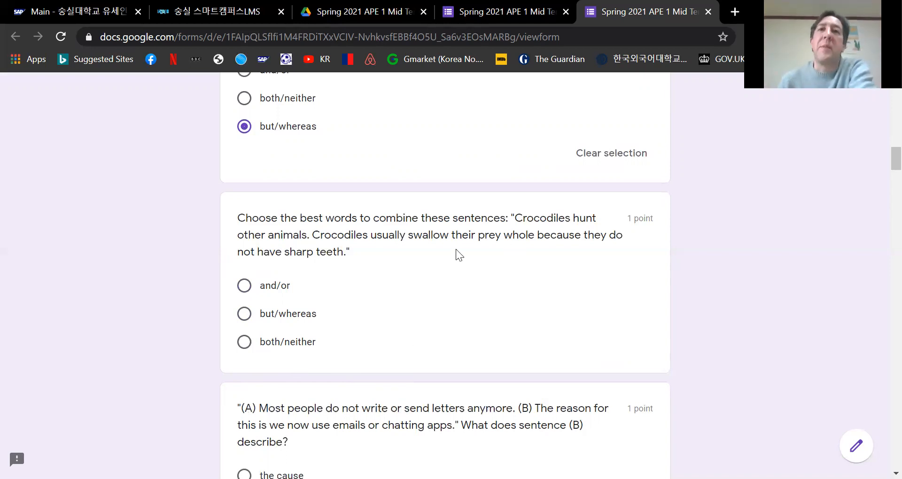
{"action": "mouse_move", "coordinate": [243, 285]}
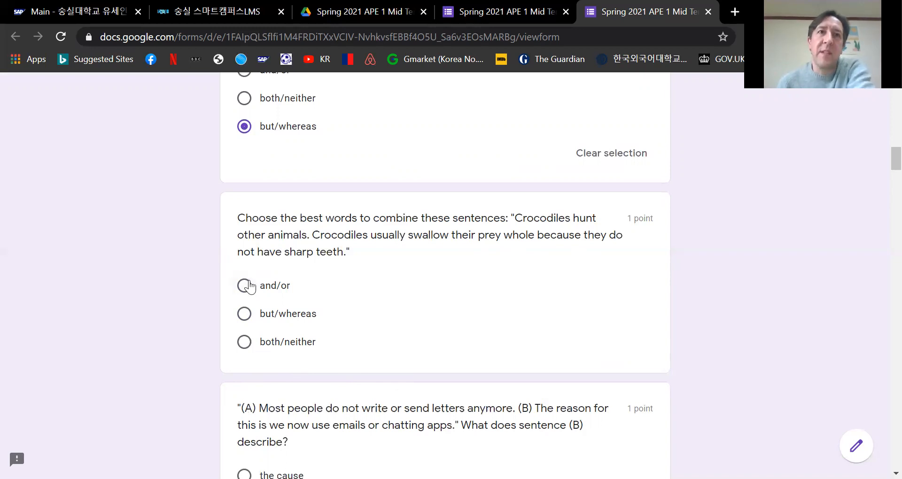
{"action": "left_click", "coordinate": [243, 285]}
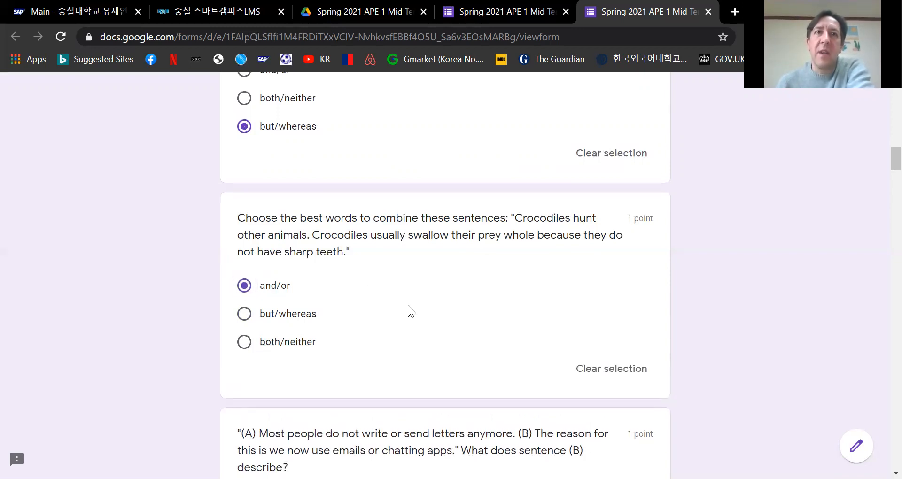
{"action": "mouse_move", "coordinate": [415, 303]}
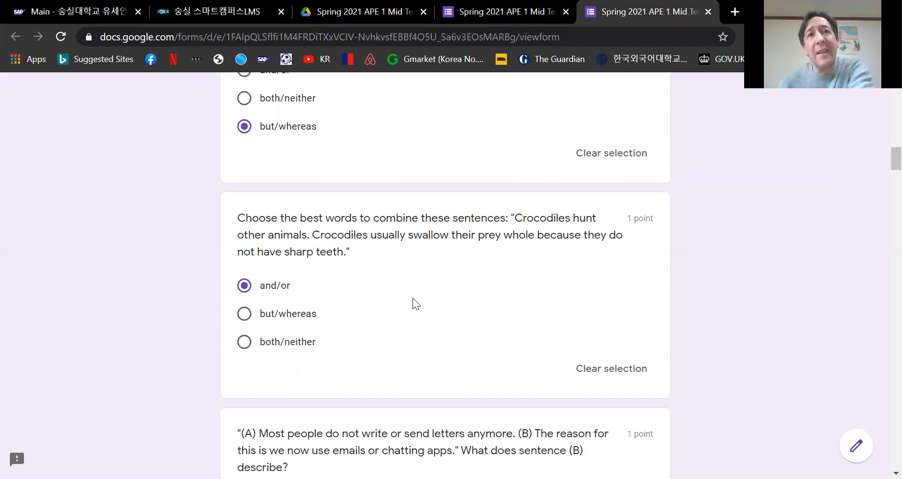
{"action": "mouse_move", "coordinate": [422, 332]}
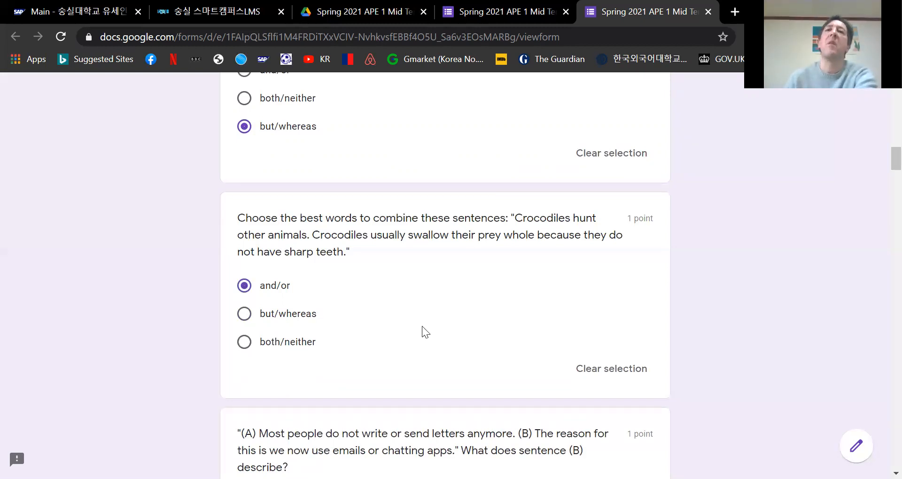
Choose 'the cause' for the sentence (B) cause-or-effect question.
{"action": "scroll", "scroll_direction": "down", "scroll_amount": 3}
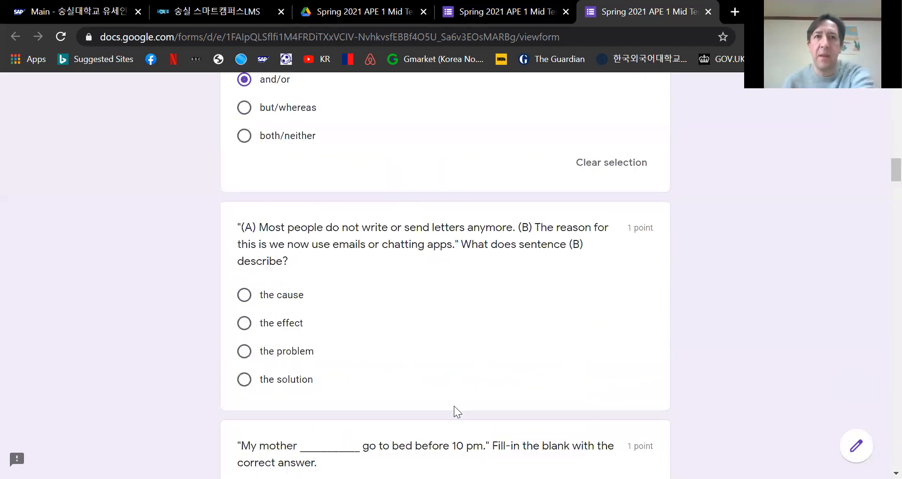
{"action": "scroll", "scroll_direction": "down", "scroll_amount": 3}
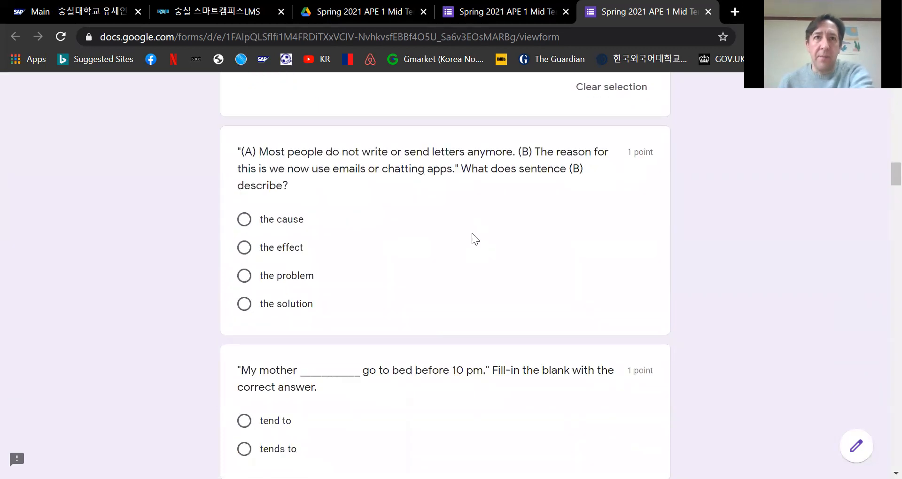
{"action": "mouse_move", "coordinate": [450, 236]}
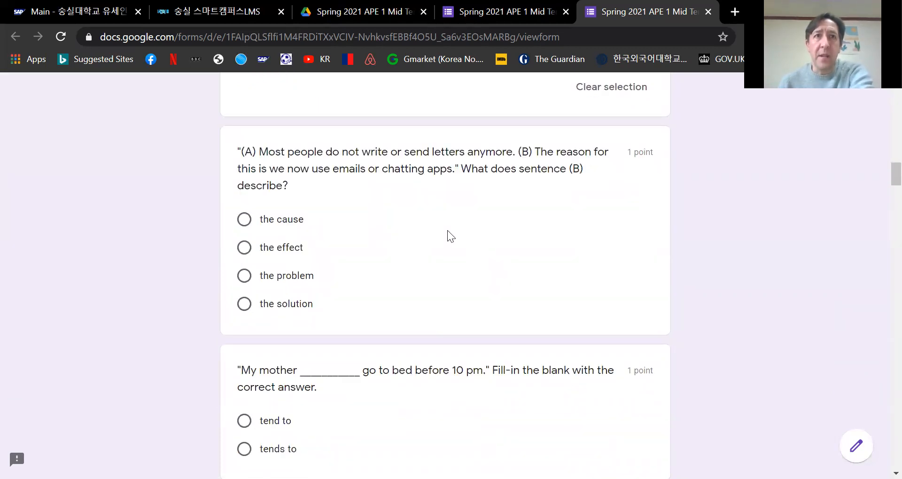
{"action": "mouse_move", "coordinate": [219, 149]}
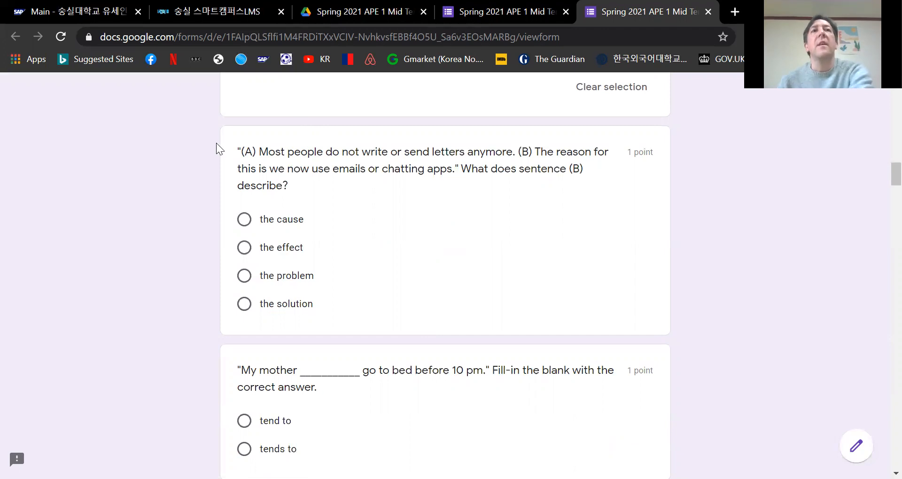
{"action": "mouse_move", "coordinate": [429, 266]}
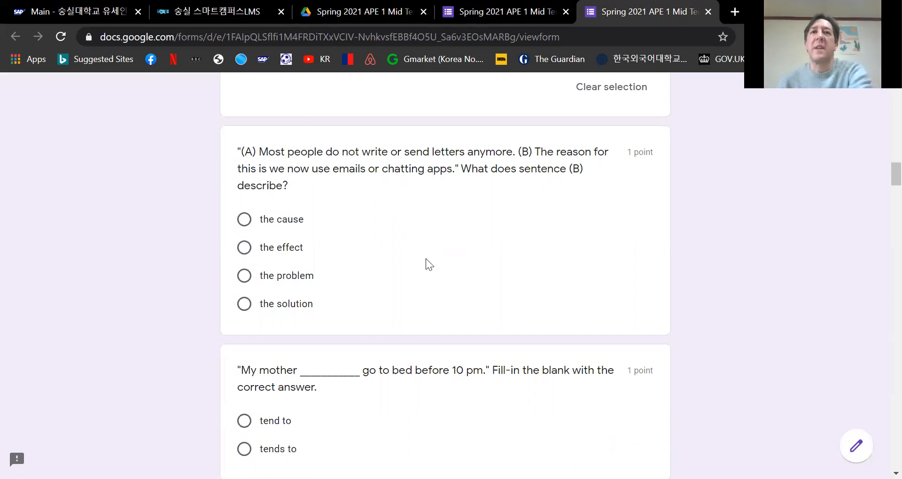
{"action": "mouse_move", "coordinate": [325, 256]}
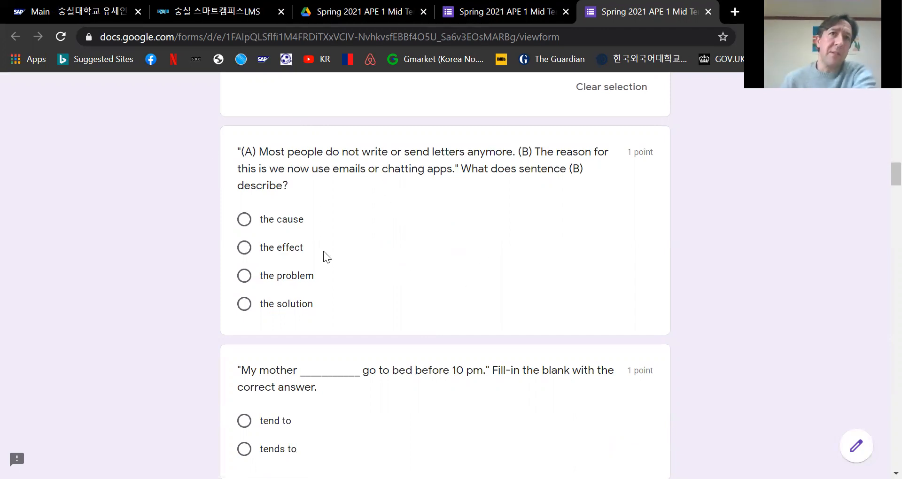
{"action": "mouse_move", "coordinate": [369, 256]}
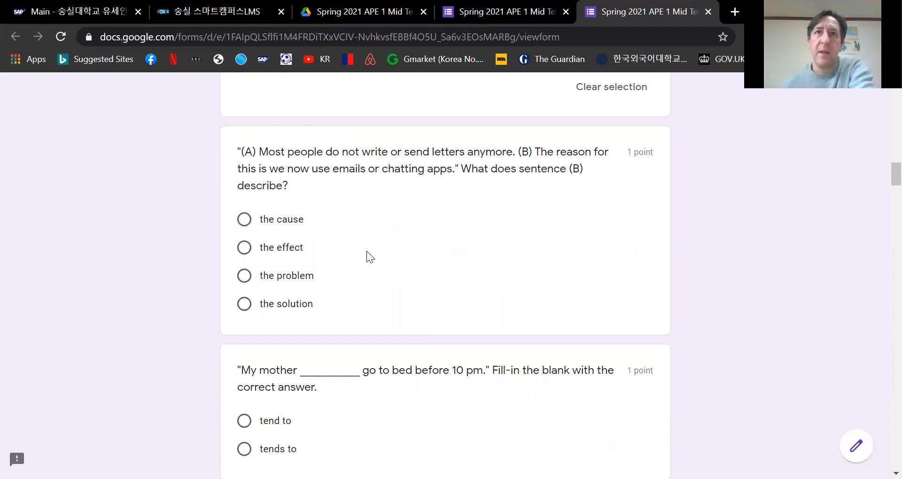
{"action": "mouse_move", "coordinate": [358, 219]}
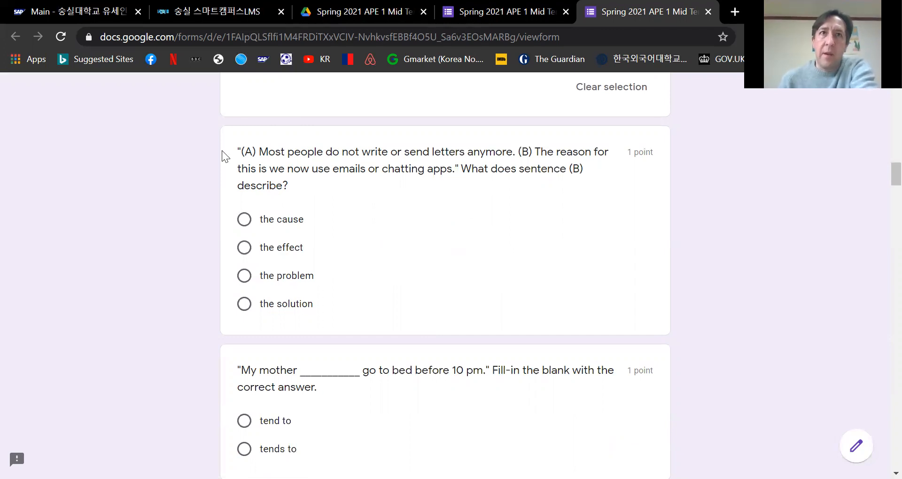
{"action": "mouse_move", "coordinate": [279, 163]}
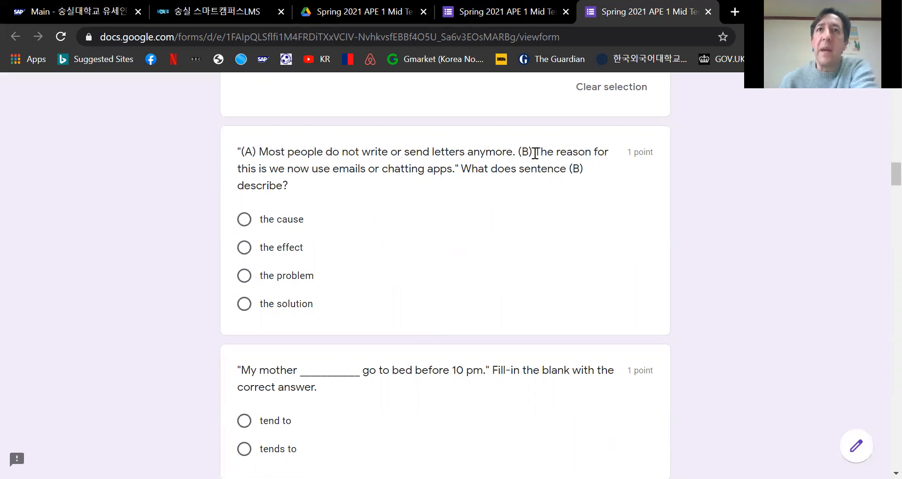
{"action": "mouse_move", "coordinate": [481, 210]}
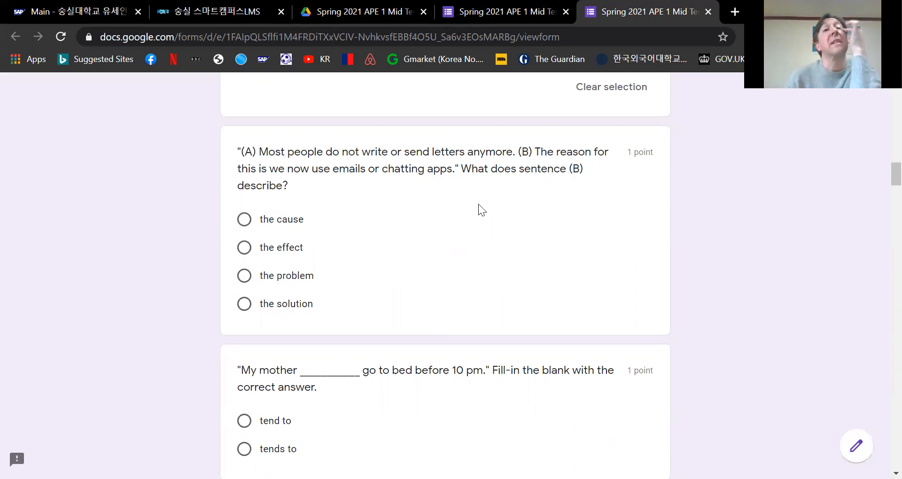
{"action": "mouse_move", "coordinate": [568, 220]}
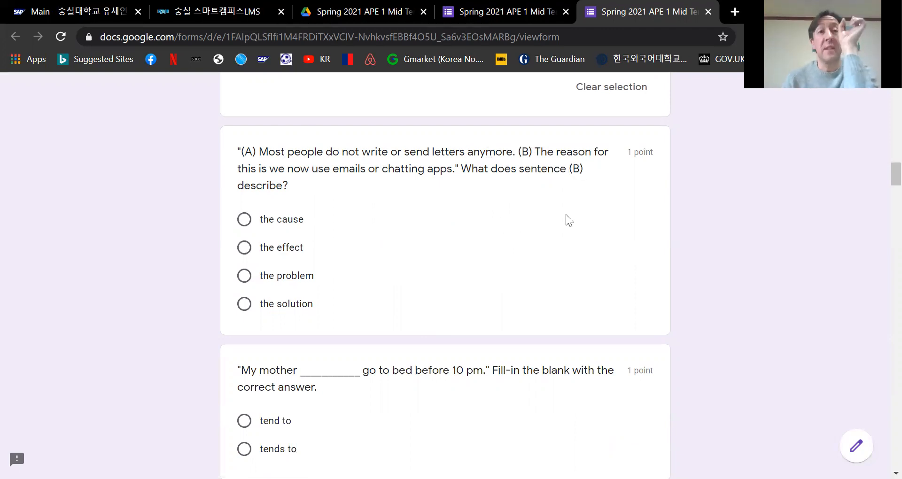
{"action": "mouse_move", "coordinate": [547, 192]}
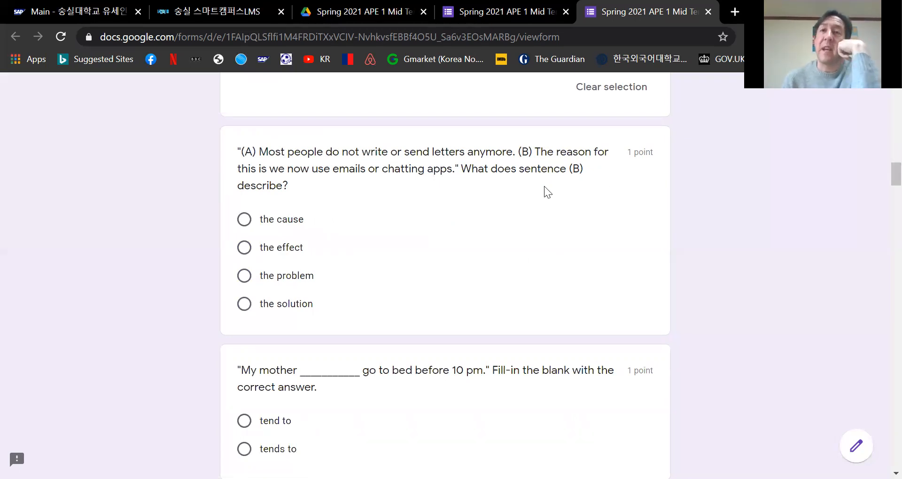
{"action": "mouse_move", "coordinate": [528, 189]}
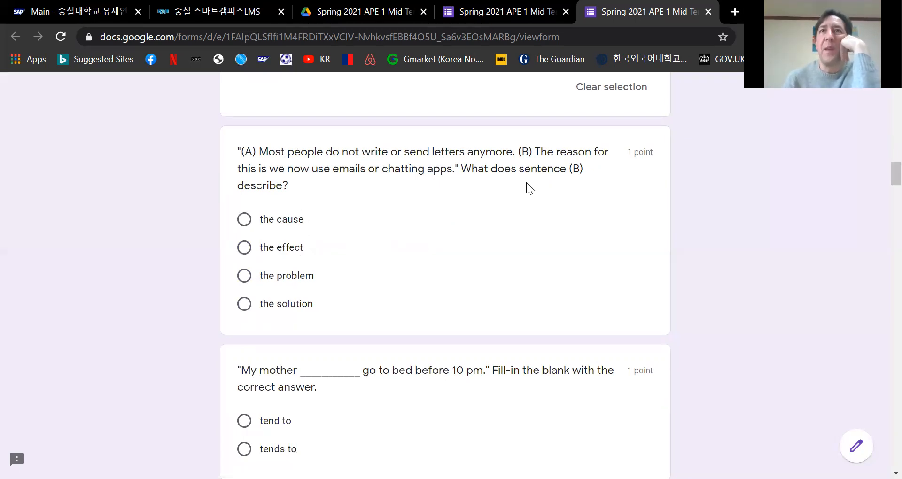
{"action": "mouse_move", "coordinate": [532, 209]}
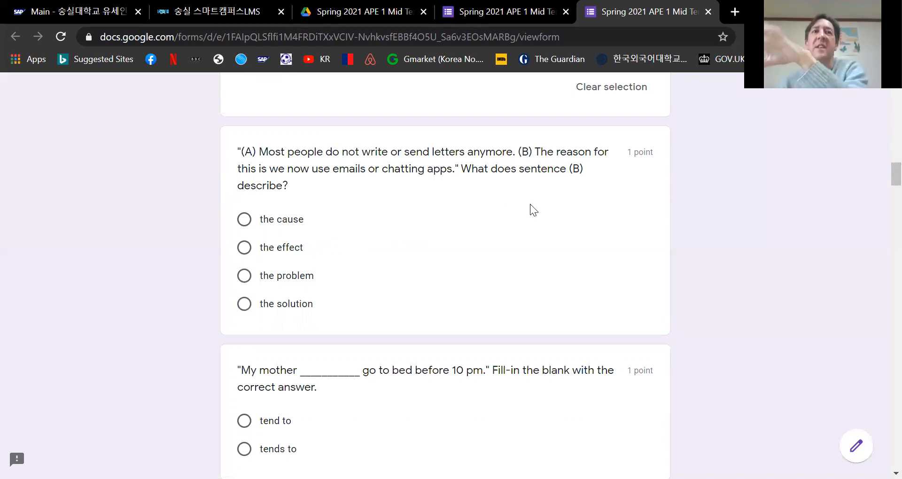
{"action": "mouse_move", "coordinate": [258, 227]}
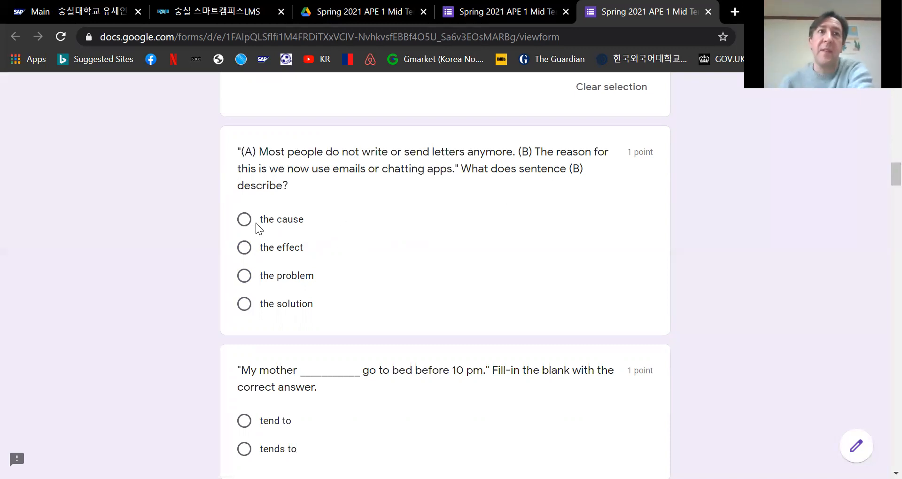
{"action": "left_click", "coordinate": [245, 219]}
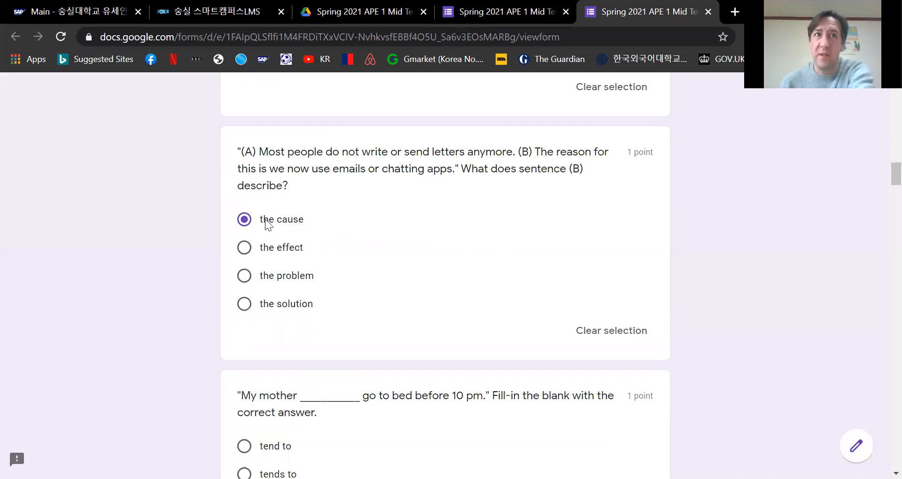
{"action": "mouse_move", "coordinate": [304, 229]}
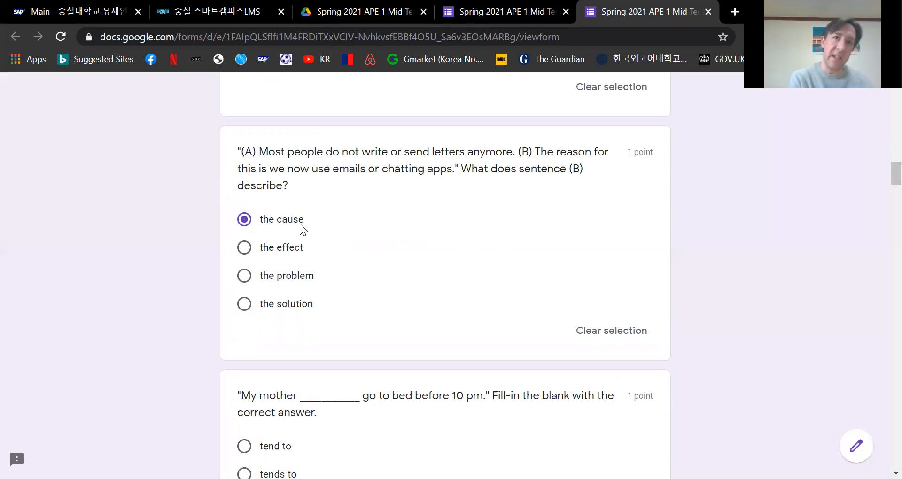
{"action": "mouse_move", "coordinate": [300, 252]}
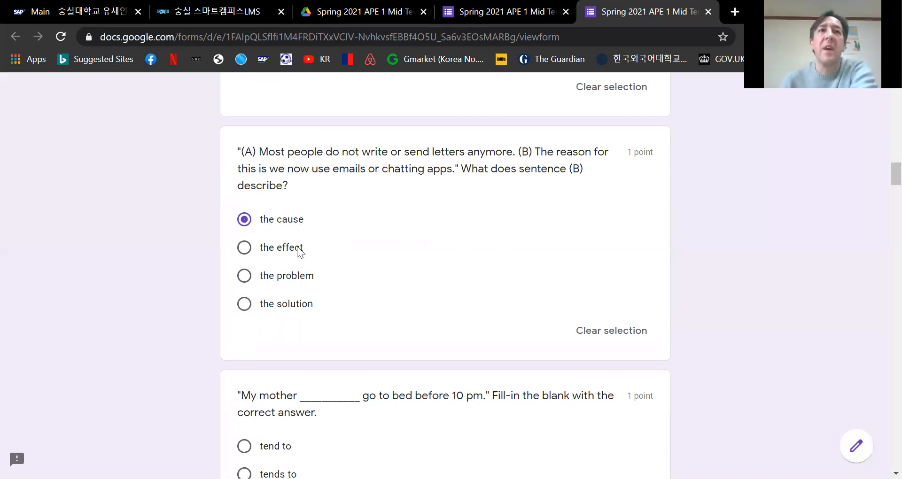
{"action": "mouse_move", "coordinate": [417, 179]}
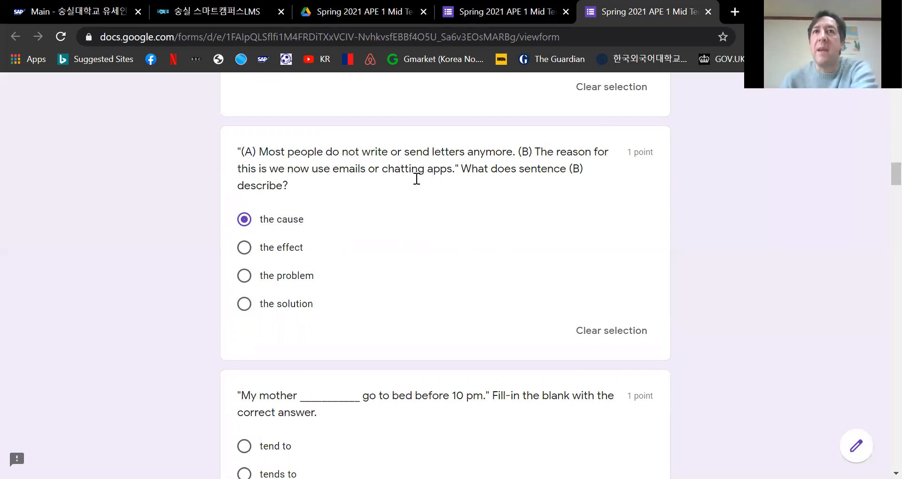
{"action": "mouse_move", "coordinate": [384, 211]}
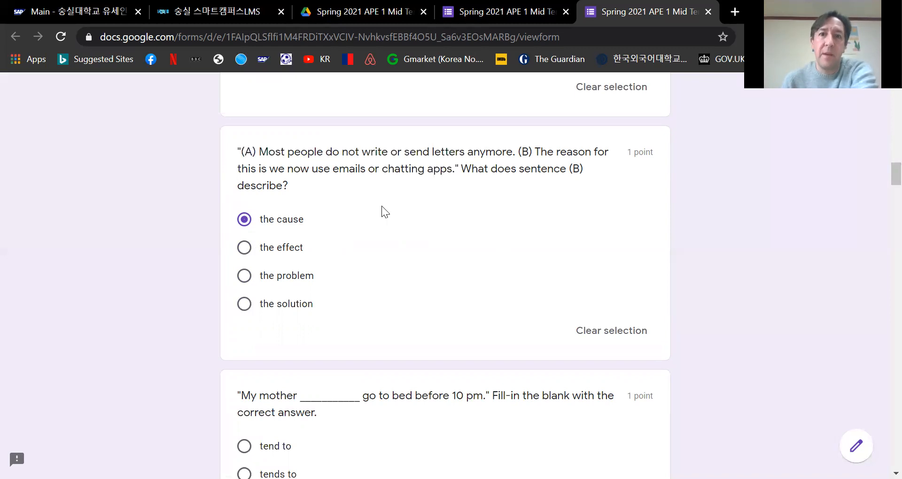
{"action": "mouse_move", "coordinate": [230, 254]}
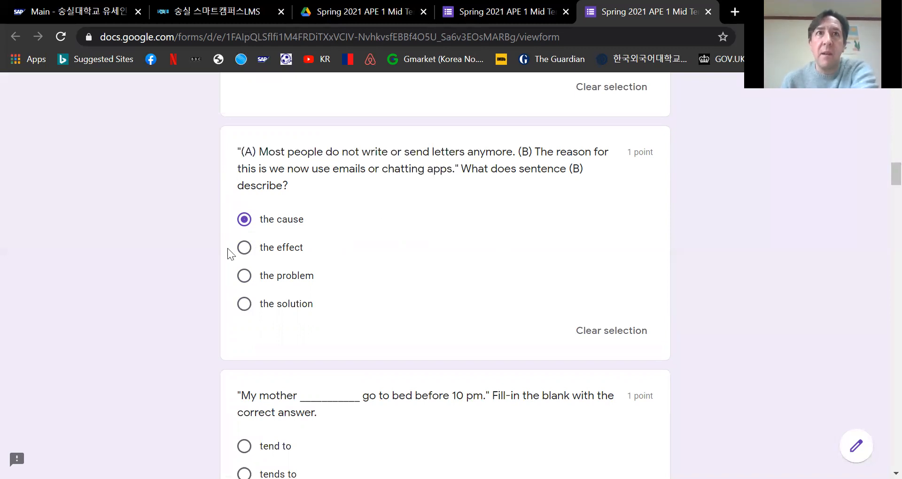
{"action": "mouse_move", "coordinate": [583, 231]}
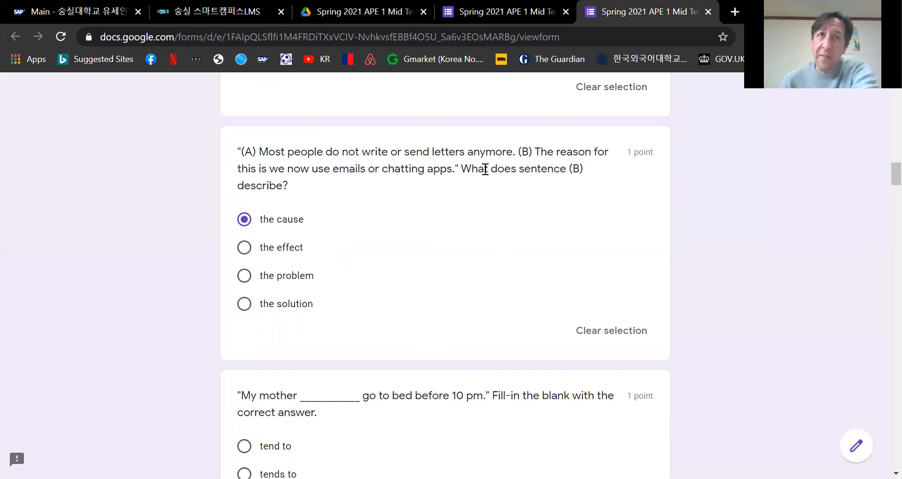
{"action": "mouse_move", "coordinate": [400, 231]}
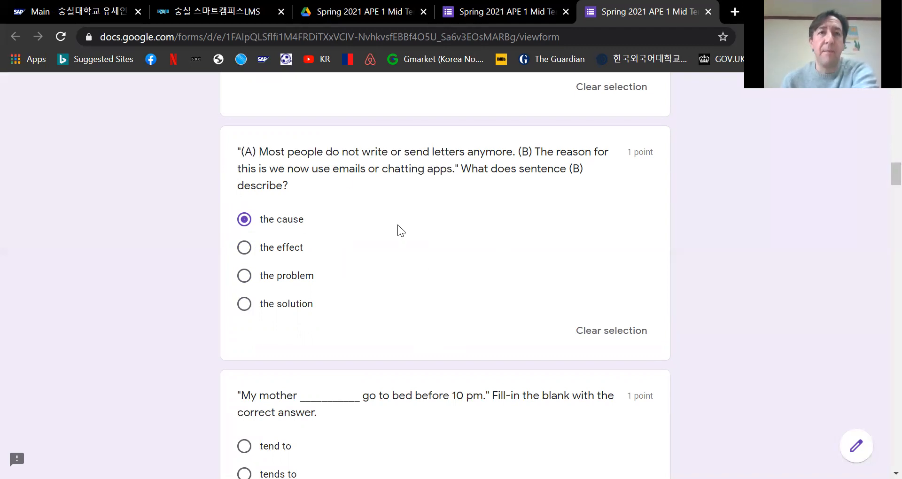
Choose 'tends to' for the 'My mother ___ go to bed before 10 pm' question.
{"action": "scroll", "scroll_direction": "down", "scroll_amount": 3}
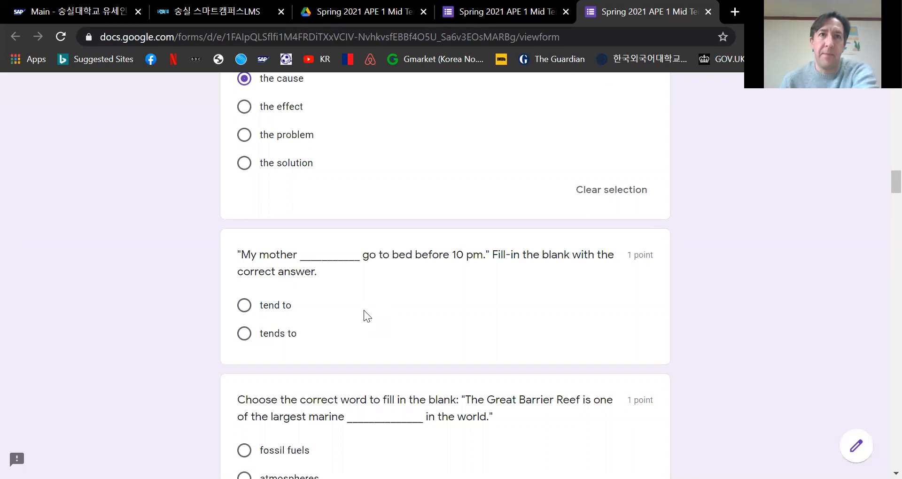
{"action": "mouse_move", "coordinate": [556, 327]}
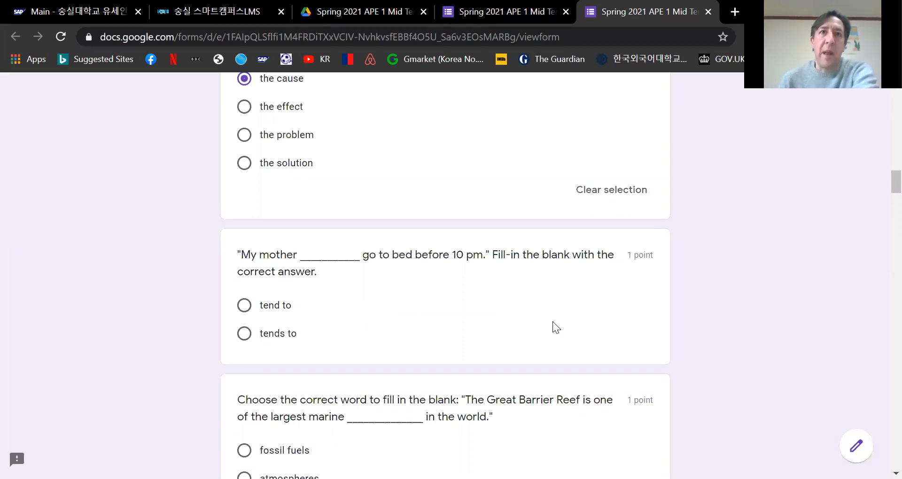
{"action": "mouse_move", "coordinate": [386, 314]}
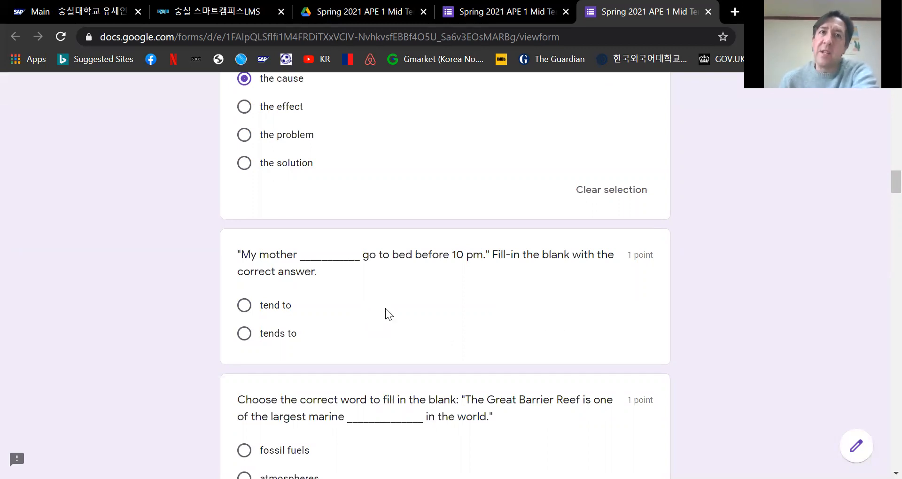
{"action": "mouse_move", "coordinate": [403, 312]}
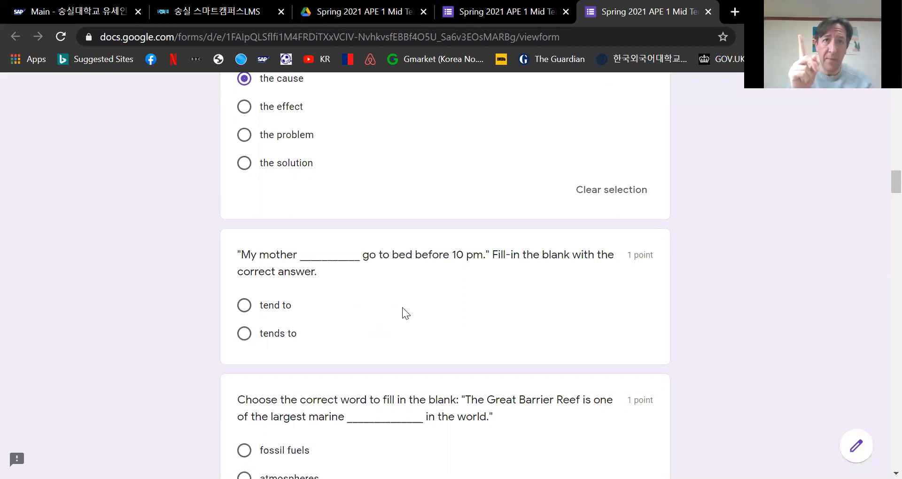
{"action": "mouse_move", "coordinate": [306, 353]}
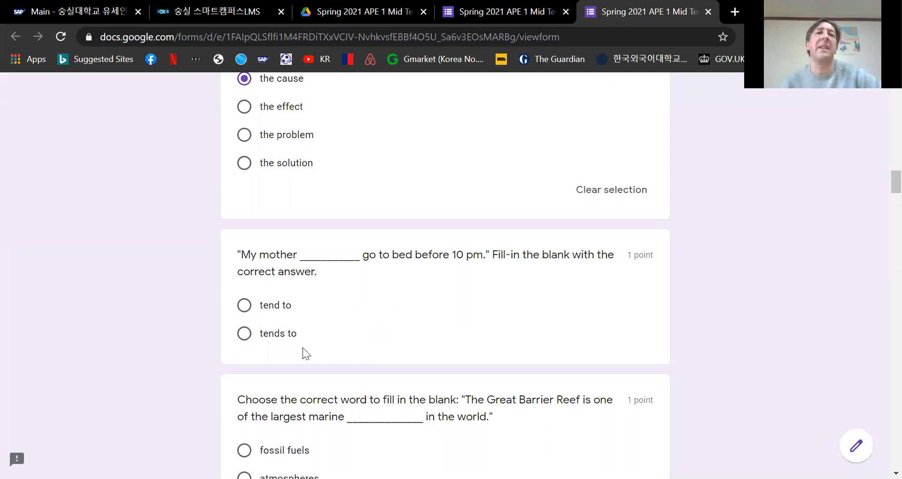
{"action": "left_click", "coordinate": [244, 334]}
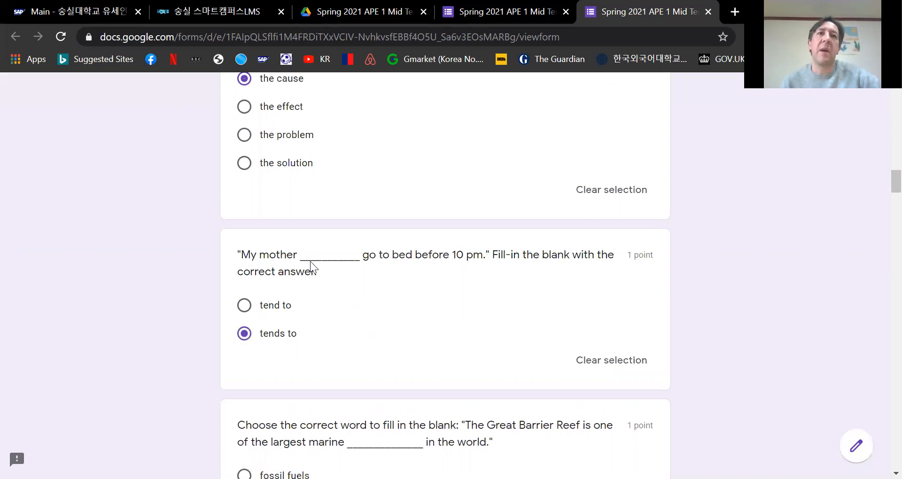
{"action": "mouse_move", "coordinate": [461, 271]}
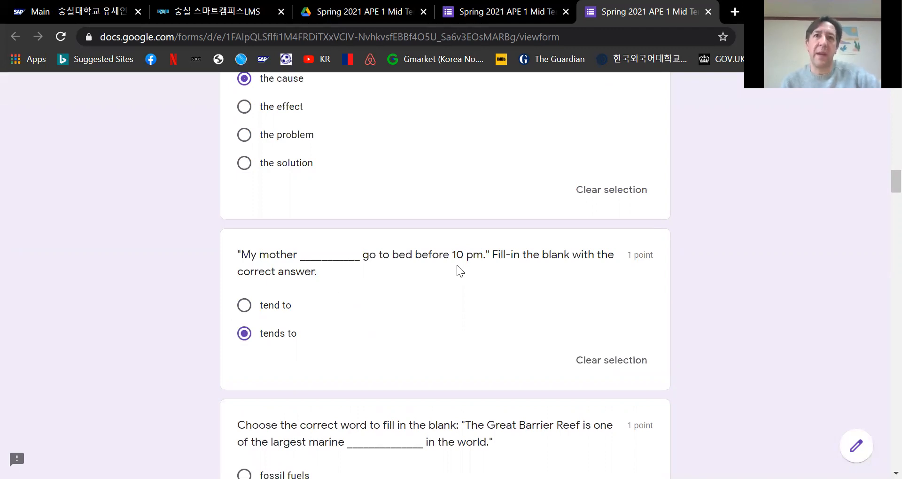
Mark 'ecosystems' for the Great Barrier Reef fill-in-the-blank question.
{"action": "scroll", "scroll_direction": "down", "scroll_amount": 3}
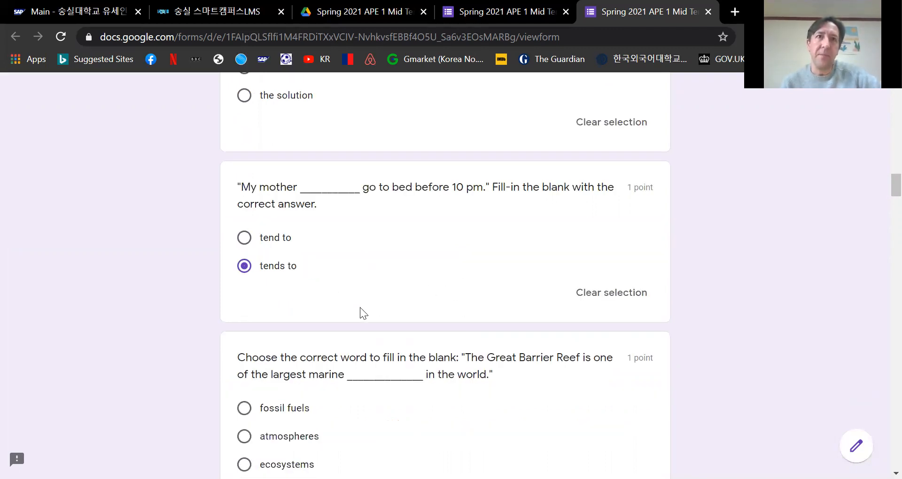
{"action": "scroll", "scroll_direction": "down", "scroll_amount": 3}
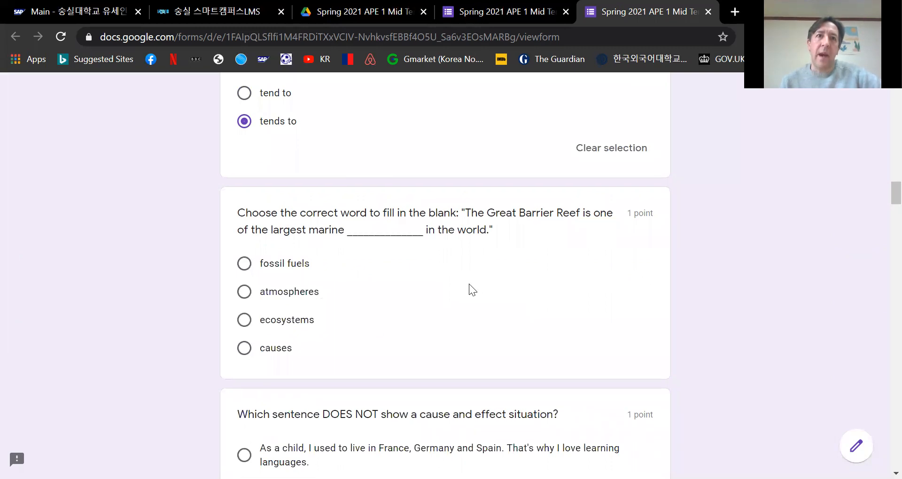
{"action": "mouse_move", "coordinate": [384, 349]}
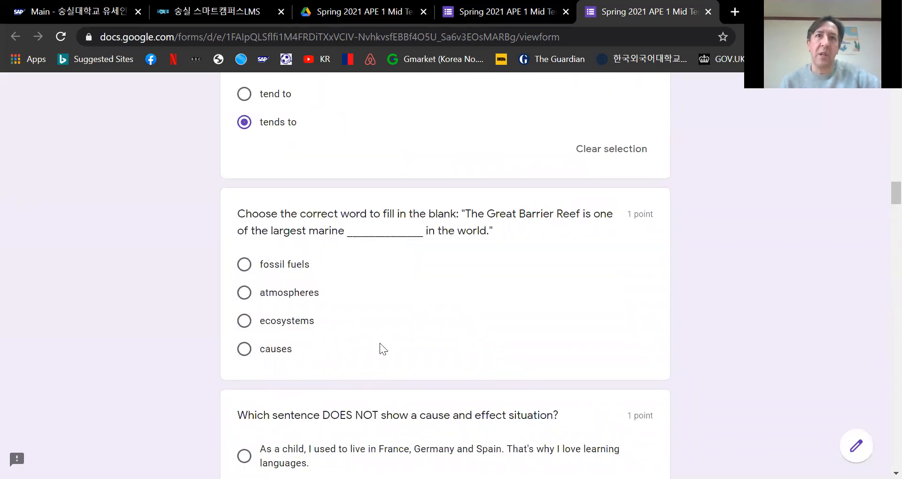
{"action": "mouse_move", "coordinate": [354, 268]}
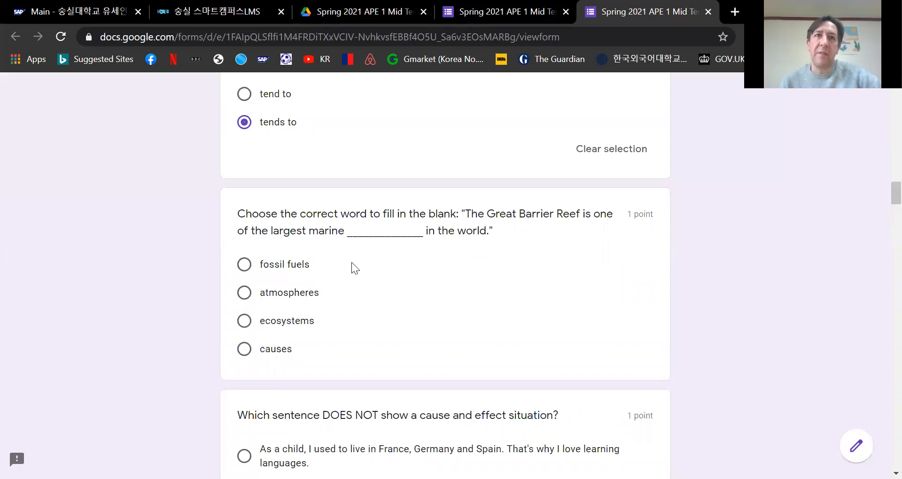
{"action": "mouse_move", "coordinate": [265, 345]}
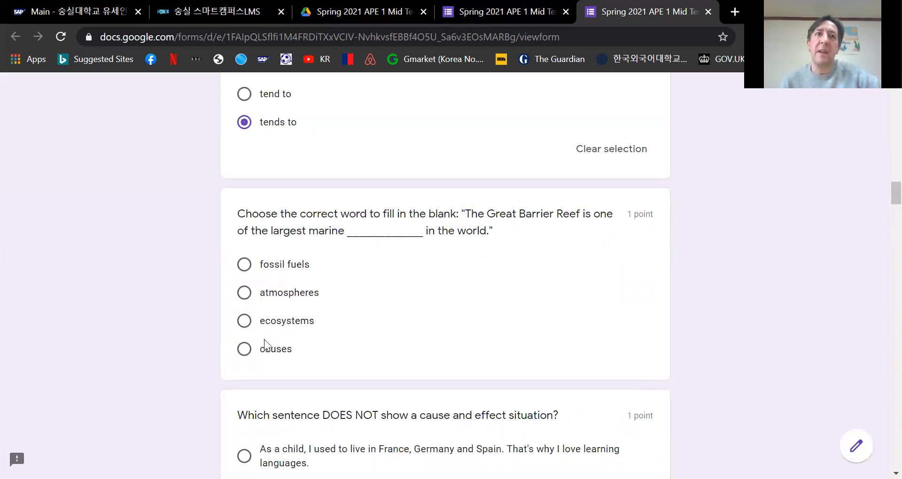
{"action": "left_click", "coordinate": [243, 320]}
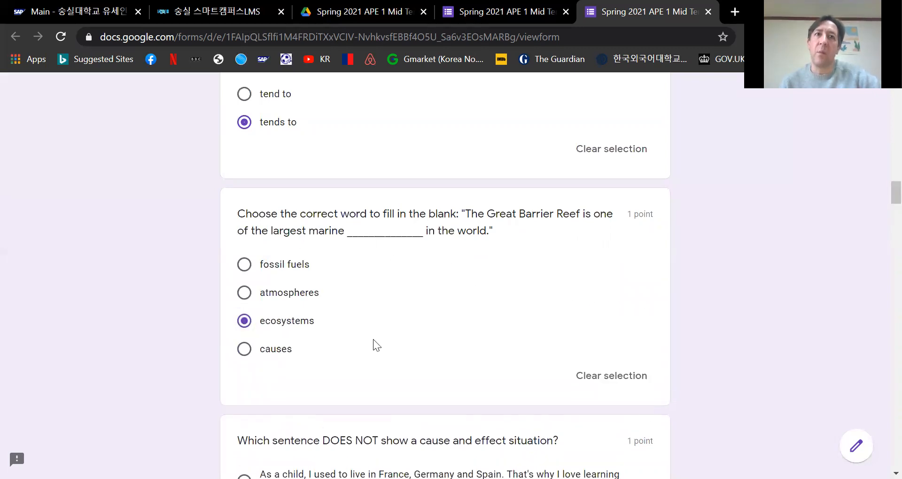
{"action": "mouse_move", "coordinate": [400, 286]}
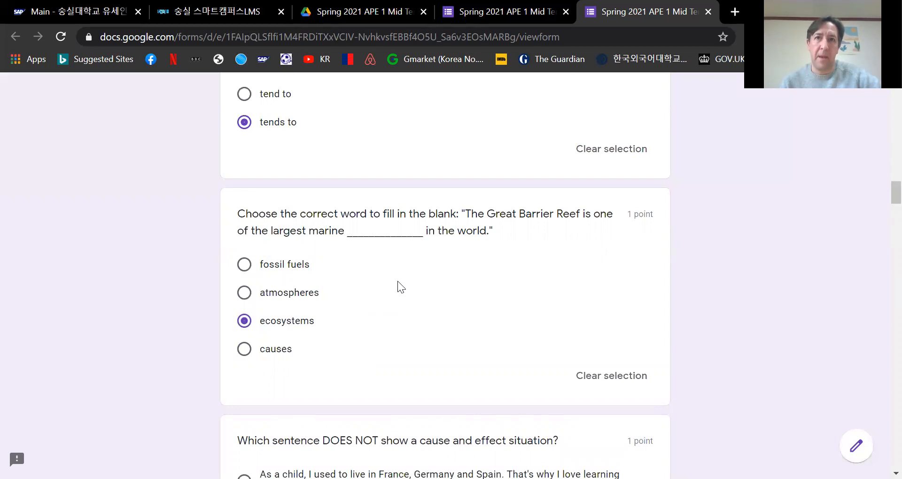
Choose the car-driving and bicycle sentence as the one not showing cause and effect.
{"action": "scroll", "scroll_direction": "down", "scroll_amount": 3}
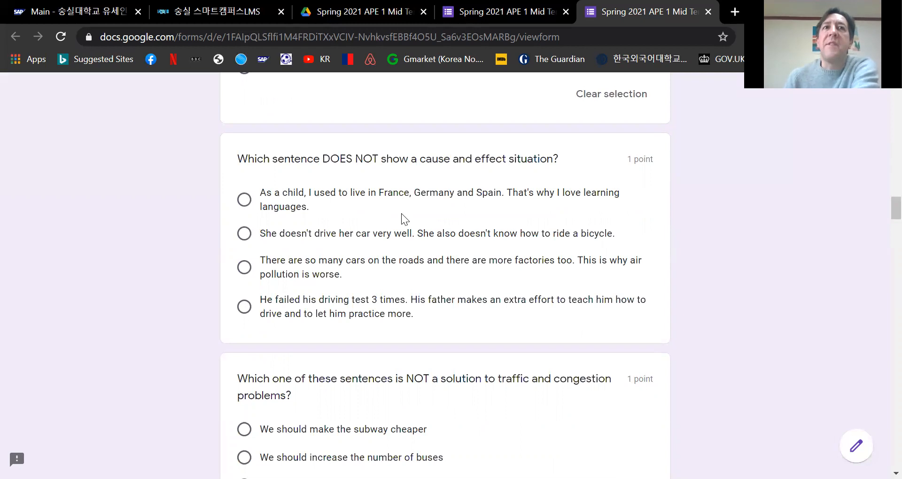
{"action": "mouse_move", "coordinate": [449, 190]}
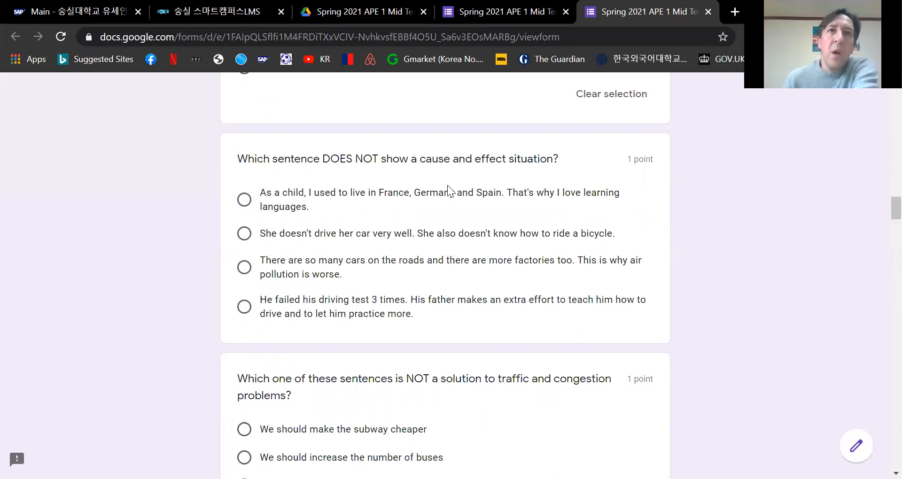
{"action": "mouse_move", "coordinate": [503, 218]}
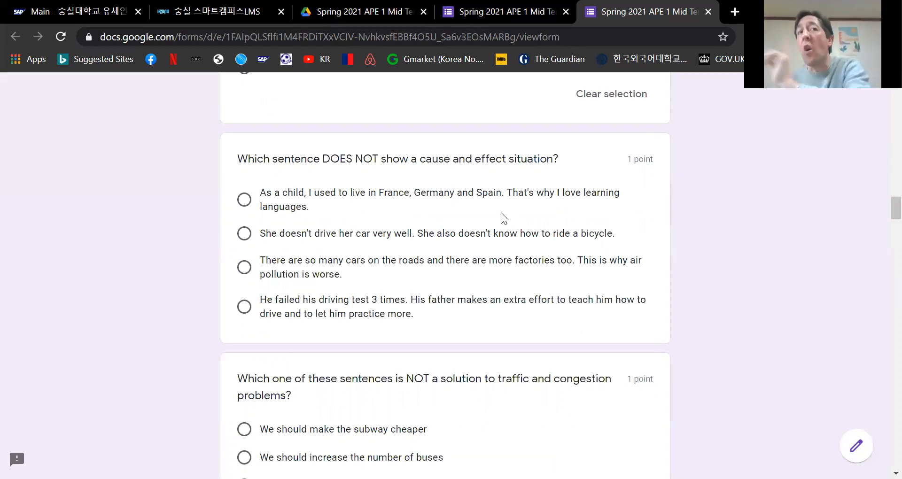
{"action": "mouse_move", "coordinate": [431, 281]}
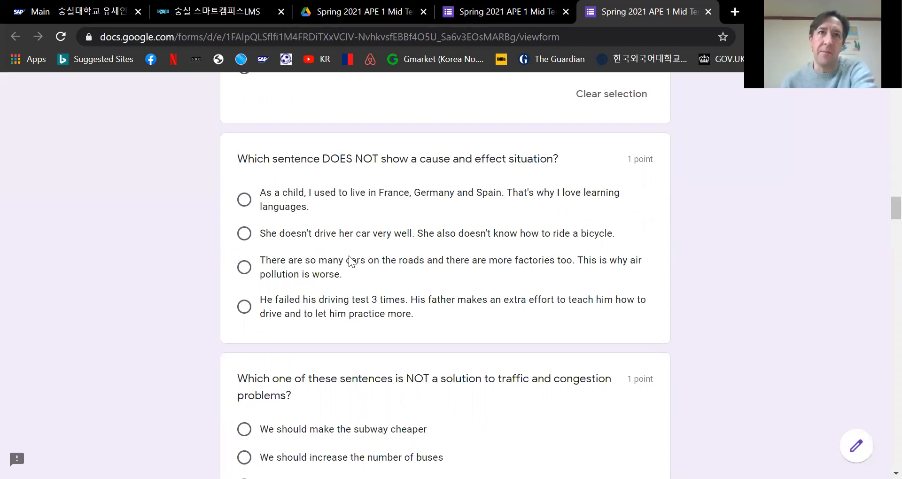
{"action": "mouse_move", "coordinate": [339, 224]}
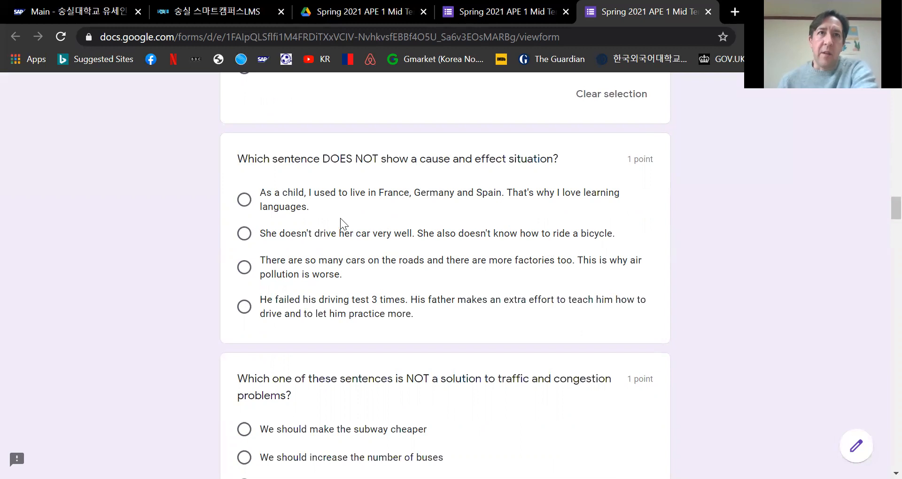
{"action": "mouse_move", "coordinate": [321, 209]}
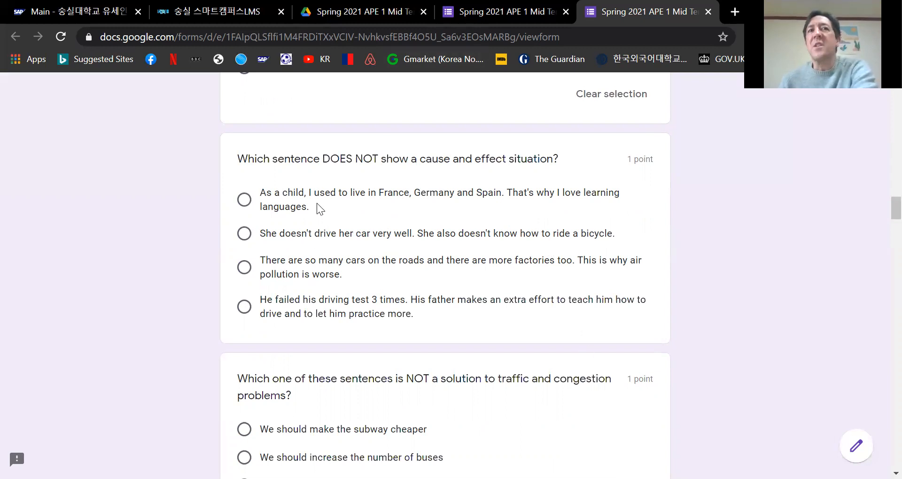
{"action": "mouse_move", "coordinate": [439, 217]}
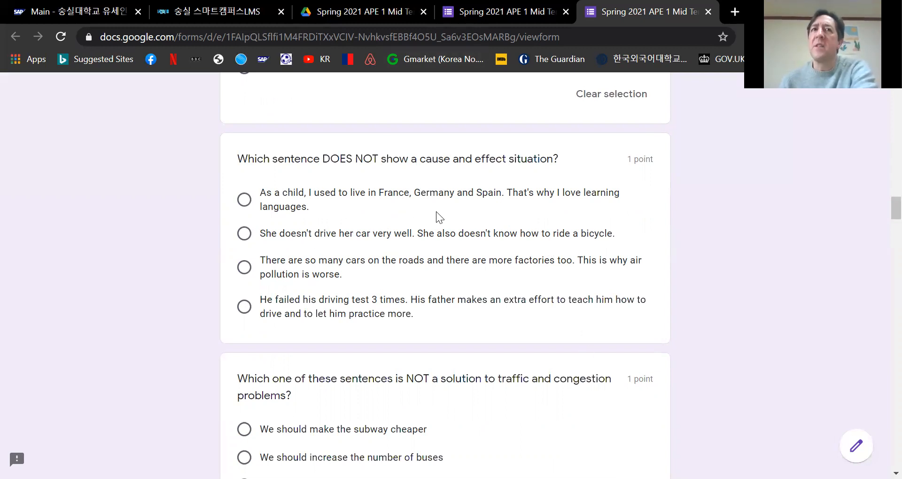
{"action": "mouse_move", "coordinate": [453, 216]}
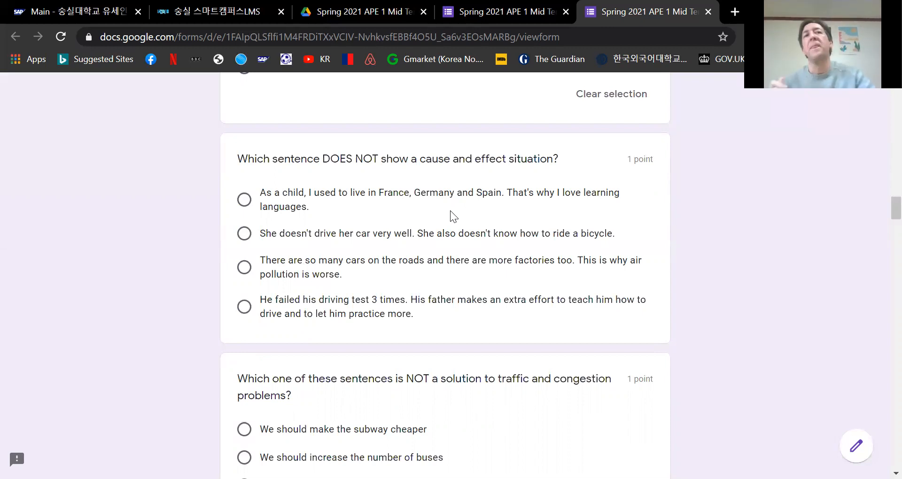
{"action": "mouse_move", "coordinate": [312, 283]}
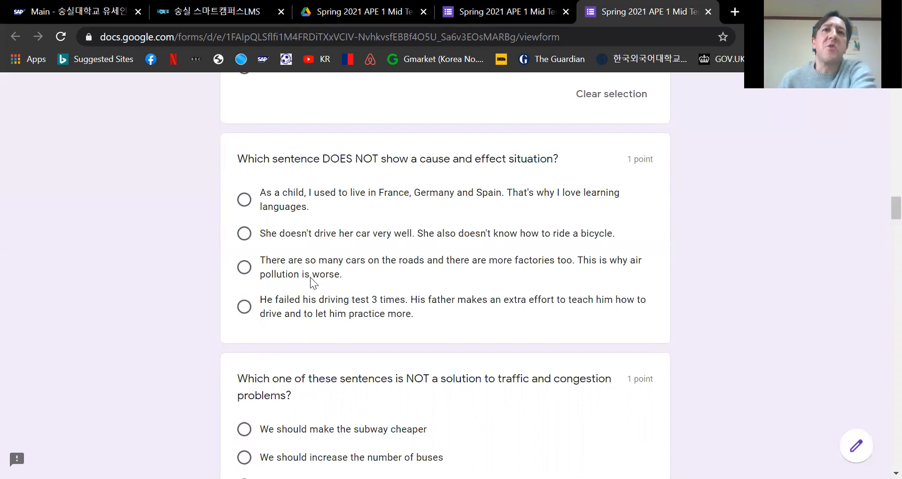
{"action": "mouse_move", "coordinate": [450, 263]}
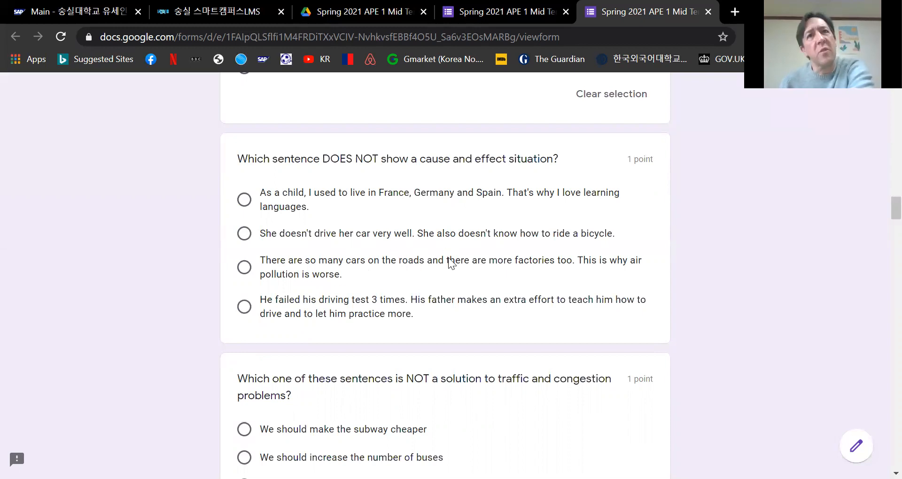
{"action": "mouse_move", "coordinate": [612, 248]}
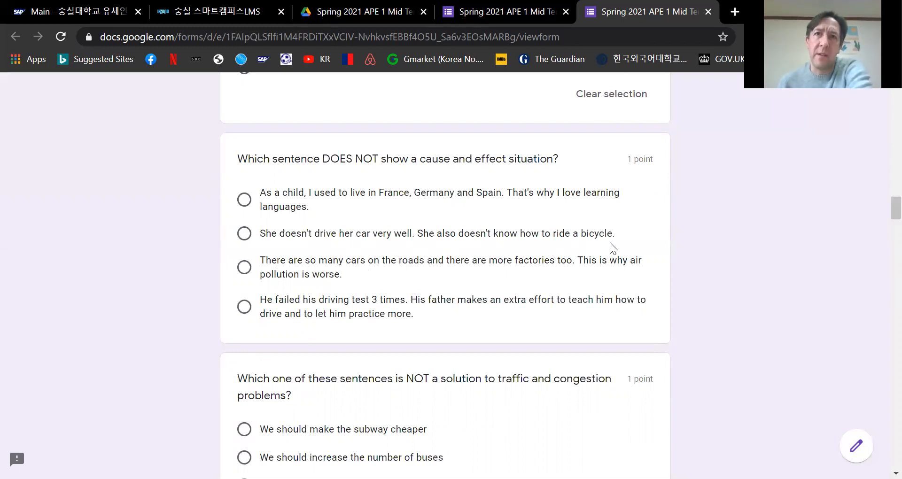
{"action": "mouse_move", "coordinate": [394, 252]}
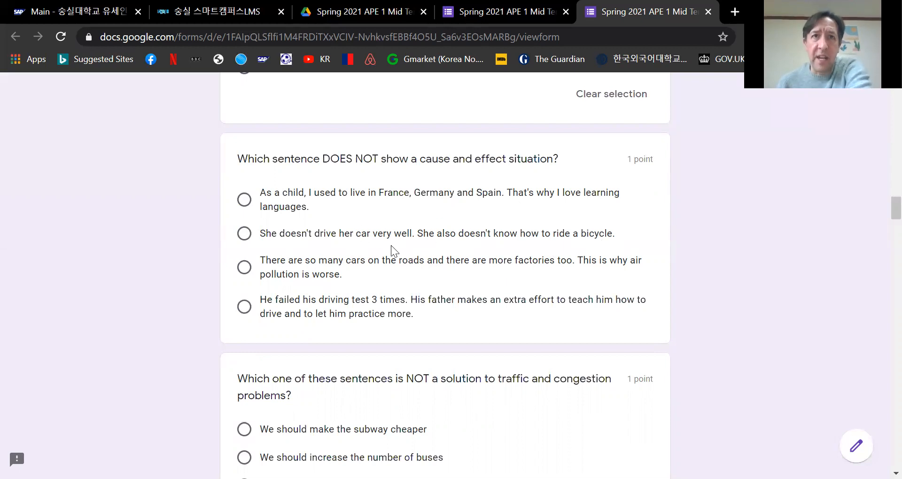
{"action": "mouse_move", "coordinate": [371, 236]}
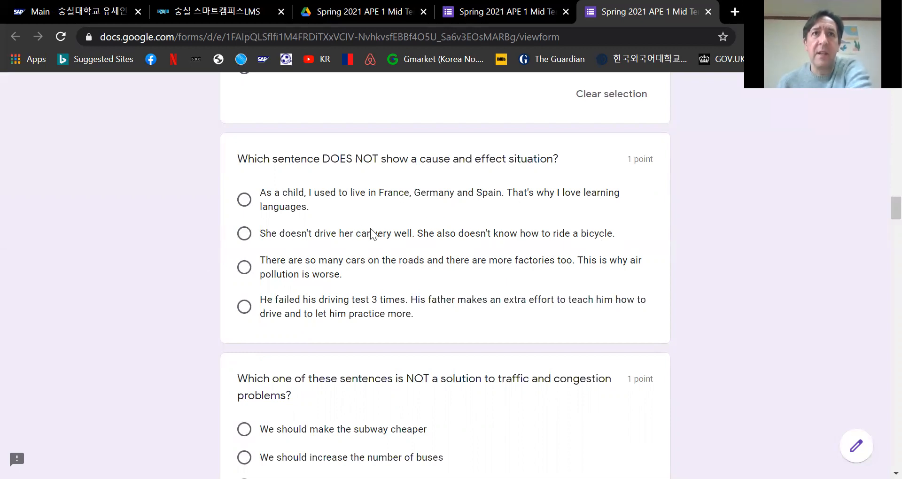
{"action": "mouse_move", "coordinate": [437, 243]}
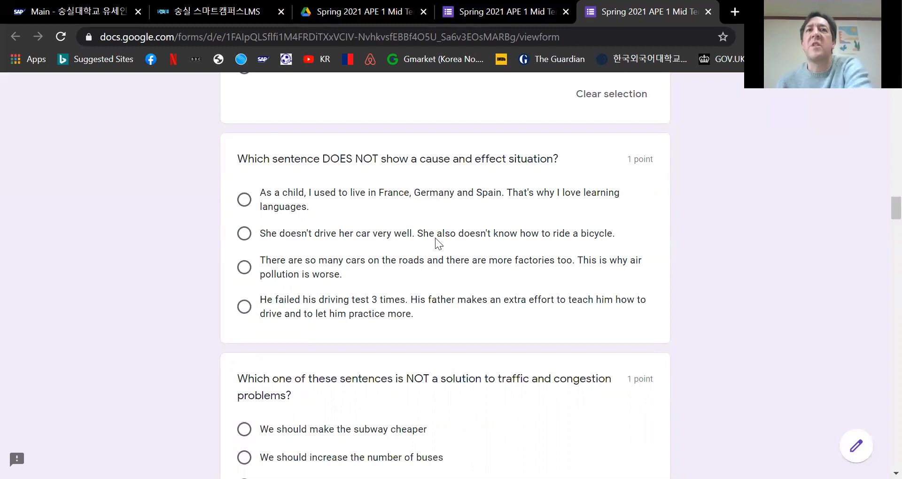
{"action": "mouse_move", "coordinate": [429, 262]}
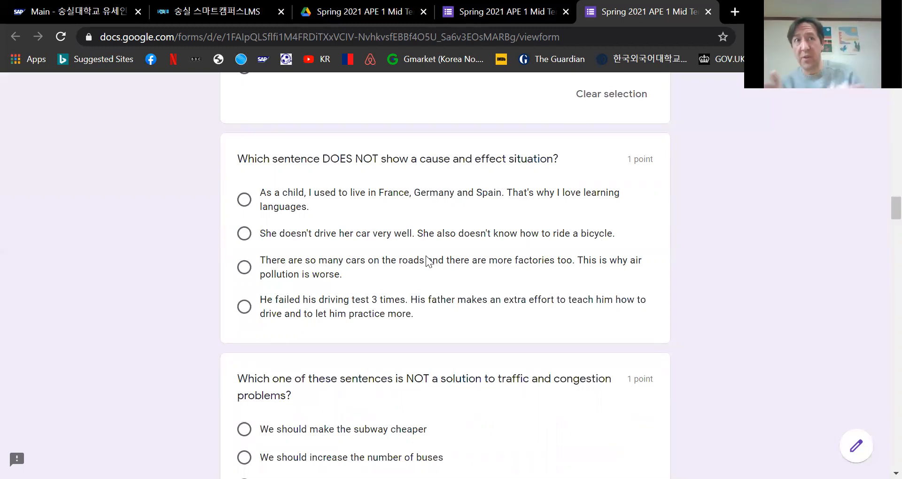
{"action": "mouse_move", "coordinate": [366, 237]}
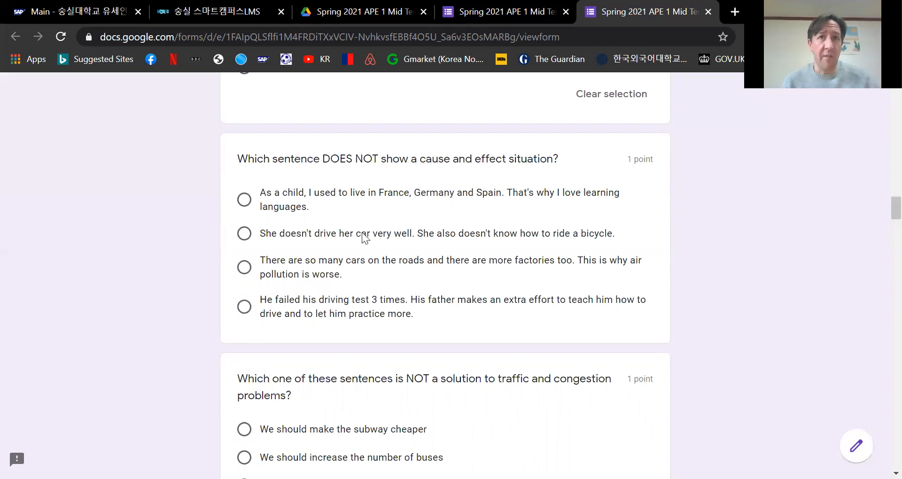
{"action": "mouse_move", "coordinate": [445, 273]}
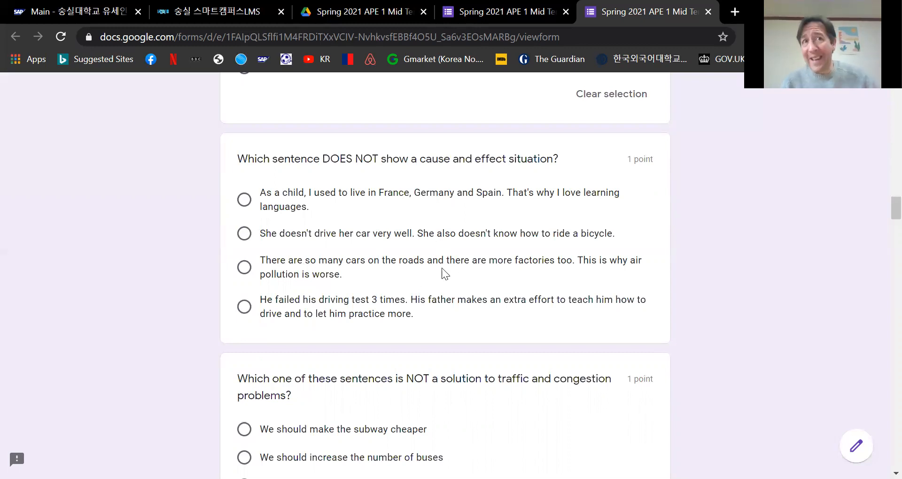
{"action": "mouse_move", "coordinate": [232, 244]}
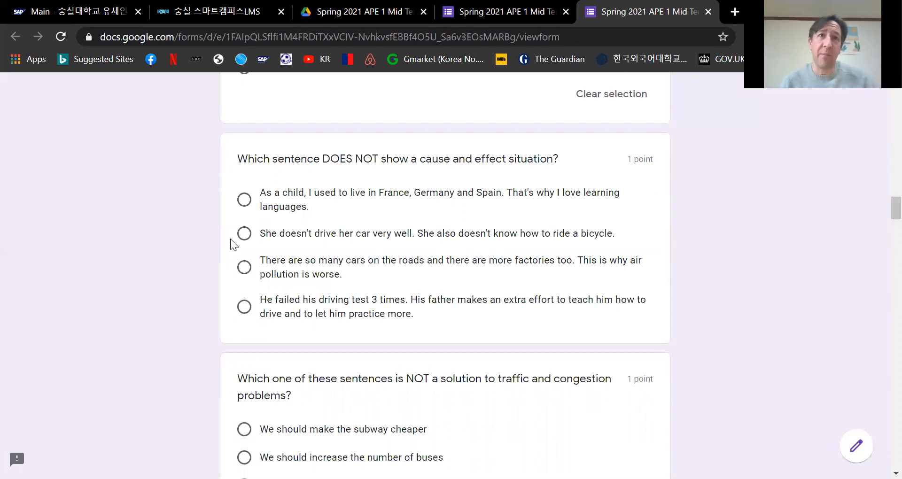
{"action": "left_click", "coordinate": [243, 234]}
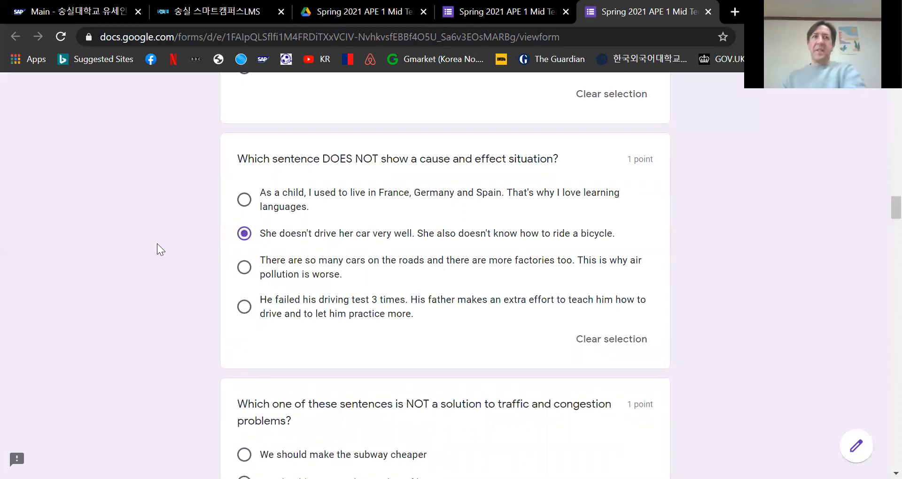
{"action": "mouse_move", "coordinate": [360, 282]}
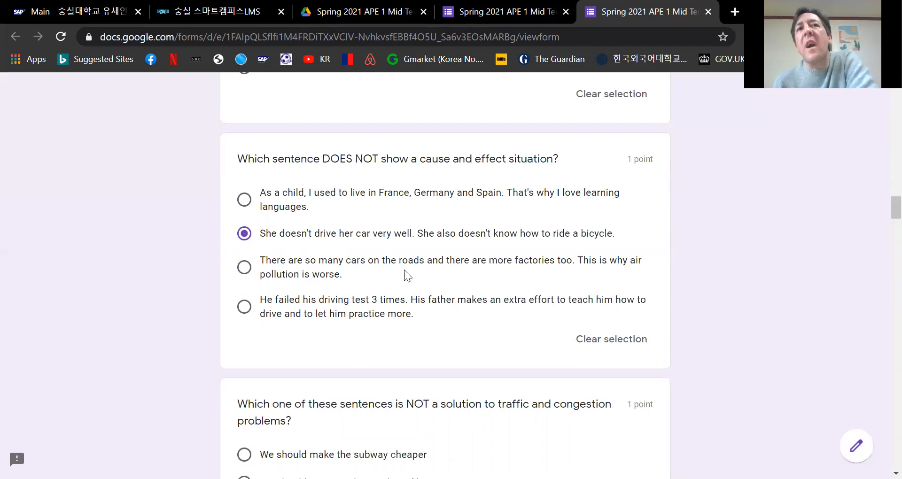
{"action": "mouse_move", "coordinate": [545, 277]}
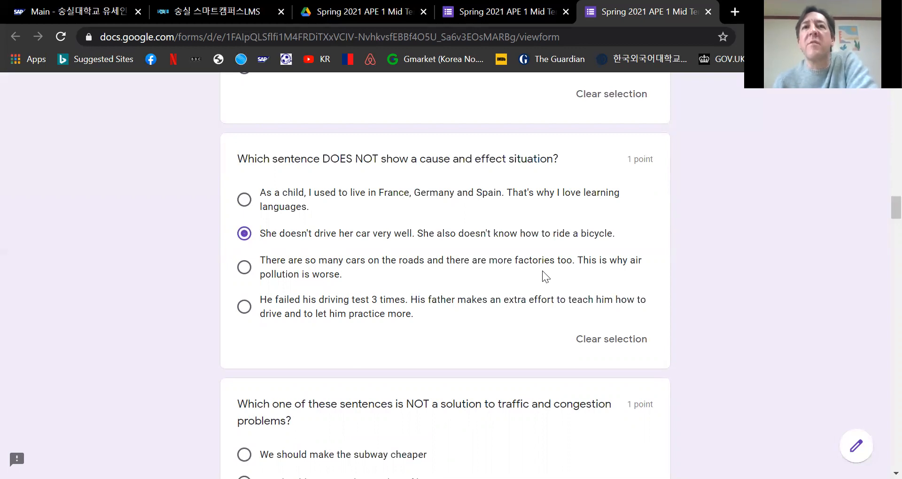
{"action": "mouse_move", "coordinate": [548, 300]}
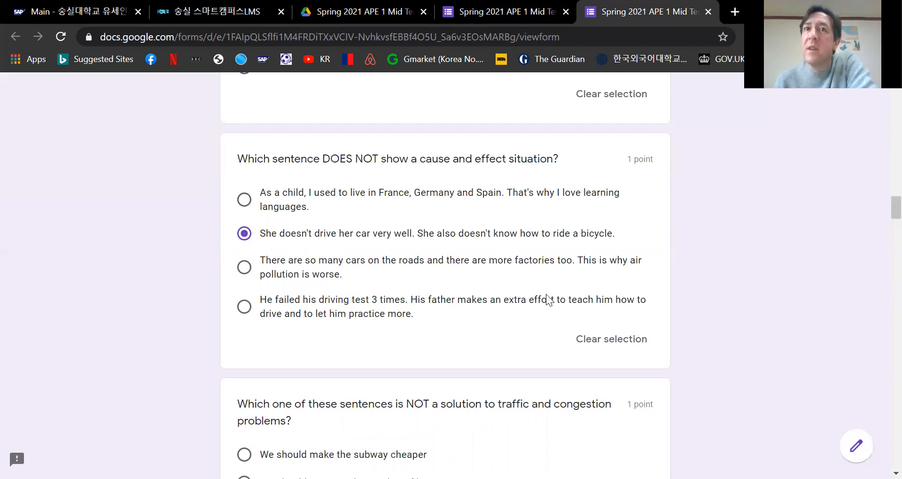
{"action": "mouse_move", "coordinate": [390, 287]}
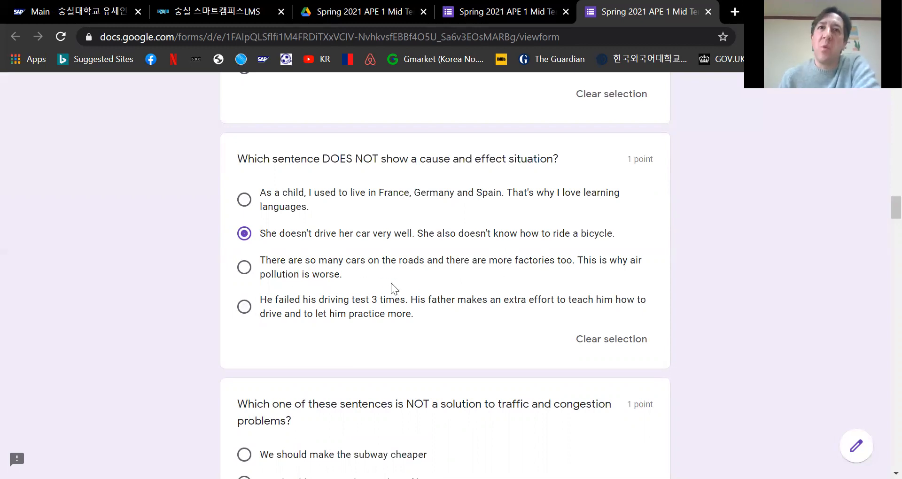
{"action": "mouse_move", "coordinate": [266, 357]}
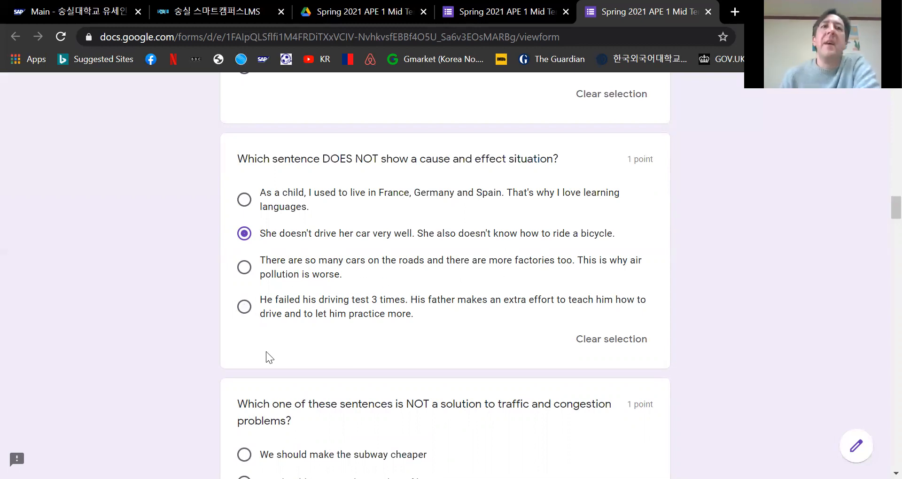
{"action": "mouse_move", "coordinate": [384, 322]}
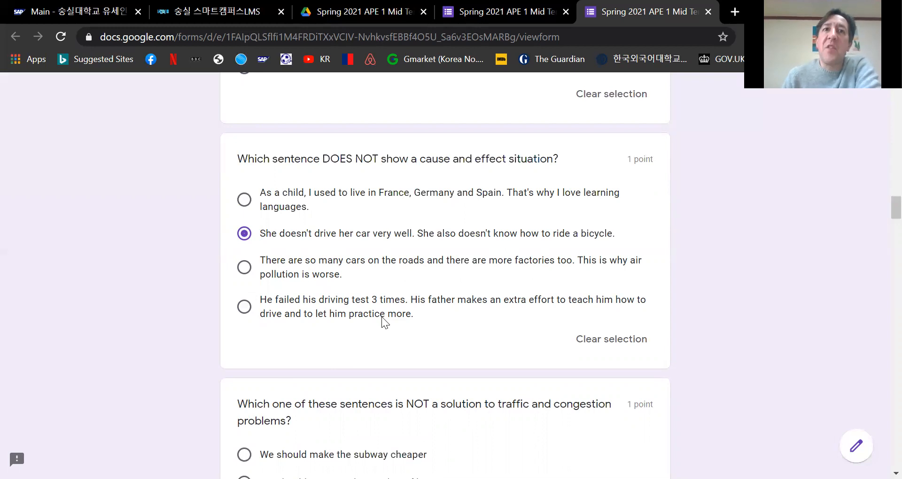
{"action": "mouse_move", "coordinate": [369, 316]}
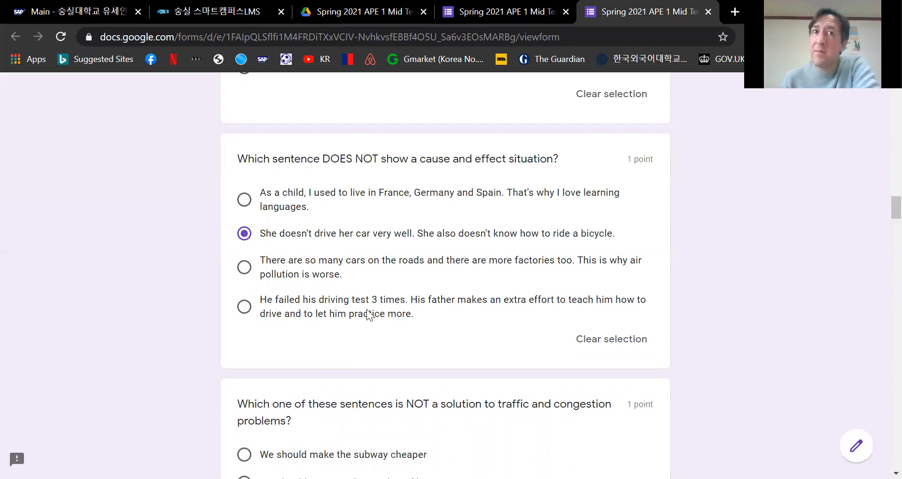
{"action": "mouse_move", "coordinate": [555, 320]}
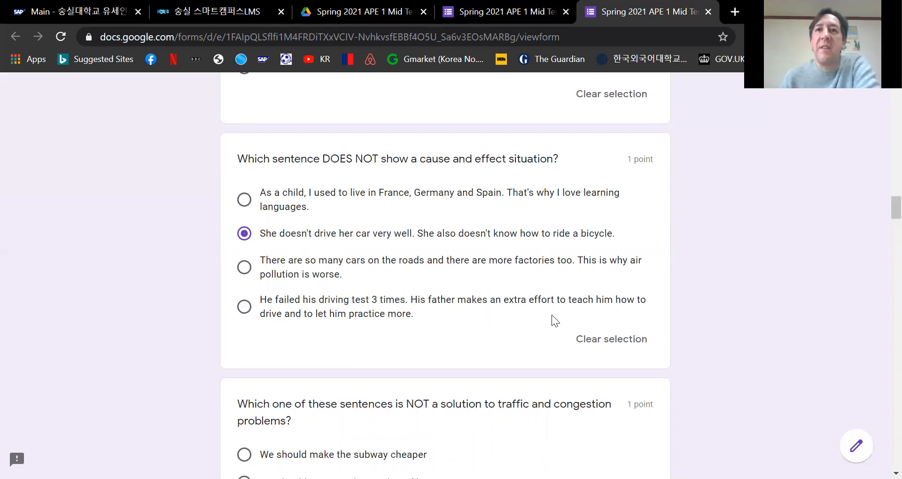
{"action": "mouse_move", "coordinate": [437, 321]}
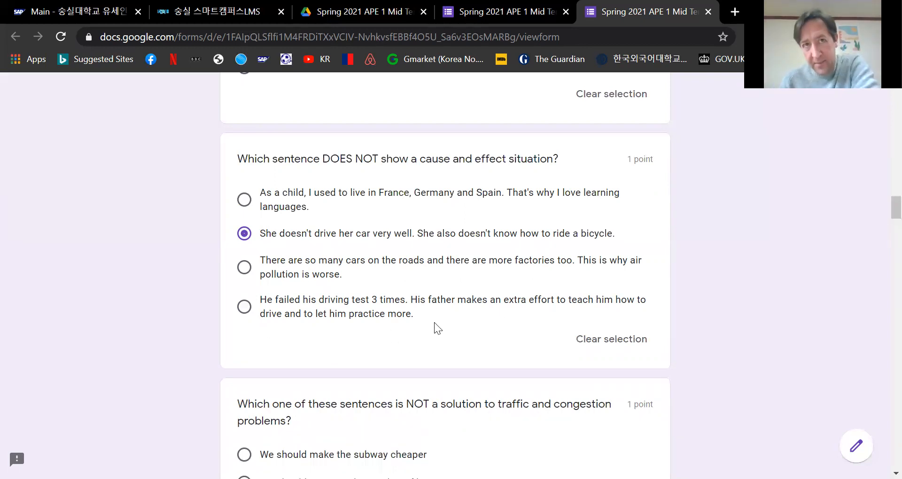
Choose 'help people buy cars by lowering the price of cars' for the traffic question.
{"action": "scroll", "scroll_direction": "down", "scroll_amount": 3}
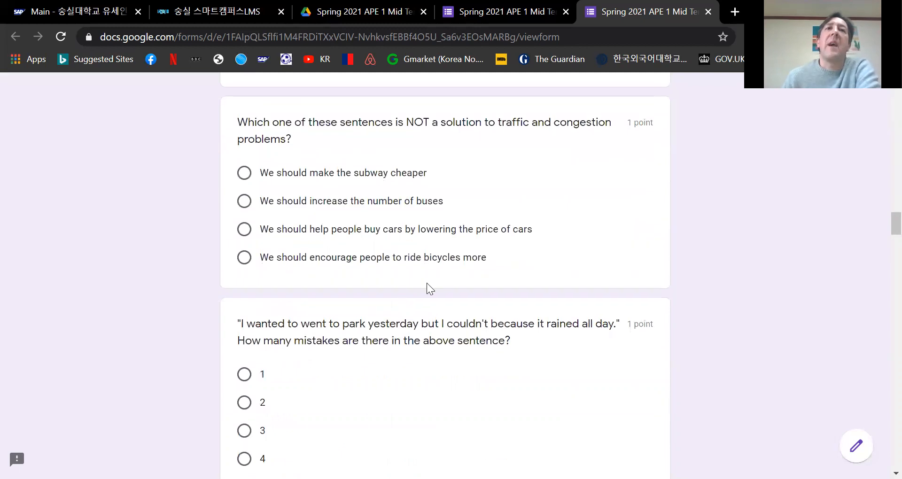
{"action": "scroll", "scroll_direction": "up", "scroll_amount": 3}
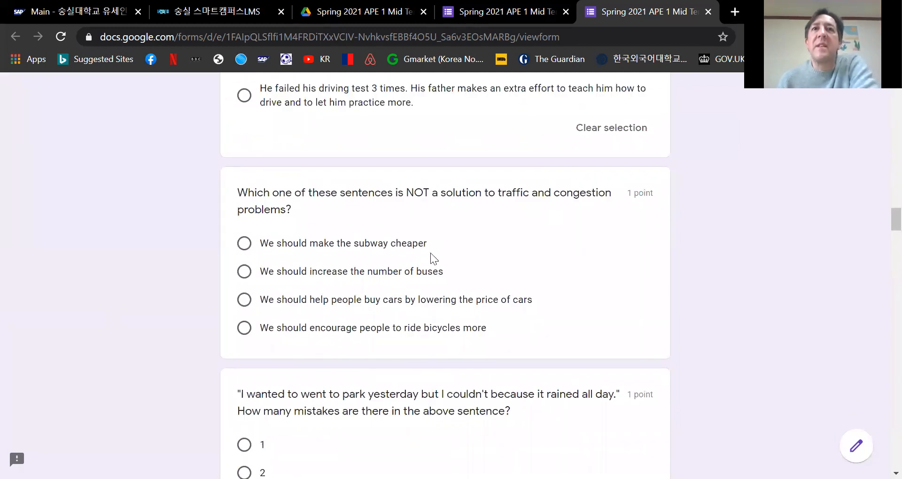
{"action": "mouse_move", "coordinate": [504, 302]}
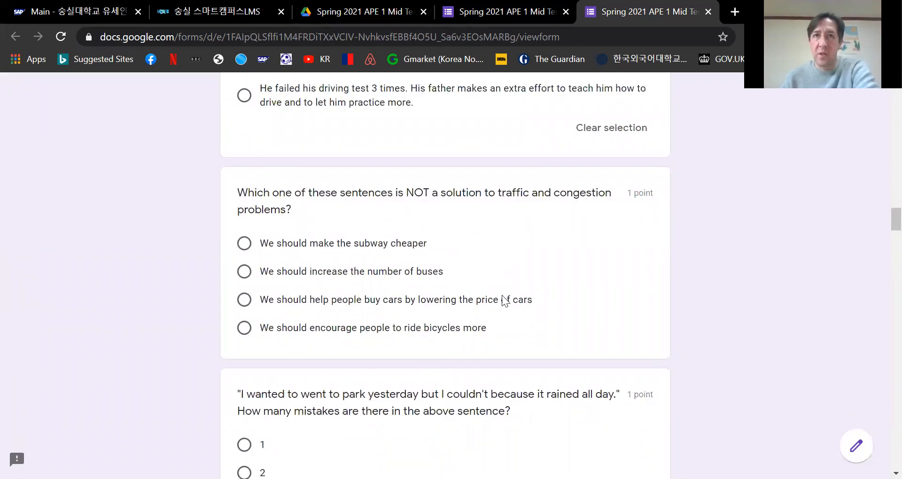
{"action": "mouse_move", "coordinate": [385, 281]}
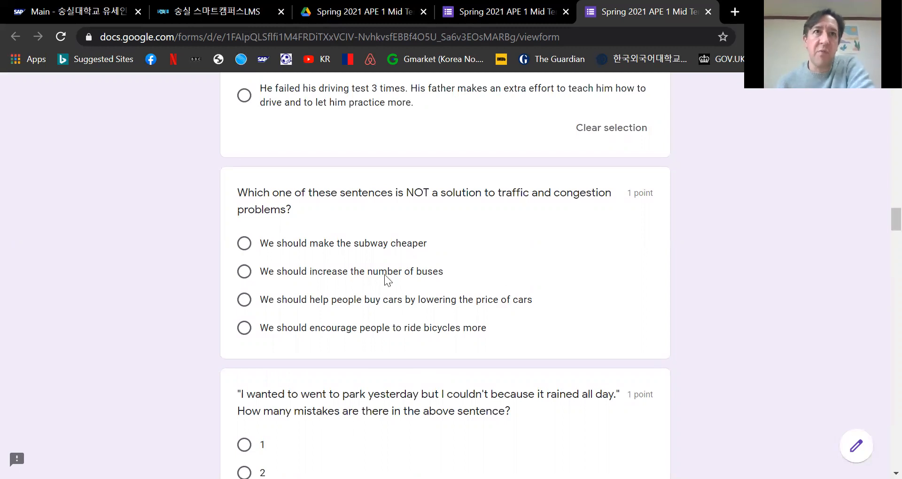
{"action": "mouse_move", "coordinate": [292, 272]}
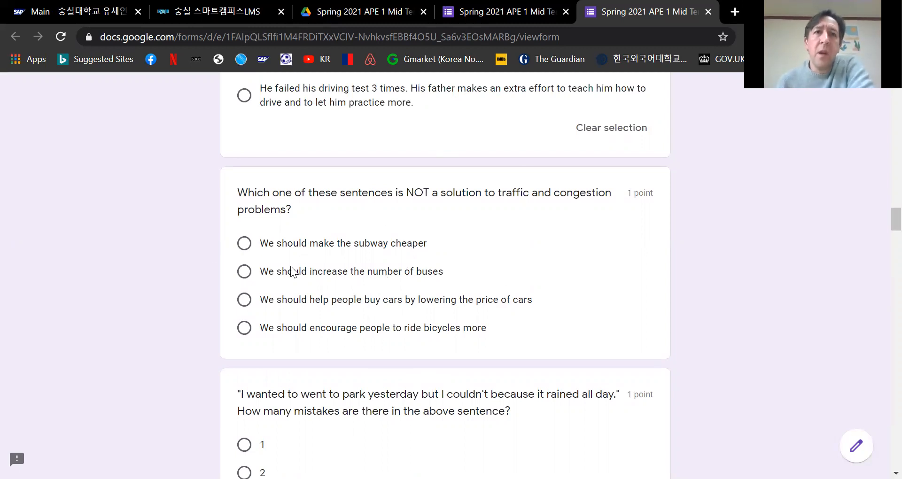
{"action": "mouse_move", "coordinate": [426, 254]}
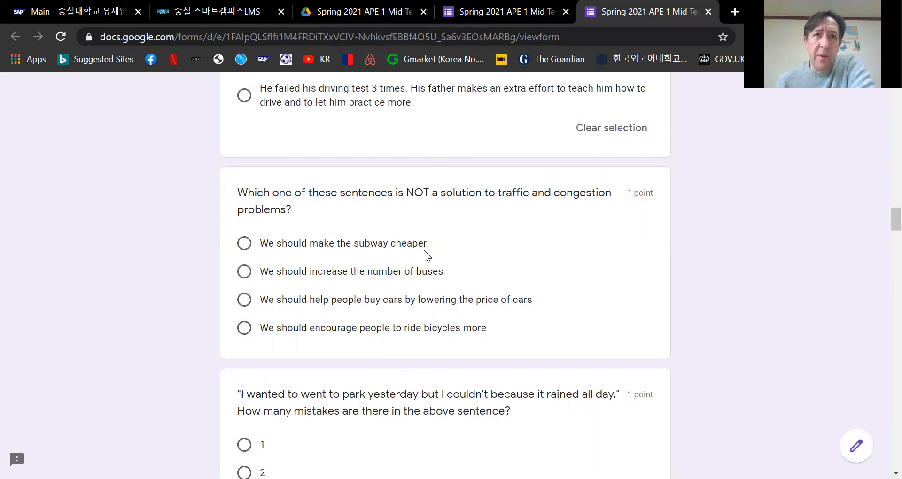
{"action": "mouse_move", "coordinate": [435, 273]}
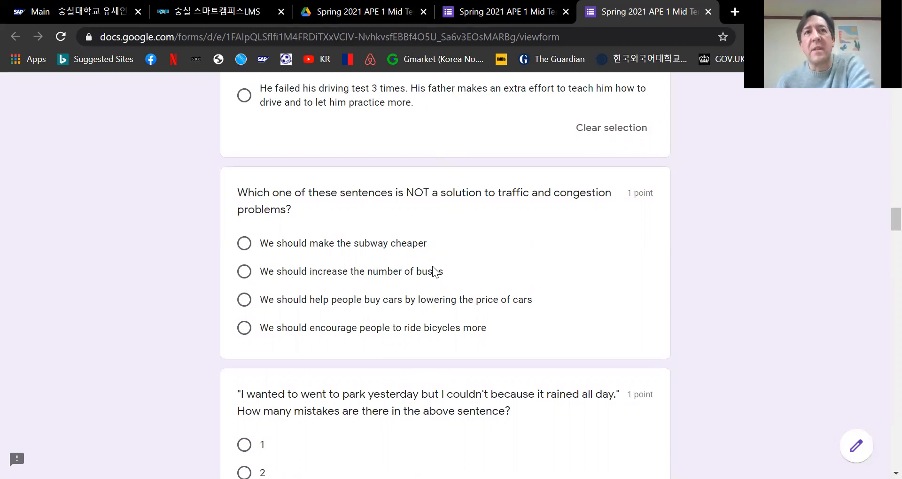
{"action": "mouse_move", "coordinate": [429, 318]}
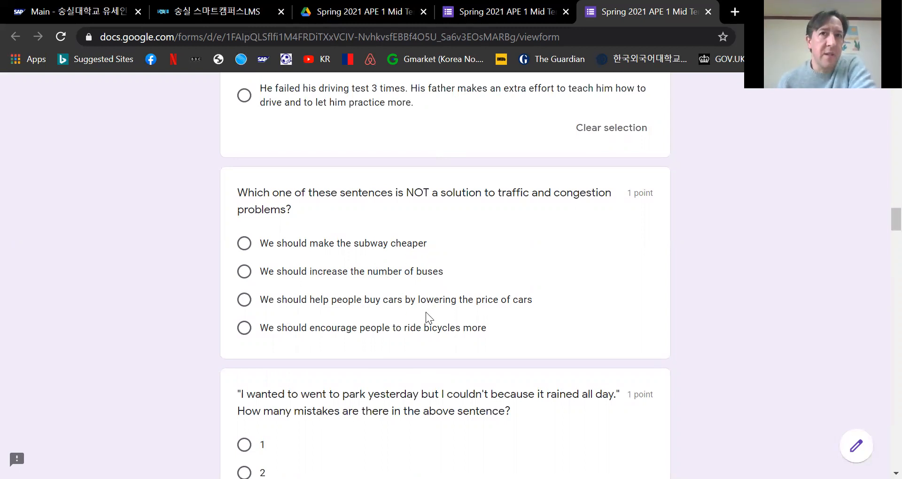
{"action": "mouse_move", "coordinate": [352, 338]}
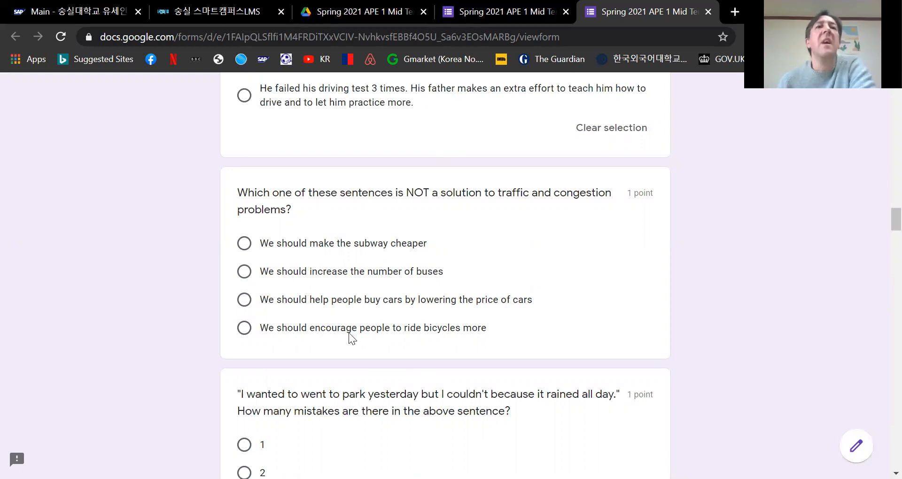
{"action": "mouse_move", "coordinate": [467, 344]}
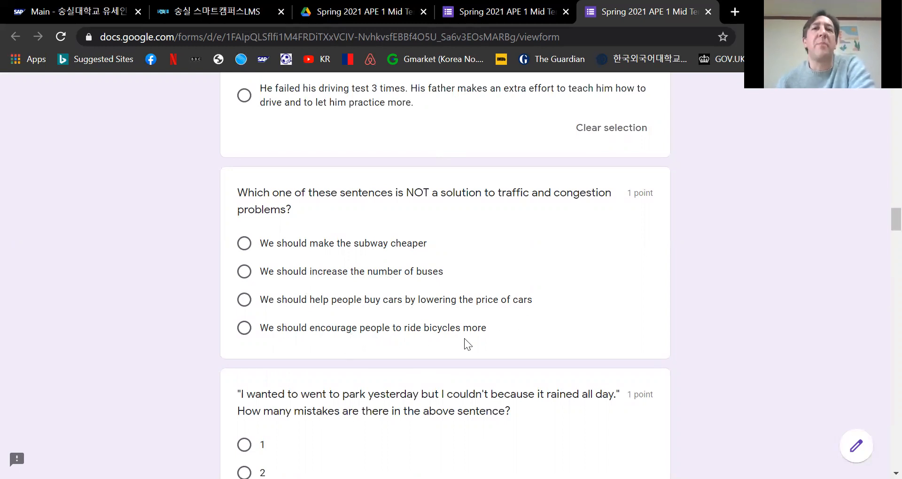
{"action": "left_click", "coordinate": [244, 299]}
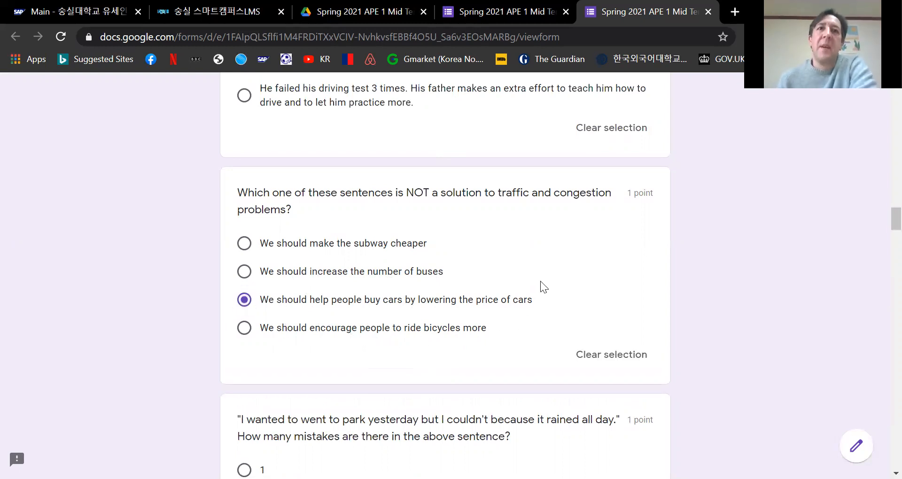
{"action": "mouse_move", "coordinate": [497, 270]}
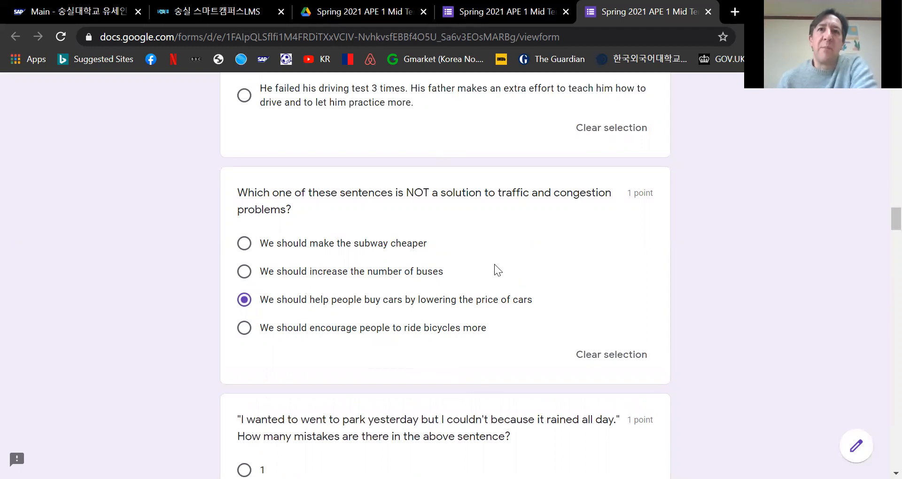
{"action": "mouse_move", "coordinate": [504, 278]}
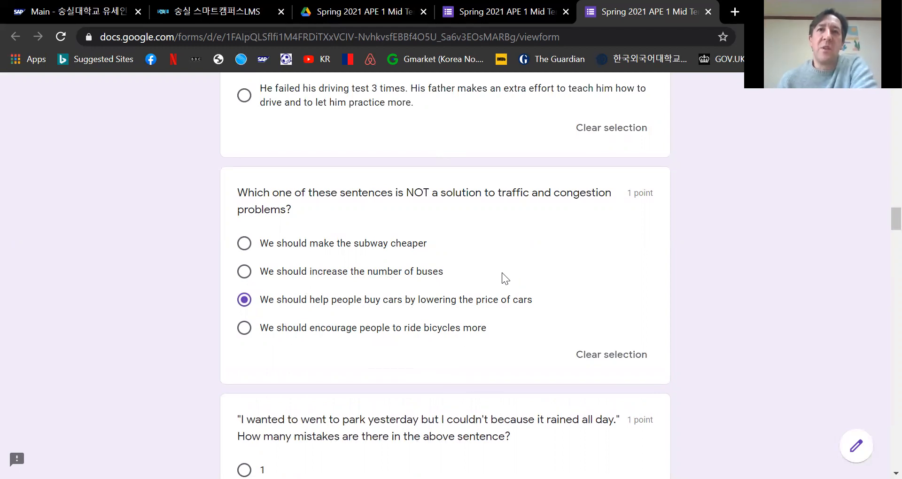
{"action": "mouse_move", "coordinate": [474, 282]}
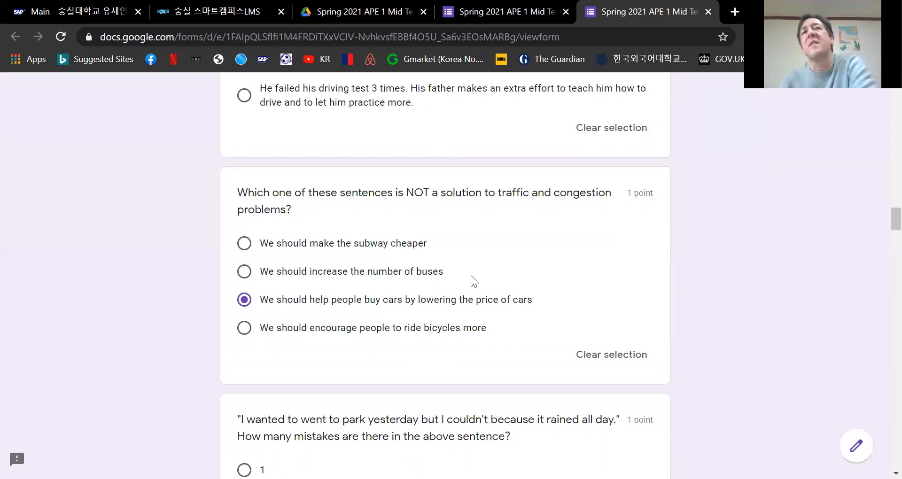
{"action": "mouse_move", "coordinate": [389, 269]}
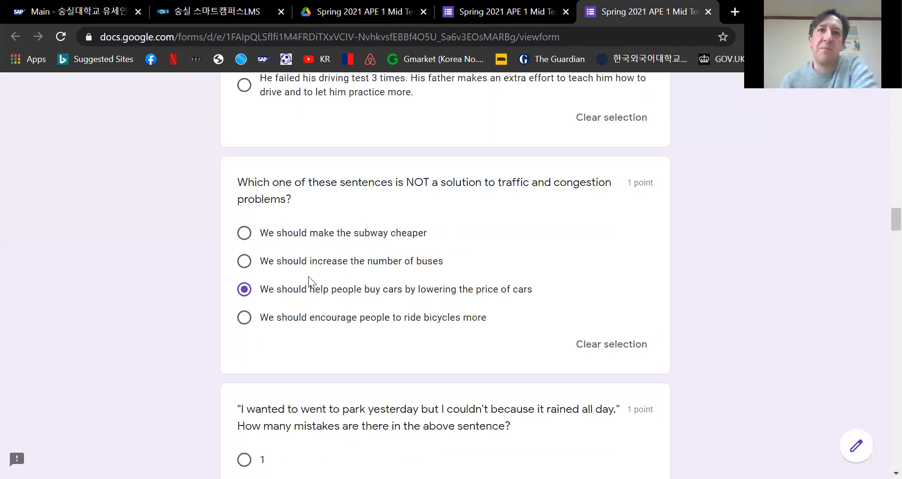
{"action": "scroll", "scroll_direction": "down", "scroll_amount": 3}
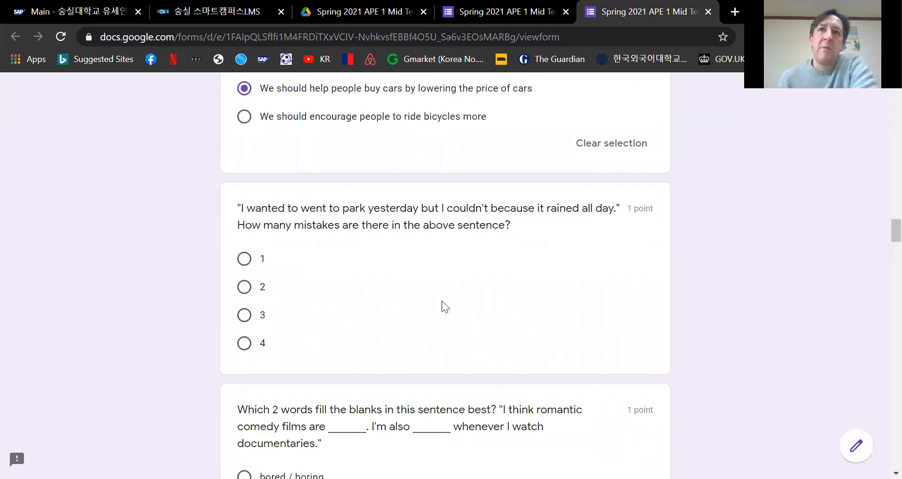
{"action": "mouse_move", "coordinate": [435, 338]}
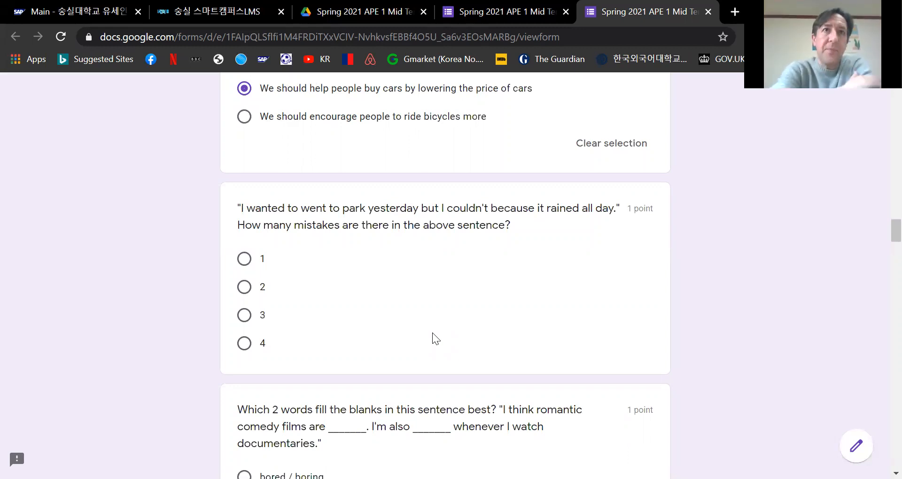
{"action": "mouse_move", "coordinate": [423, 335]}
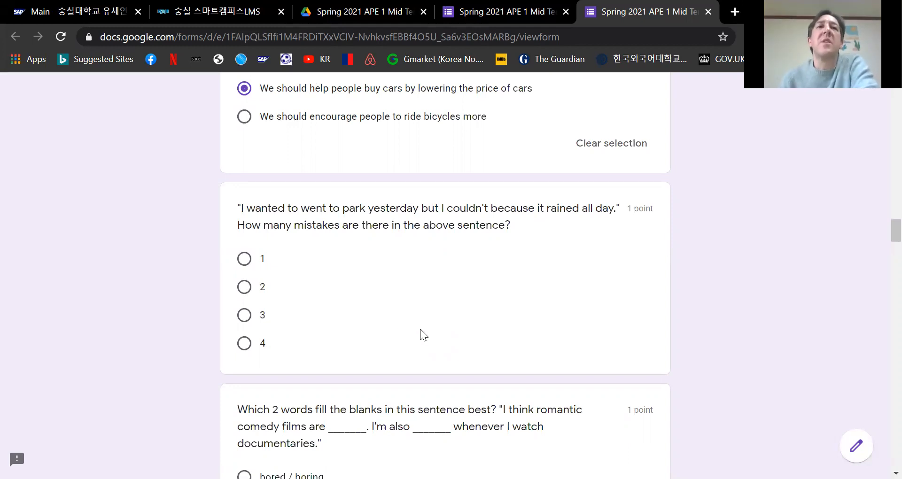
{"action": "mouse_move", "coordinate": [403, 220]}
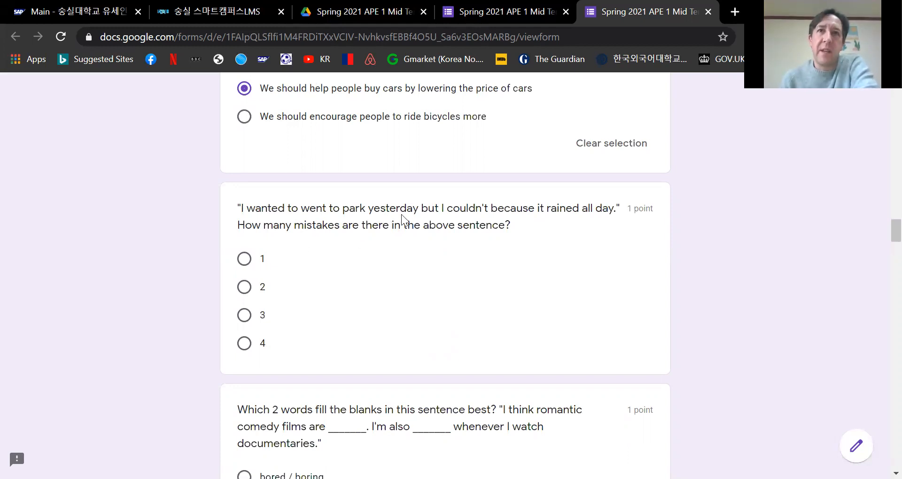
{"action": "mouse_move", "coordinate": [591, 222]}
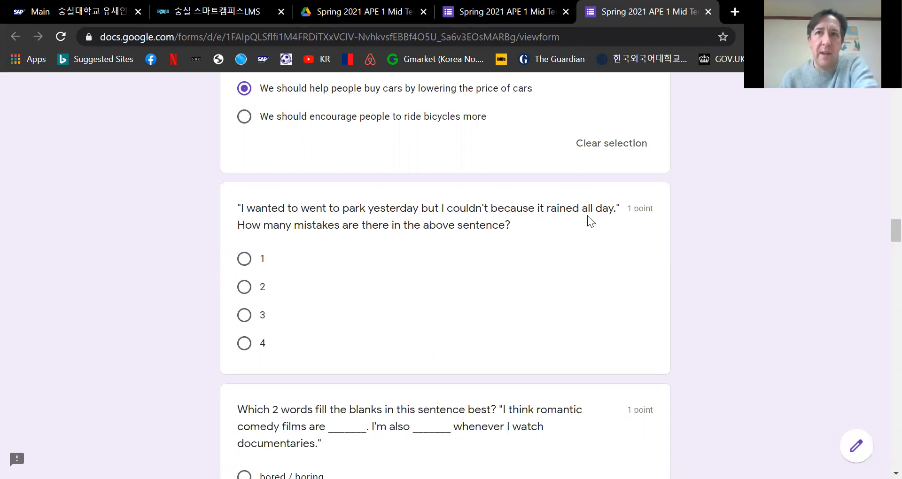
{"action": "mouse_move", "coordinate": [409, 239]}
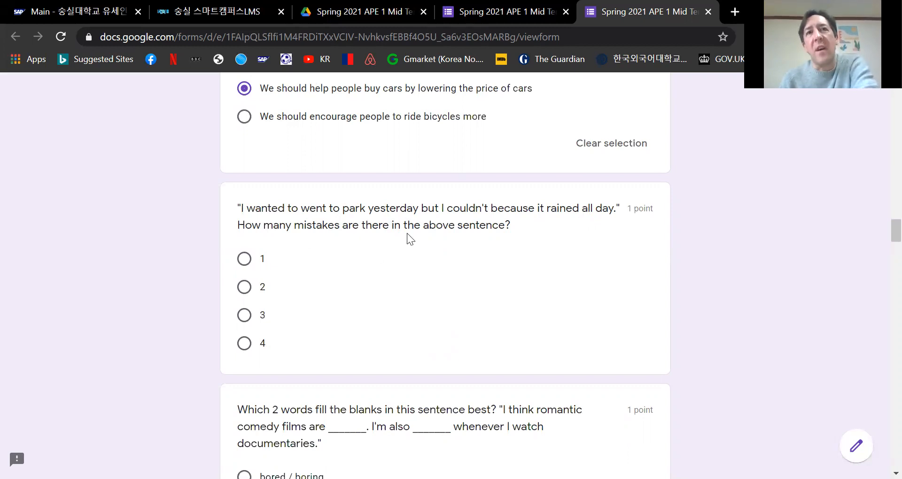
{"action": "mouse_move", "coordinate": [481, 245]}
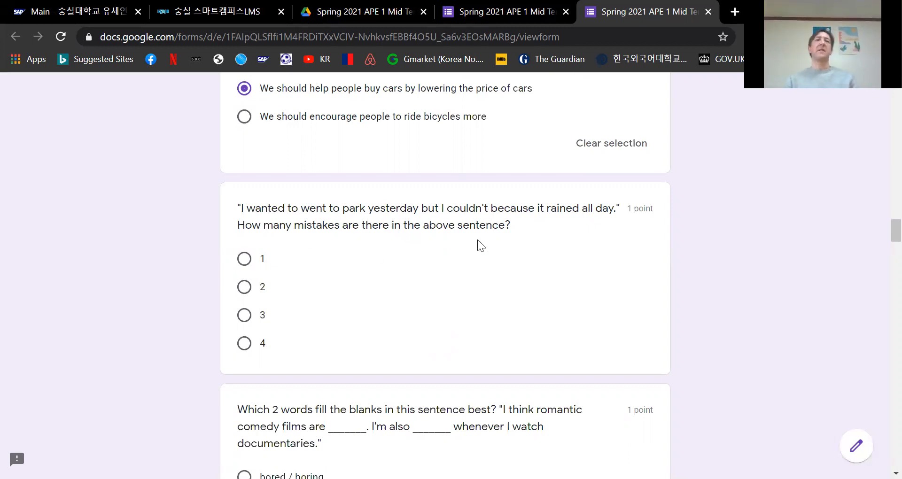
{"action": "mouse_move", "coordinate": [386, 255]}
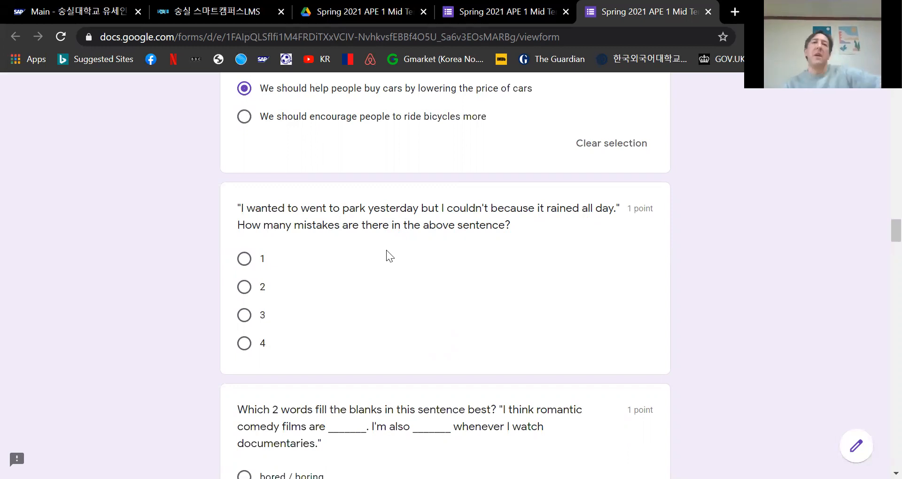
{"action": "left_click", "coordinate": [244, 286]}
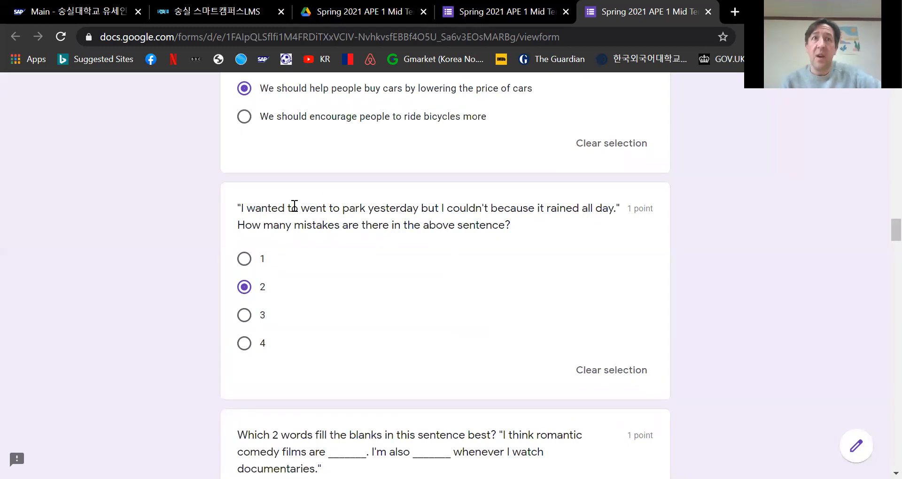
{"action": "mouse_move", "coordinate": [343, 223]}
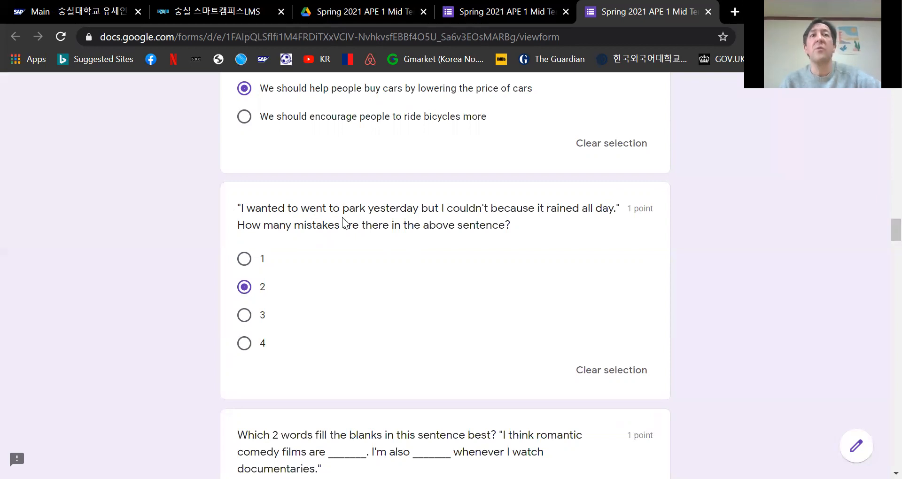
{"action": "mouse_move", "coordinate": [266, 205]}
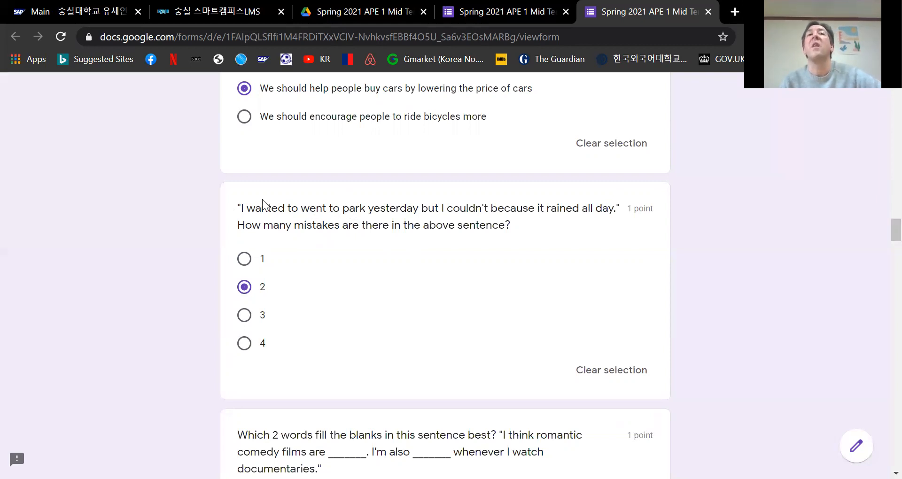
{"action": "mouse_move", "coordinate": [370, 219]}
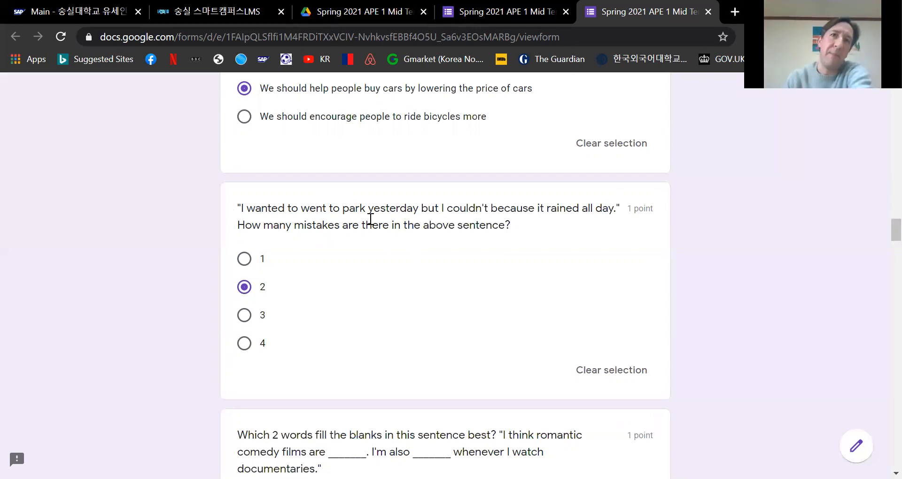
{"action": "mouse_move", "coordinate": [366, 223]}
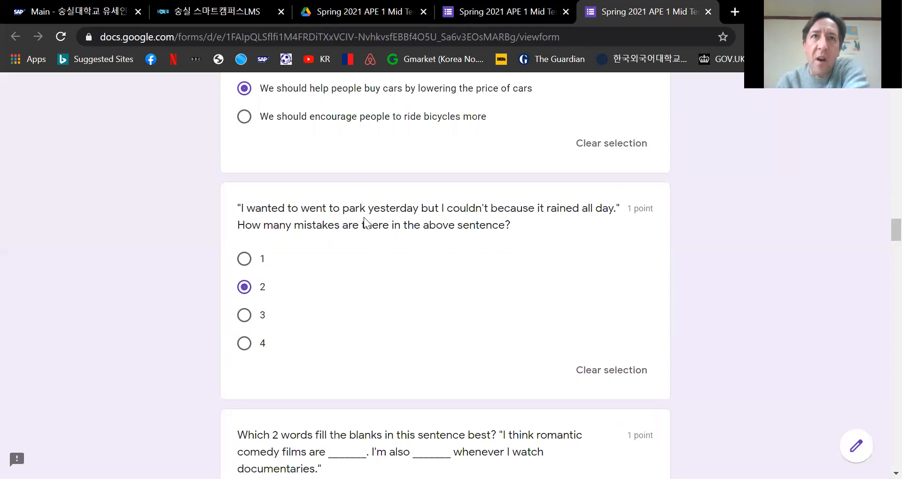
{"action": "mouse_move", "coordinate": [328, 211]}
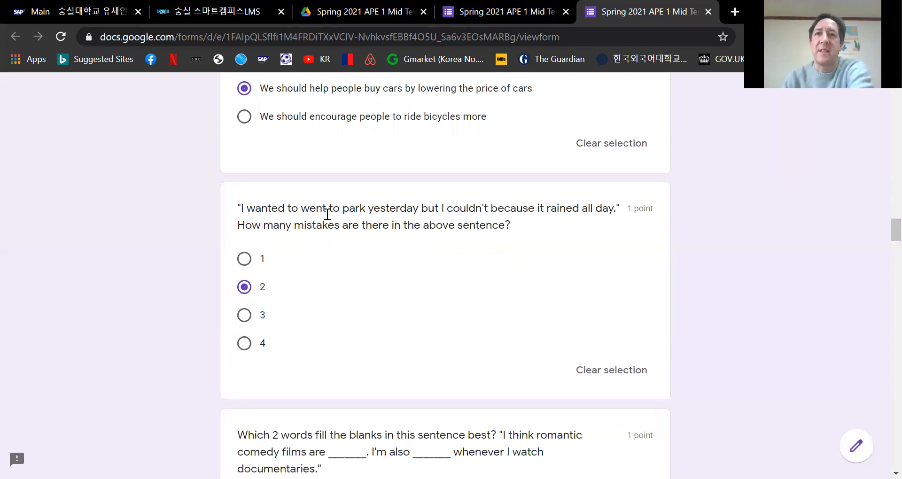
{"action": "mouse_move", "coordinate": [336, 287]}
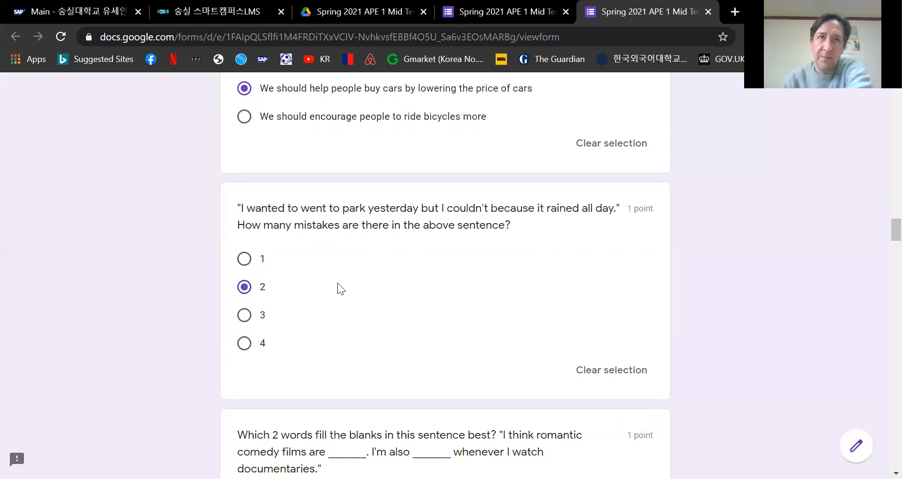
{"action": "mouse_move", "coordinate": [339, 287]}
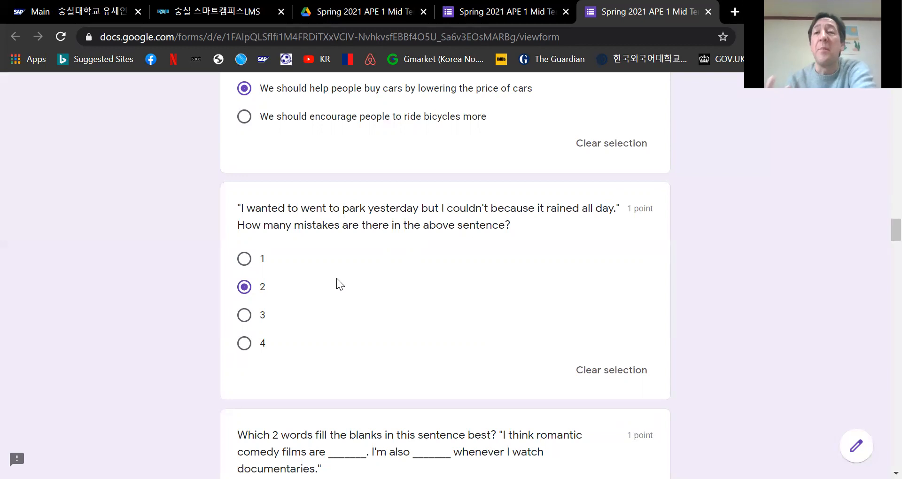
{"action": "mouse_move", "coordinate": [395, 329]}
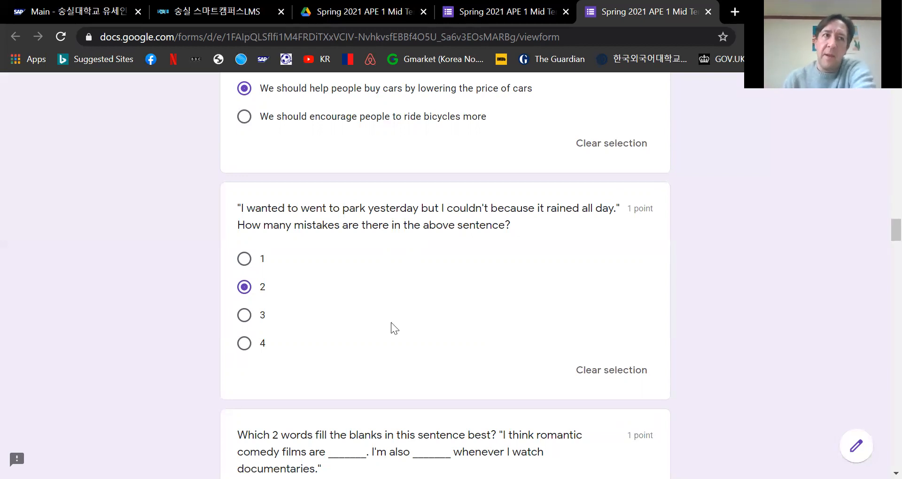
{"action": "mouse_move", "coordinate": [374, 347]}
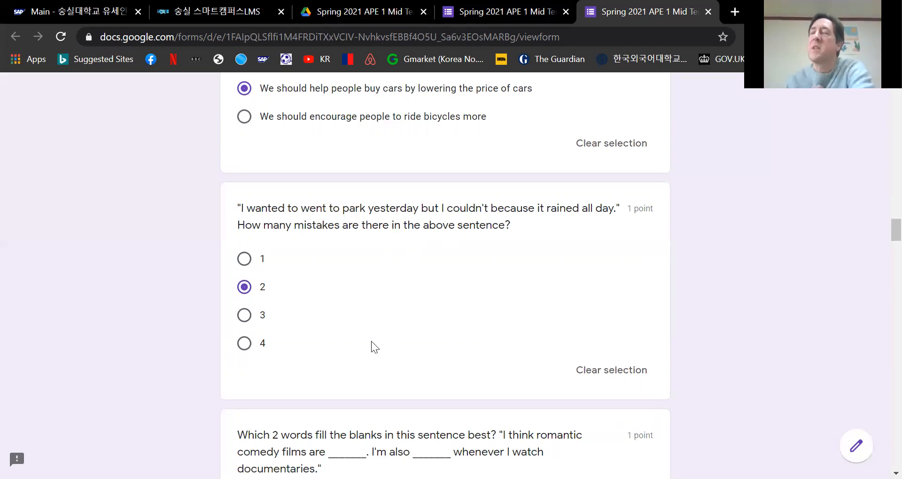
{"action": "mouse_move", "coordinate": [207, 255]}
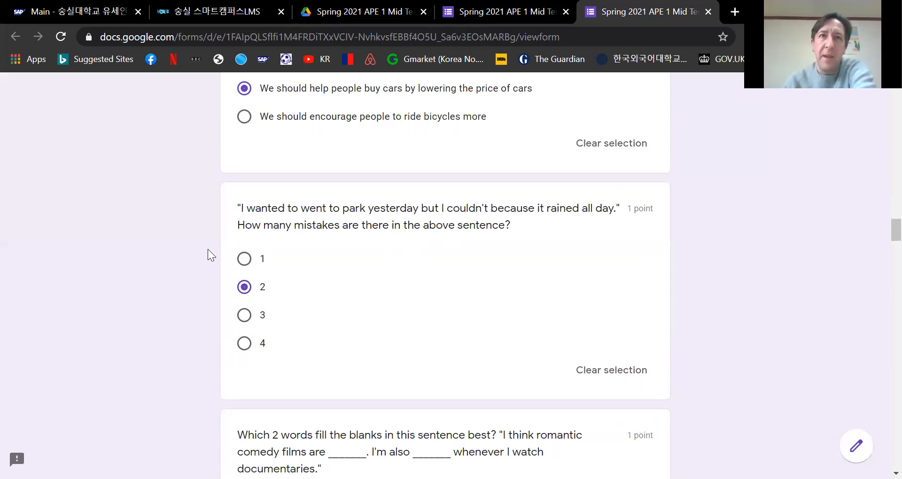
{"action": "mouse_move", "coordinate": [522, 264]}
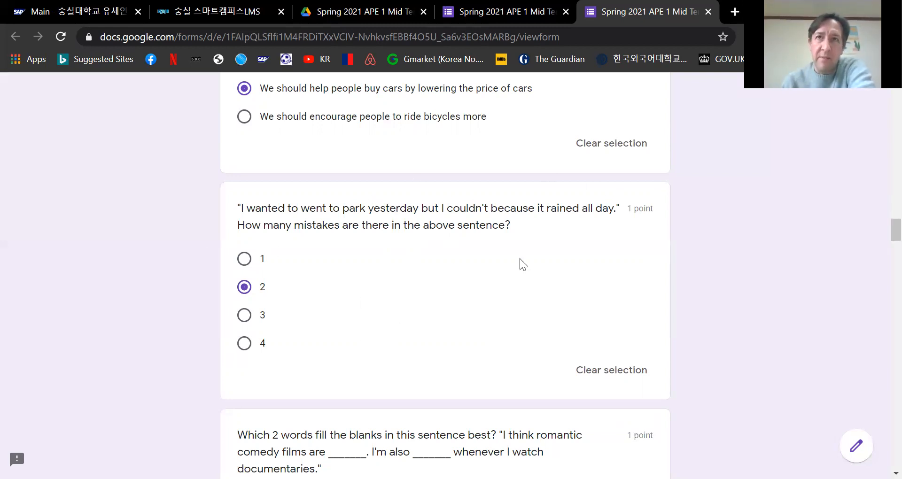
{"action": "mouse_move", "coordinate": [340, 236]}
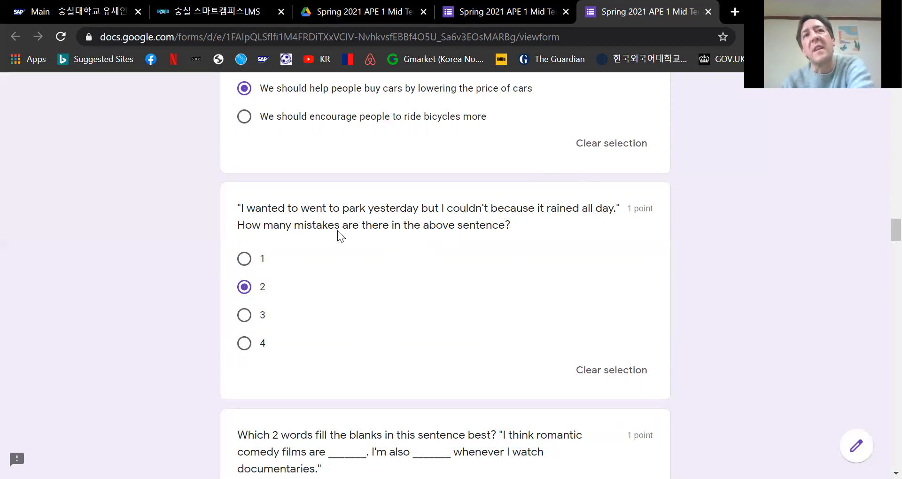
{"action": "mouse_move", "coordinate": [461, 333]}
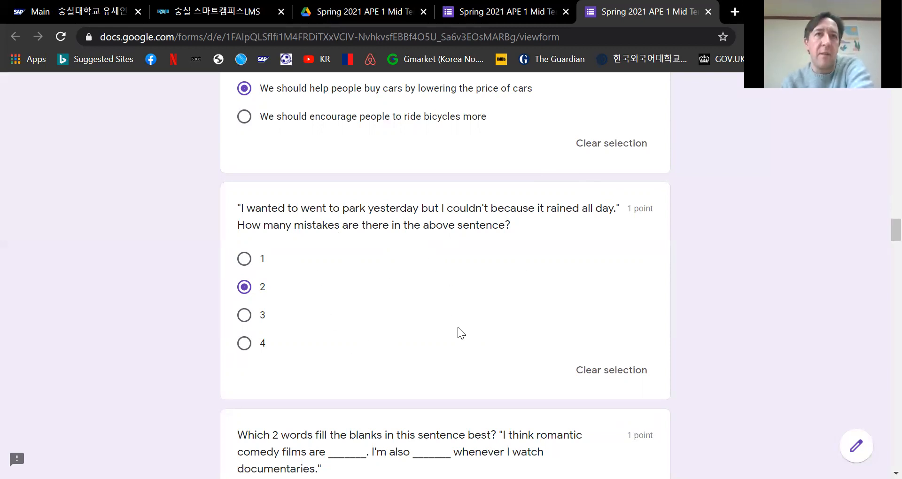
Choose 'boring / bored' for the romantic comedy fill-in-the-blanks question.
{"action": "scroll", "scroll_direction": "down", "scroll_amount": 3}
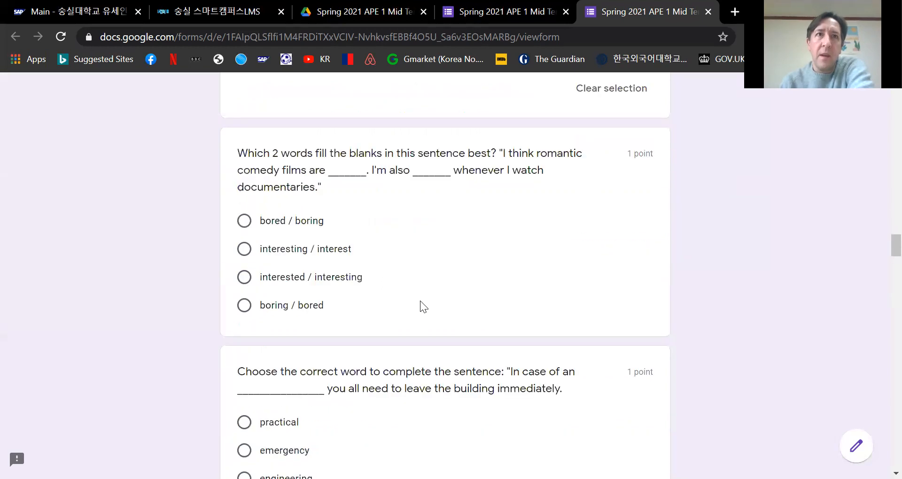
{"action": "scroll", "scroll_direction": "up", "scroll_amount": 3}
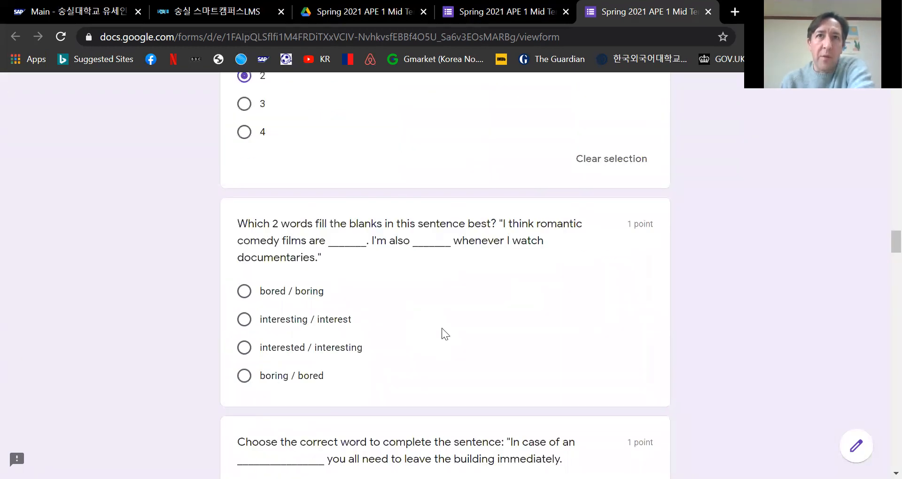
{"action": "mouse_move", "coordinate": [259, 247]}
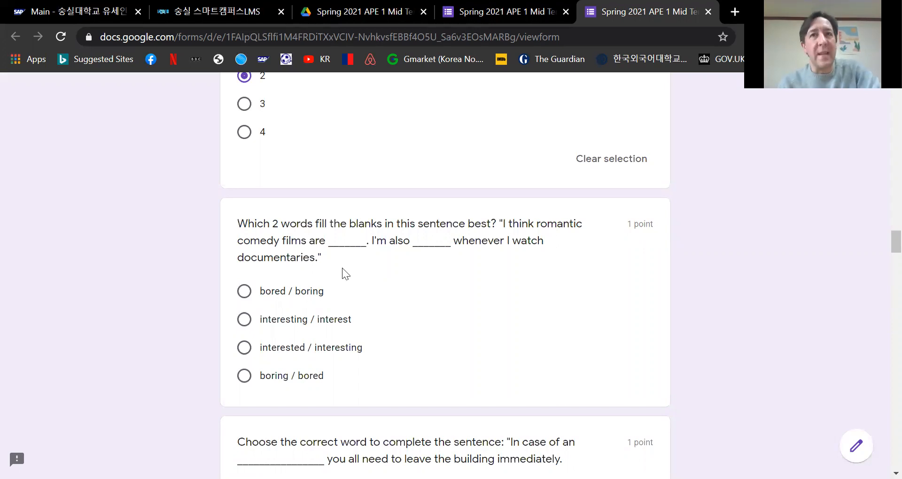
{"action": "mouse_move", "coordinate": [428, 311]}
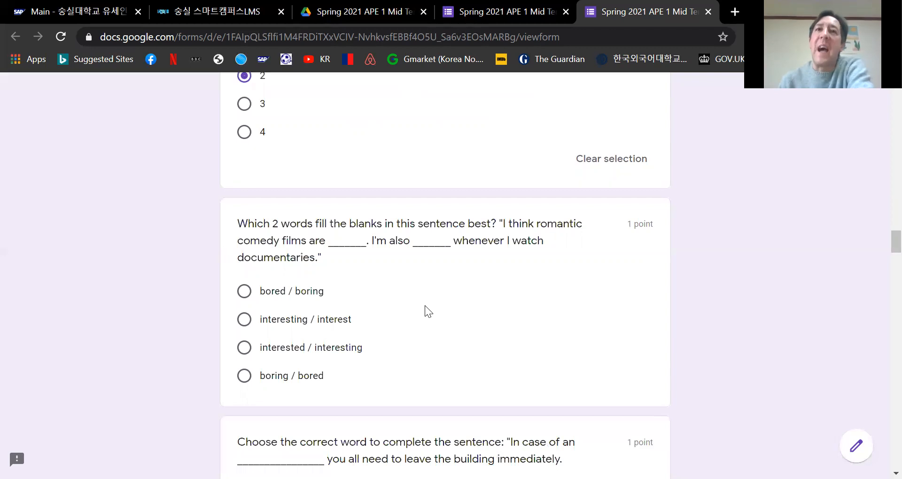
{"action": "mouse_move", "coordinate": [401, 316]}
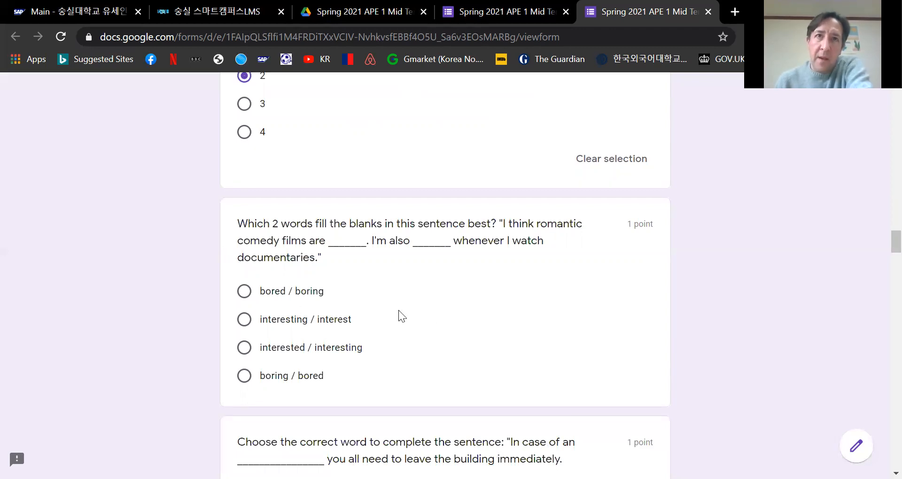
{"action": "mouse_move", "coordinate": [282, 299]}
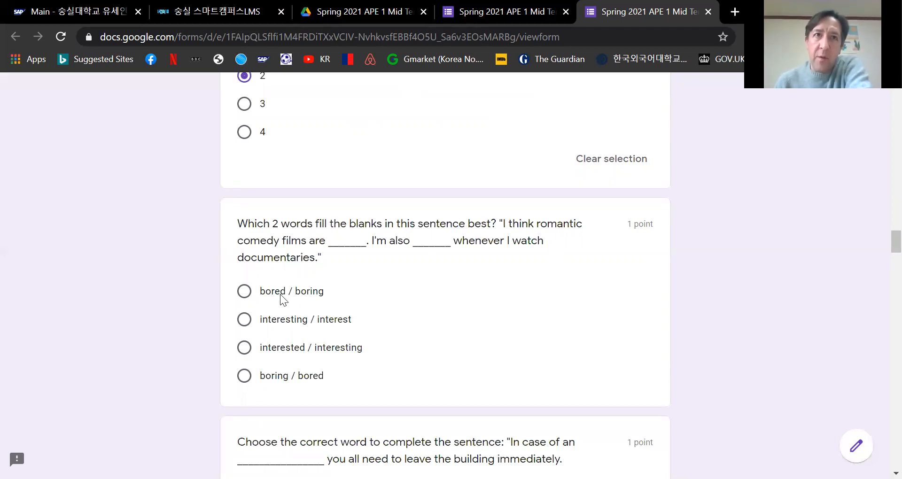
{"action": "left_click", "coordinate": [244, 376]}
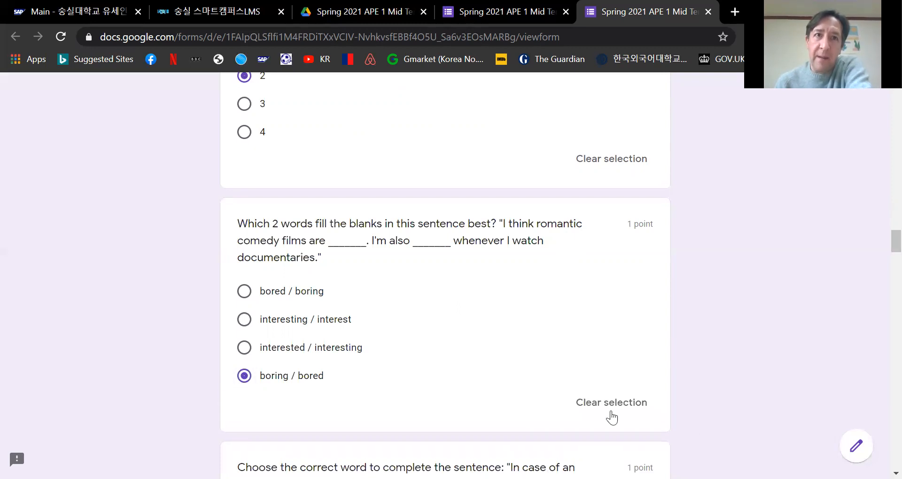
{"action": "mouse_move", "coordinate": [457, 281]}
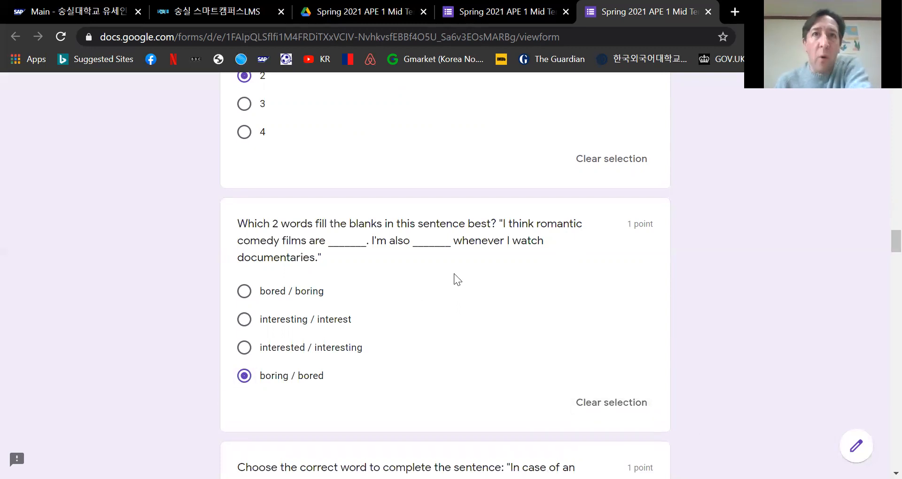
{"action": "mouse_move", "coordinate": [439, 332]}
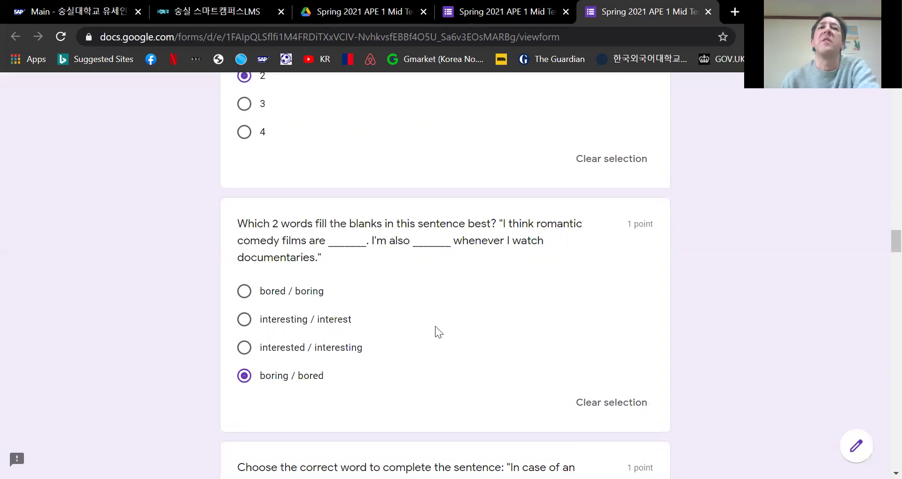
{"action": "mouse_move", "coordinate": [518, 279]}
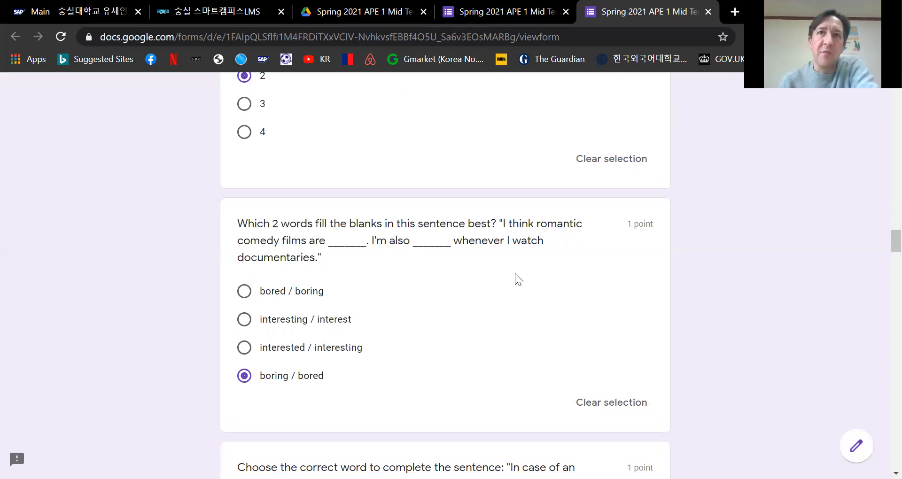
{"action": "mouse_move", "coordinate": [401, 311]}
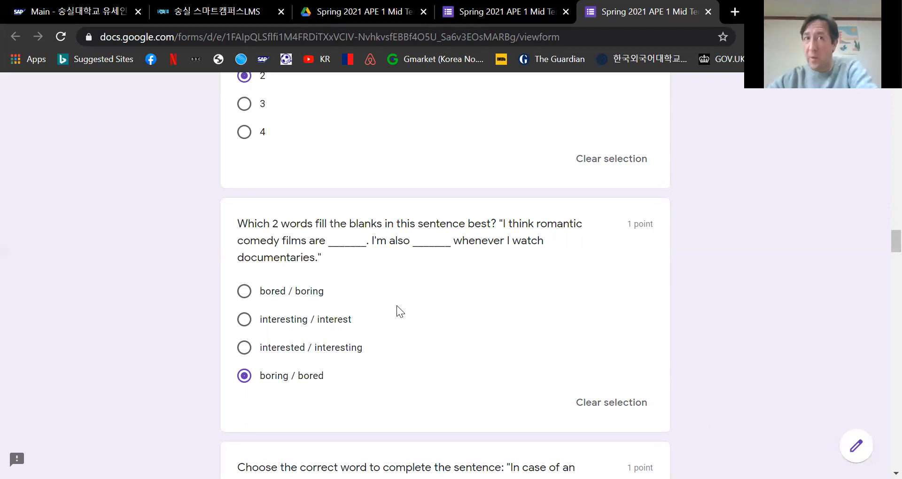
{"action": "scroll", "scroll_direction": "down", "scroll_amount": 3}
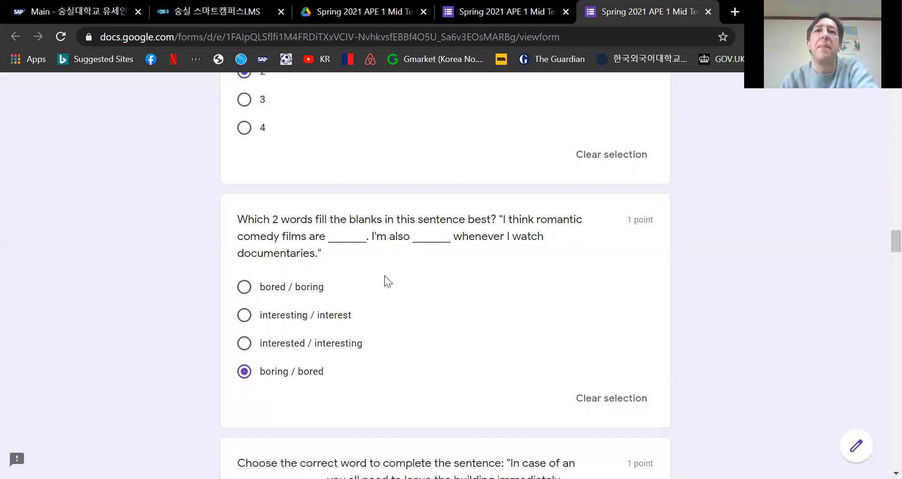
Choose 'emergency' for the 'In case of an ___' leave-the-building sentence.
{"action": "scroll", "scroll_direction": "down", "scroll_amount": 3}
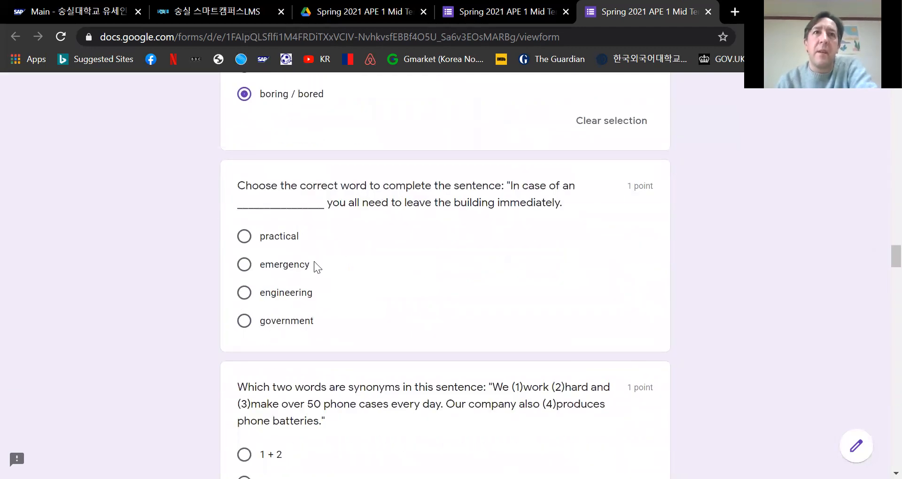
{"action": "mouse_move", "coordinate": [370, 262]}
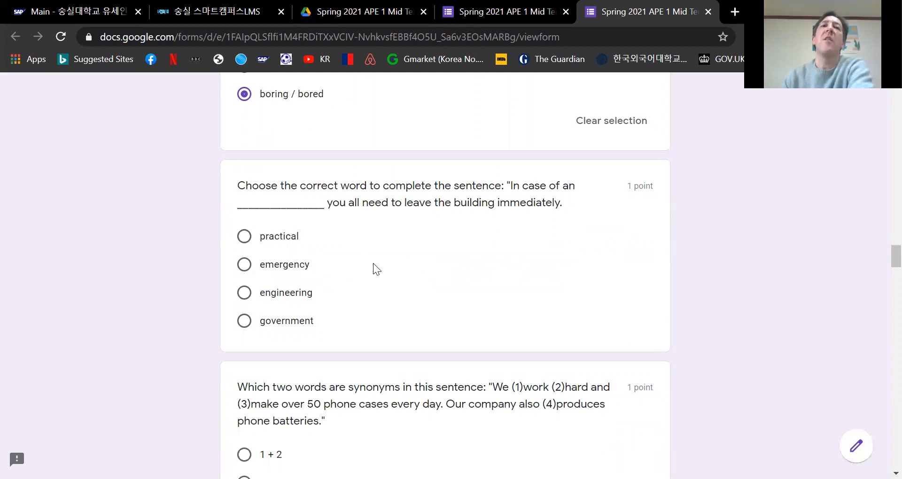
{"action": "left_click", "coordinate": [245, 265]}
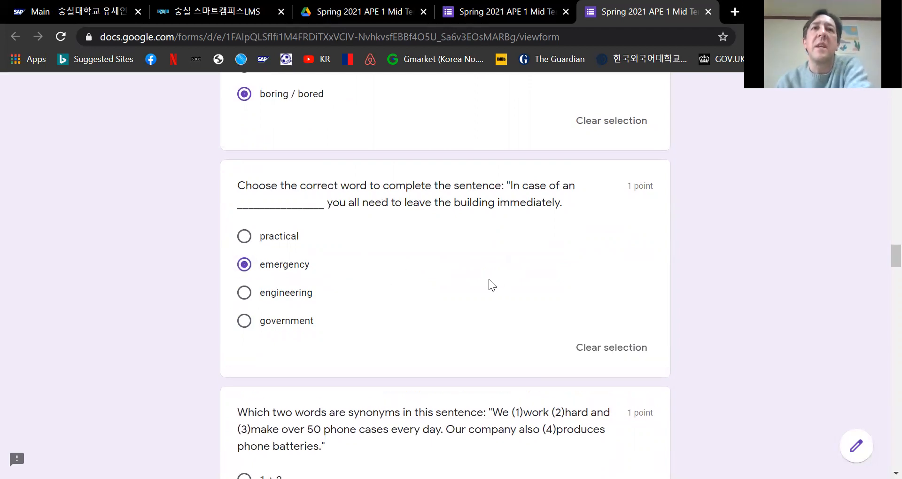
{"action": "mouse_move", "coordinate": [461, 275]}
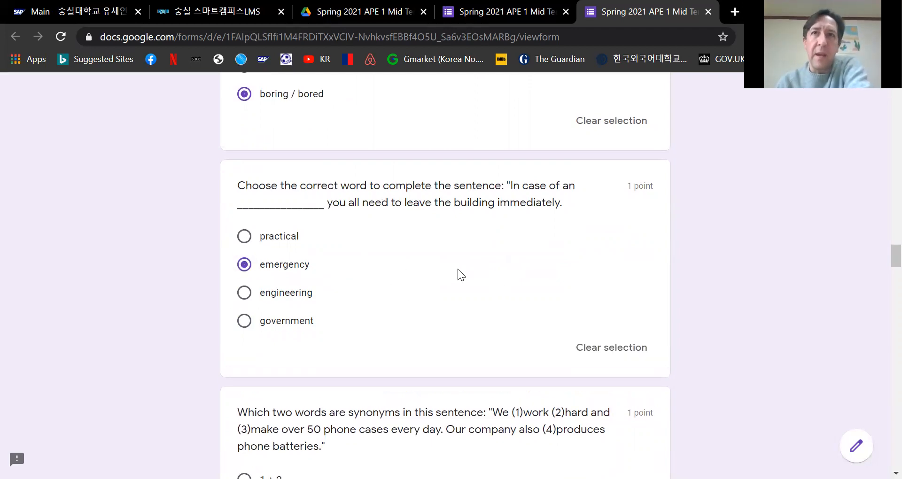
{"action": "mouse_move", "coordinate": [437, 271]}
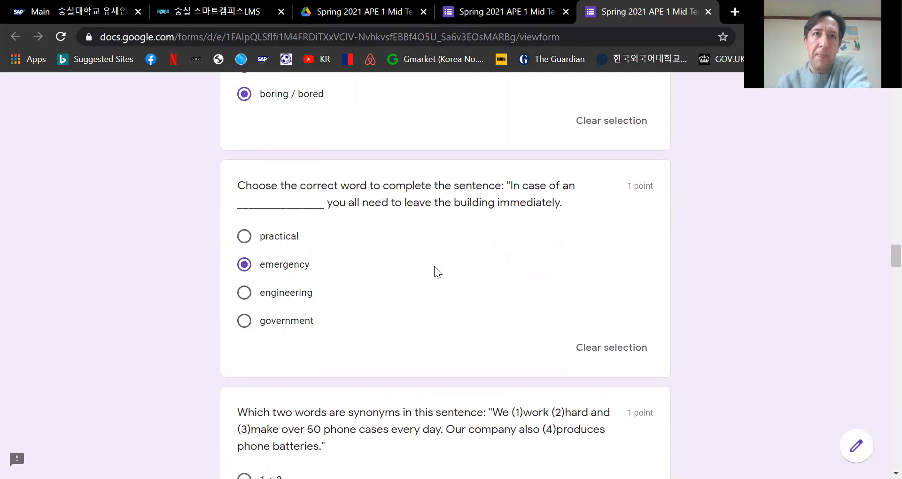
Choose '3 + 4' as the synonym pair in the work/hard/make/produces sentence.
{"action": "scroll", "scroll_direction": "down", "scroll_amount": 3}
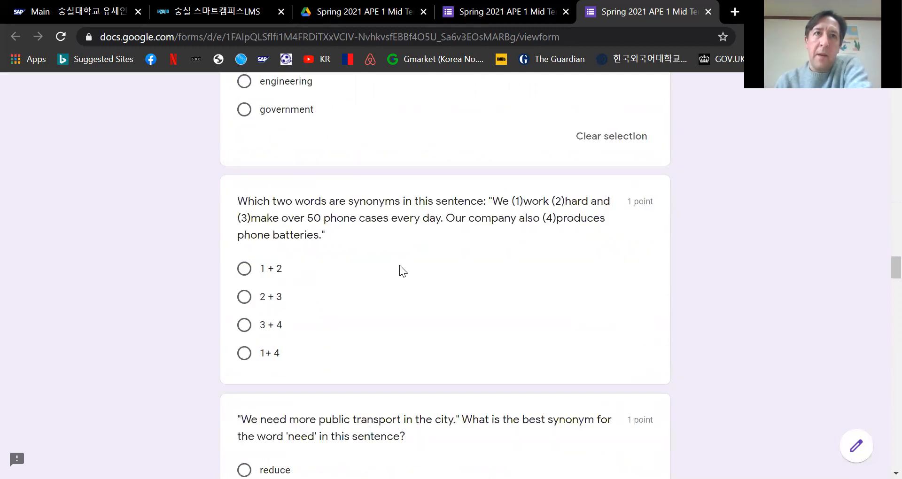
{"action": "mouse_move", "coordinate": [338, 316]}
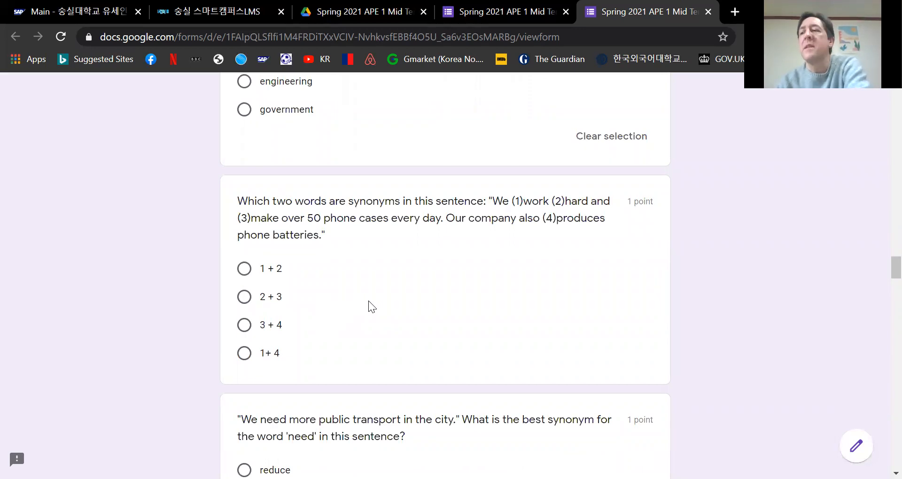
{"action": "mouse_move", "coordinate": [532, 207]}
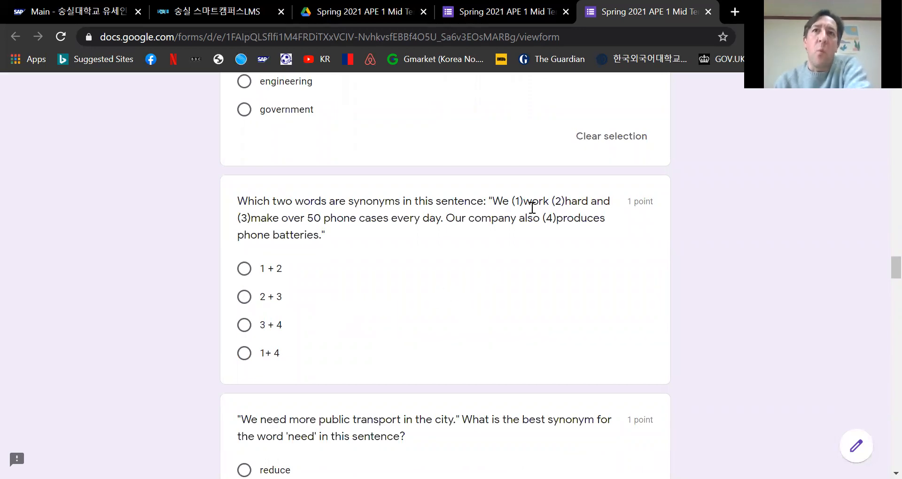
{"action": "mouse_move", "coordinate": [282, 236]}
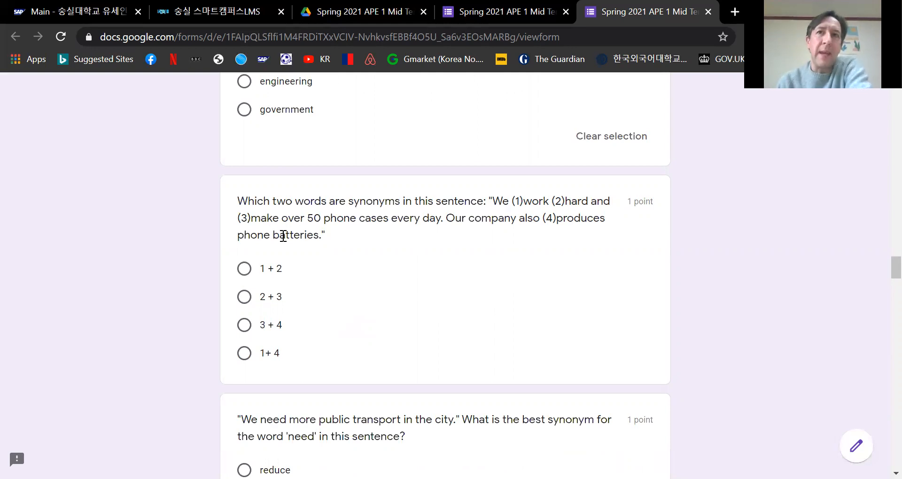
{"action": "mouse_move", "coordinate": [574, 261]}
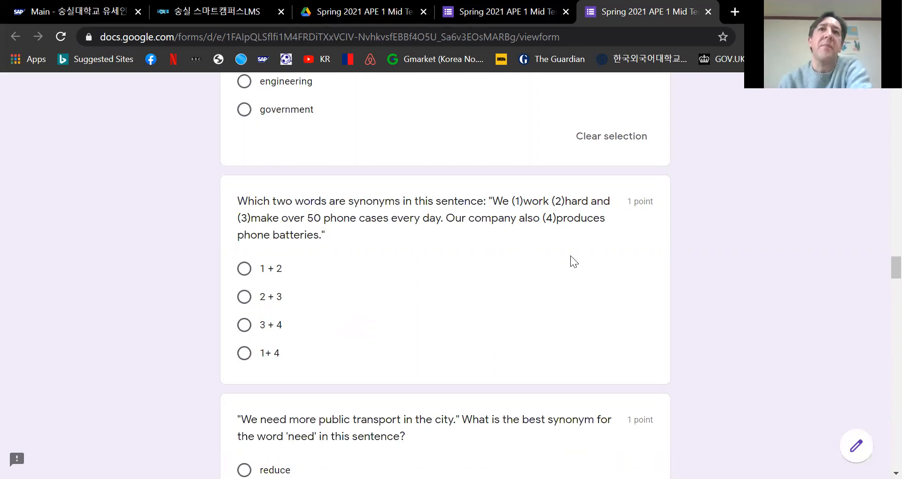
{"action": "left_click", "coordinate": [244, 325]}
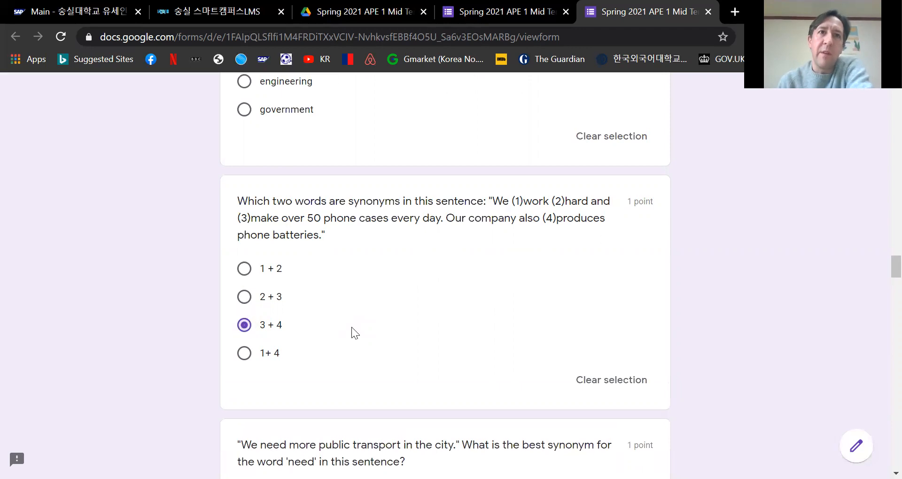
{"action": "mouse_move", "coordinate": [596, 224]}
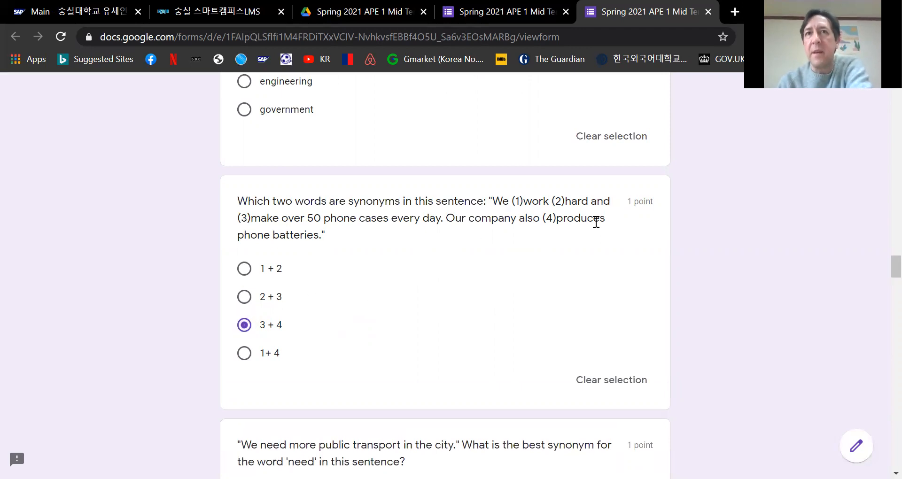
{"action": "mouse_move", "coordinate": [427, 332]}
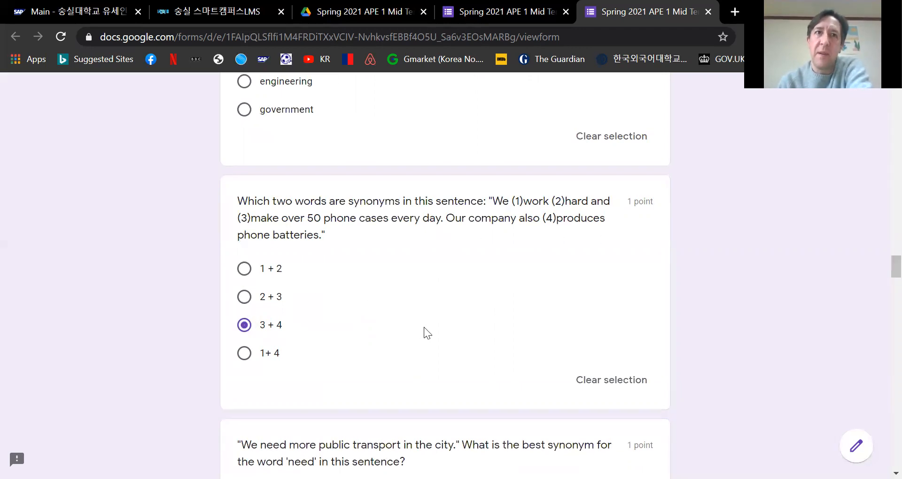
Choose 'require' as the synonym for 'need' in the public transport question.
{"action": "scroll", "scroll_direction": "down", "scroll_amount": 3}
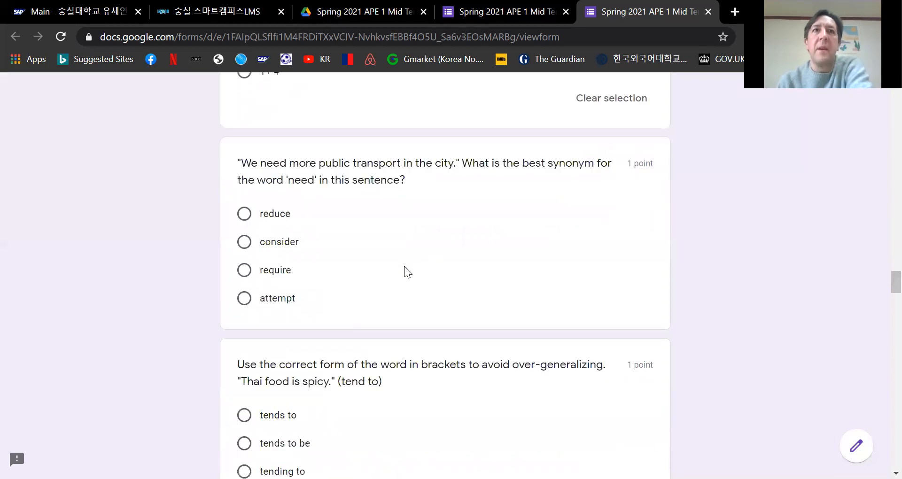
{"action": "mouse_move", "coordinate": [400, 263]}
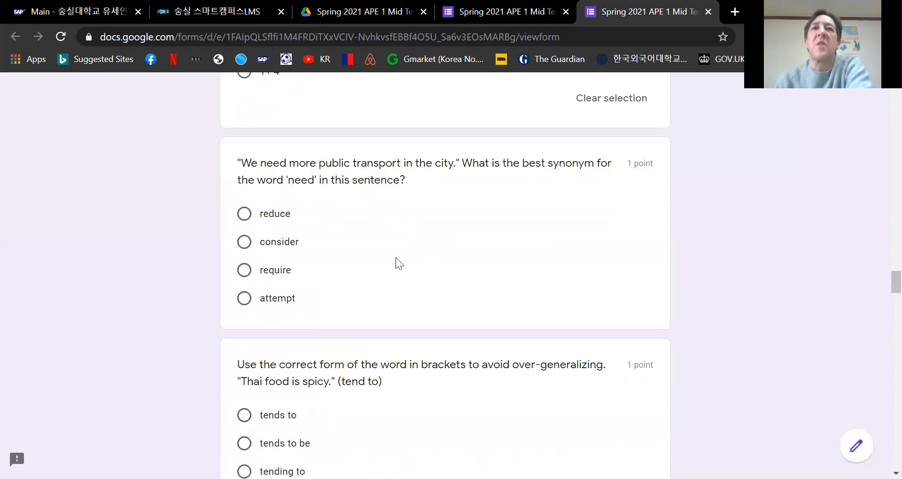
{"action": "mouse_move", "coordinate": [457, 200]}
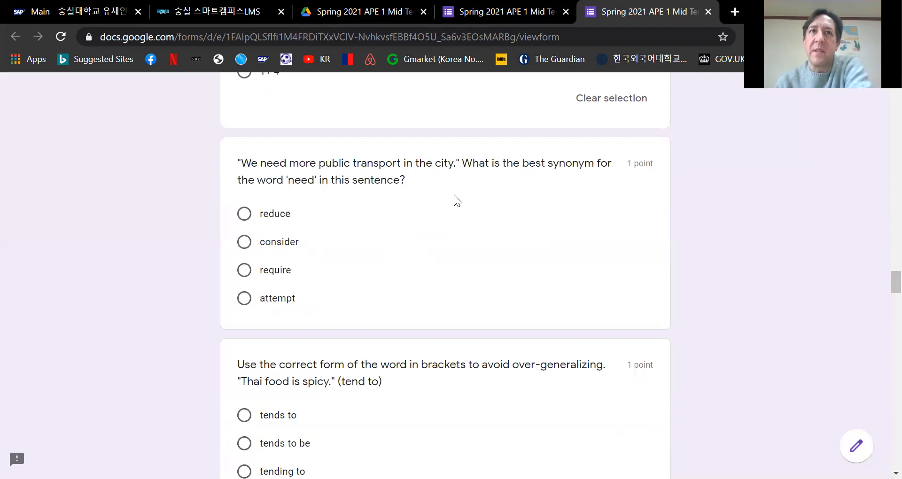
{"action": "mouse_move", "coordinate": [282, 333]}
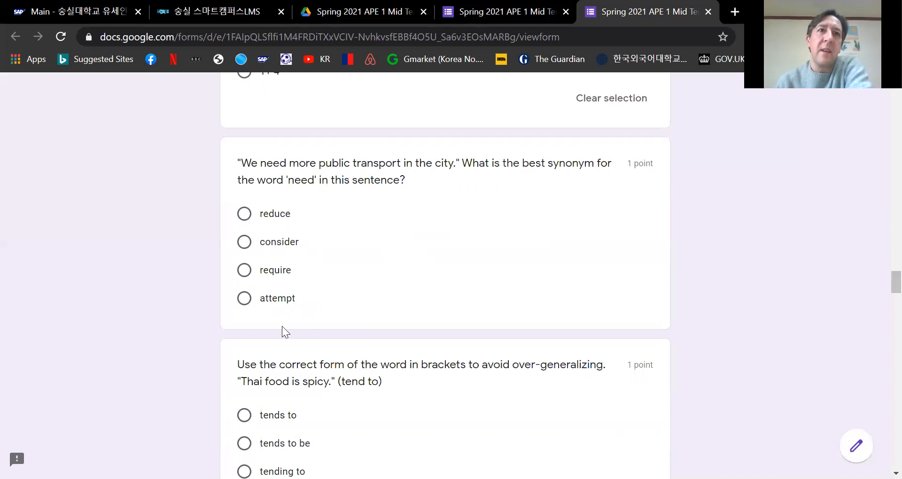
{"action": "left_click", "coordinate": [244, 269]}
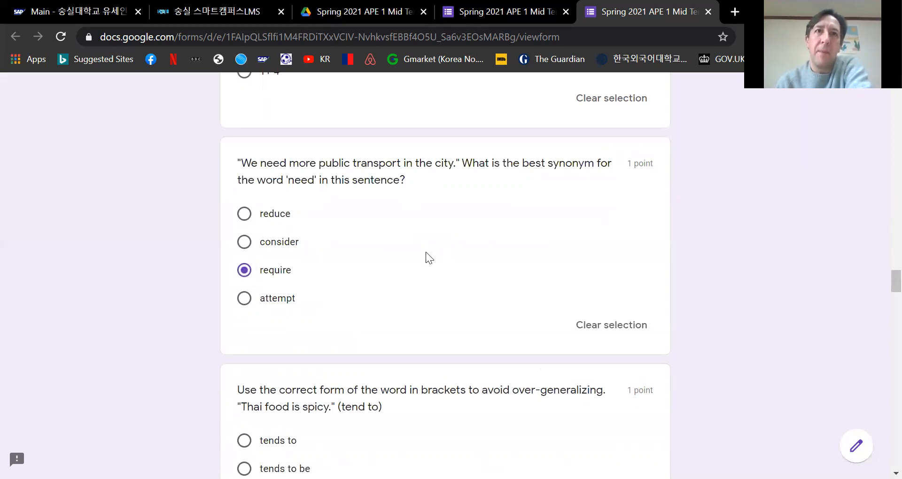
Choose 'tends to', then correct it to 'tends to be' for the Thai food question.
{"action": "scroll", "scroll_direction": "down", "scroll_amount": 3}
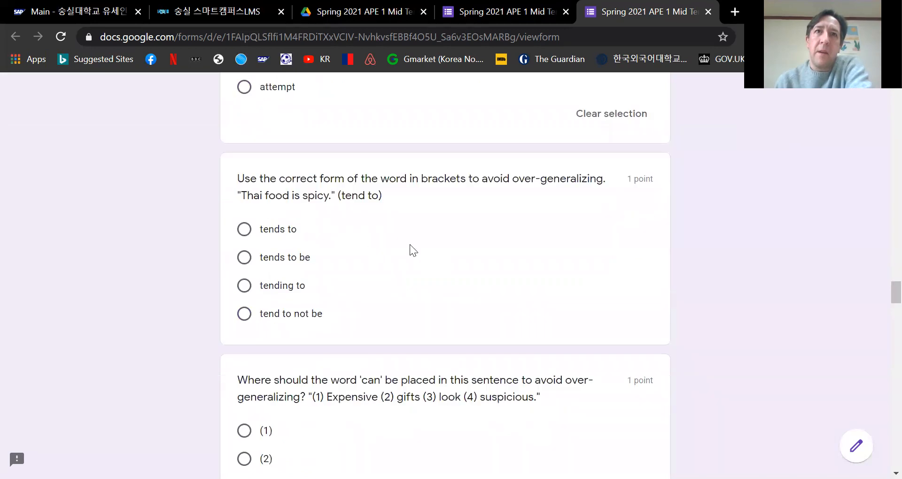
{"action": "mouse_move", "coordinate": [409, 274]}
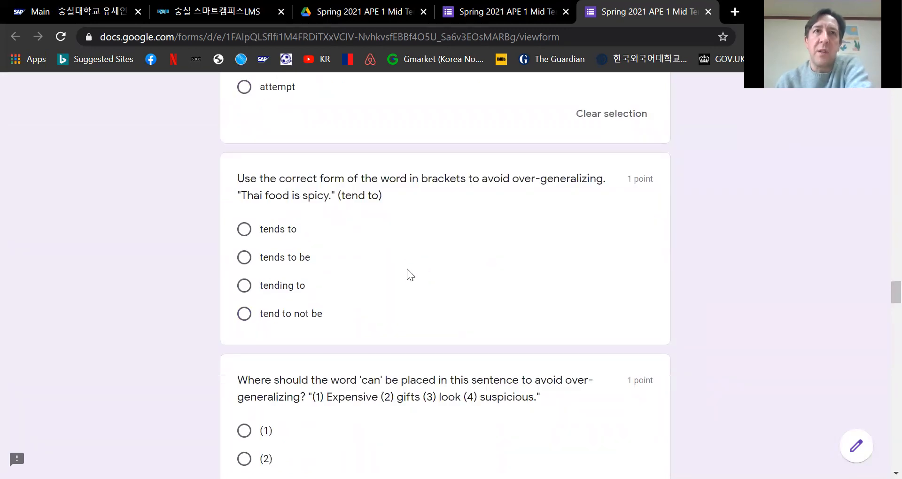
{"action": "mouse_move", "coordinate": [391, 291]}
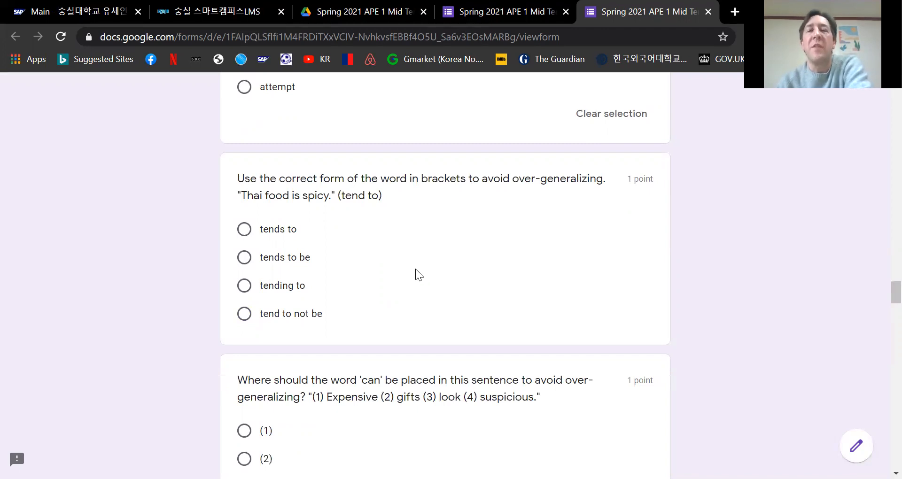
{"action": "mouse_move", "coordinate": [282, 215]}
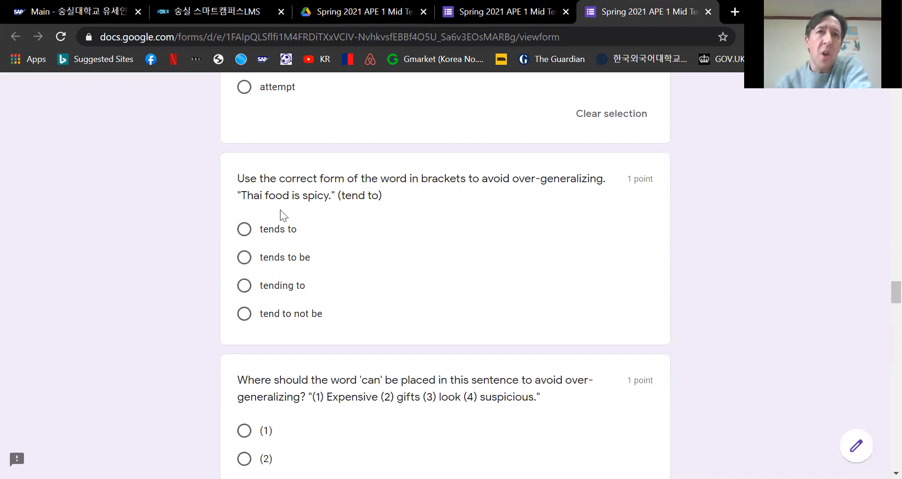
{"action": "mouse_move", "coordinate": [406, 257]}
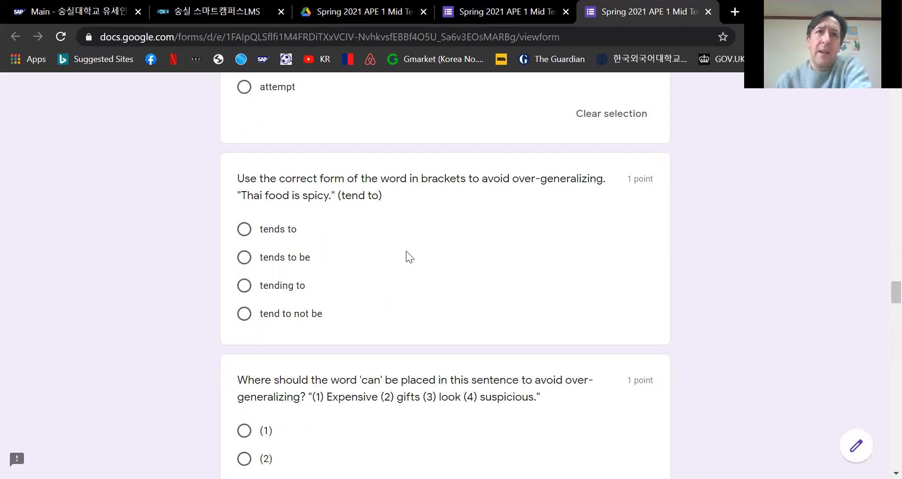
{"action": "mouse_move", "coordinate": [401, 256]}
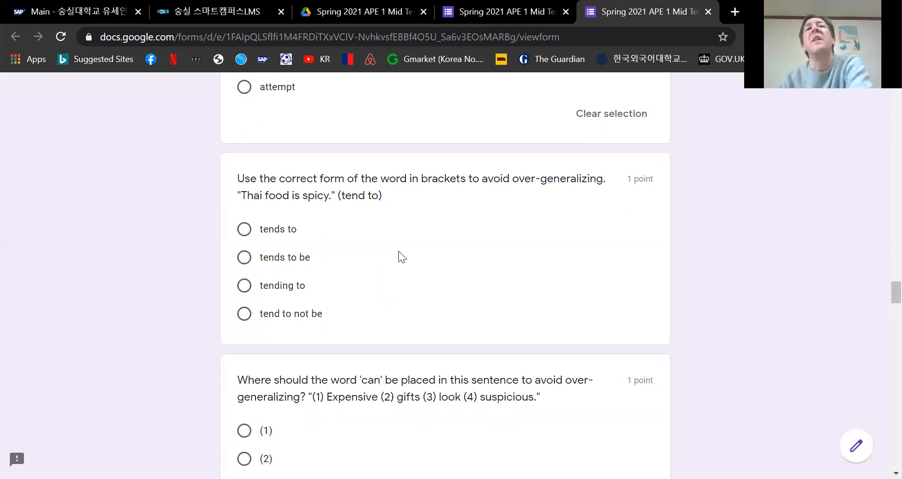
{"action": "mouse_move", "coordinate": [350, 265]}
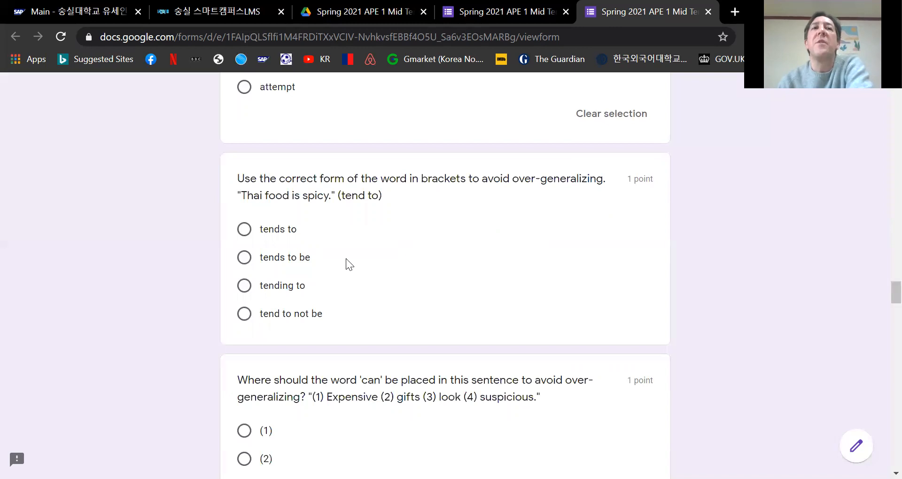
{"action": "mouse_move", "coordinate": [331, 272]}
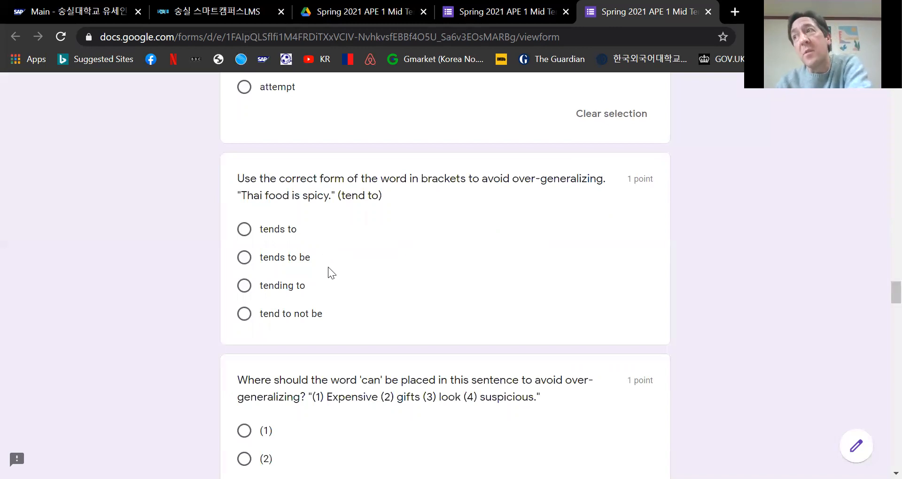
{"action": "mouse_move", "coordinate": [242, 243]}
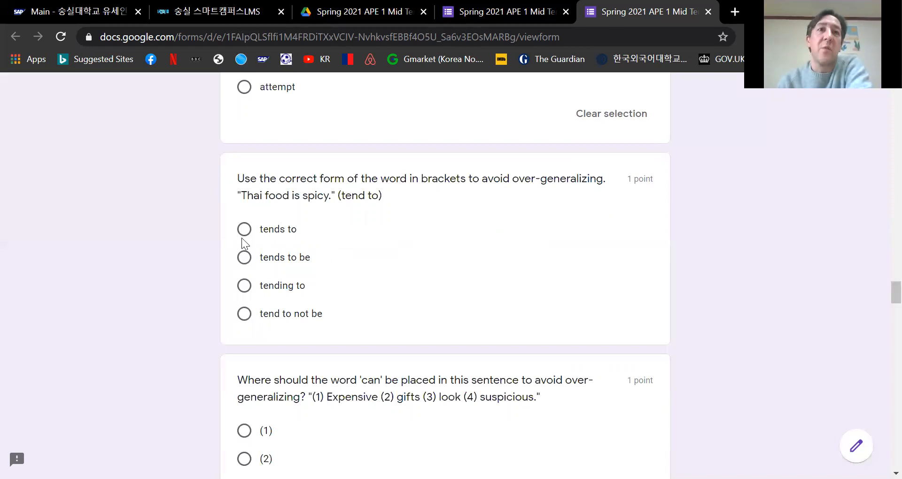
{"action": "left_click", "coordinate": [245, 229]}
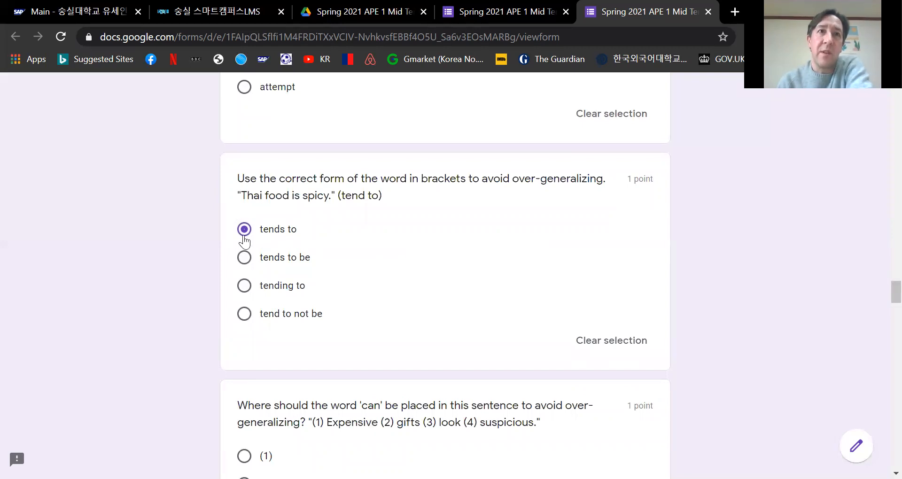
{"action": "left_click", "coordinate": [244, 258]}
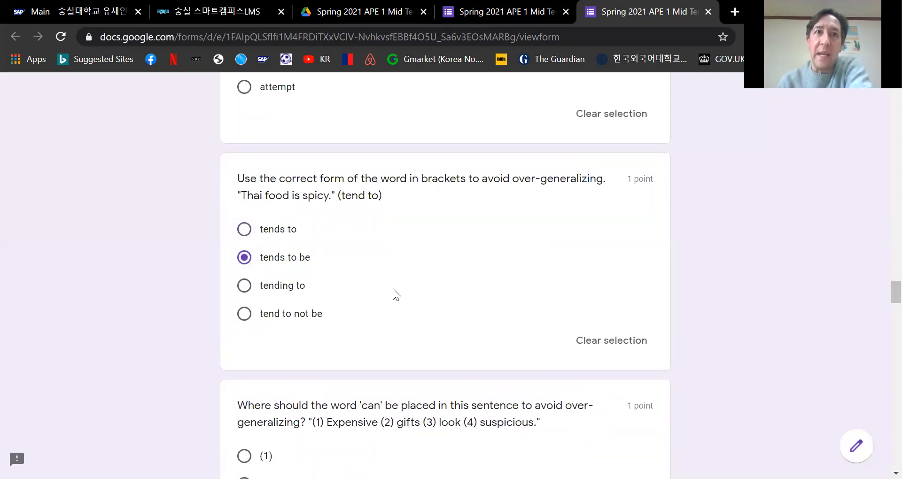
{"action": "mouse_move", "coordinate": [391, 298]}
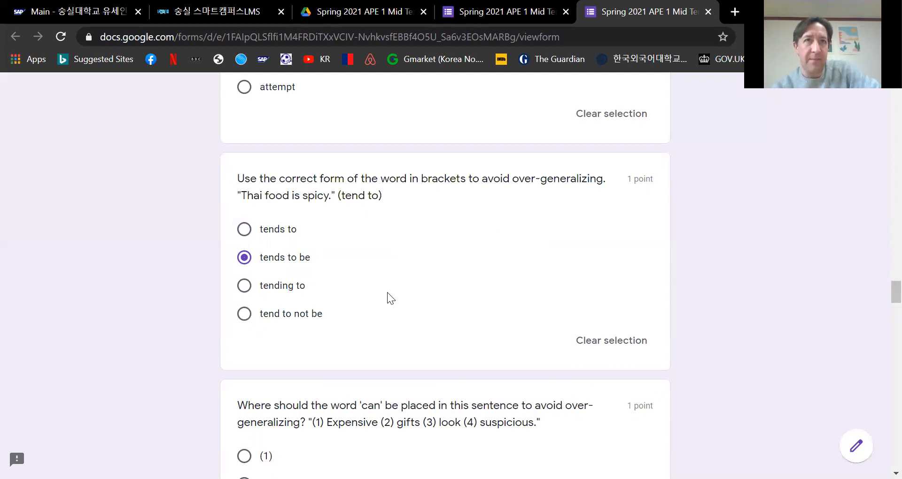
{"action": "mouse_move", "coordinate": [293, 190]}
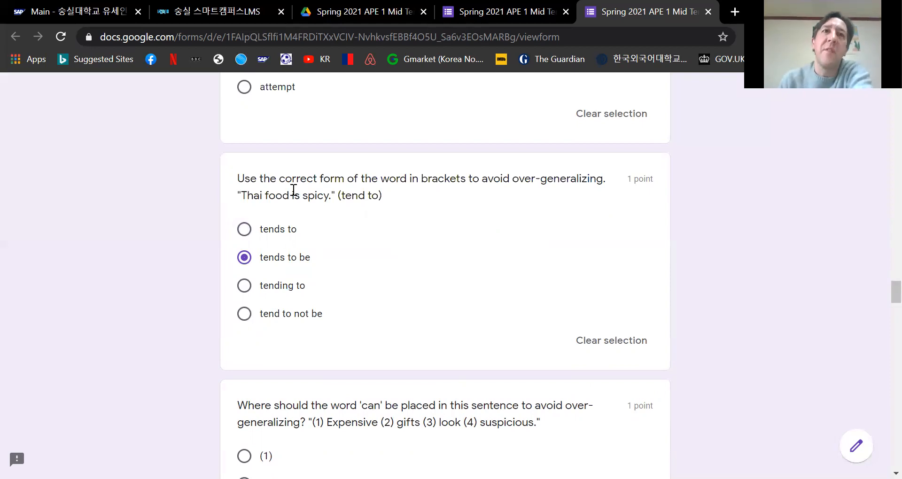
{"action": "mouse_move", "coordinate": [231, 253]}
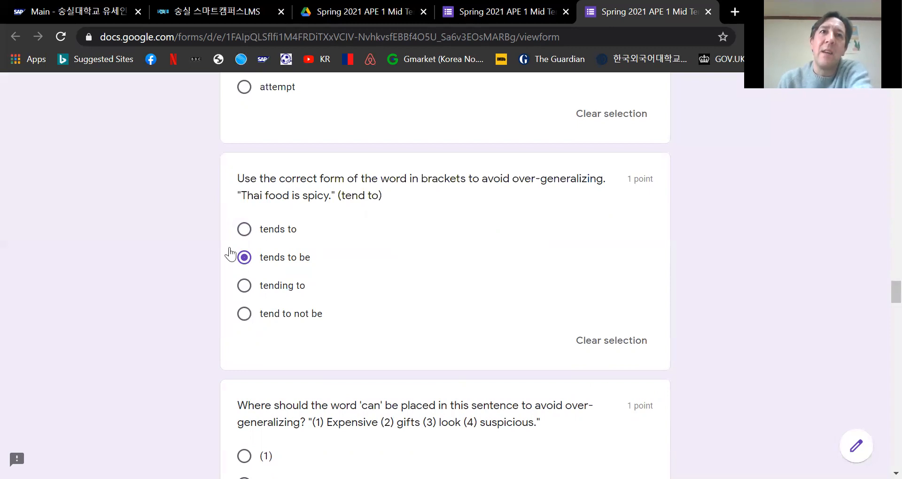
{"action": "mouse_move", "coordinate": [314, 255]}
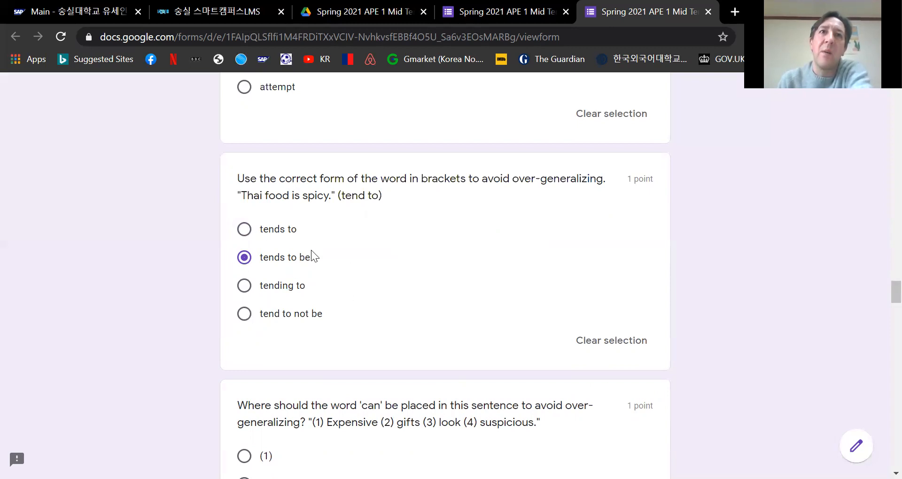
{"action": "mouse_move", "coordinate": [276, 275]}
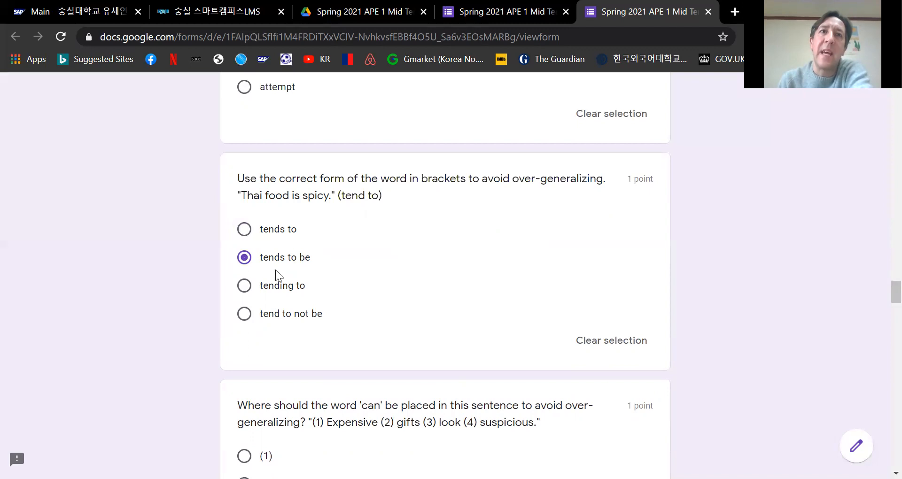
{"action": "mouse_move", "coordinate": [383, 330]}
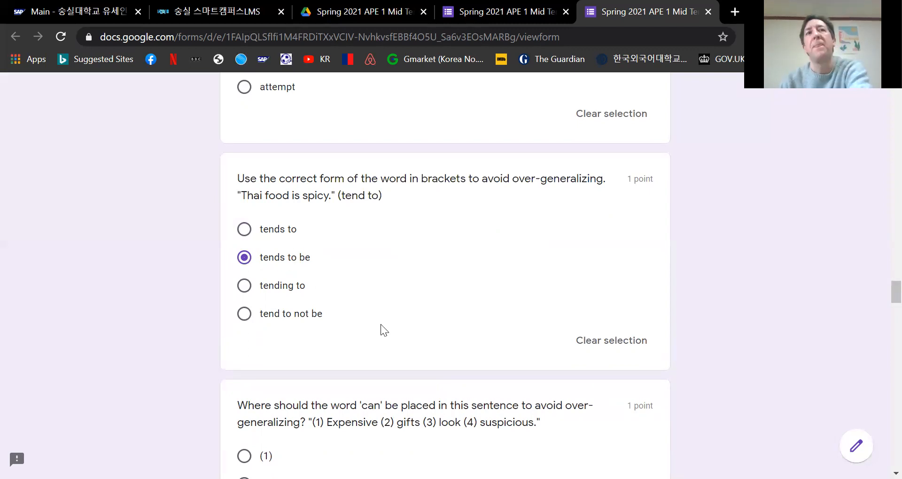
Choose position '(3)' for 'can' in the expensive gifts sentence.
{"action": "scroll", "scroll_direction": "down", "scroll_amount": 3}
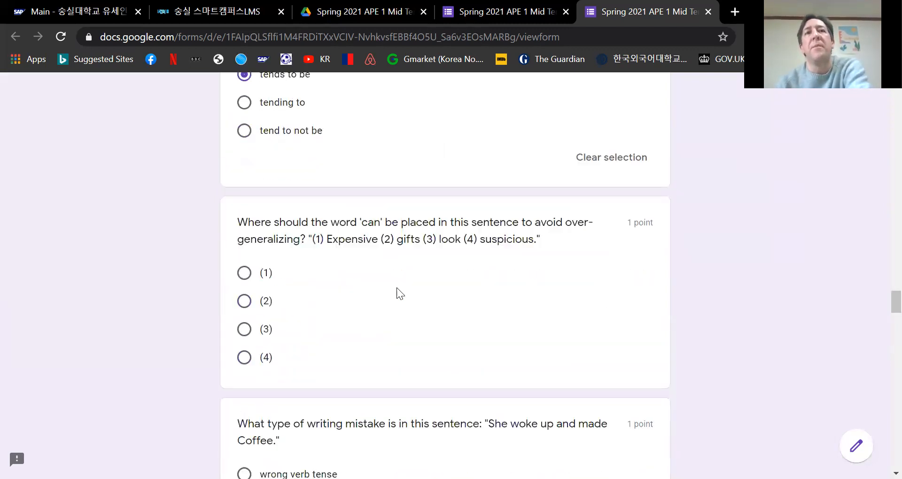
{"action": "scroll", "scroll_direction": "down", "scroll_amount": 3}
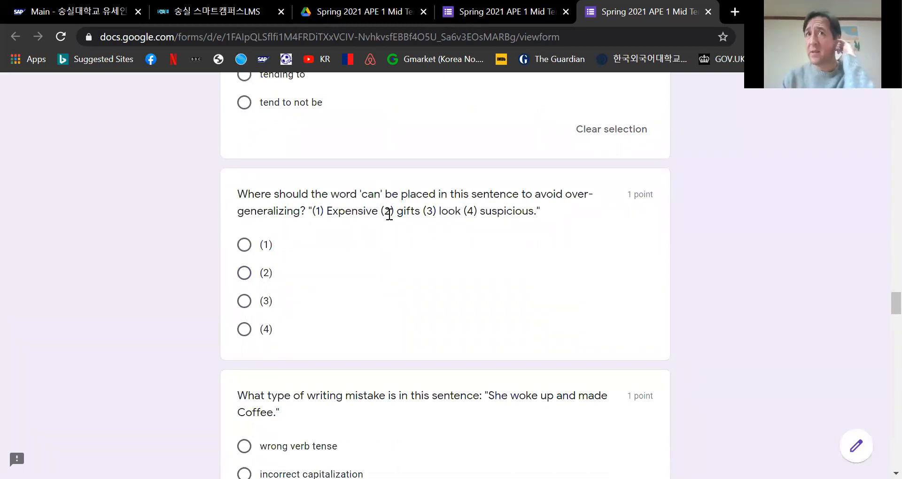
{"action": "mouse_move", "coordinate": [357, 241]}
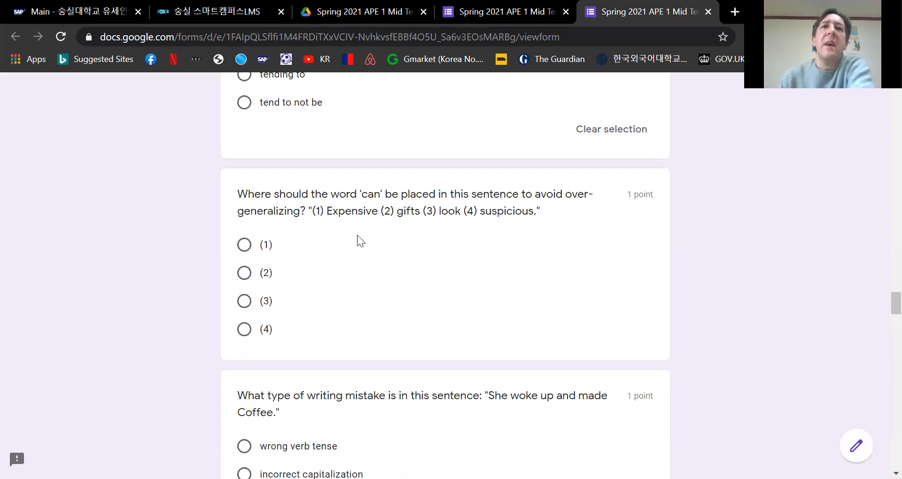
{"action": "mouse_move", "coordinate": [311, 290]}
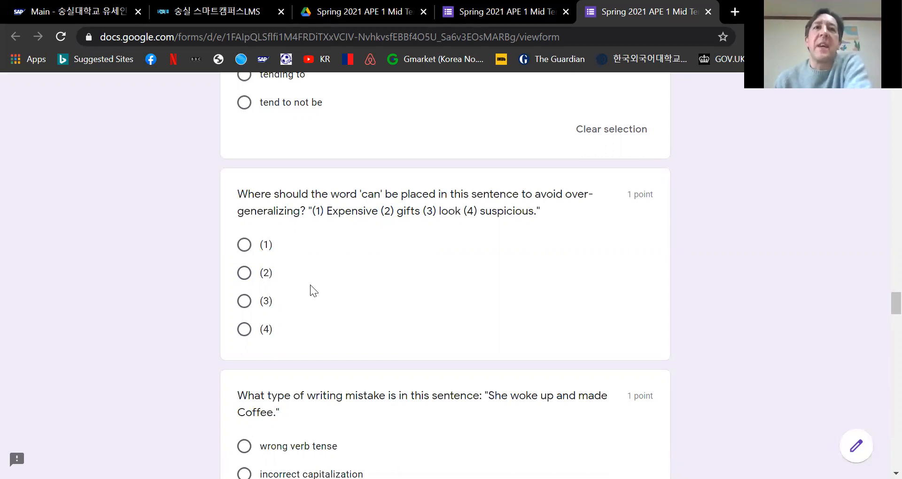
{"action": "left_click", "coordinate": [245, 301]}
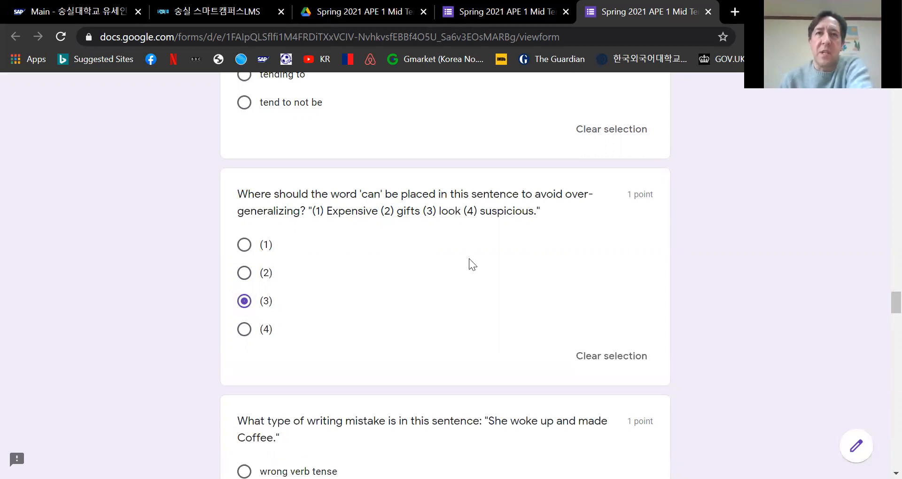
{"action": "mouse_move", "coordinate": [343, 273]}
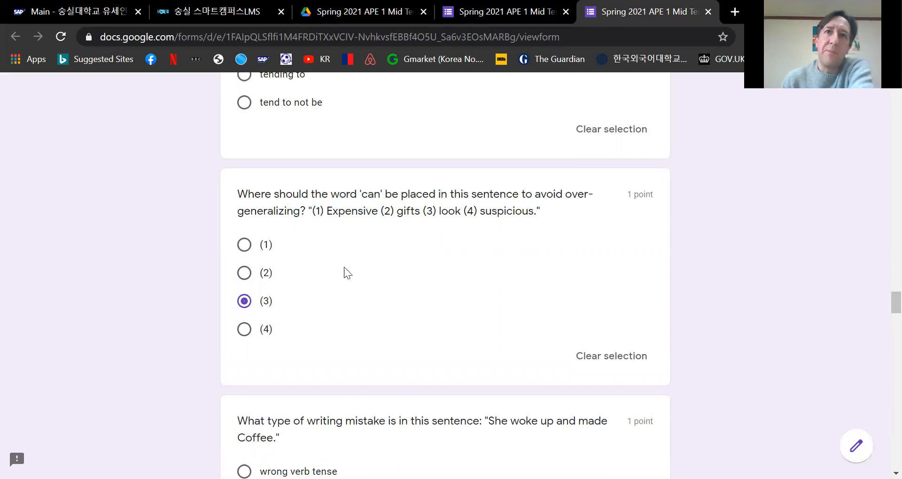
Choose 'incorrect capitalization' for the 'She woke up and made Coffee' sentence.
{"action": "scroll", "scroll_direction": "down", "scroll_amount": 3}
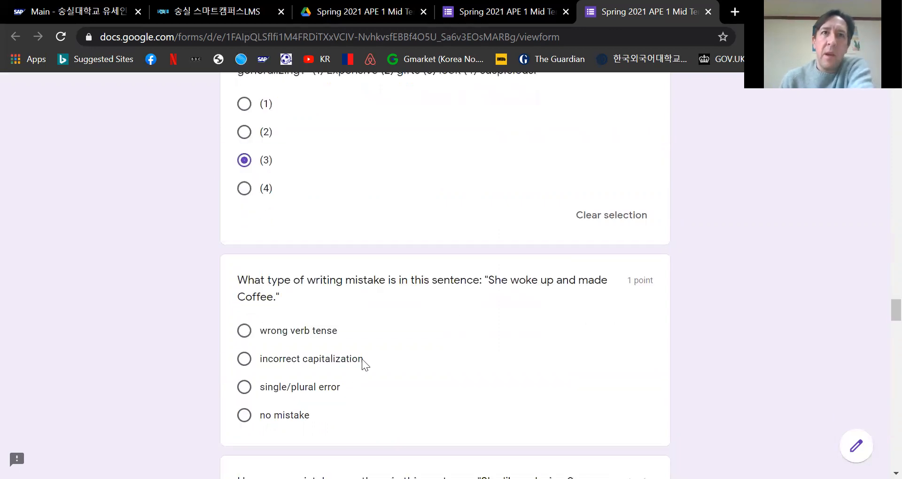
{"action": "scroll", "scroll_direction": "down", "scroll_amount": 3}
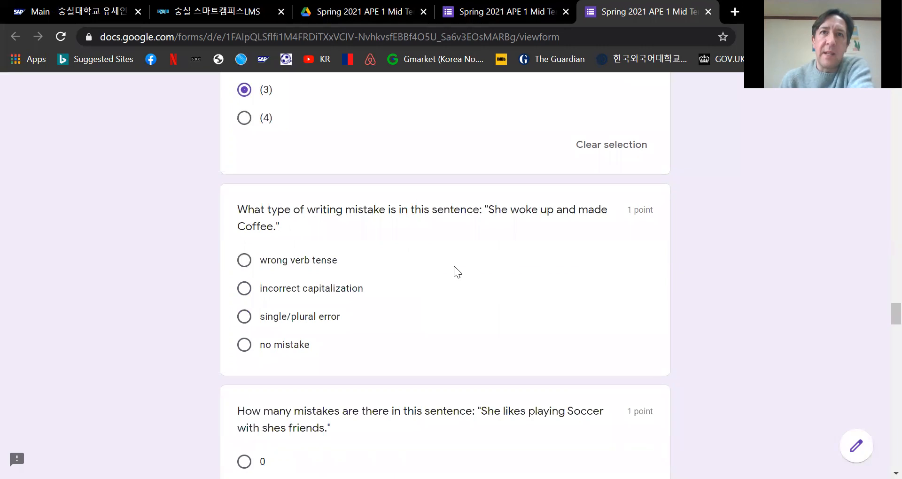
{"action": "mouse_move", "coordinate": [383, 276]}
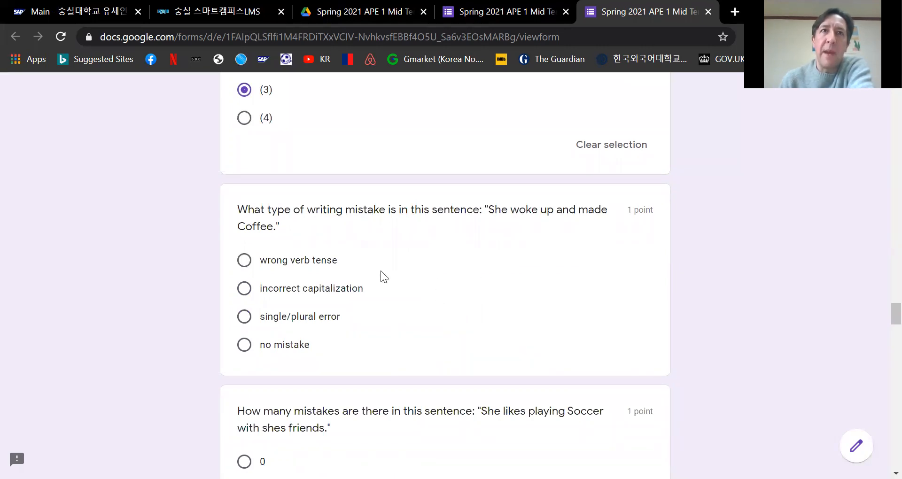
{"action": "mouse_move", "coordinate": [258, 228]}
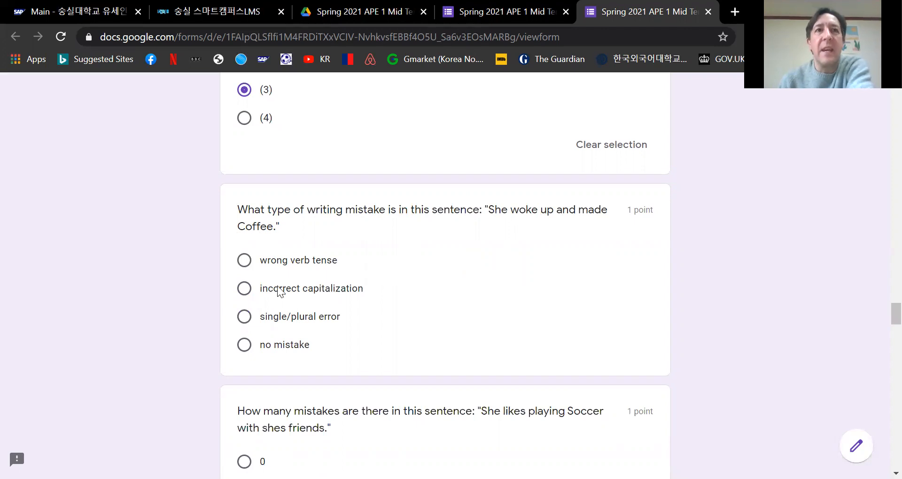
{"action": "left_click", "coordinate": [243, 288]}
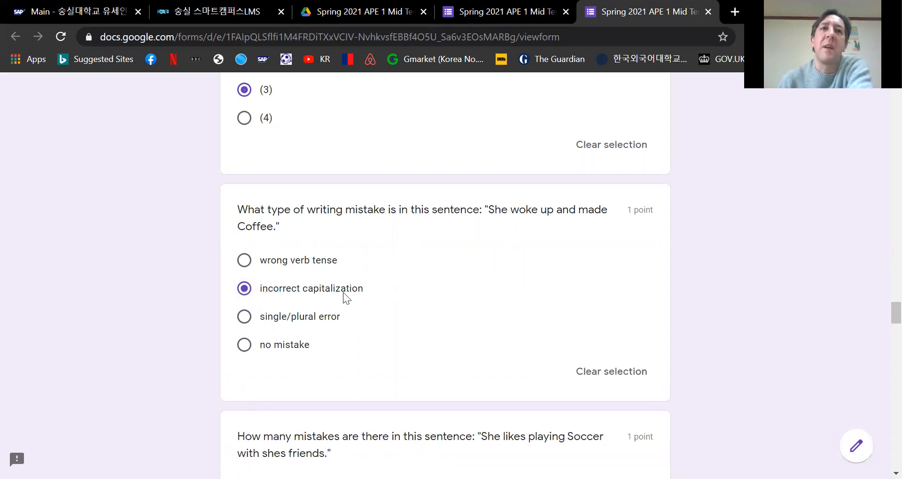
{"action": "mouse_move", "coordinate": [384, 297]}
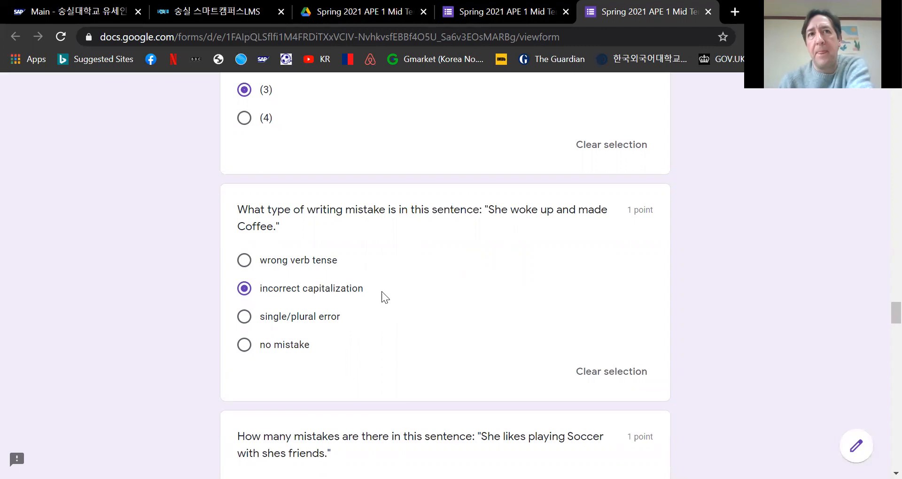
Choose '2' mistakes for the 'She likes playing Soccer with shes friends' sentence.
{"action": "scroll", "scroll_direction": "down", "scroll_amount": 3}
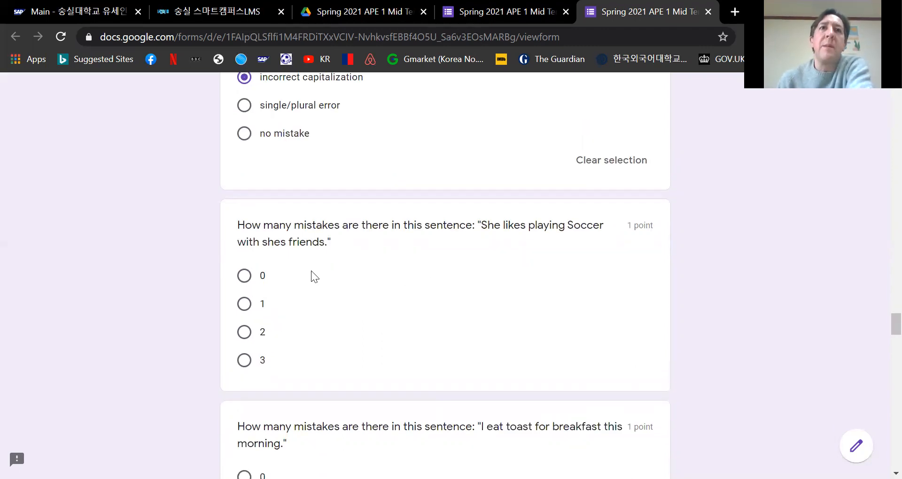
{"action": "mouse_move", "coordinate": [426, 295]}
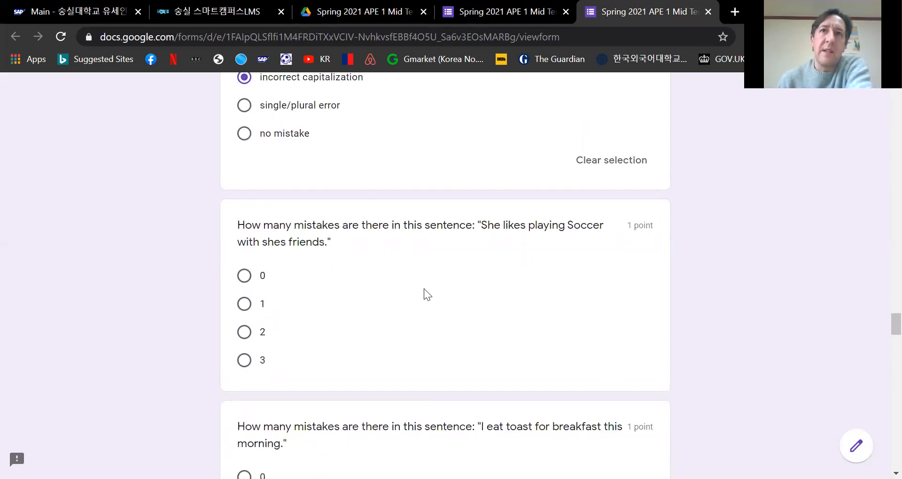
{"action": "mouse_move", "coordinate": [257, 261]}
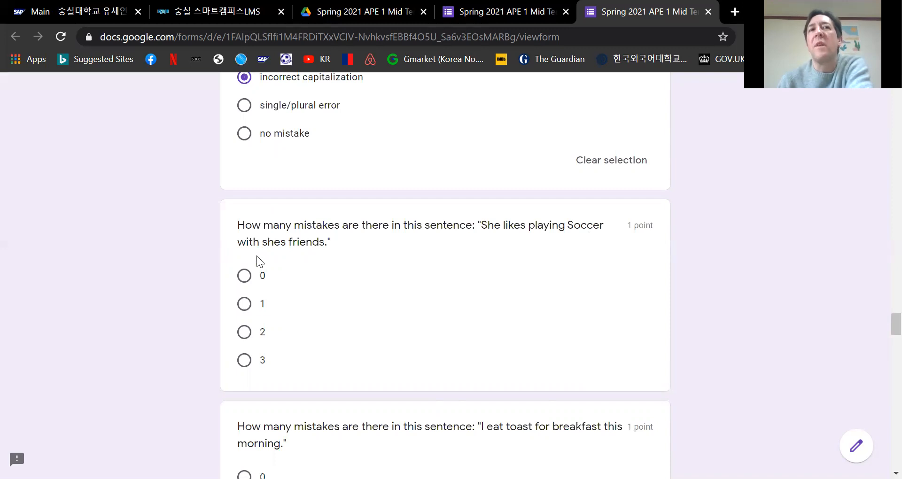
{"action": "mouse_move", "coordinate": [482, 293]}
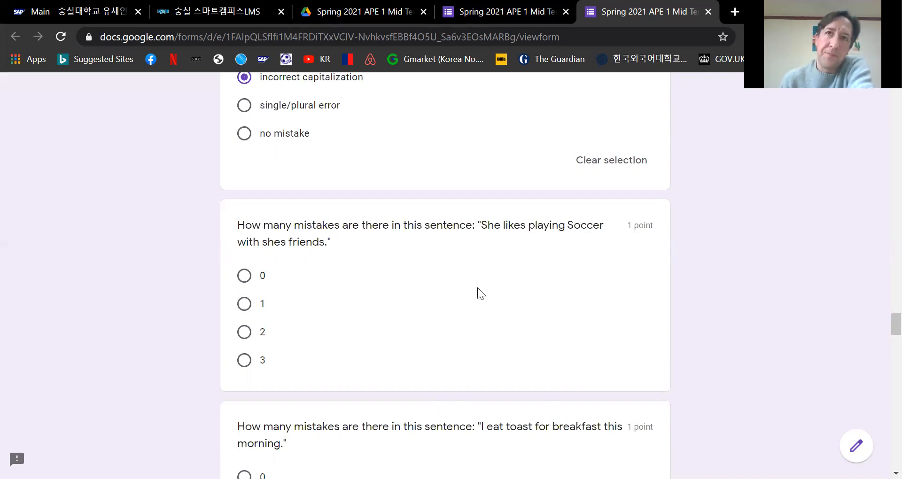
{"action": "mouse_move", "coordinate": [575, 223]}
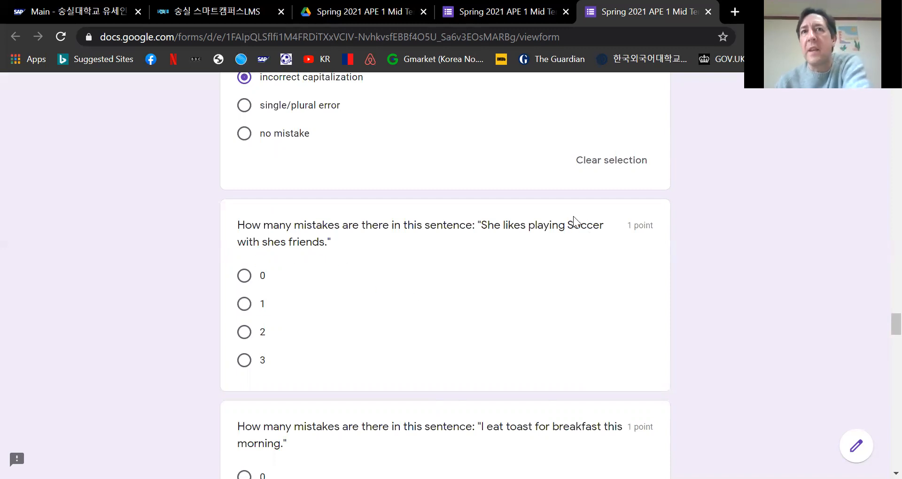
{"action": "mouse_move", "coordinate": [574, 240]}
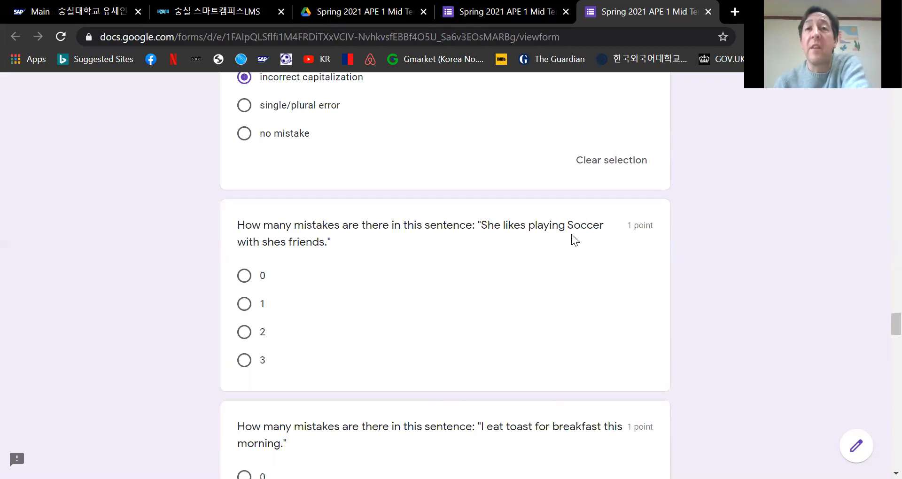
{"action": "mouse_move", "coordinate": [290, 247]}
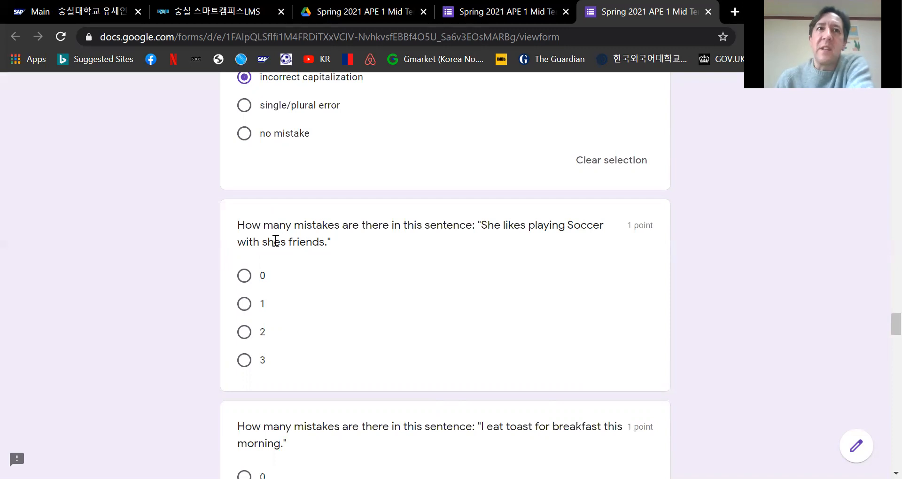
{"action": "mouse_move", "coordinate": [280, 247]}
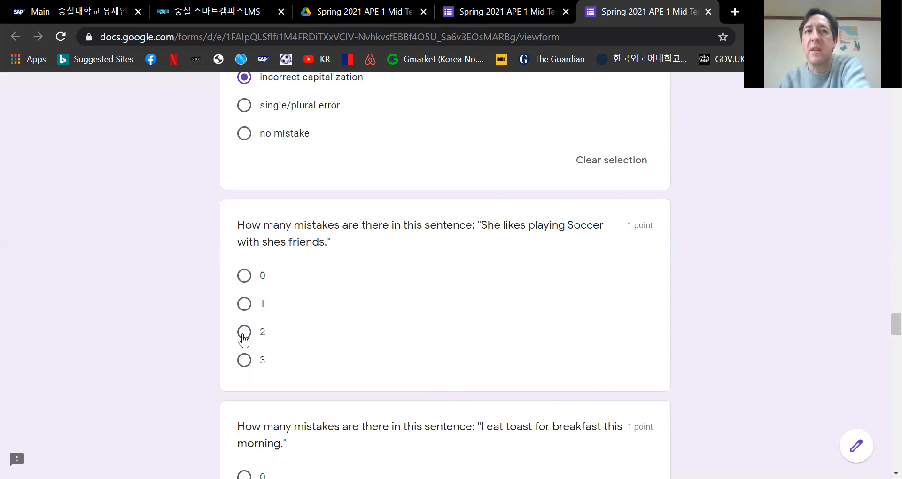
{"action": "left_click", "coordinate": [245, 332]}
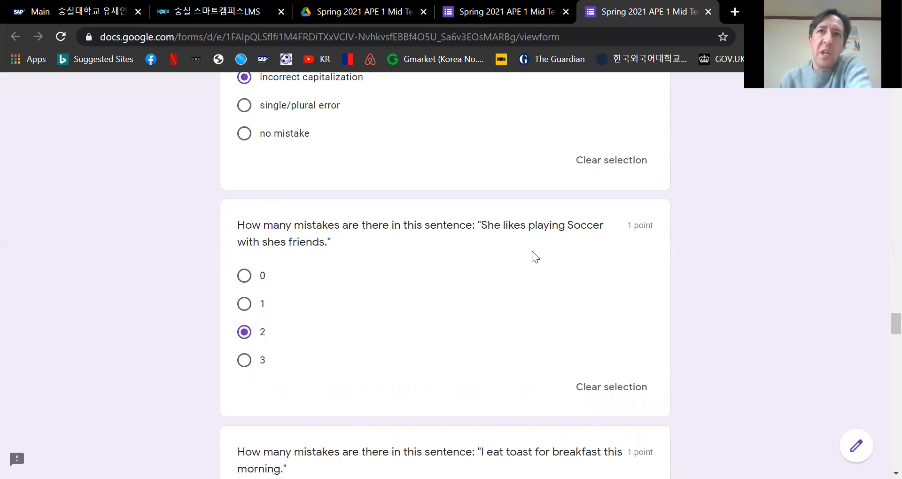
{"action": "mouse_move", "coordinate": [566, 223]}
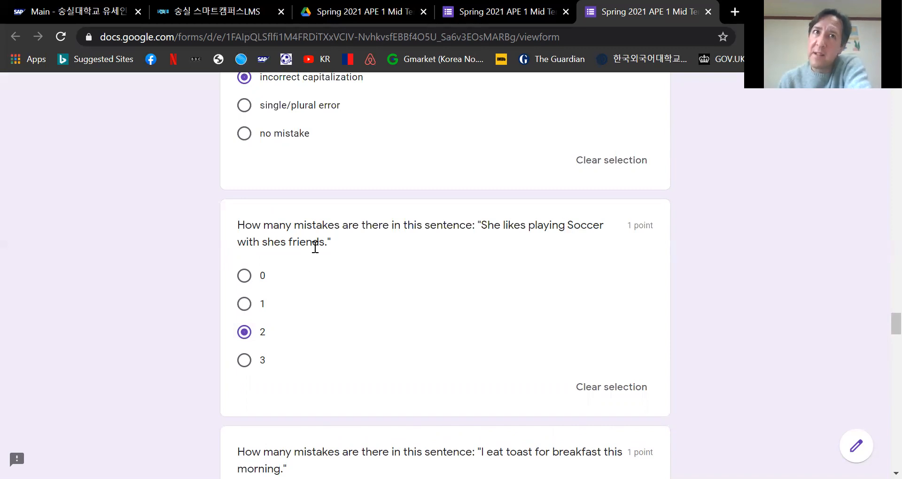
Choose '1' mistake for the 'I eat toast for breakfast this morning' sentence.
{"action": "scroll", "scroll_direction": "down", "scroll_amount": 3}
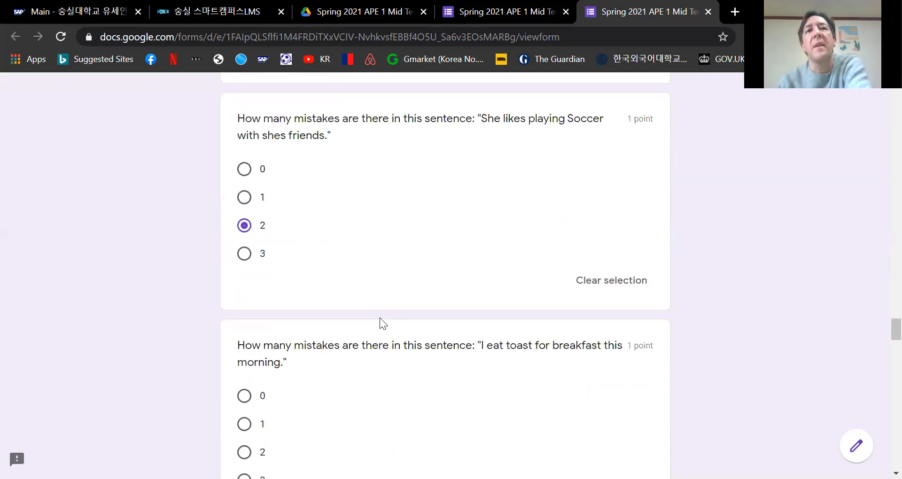
{"action": "scroll", "scroll_direction": "down", "scroll_amount": 3}
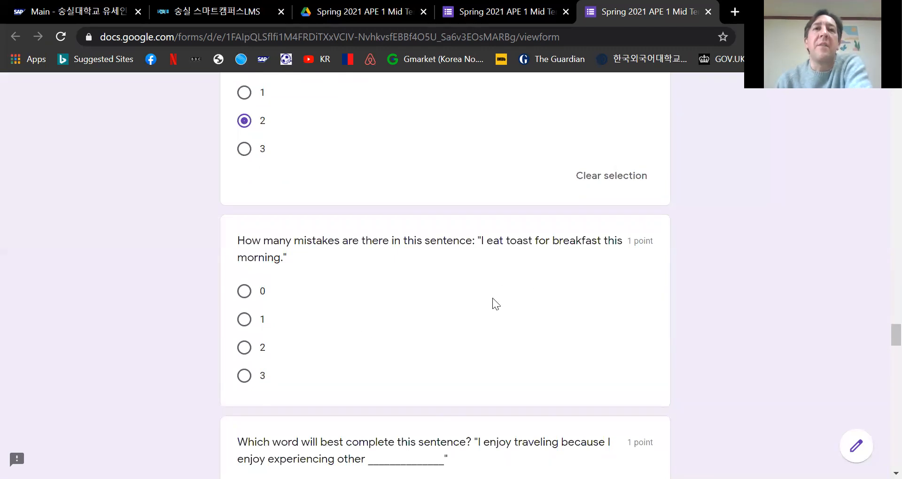
{"action": "mouse_move", "coordinate": [451, 308]}
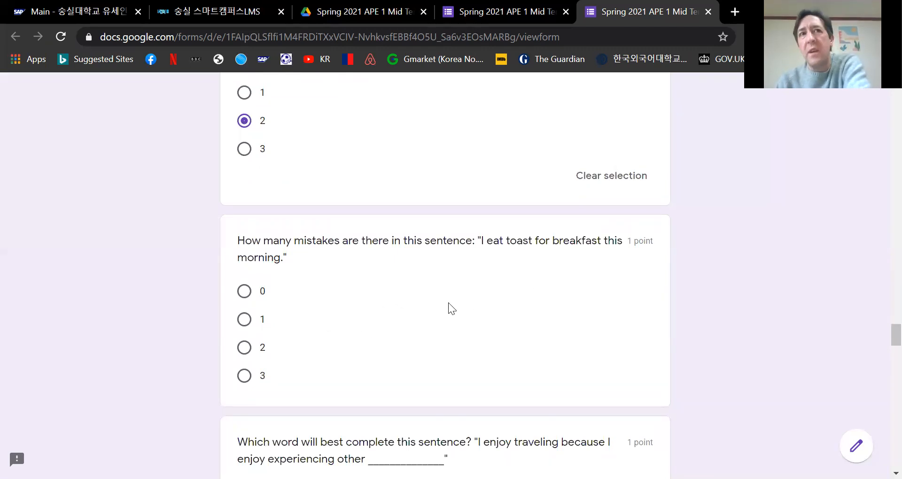
{"action": "mouse_move", "coordinate": [403, 317]}
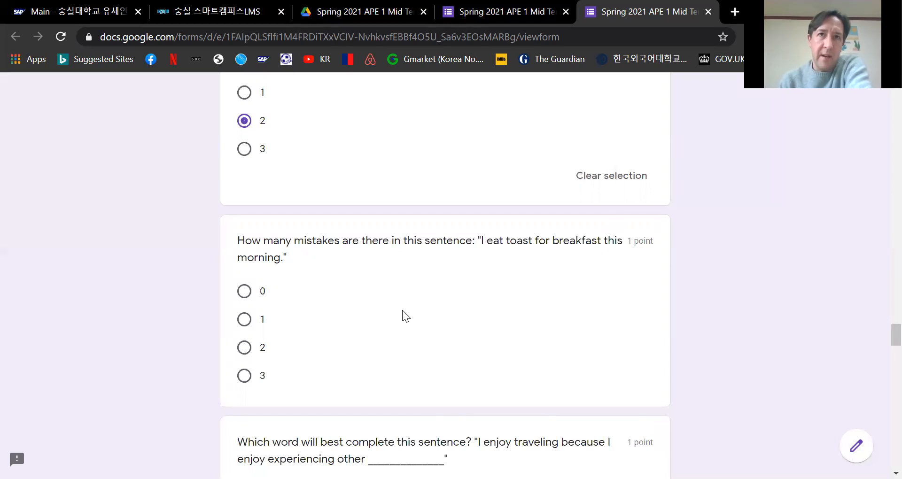
{"action": "mouse_move", "coordinate": [386, 302]}
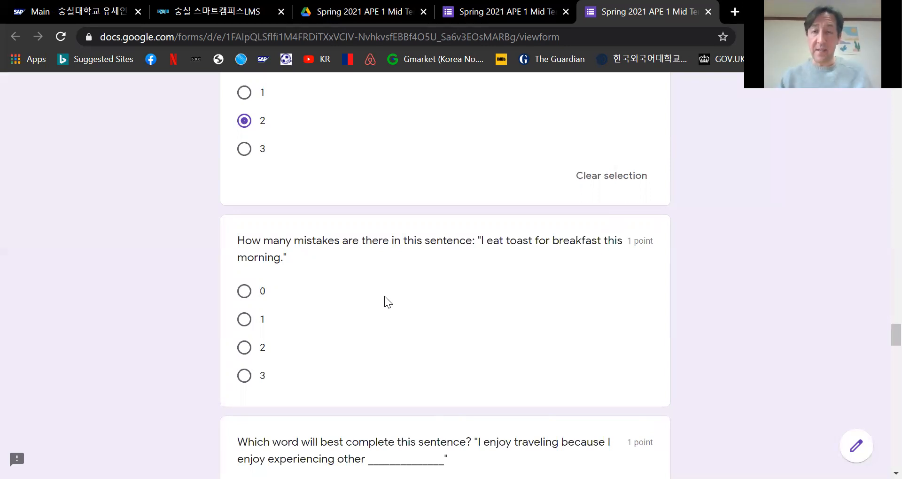
{"action": "mouse_move", "coordinate": [478, 263]}
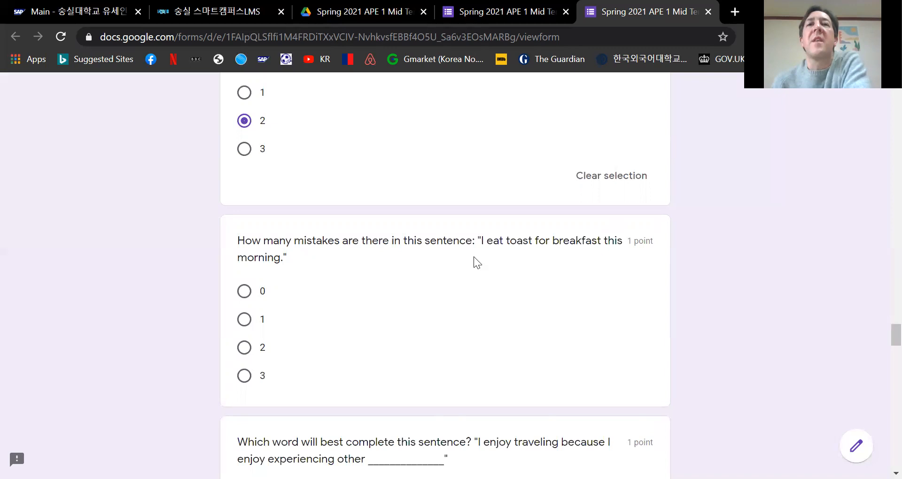
{"action": "mouse_move", "coordinate": [528, 266]}
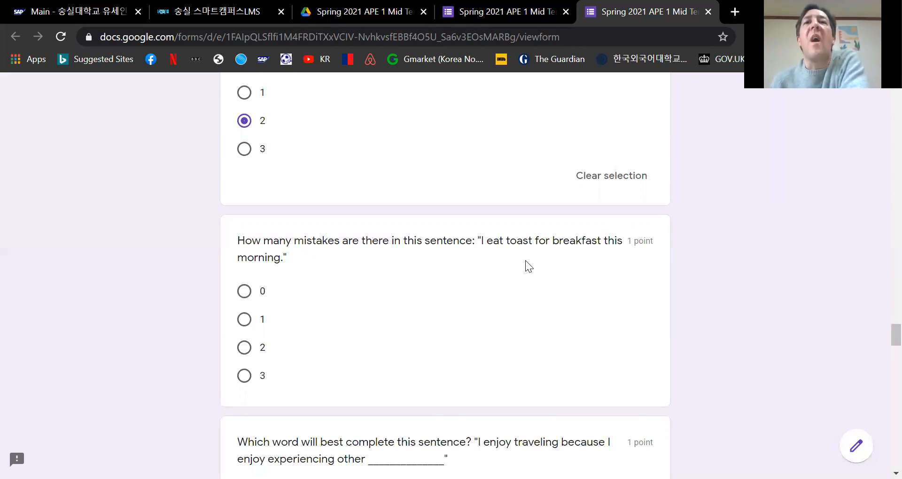
{"action": "left_click", "coordinate": [244, 319]}
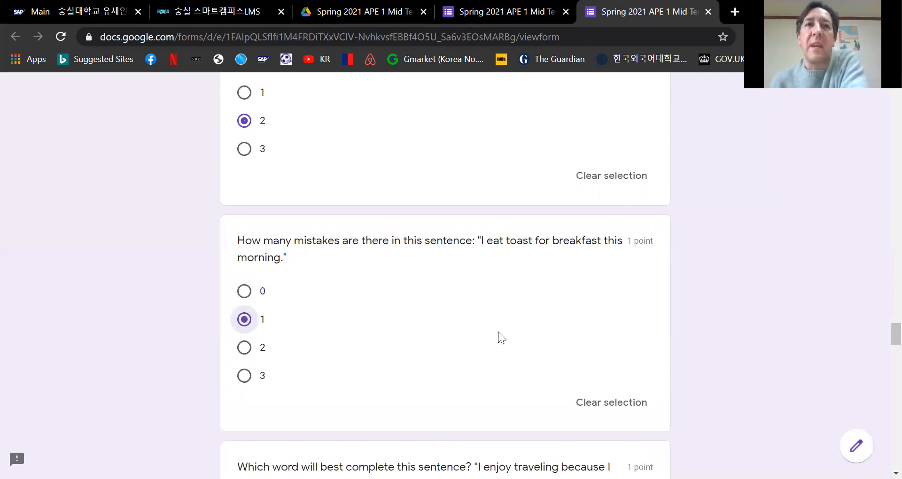
{"action": "mouse_move", "coordinate": [485, 343]}
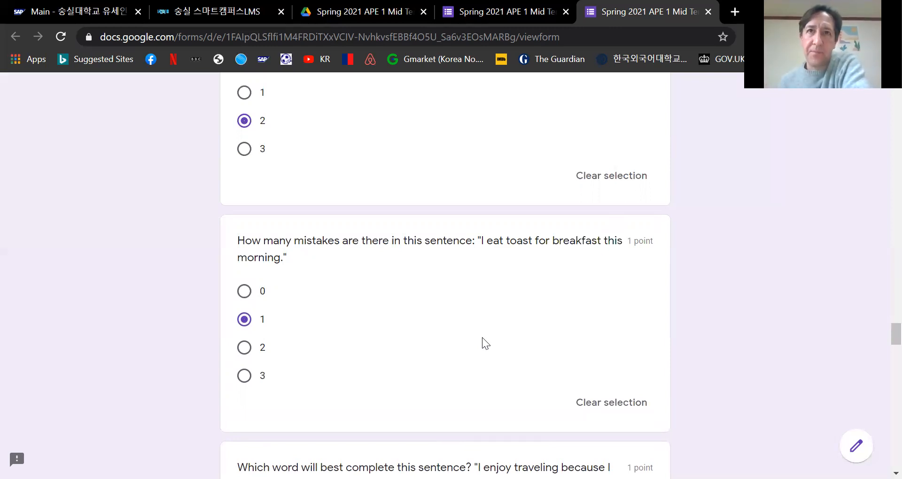
{"action": "mouse_move", "coordinate": [204, 418]}
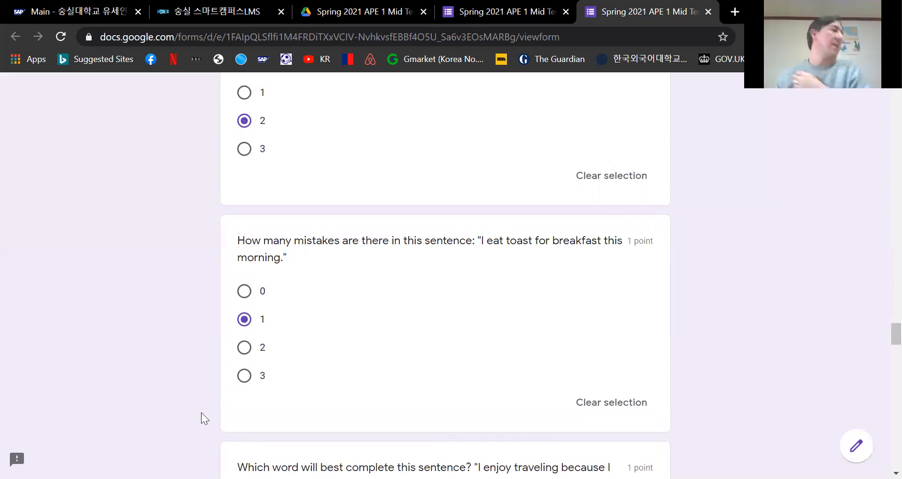
{"action": "mouse_move", "coordinate": [199, 427]}
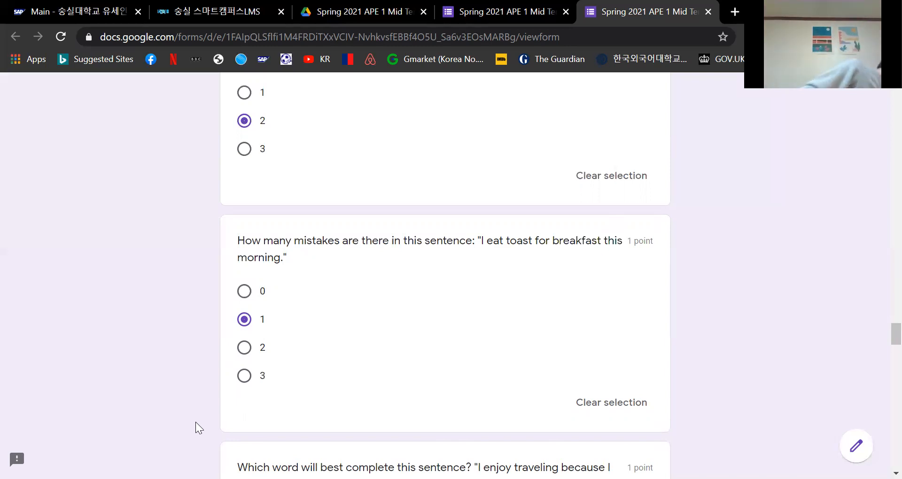
Choose 'cultures' for the 'I enjoy experiencing other ___' traveling sentence.
{"action": "scroll", "scroll_direction": "down", "scroll_amount": 3}
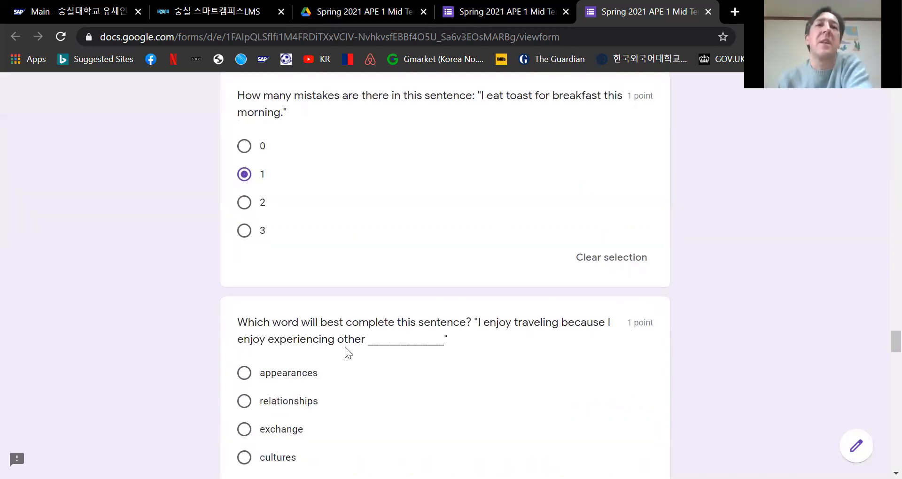
{"action": "scroll", "scroll_direction": "down", "scroll_amount": 3}
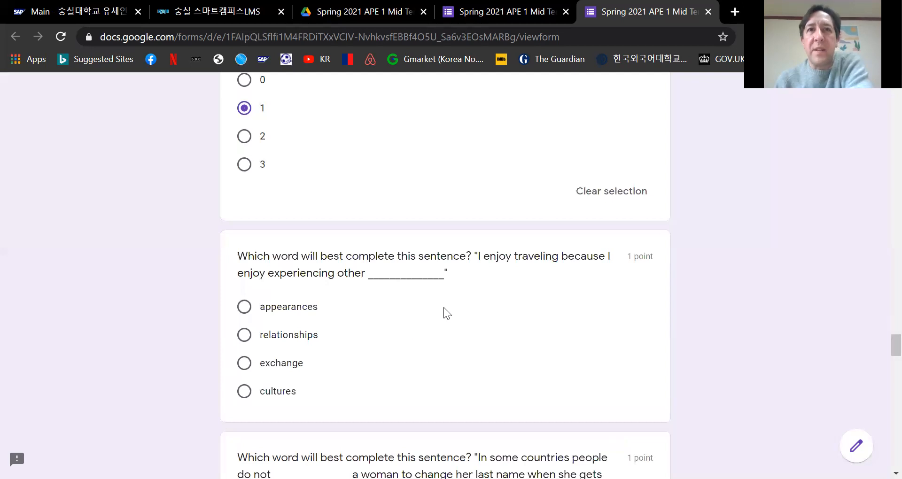
{"action": "mouse_move", "coordinate": [396, 363]}
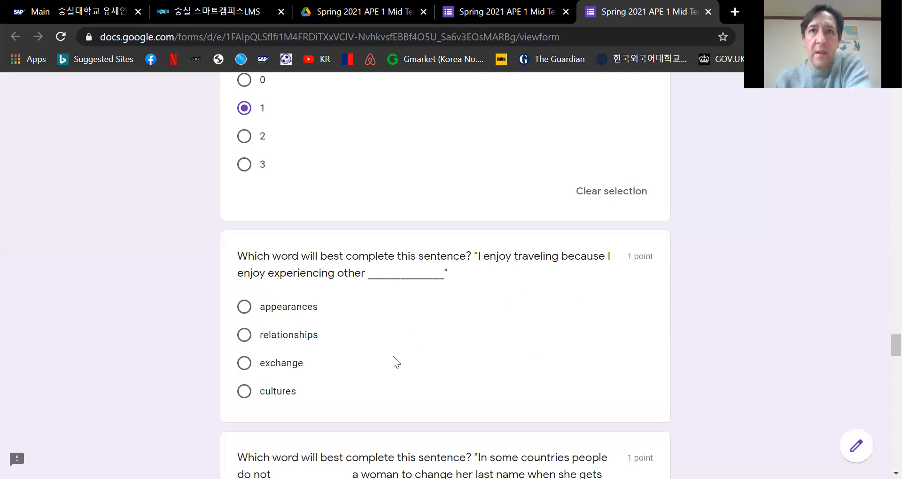
{"action": "mouse_move", "coordinate": [357, 303]}
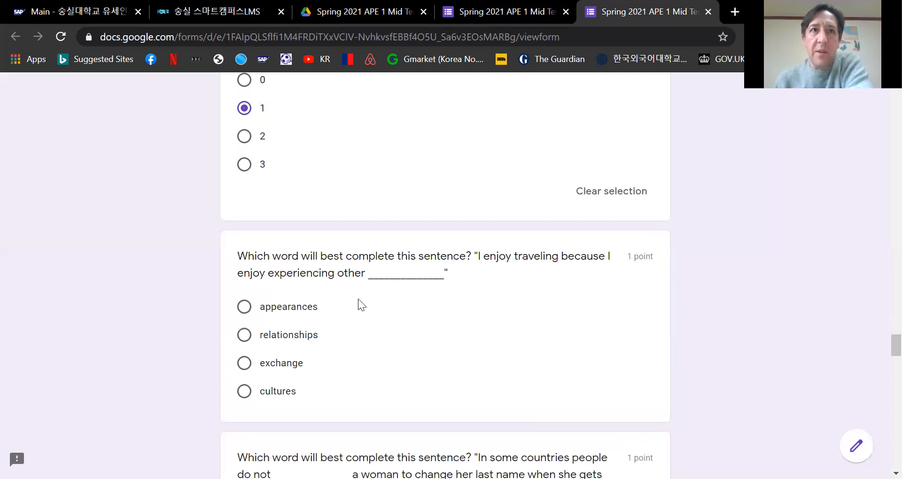
{"action": "mouse_move", "coordinate": [369, 357]}
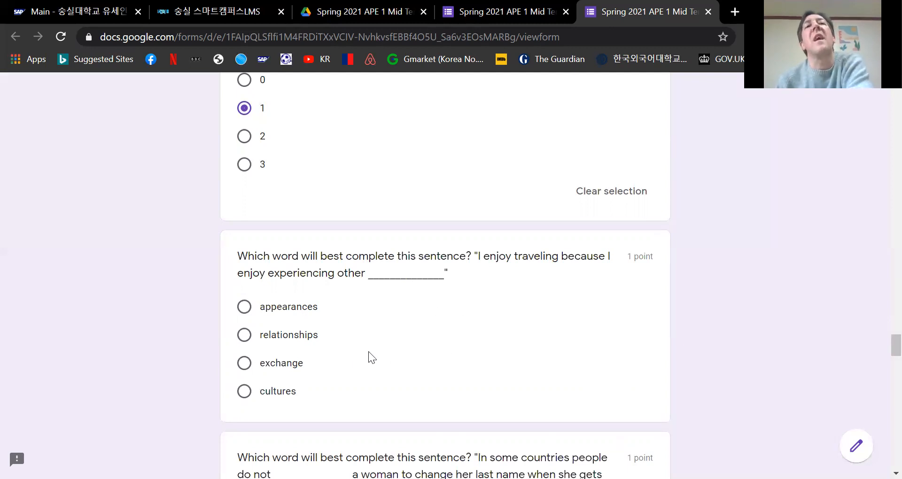
{"action": "left_click", "coordinate": [245, 391]}
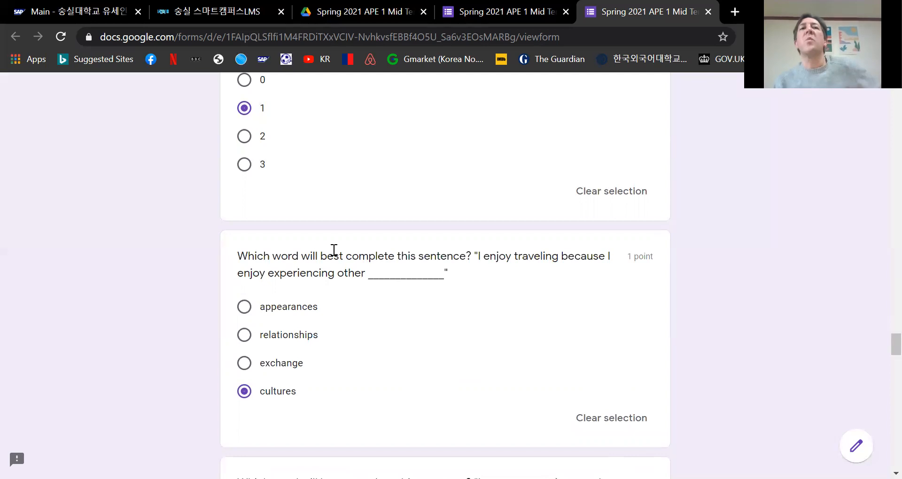
{"action": "mouse_move", "coordinate": [440, 350]}
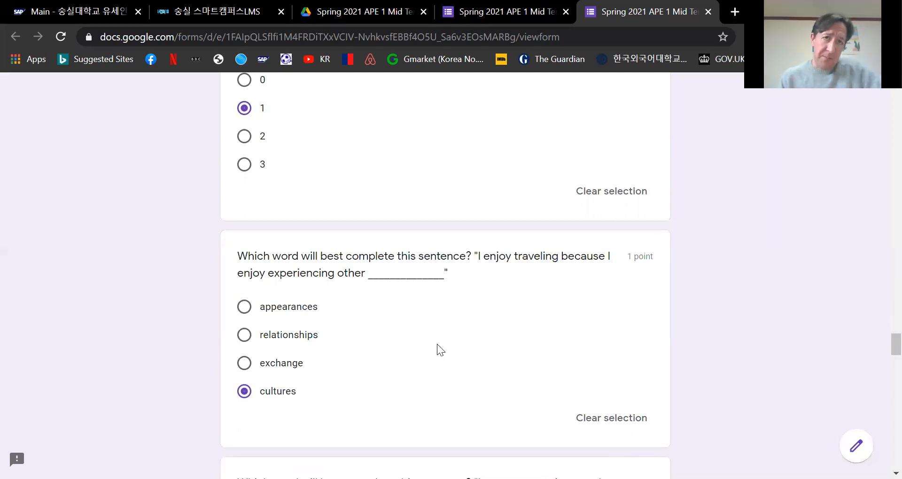
{"action": "mouse_move", "coordinate": [432, 348]}
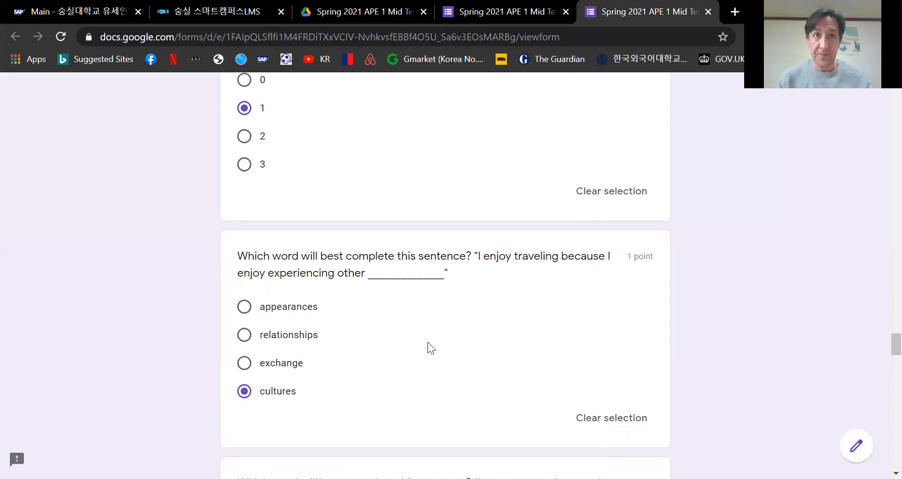
{"action": "mouse_move", "coordinate": [308, 336]}
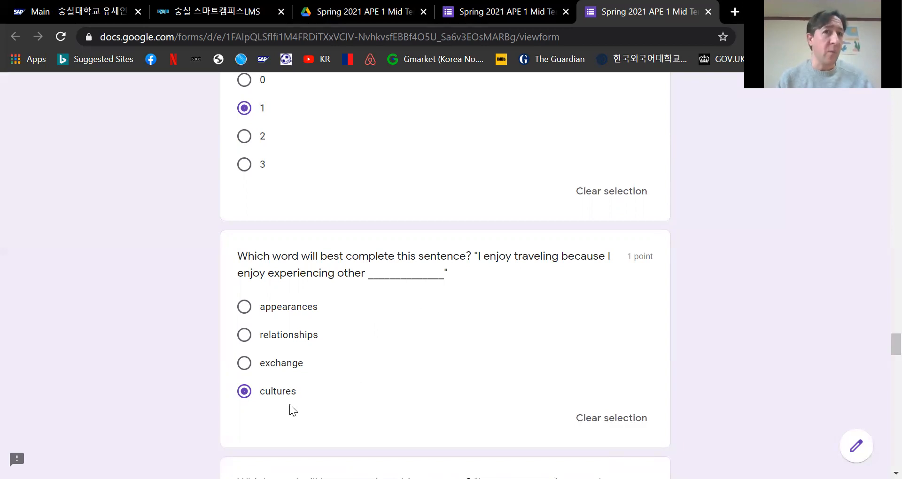
{"action": "mouse_move", "coordinate": [311, 336]}
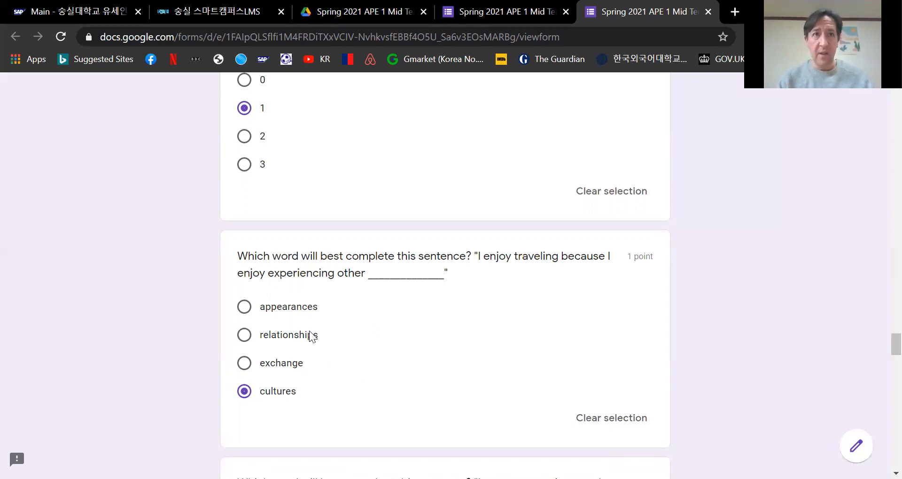
{"action": "mouse_move", "coordinate": [288, 341]}
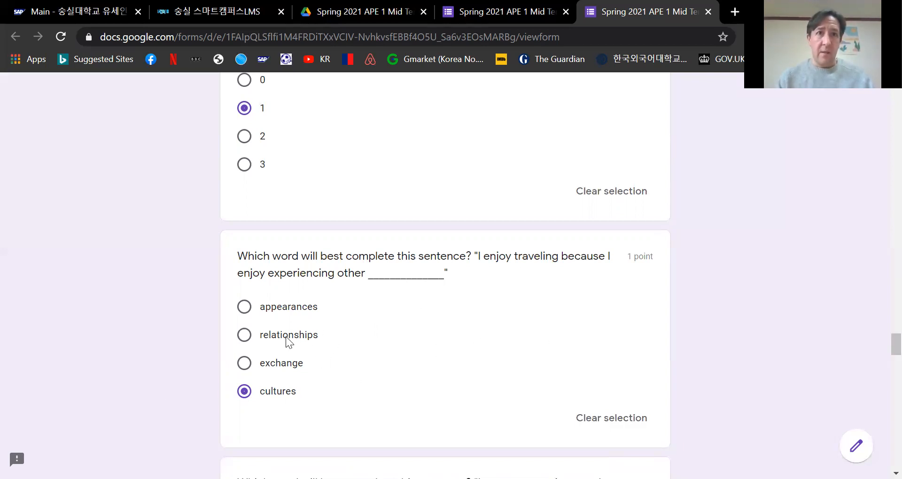
{"action": "mouse_move", "coordinate": [299, 314]}
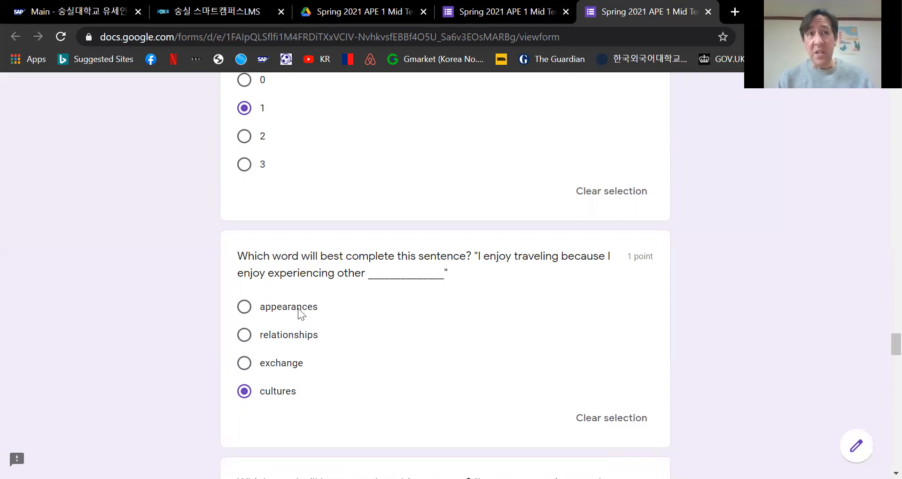
{"action": "mouse_move", "coordinate": [324, 392]}
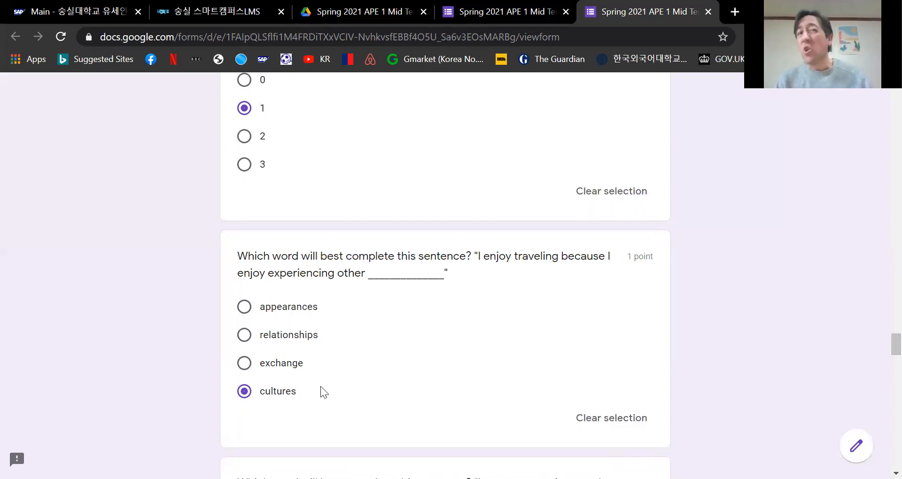
{"action": "mouse_move", "coordinate": [547, 340]}
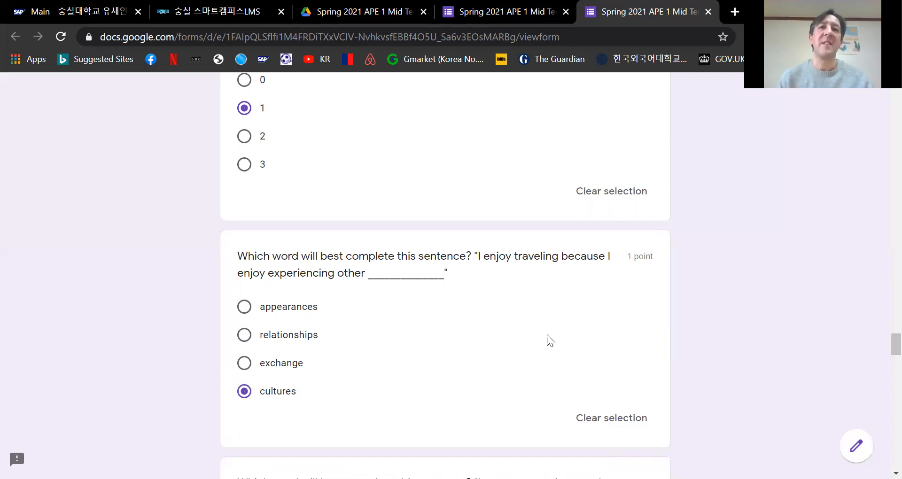
{"action": "mouse_move", "coordinate": [391, 375]}
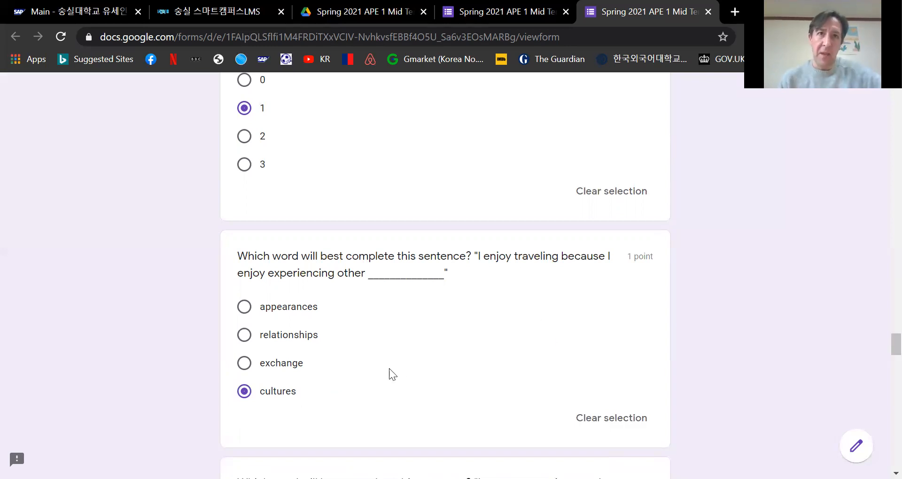
Choose 'expect' for 'In some countries people do not ___ a woman to change her last name'.
{"action": "scroll", "scroll_direction": "down", "scroll_amount": 3}
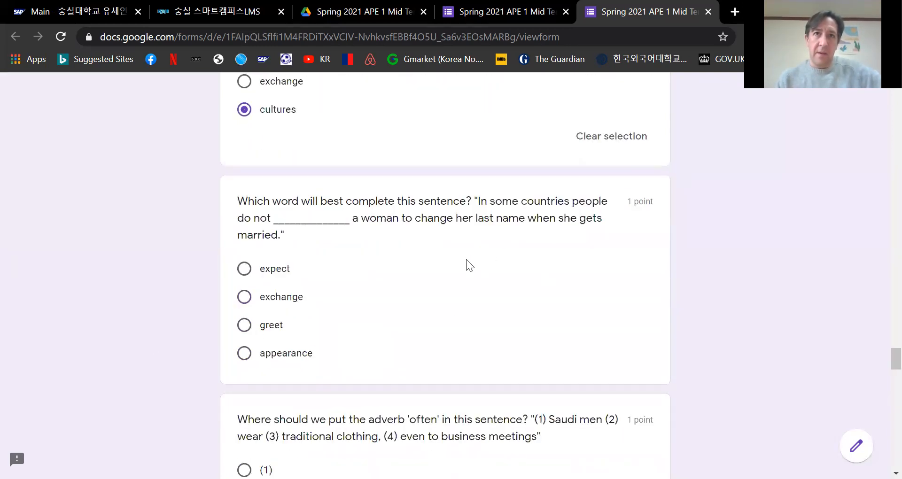
{"action": "mouse_move", "coordinate": [268, 215]}
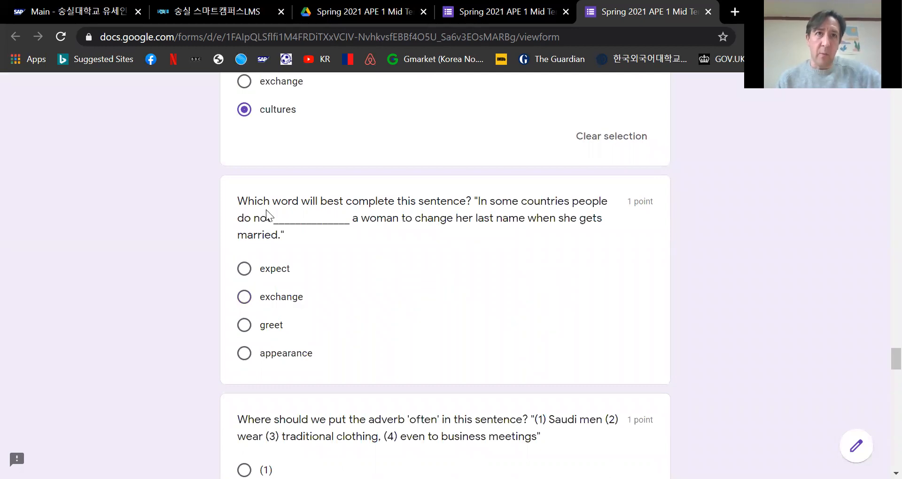
{"action": "mouse_move", "coordinate": [452, 265]}
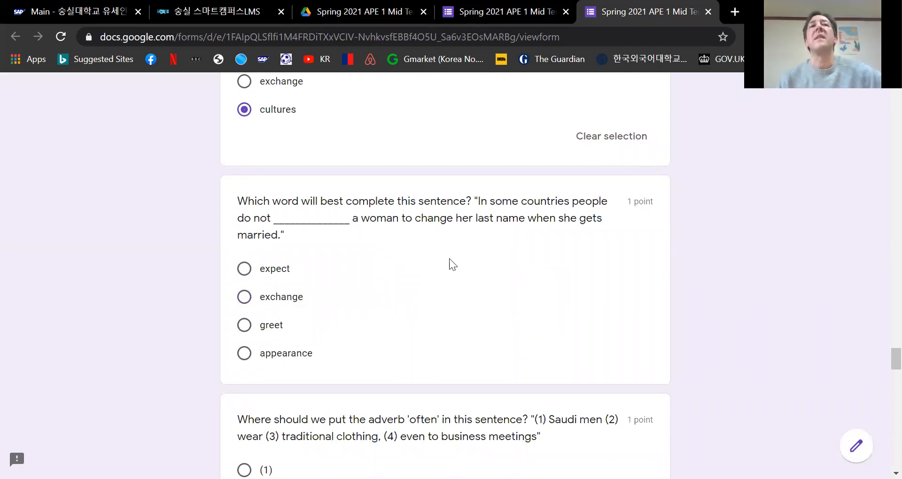
{"action": "mouse_move", "coordinate": [336, 237]}
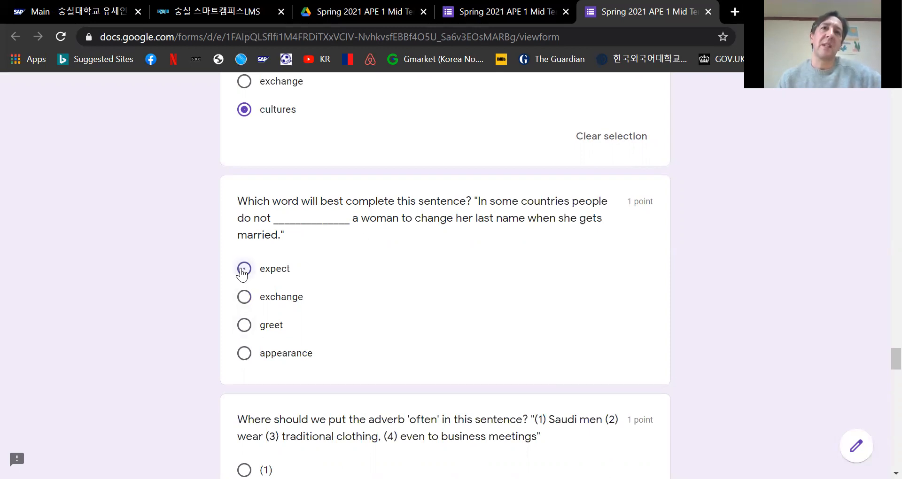
{"action": "left_click", "coordinate": [244, 269]}
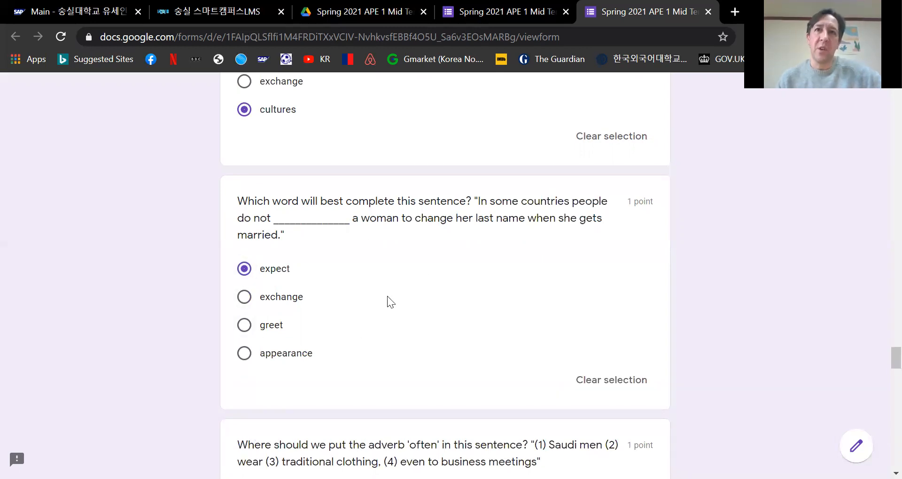
{"action": "mouse_move", "coordinate": [319, 360]}
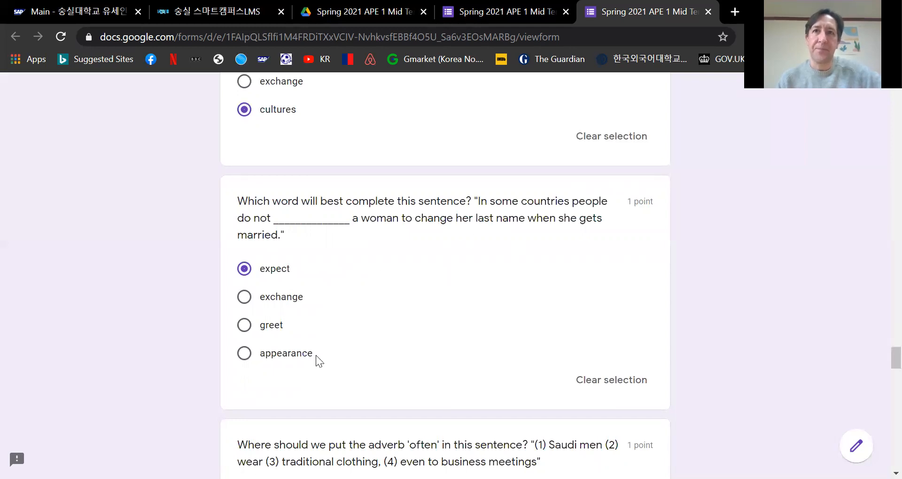
Choose position (2) for 'often' in the Saudi men's traditional clothing sentence.
{"action": "scroll", "scroll_direction": "down", "scroll_amount": 3}
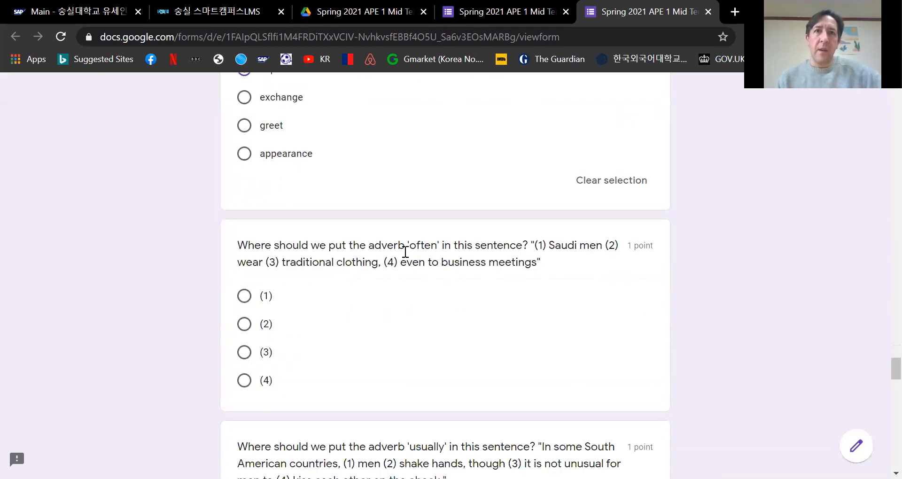
{"action": "scroll", "scroll_direction": "down", "scroll_amount": 3}
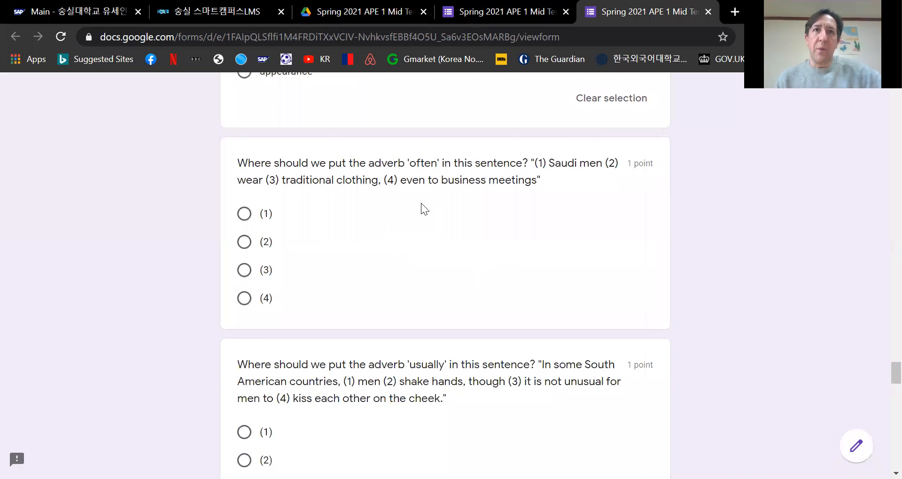
{"action": "mouse_move", "coordinate": [535, 256]}
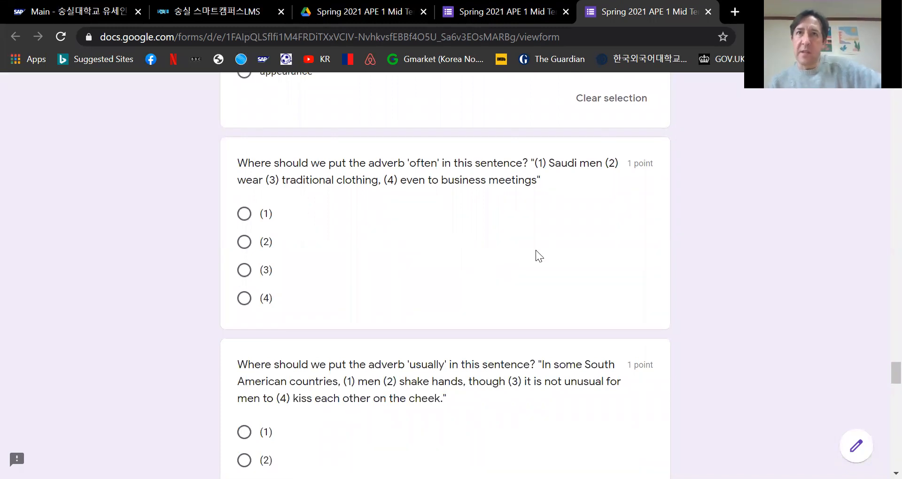
{"action": "mouse_move", "coordinate": [414, 228]}
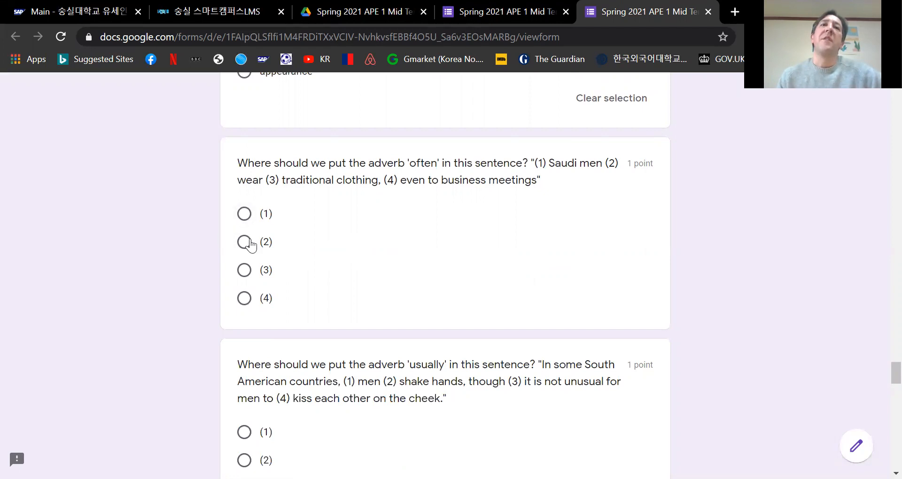
{"action": "left_click", "coordinate": [245, 242]}
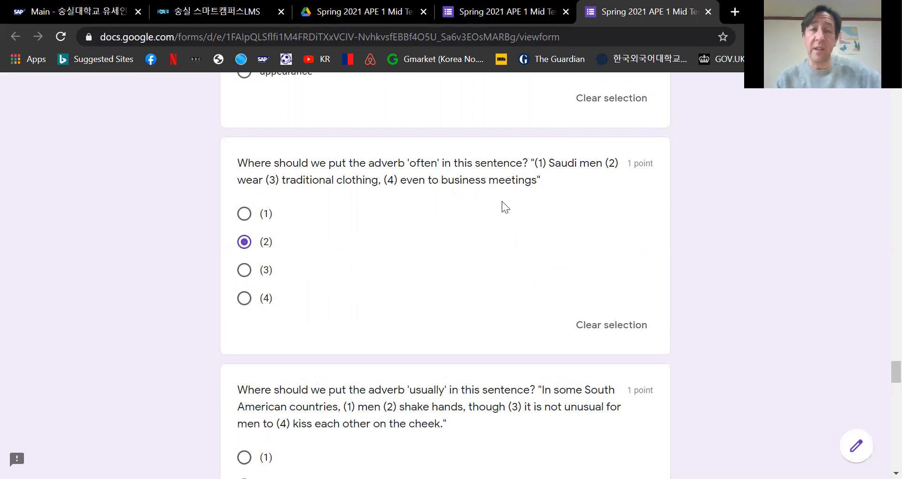
Choose position (2) for 'usually' in the South American greetings sentence.
{"action": "scroll", "scroll_direction": "down", "scroll_amount": 3}
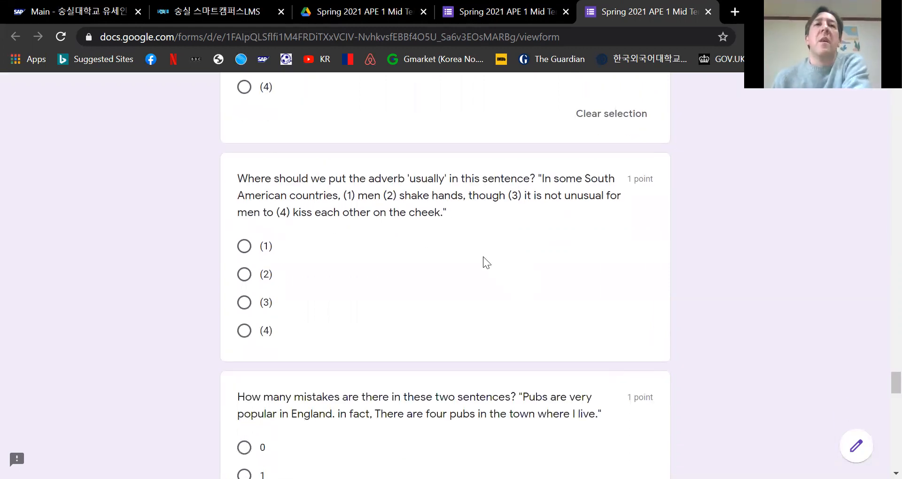
{"action": "mouse_move", "coordinate": [450, 263]}
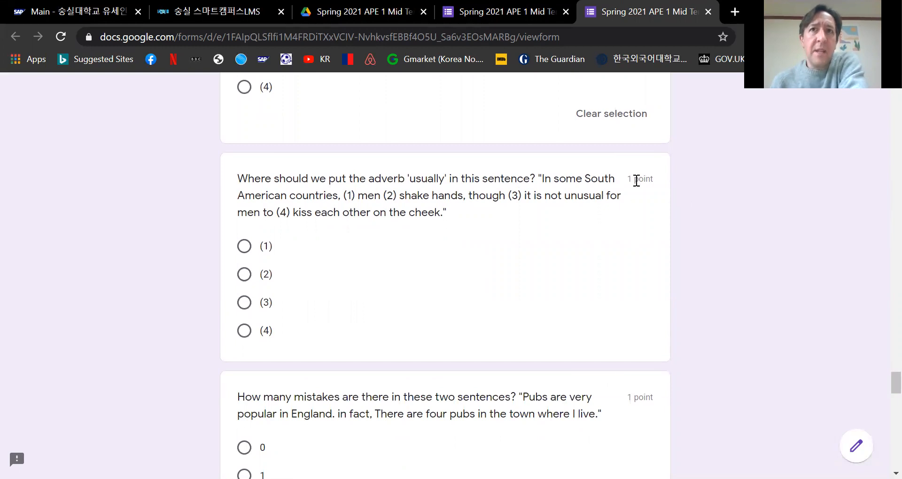
{"action": "mouse_move", "coordinate": [344, 213]}
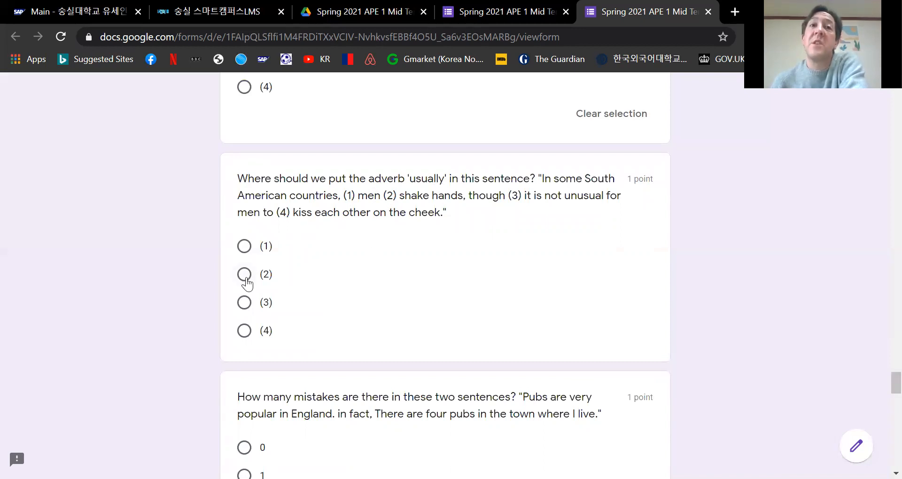
{"action": "left_click", "coordinate": [245, 274]}
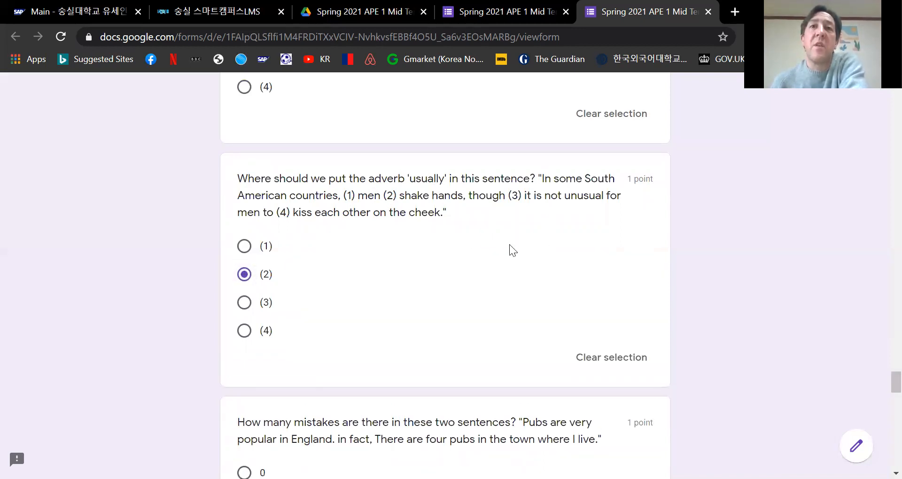
{"action": "mouse_move", "coordinate": [418, 270]}
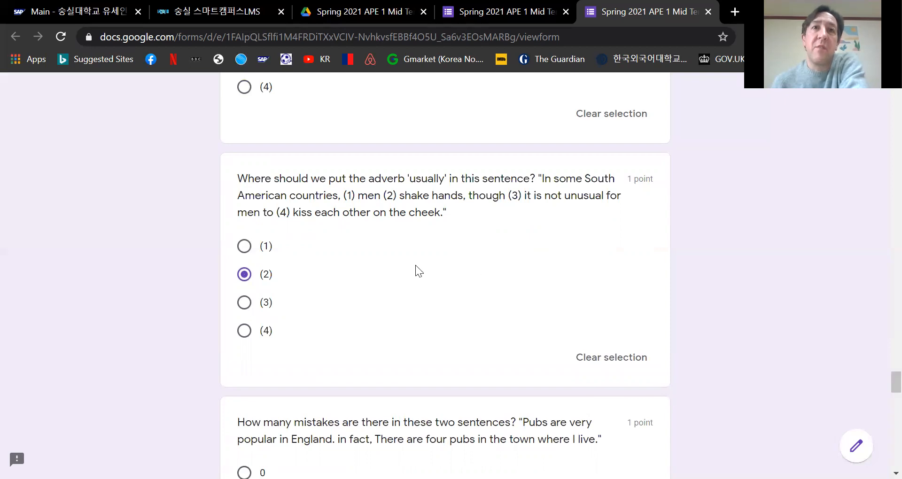
{"action": "scroll", "scroll_direction": "down", "scroll_amount": 3}
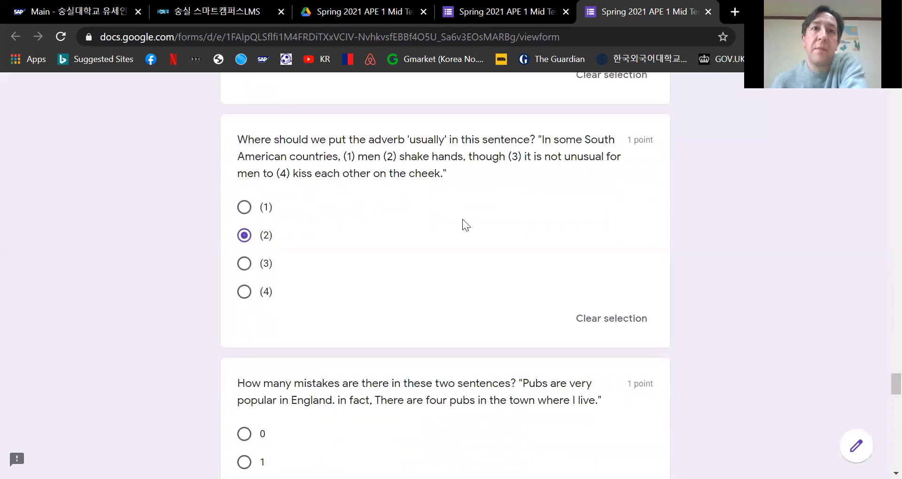
Choose 2 as the number of mistakes in the 'Pubs are very popular in England' sentences.
{"action": "scroll", "scroll_direction": "down", "scroll_amount": 3}
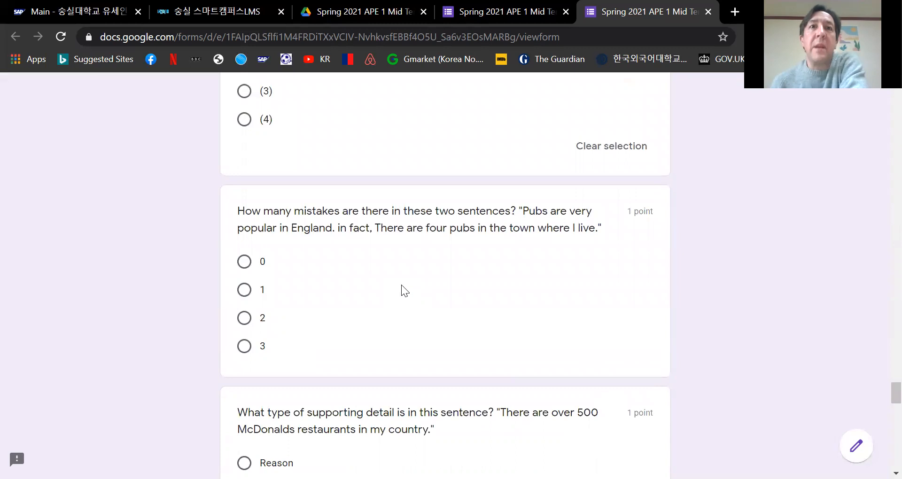
{"action": "mouse_move", "coordinate": [436, 292]}
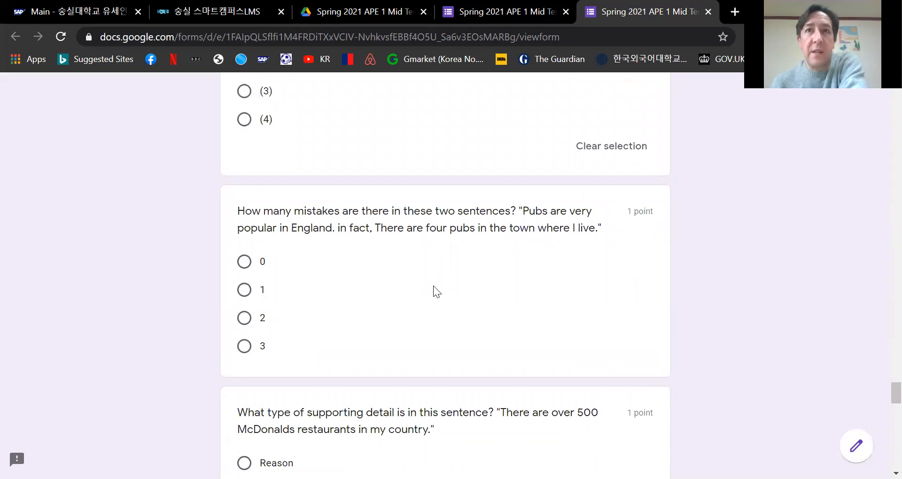
{"action": "mouse_move", "coordinate": [601, 224]}
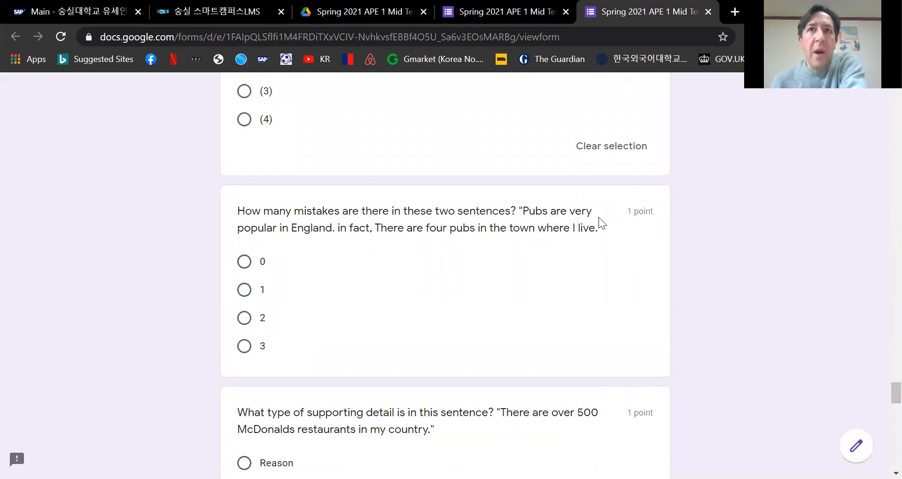
{"action": "mouse_move", "coordinate": [331, 346]}
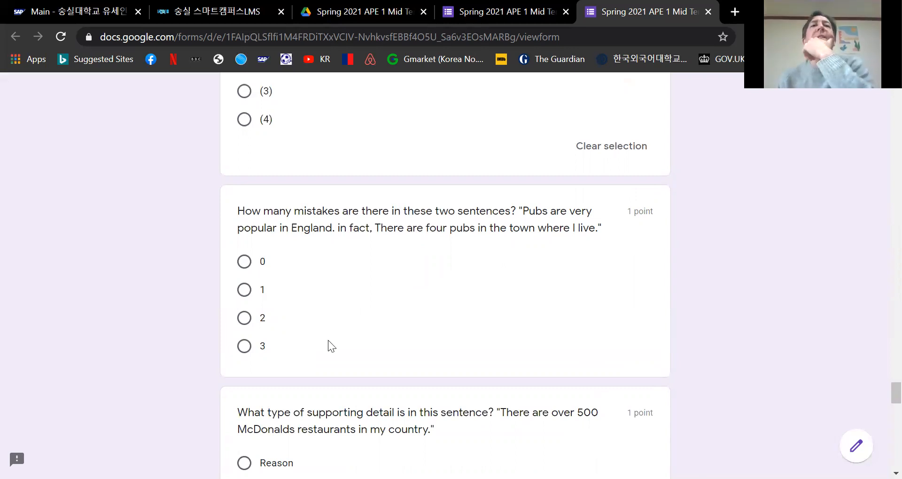
{"action": "mouse_move", "coordinate": [470, 265]}
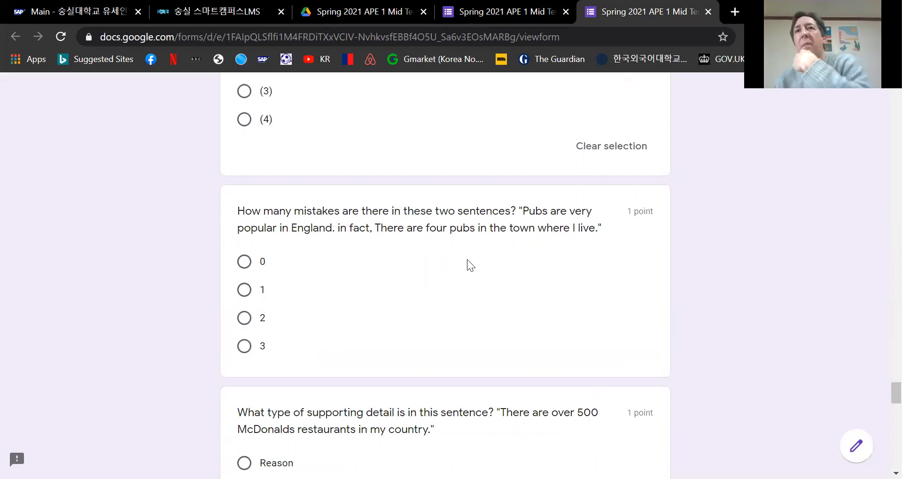
{"action": "mouse_move", "coordinate": [438, 293]}
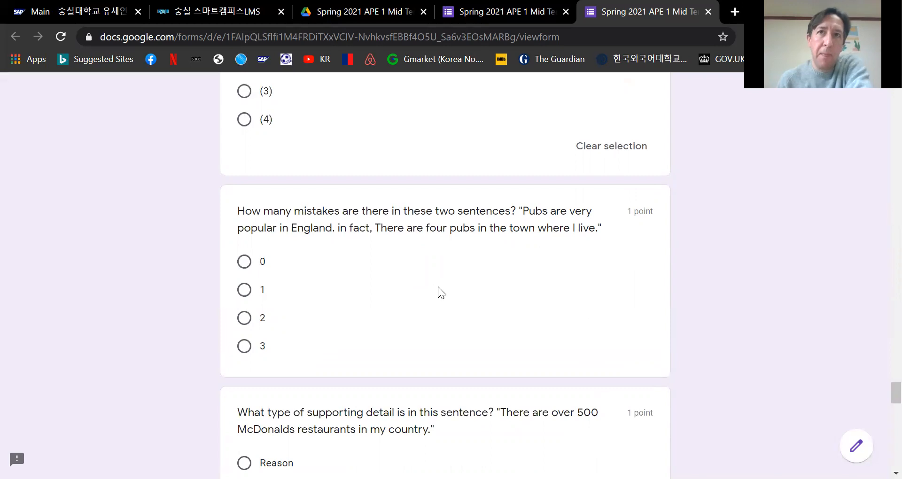
{"action": "mouse_move", "coordinate": [229, 235]}
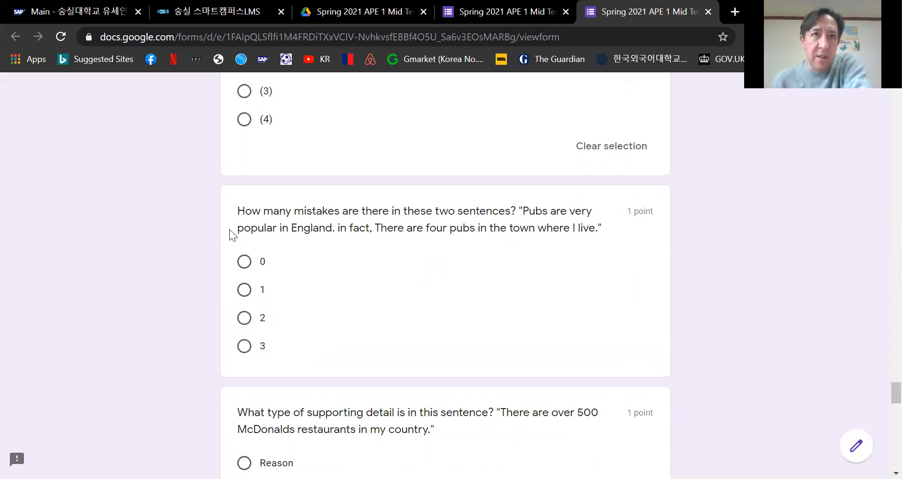
{"action": "mouse_move", "coordinate": [336, 234]}
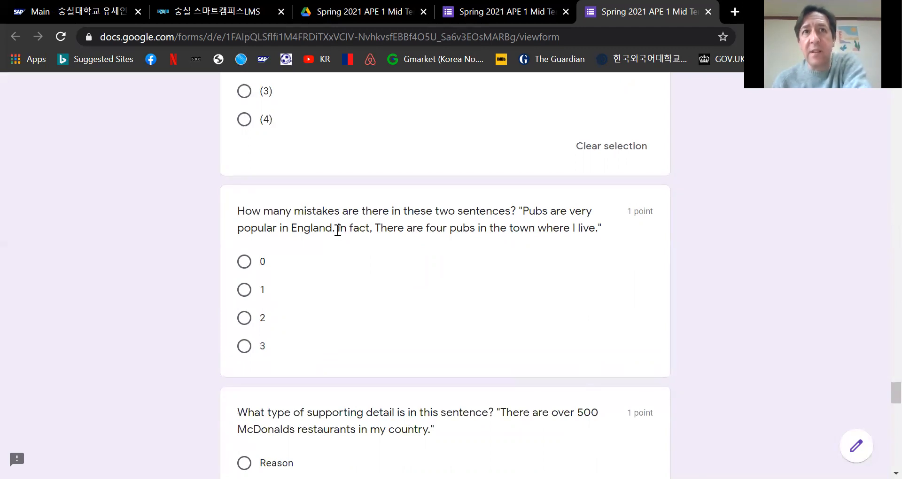
{"action": "mouse_move", "coordinate": [406, 268]}
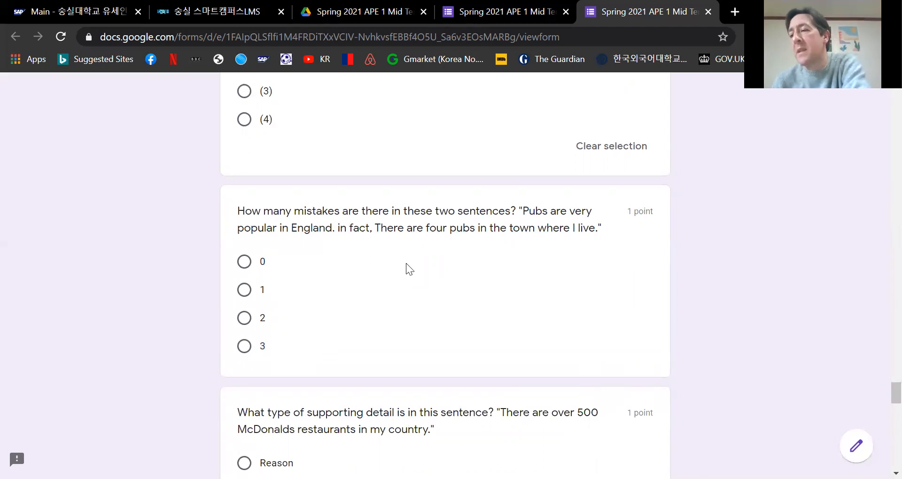
{"action": "mouse_move", "coordinate": [353, 262]}
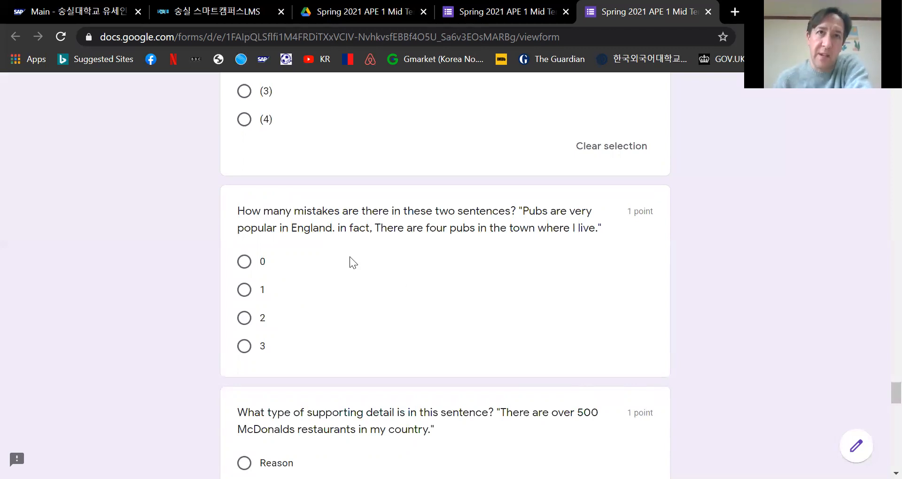
{"action": "mouse_move", "coordinate": [340, 252]}
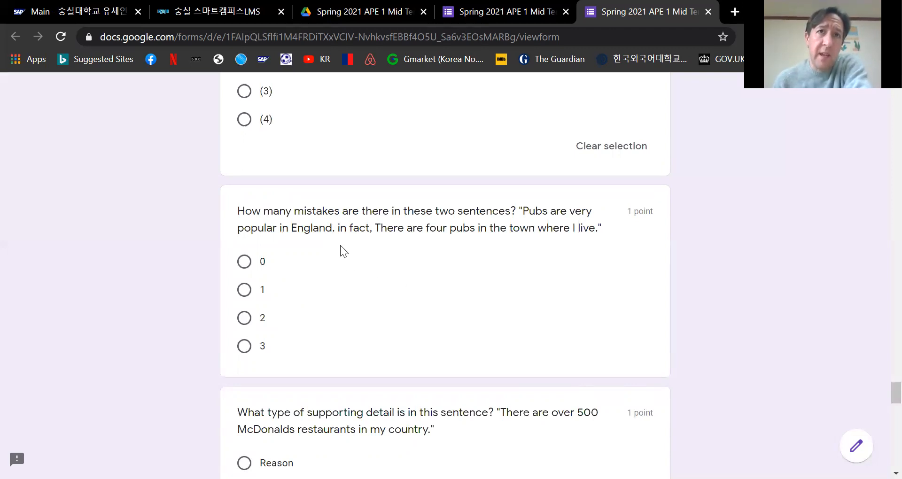
{"action": "mouse_move", "coordinate": [341, 242]}
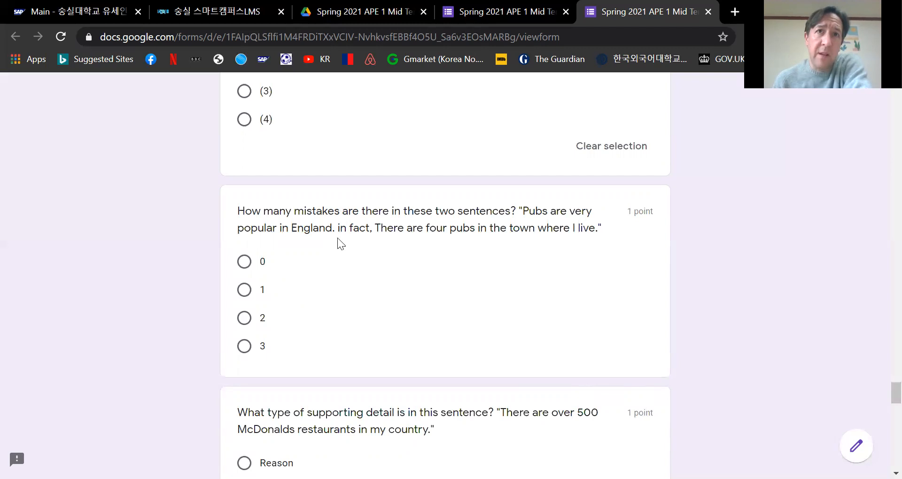
{"action": "mouse_move", "coordinate": [339, 232]}
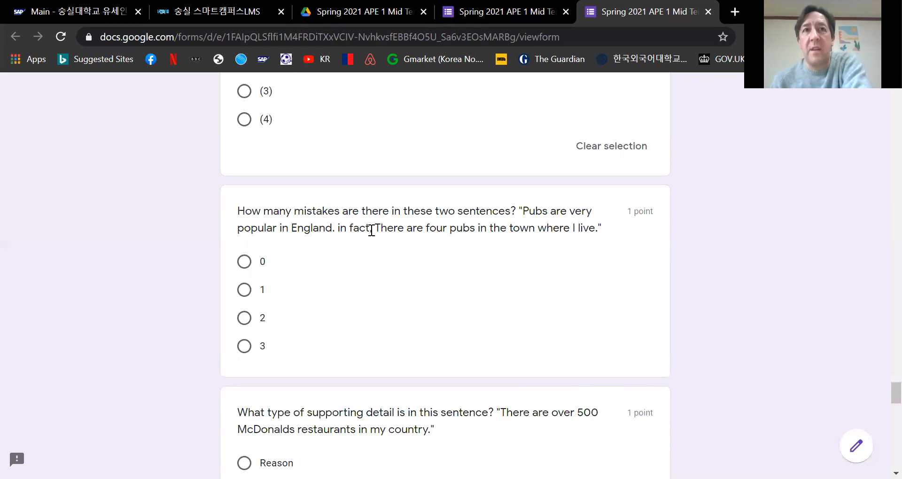
{"action": "mouse_move", "coordinate": [388, 229]}
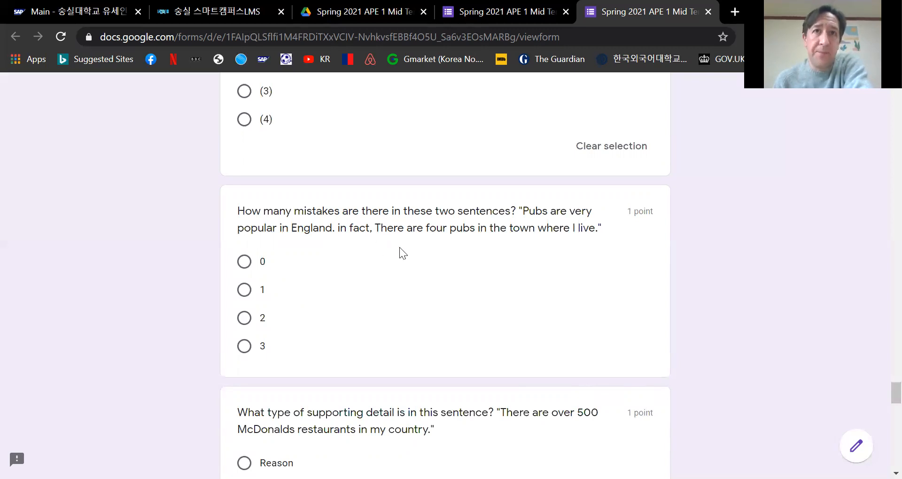
{"action": "left_click", "coordinate": [245, 319]}
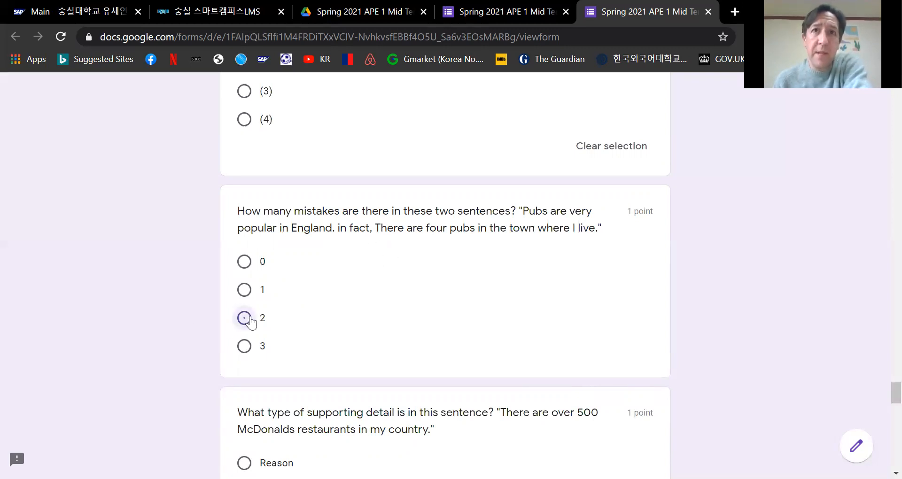
{"action": "left_click", "coordinate": [245, 319]}
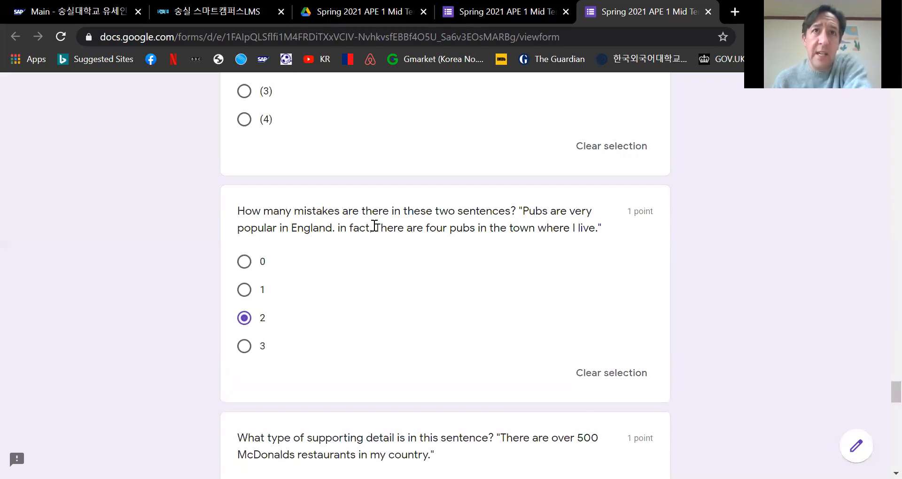
{"action": "mouse_move", "coordinate": [407, 276]}
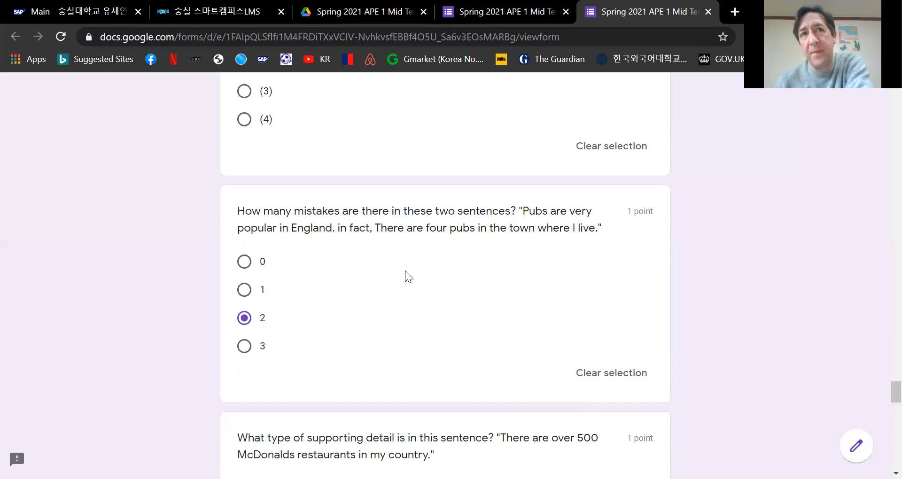
{"action": "mouse_move", "coordinate": [450, 270]}
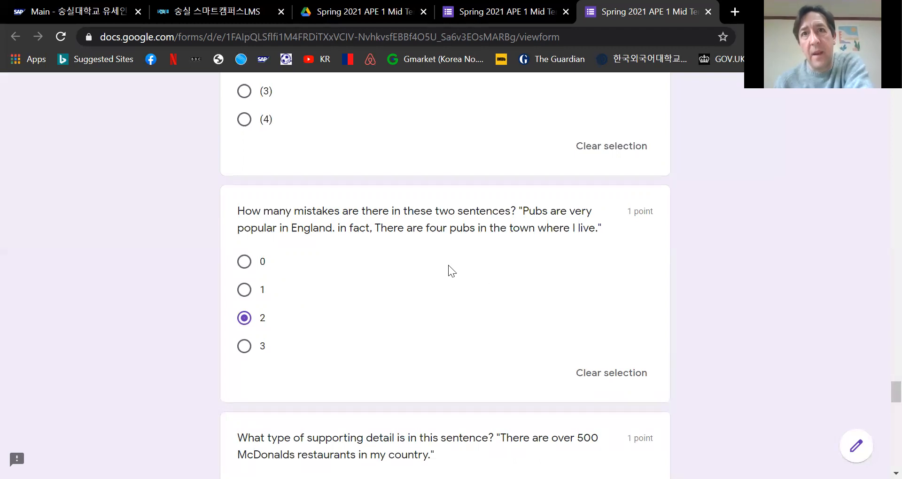
Choose Fact/statistic as the supporting-detail type for the McDonalds restaurants sentence.
{"action": "scroll", "scroll_direction": "down", "scroll_amount": 3}
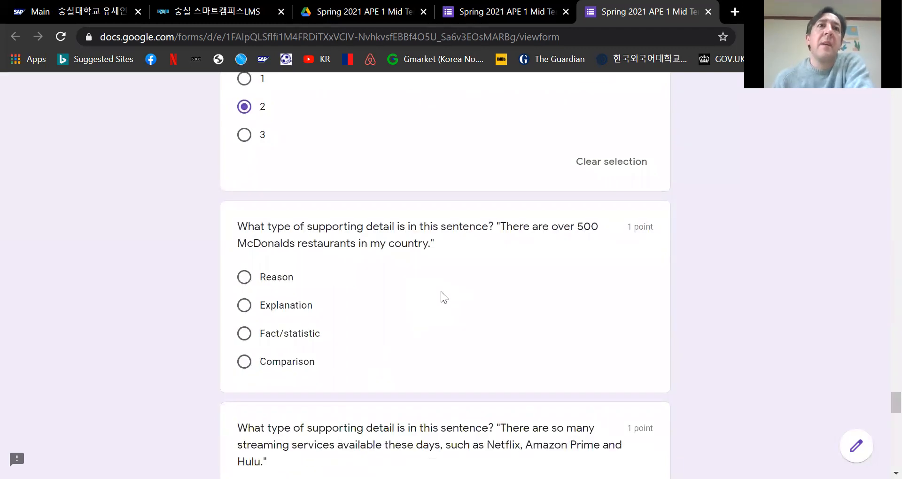
{"action": "scroll", "scroll_direction": "down", "scroll_amount": 3}
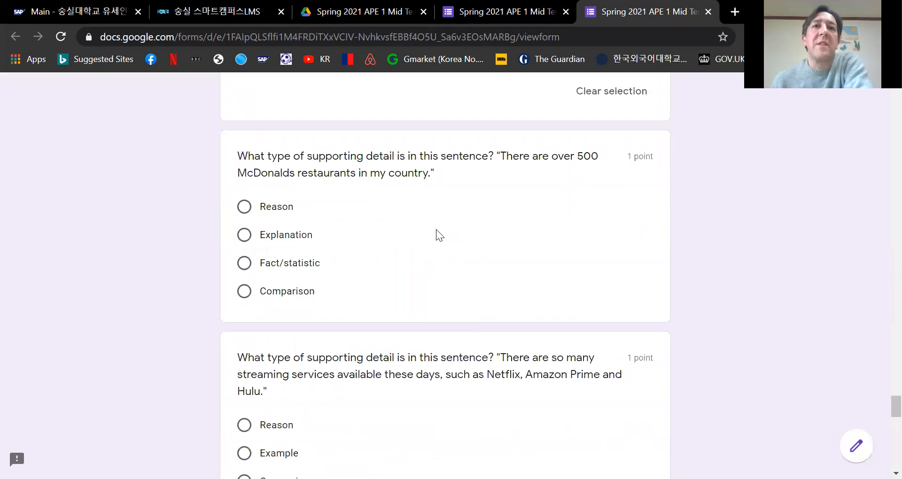
{"action": "mouse_move", "coordinate": [417, 263]}
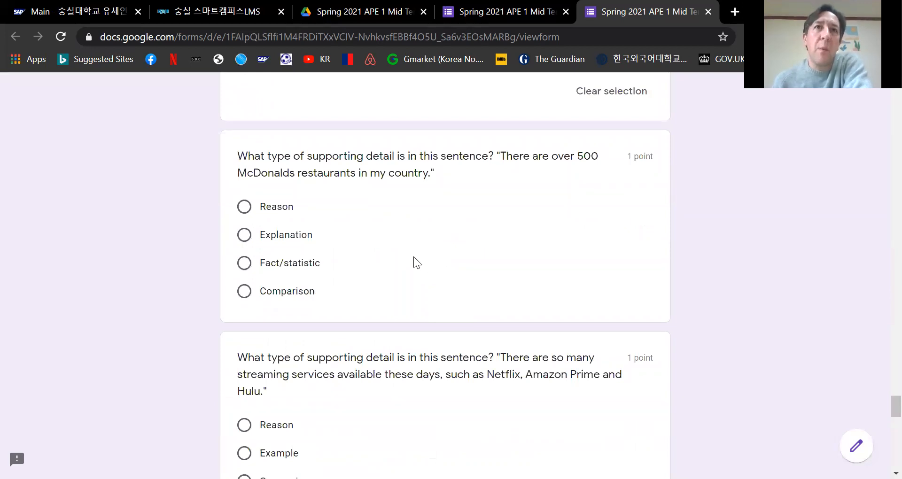
{"action": "mouse_move", "coordinate": [423, 276]}
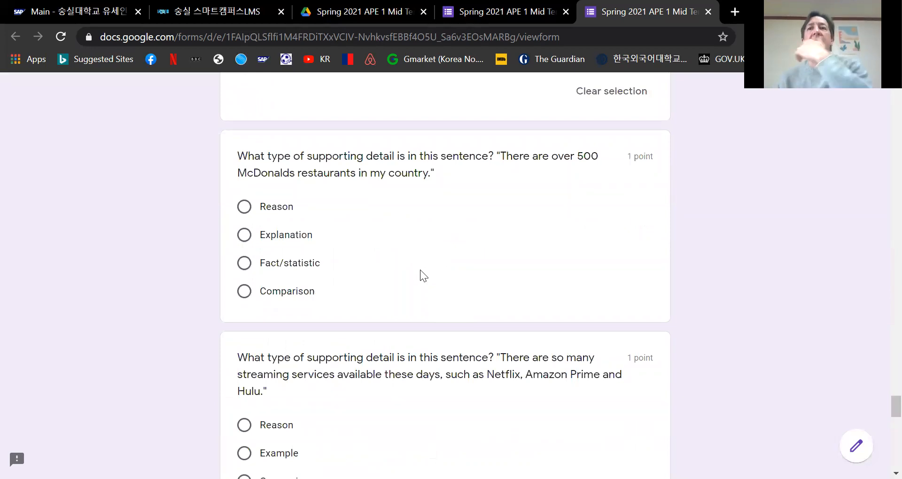
{"action": "mouse_move", "coordinate": [466, 280]}
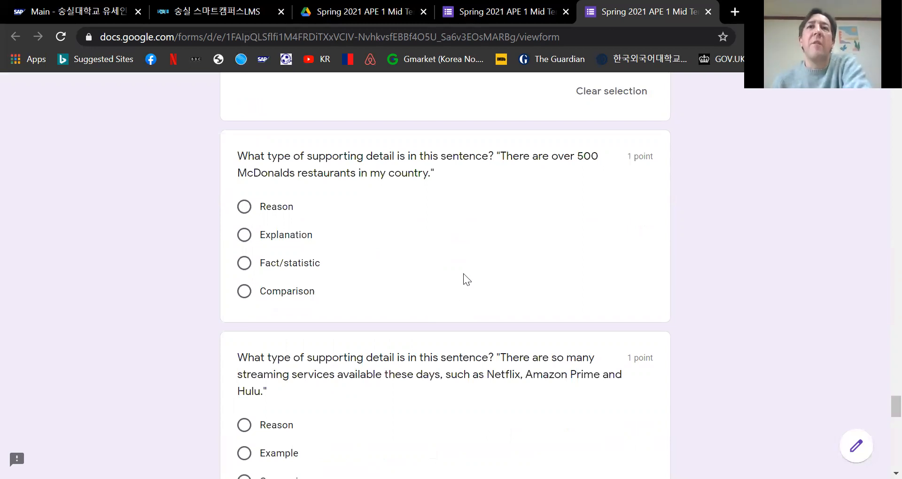
{"action": "mouse_move", "coordinate": [424, 224]}
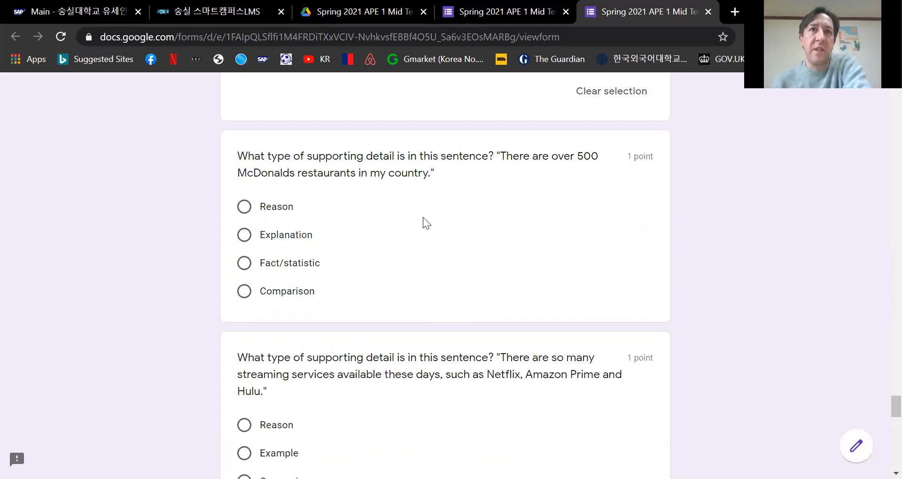
{"action": "mouse_move", "coordinate": [423, 222]}
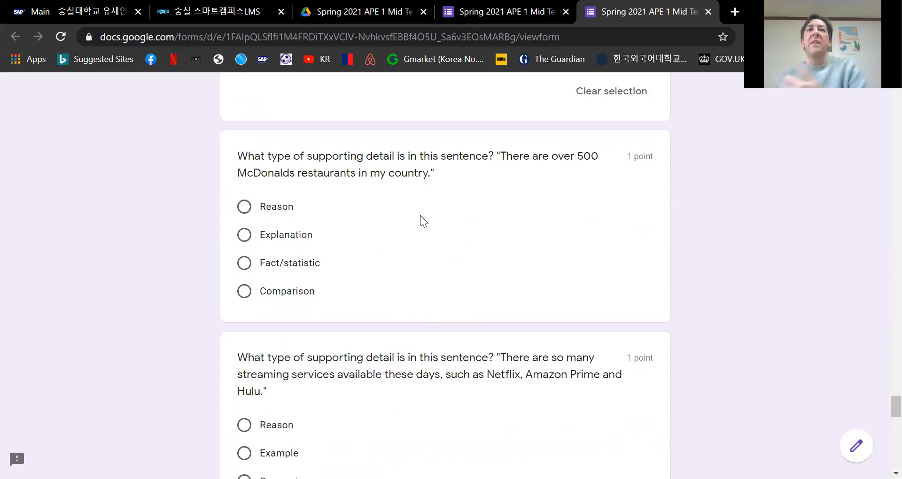
{"action": "left_click", "coordinate": [244, 263]}
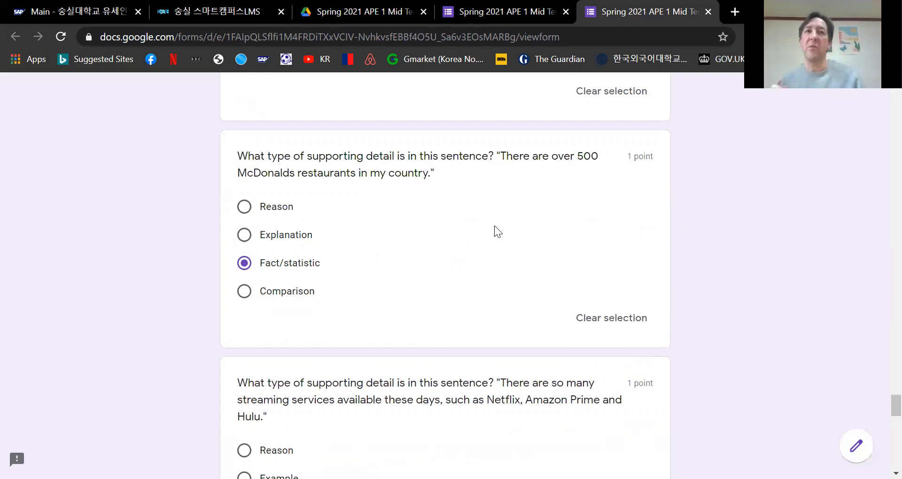
Choose Example as the supporting-detail type for the Netflix, Amazon Prime and Hulu sentence.
{"action": "scroll", "scroll_direction": "down", "scroll_amount": 3}
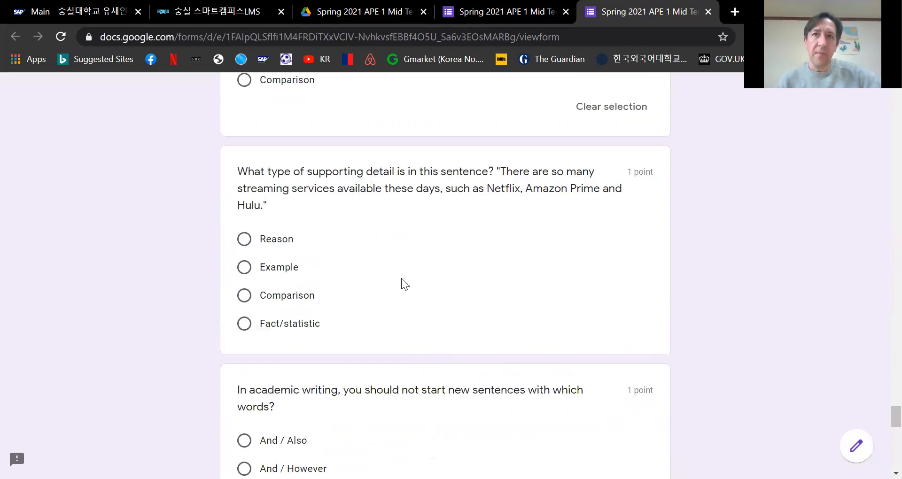
{"action": "mouse_move", "coordinate": [507, 228]}
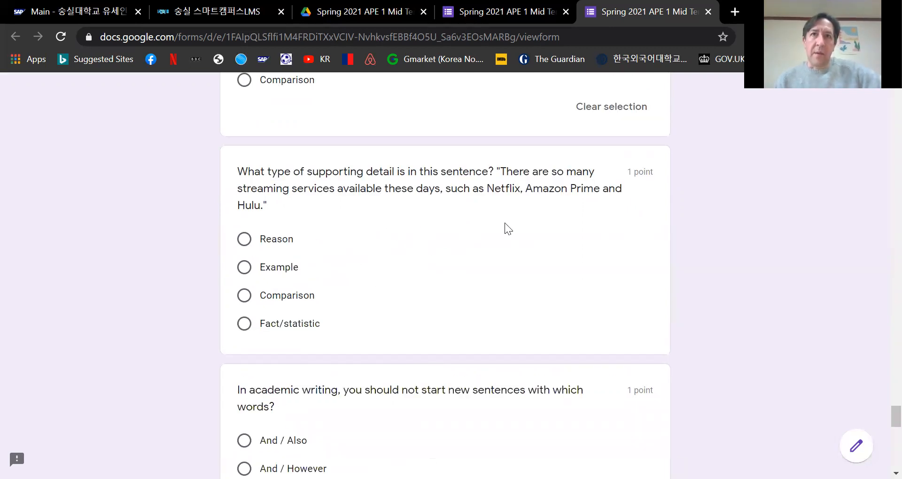
{"action": "mouse_move", "coordinate": [396, 203]}
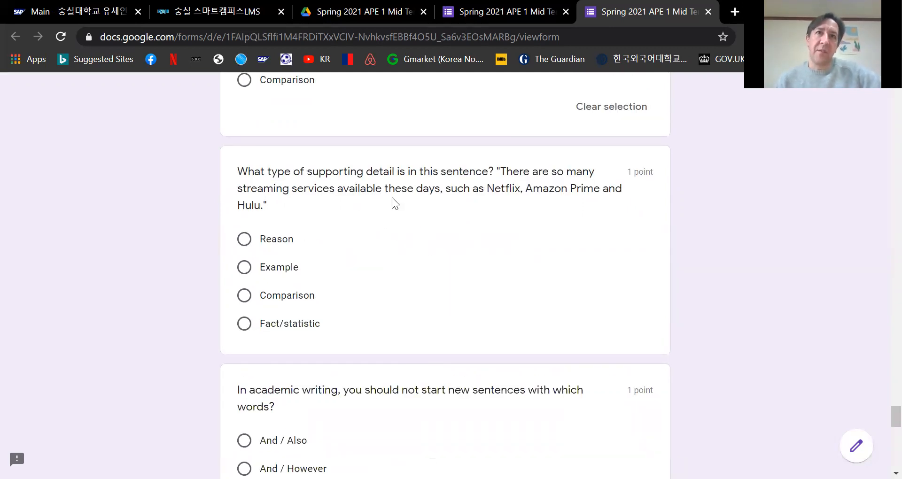
{"action": "mouse_move", "coordinate": [404, 233]}
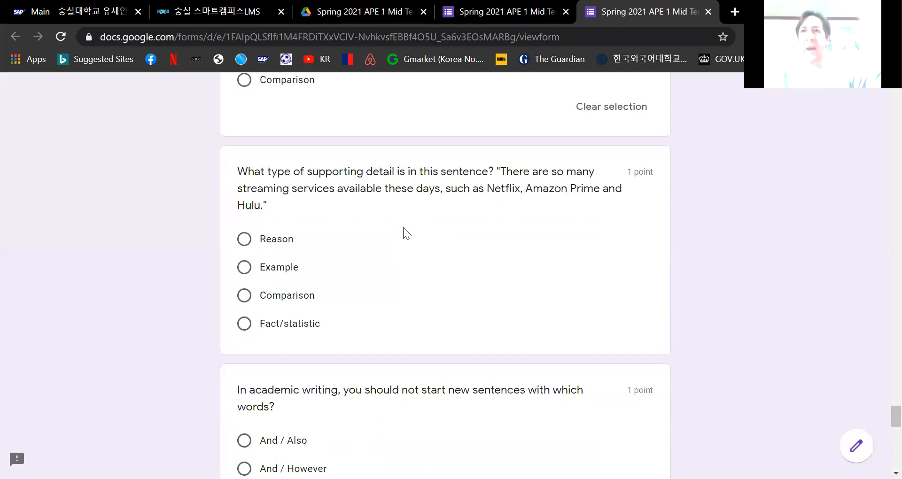
{"action": "mouse_move", "coordinate": [417, 224]}
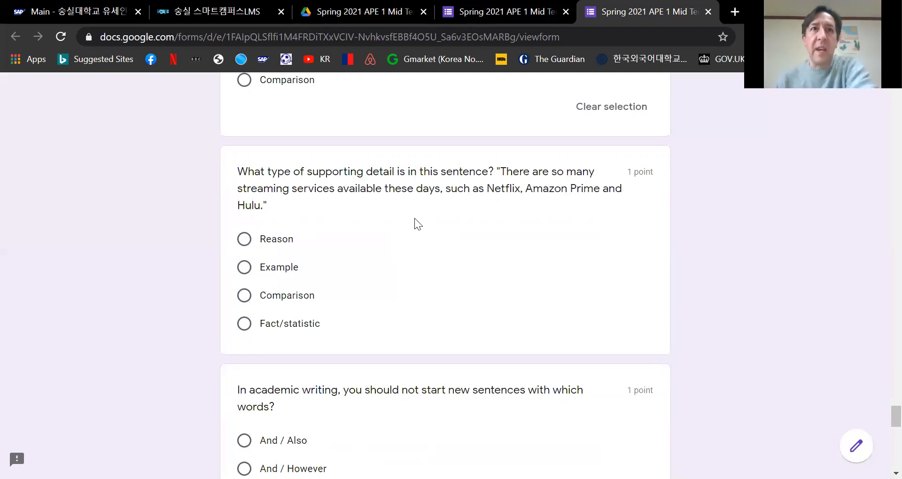
{"action": "left_click", "coordinate": [245, 267]}
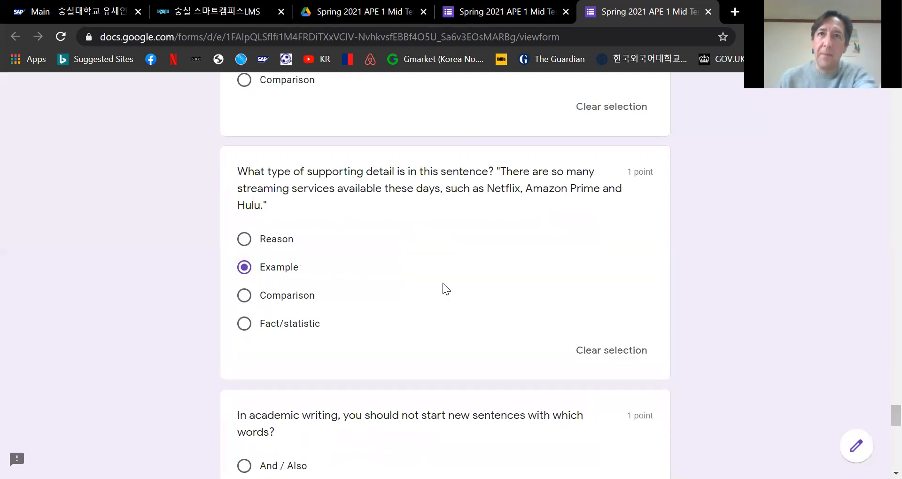
{"action": "mouse_move", "coordinate": [491, 291]}
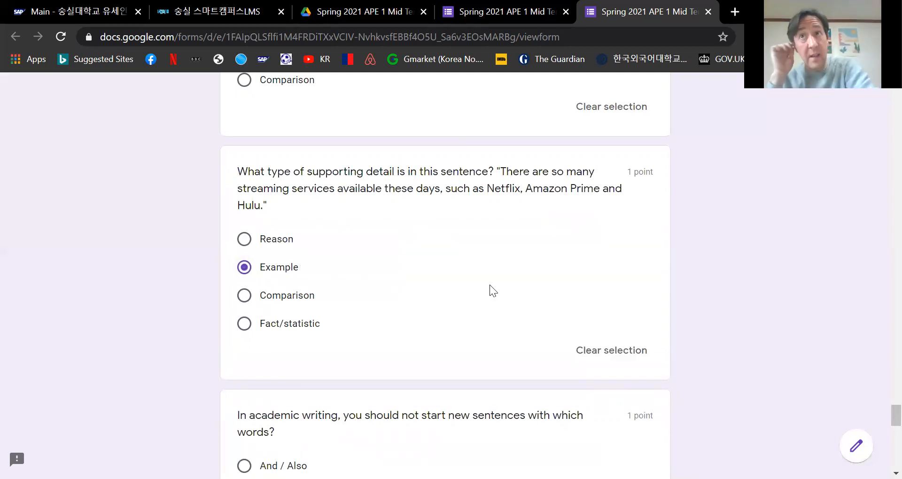
{"action": "mouse_move", "coordinate": [473, 304]}
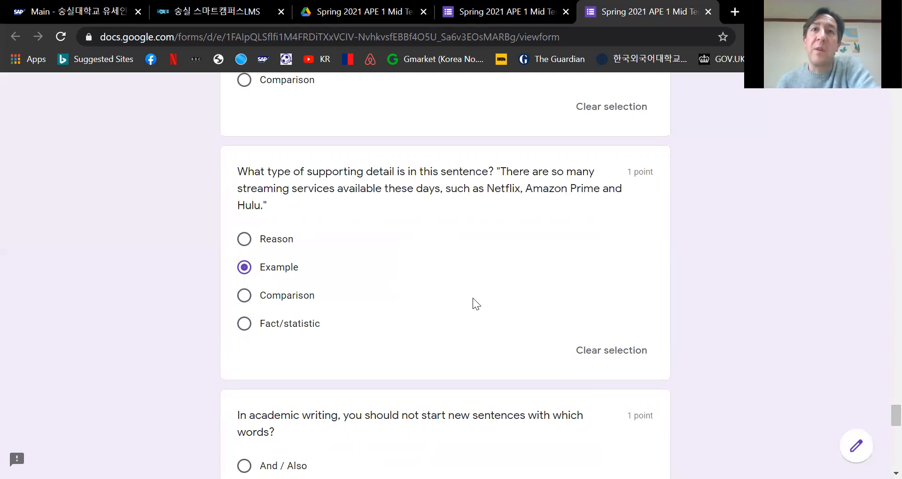
{"action": "mouse_move", "coordinate": [304, 245]}
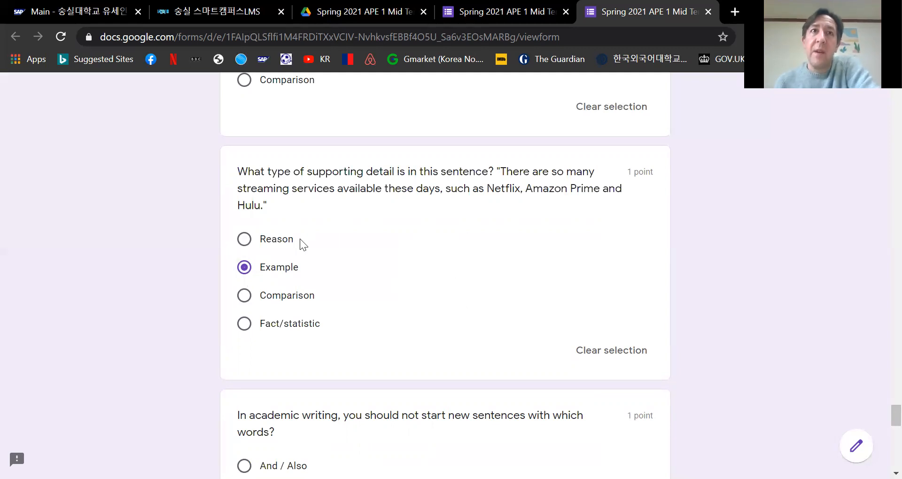
{"action": "mouse_move", "coordinate": [346, 228]}
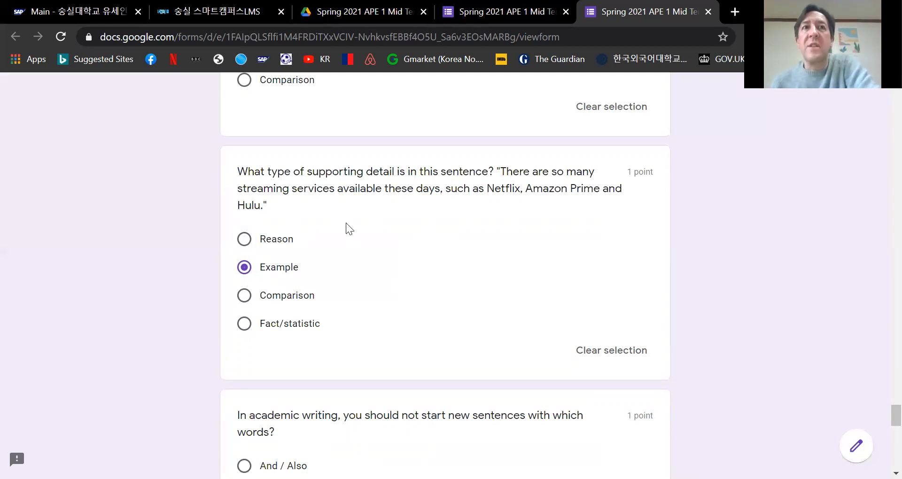
{"action": "mouse_move", "coordinate": [595, 225]}
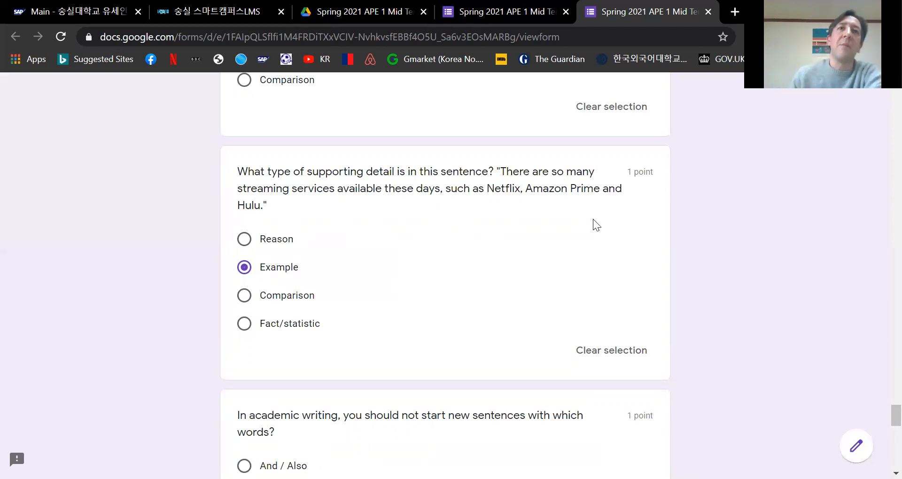
{"action": "scroll", "scroll_direction": "down", "scroll_amount": 3}
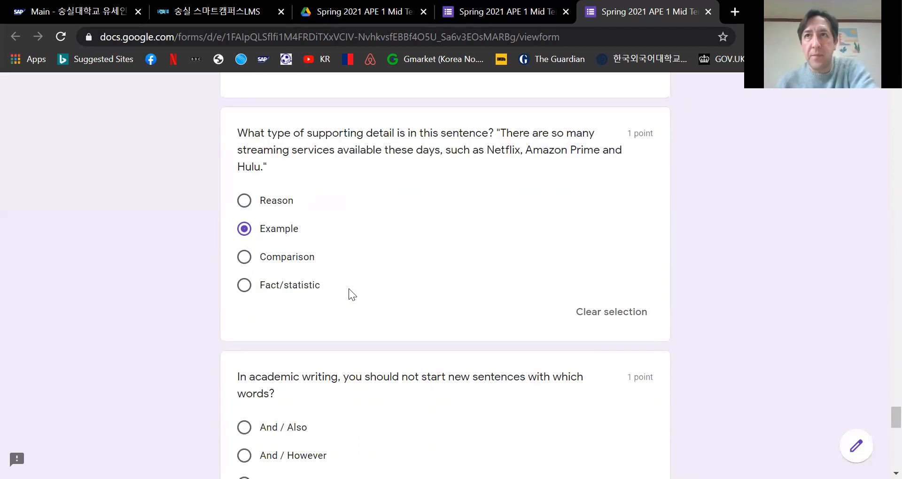
Choose 'And / But' as the words not to start new sentences with in academic writing.
{"action": "scroll", "scroll_direction": "down", "scroll_amount": 3}
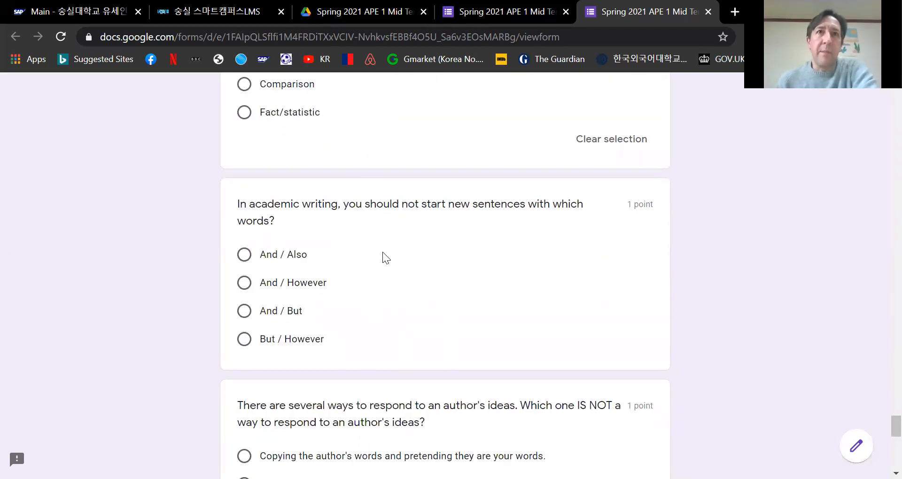
{"action": "mouse_move", "coordinate": [395, 281]}
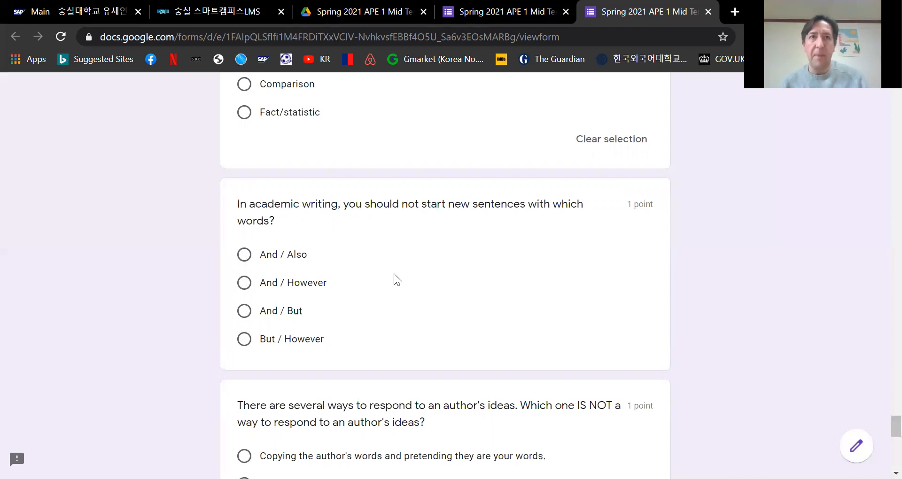
{"action": "mouse_move", "coordinate": [360, 290]}
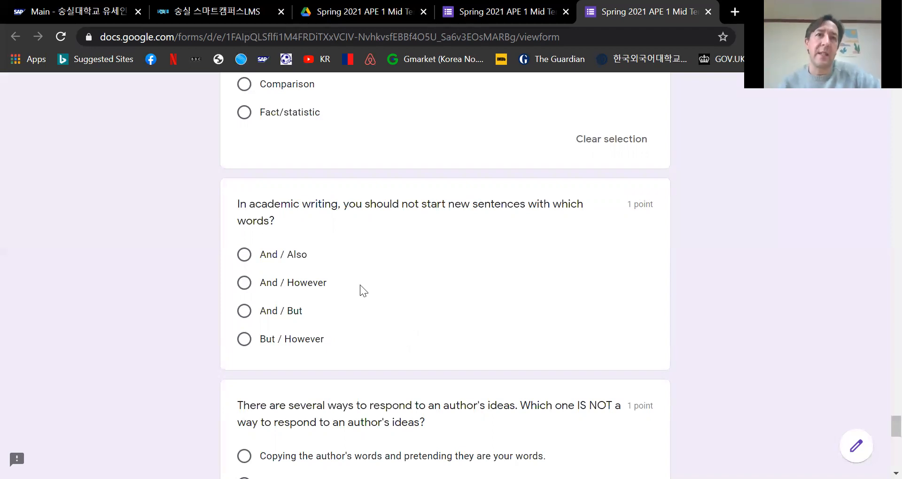
{"action": "mouse_move", "coordinate": [421, 285]}
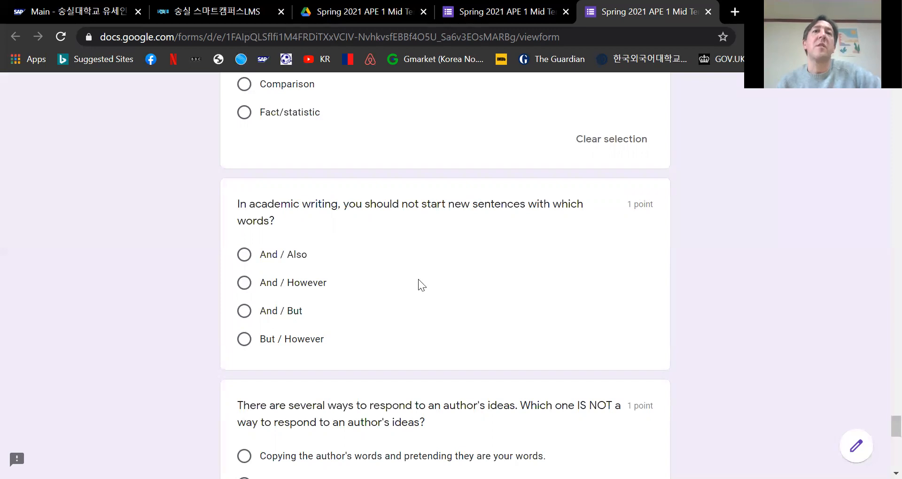
{"action": "left_click", "coordinate": [245, 311]}
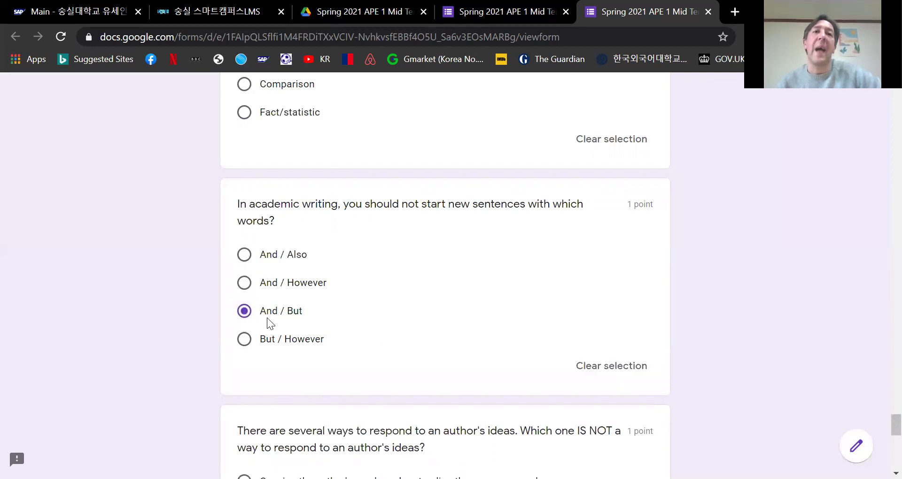
{"action": "mouse_move", "coordinate": [320, 322]}
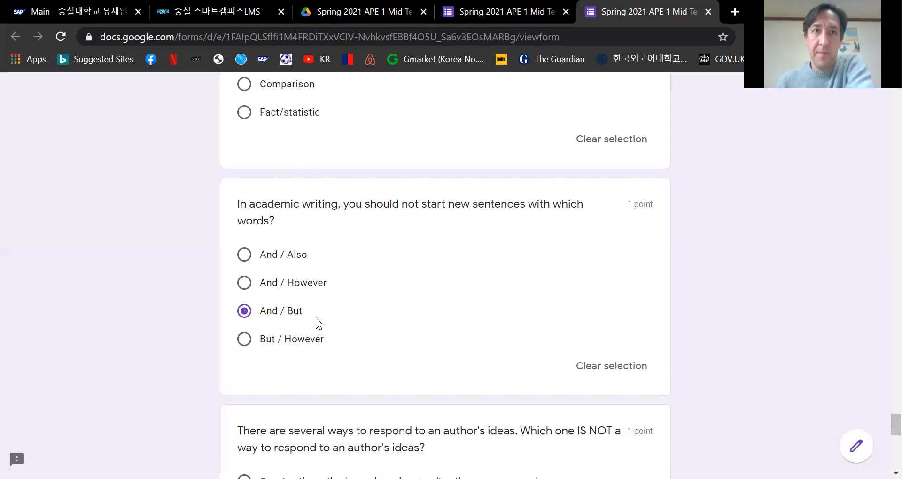
{"action": "mouse_move", "coordinate": [338, 329]}
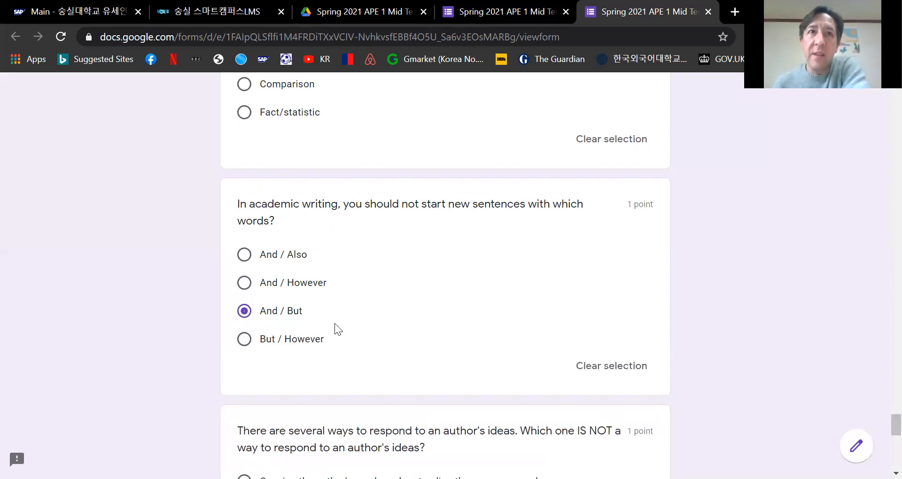
{"action": "mouse_move", "coordinate": [380, 312]}
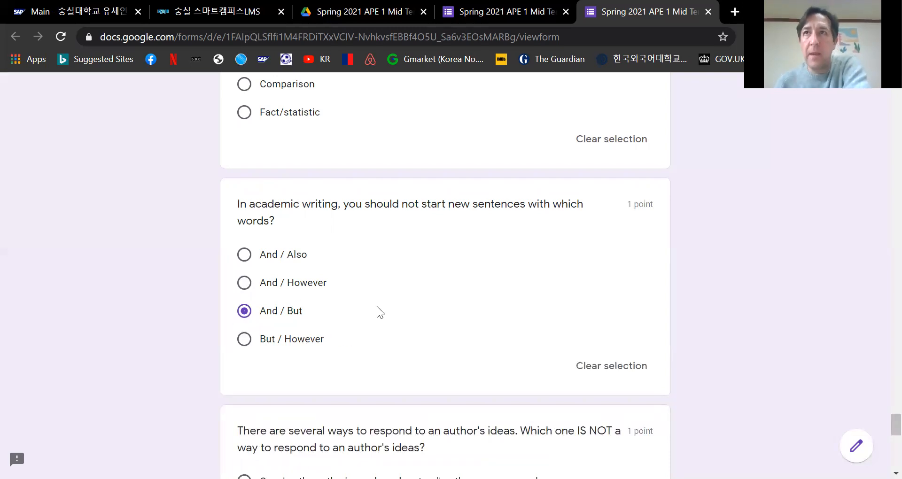
Choose copying the author's words as the option that is NOT a way to respond to an author's ideas.
{"action": "scroll", "scroll_direction": "down", "scroll_amount": 3}
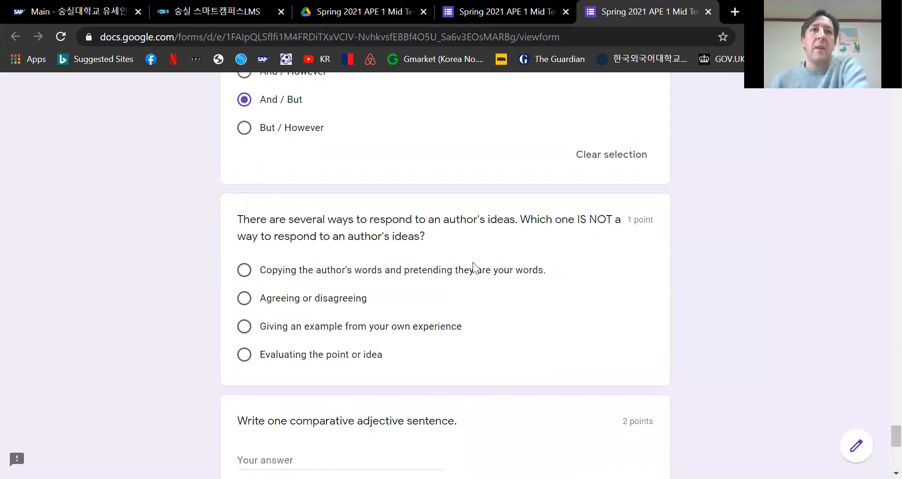
{"action": "mouse_move", "coordinate": [426, 271]}
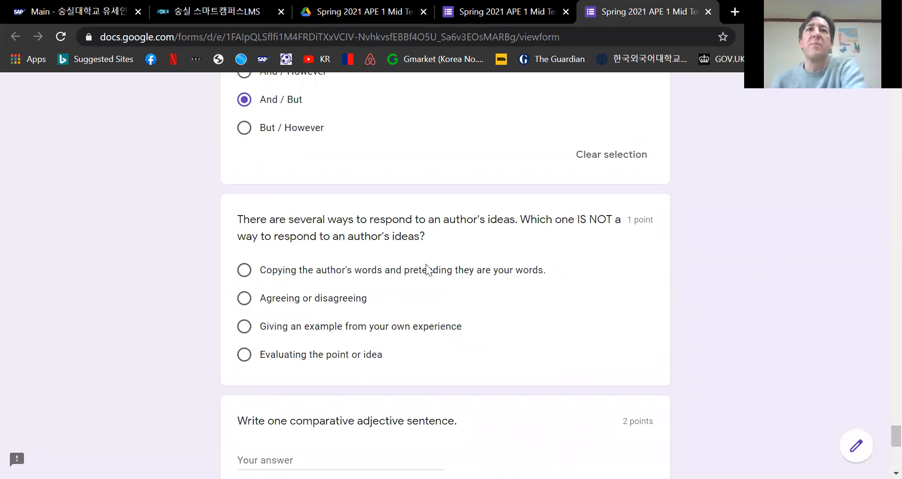
{"action": "mouse_move", "coordinate": [486, 265]}
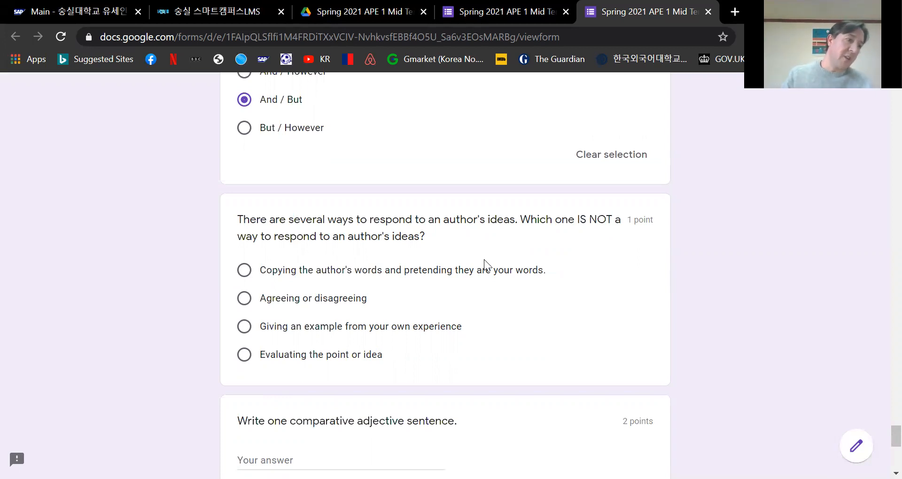
{"action": "mouse_move", "coordinate": [414, 302]}
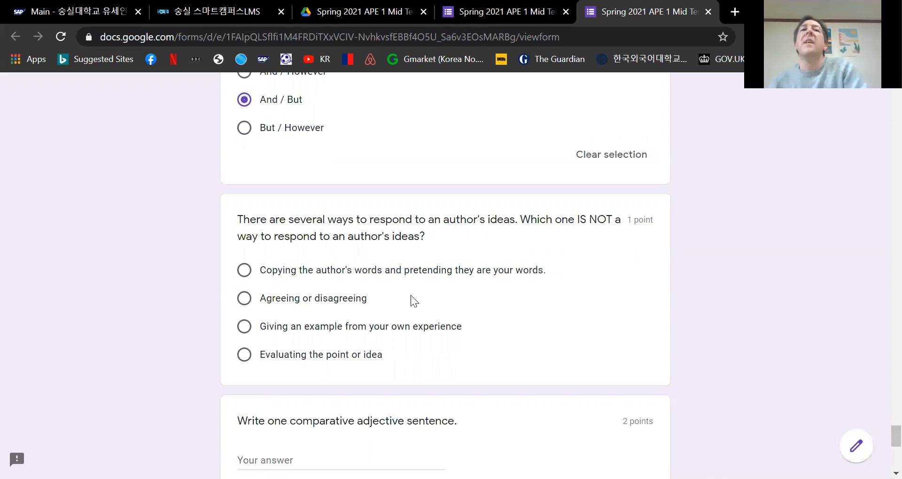
{"action": "left_click", "coordinate": [244, 270]}
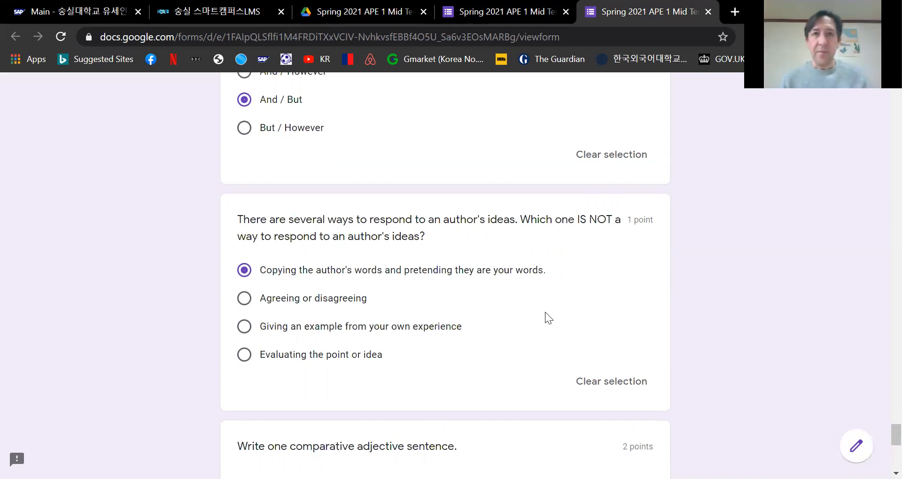
{"action": "mouse_move", "coordinate": [389, 264]}
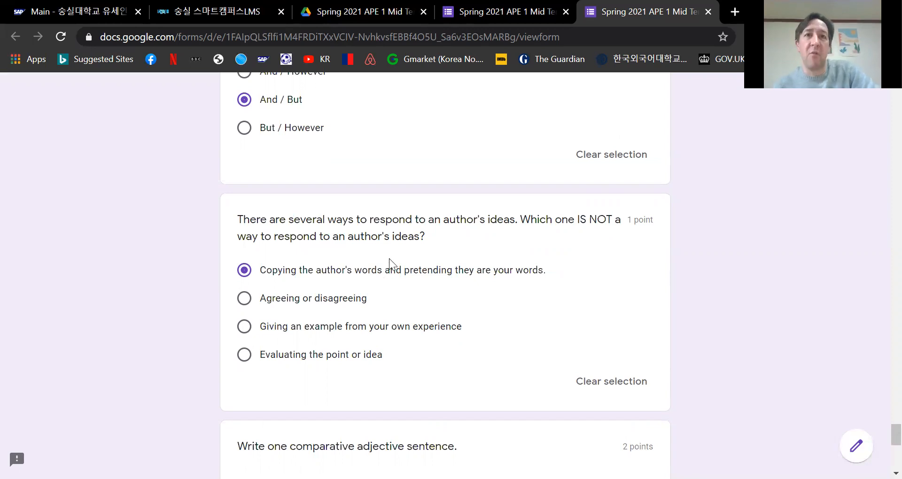
{"action": "scroll", "scroll_direction": "down", "scroll_amount": 3}
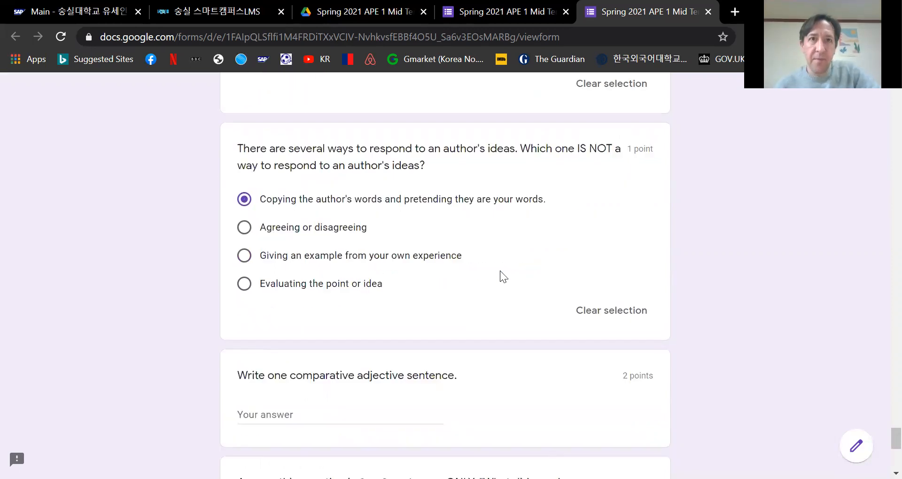
Scroll to the final written-response questions above the Submit button.
{"action": "scroll", "scroll_direction": "down", "scroll_amount": 3}
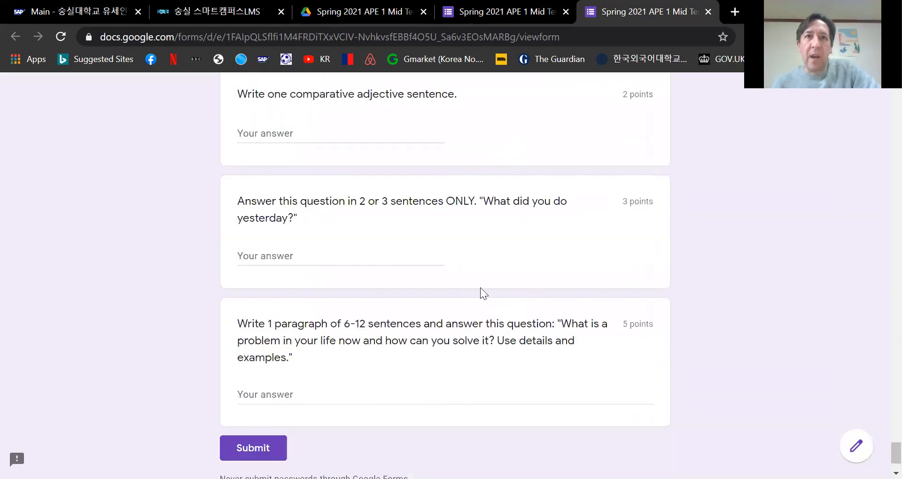
{"action": "scroll", "scroll_direction": "up", "scroll_amount": 3}
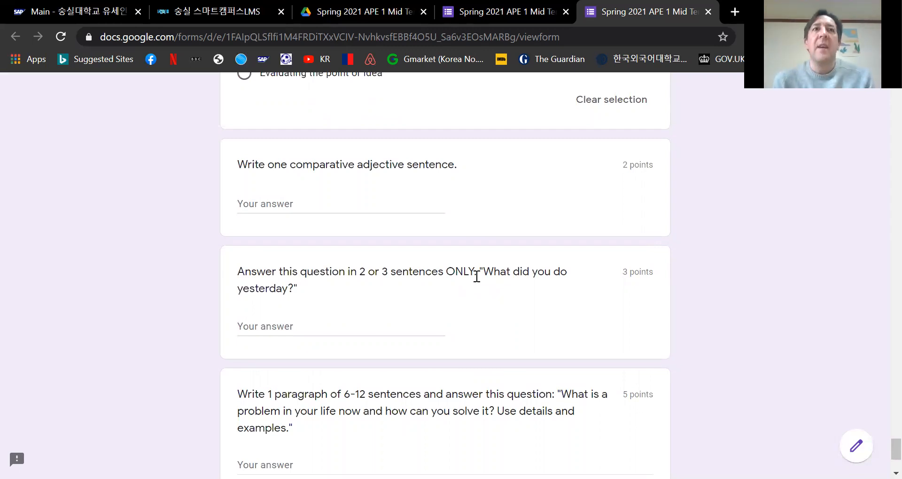
{"action": "mouse_move", "coordinate": [501, 298]}
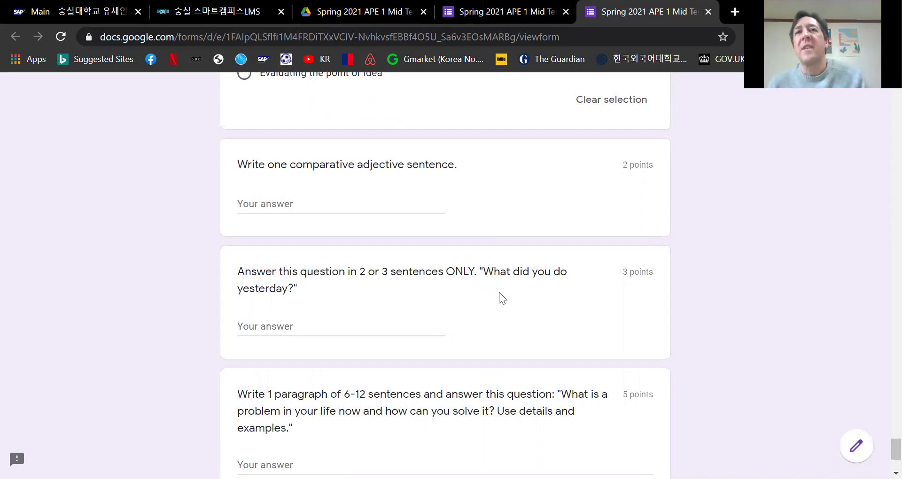
{"action": "mouse_move", "coordinate": [491, 327]}
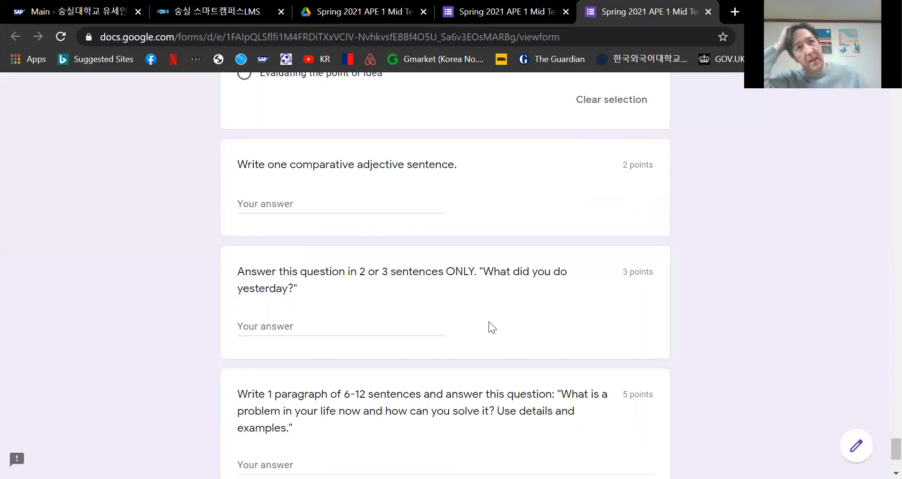
{"action": "mouse_move", "coordinate": [353, 224]}
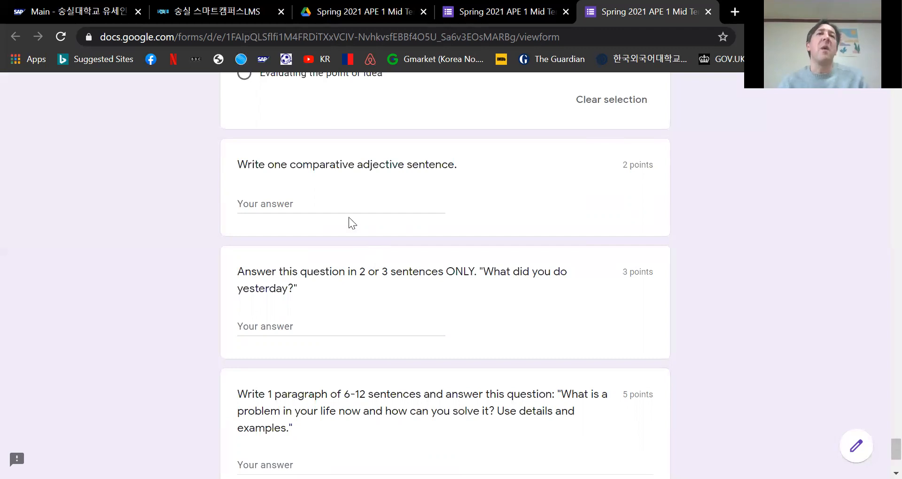
Answer the comparative adjective question with 'My brother is older than me.'.
{"action": "left_click", "coordinate": [341, 204]}
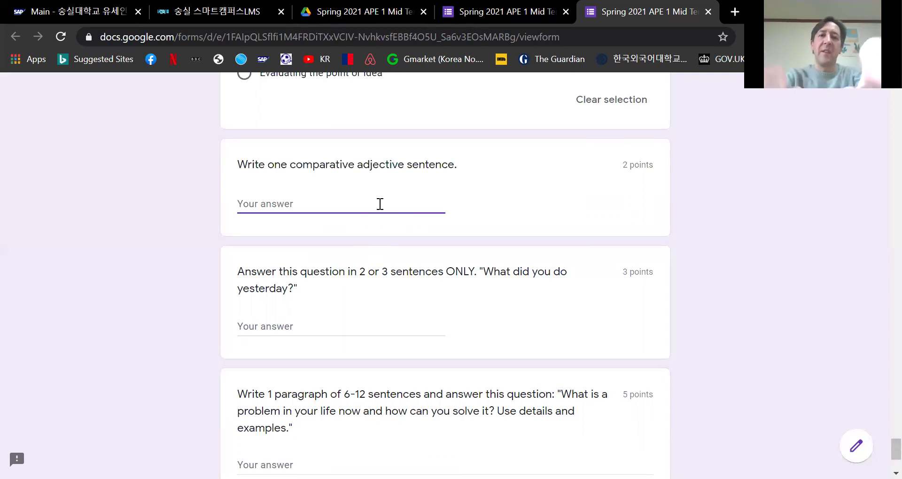
{"action": "type", "text": "My brother"}
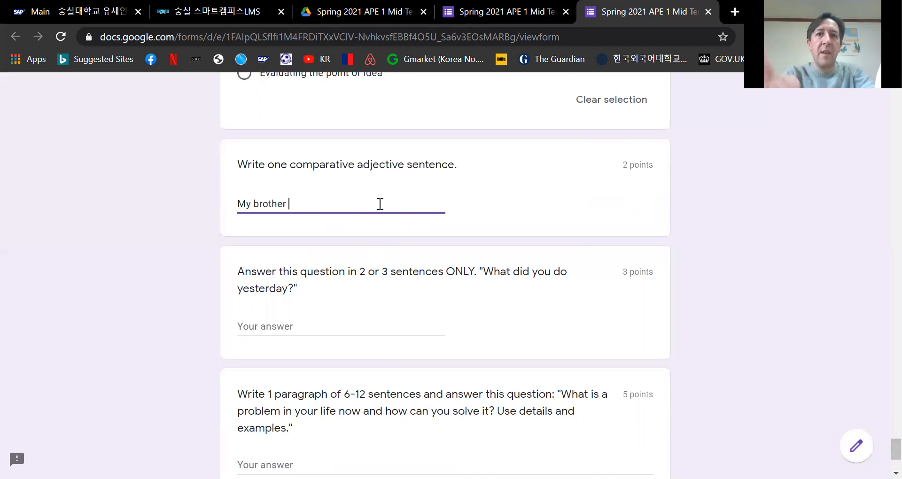
{"action": "type", "text": "is older than"}
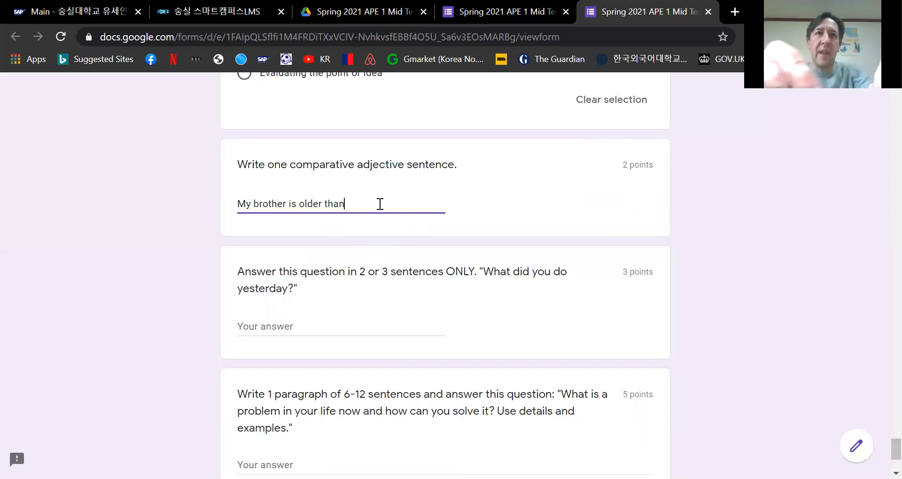
{"action": "type", "text": "me."}
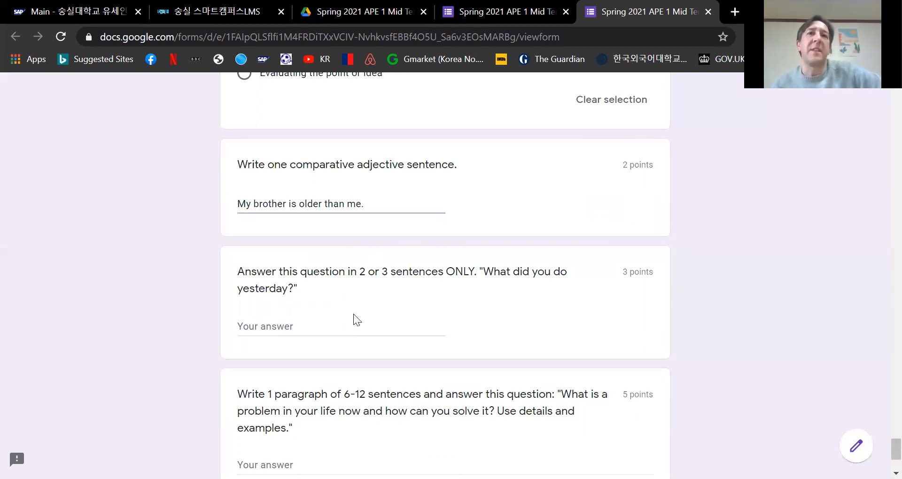
{"action": "scroll", "scroll_direction": "down", "scroll_amount": 3}
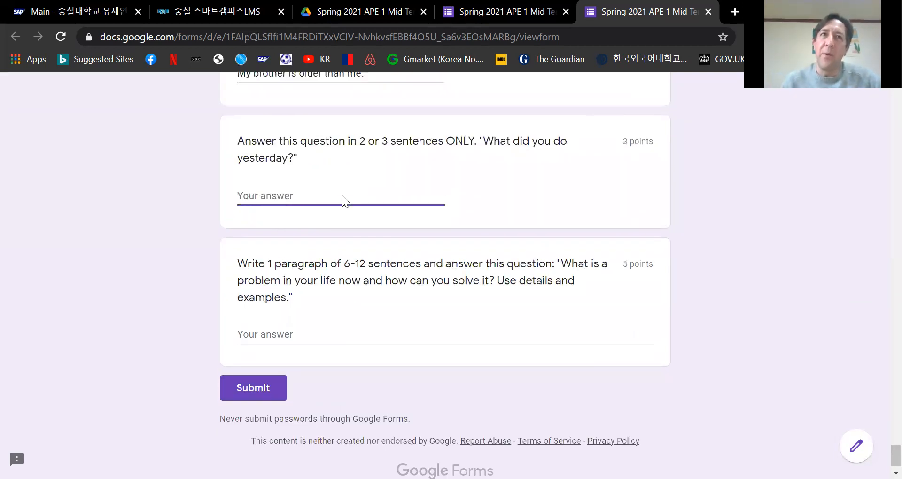
Answer 'Yesterday I went to the animal hospital. I also watched a Netflix show called The Serpent.'.
{"action": "scroll", "scroll_direction": "up", "scroll_amount": 3}
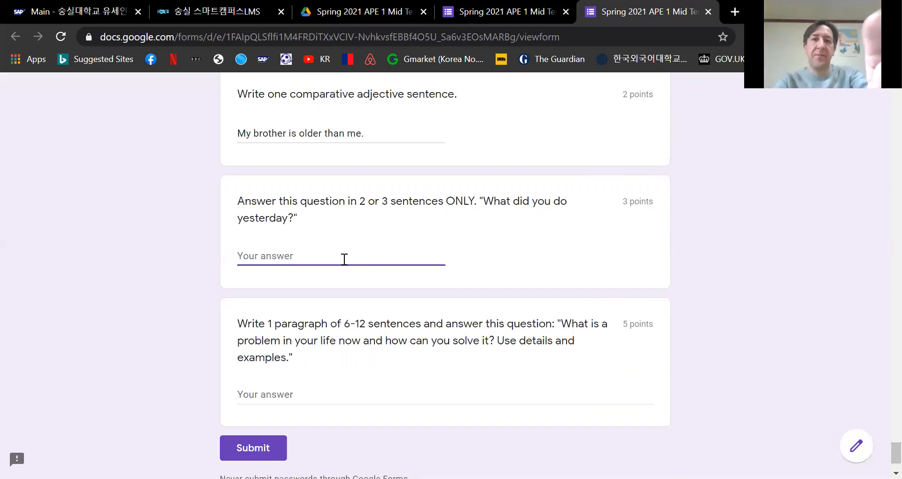
{"action": "type", "text": "Yest"}
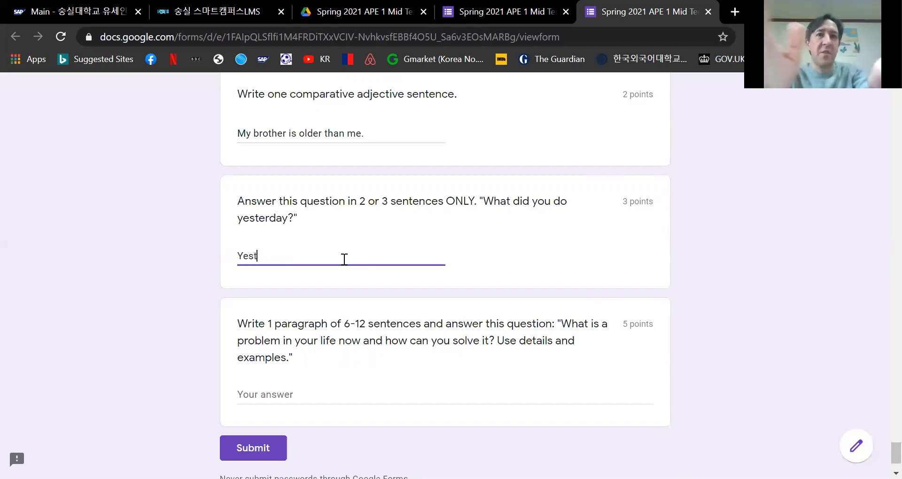
{"action": "type", "text": "erday I went to the animal hos"}
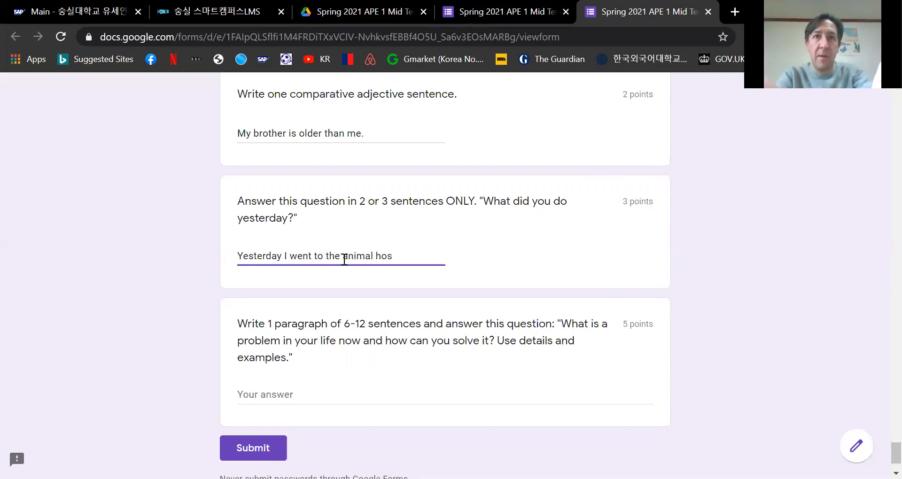
{"action": "type", "text": "pital."}
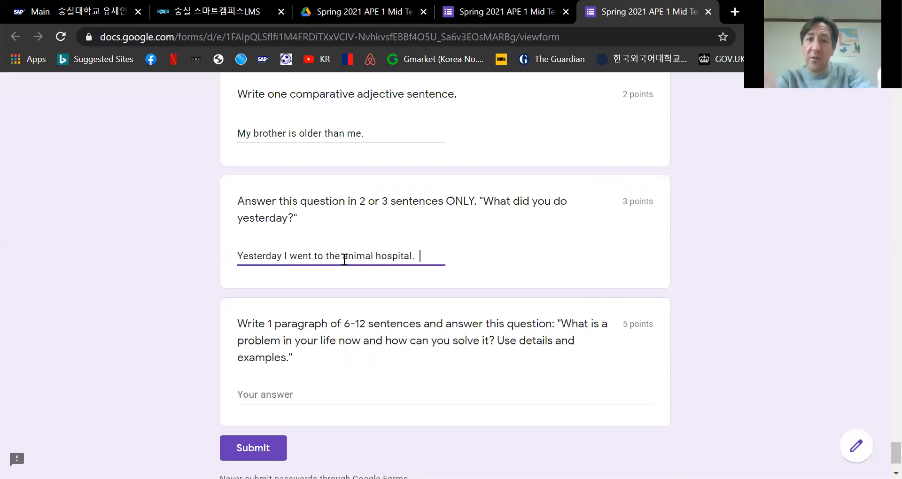
{"action": "type", "text": "I also watched a Netl"}
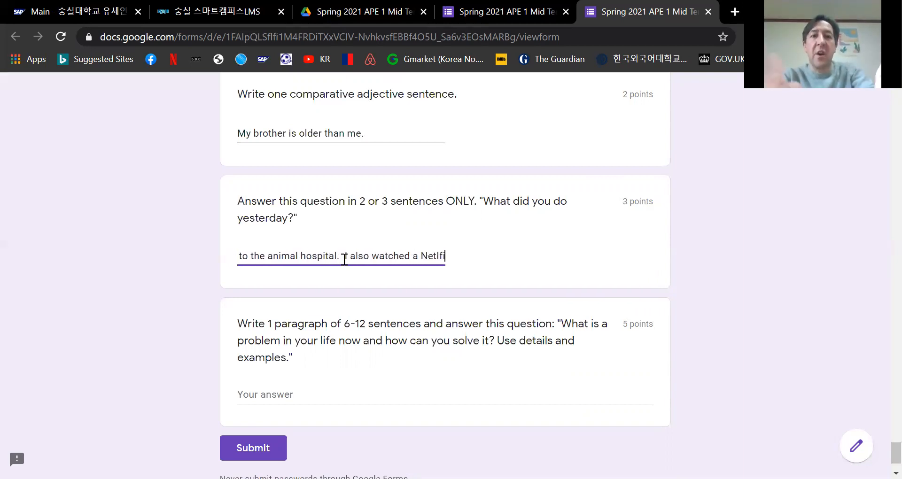
{"action": "type", "text": "fix show call"}
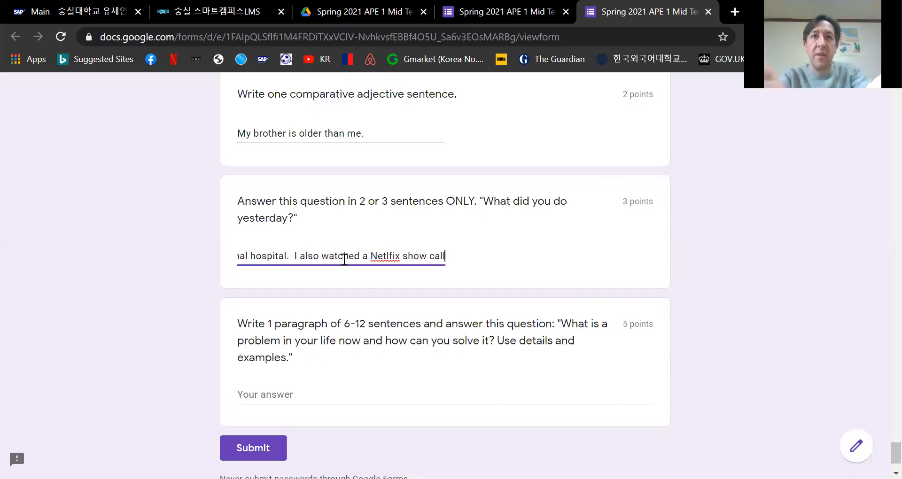
{"action": "type", "text": "ed The Serp"}
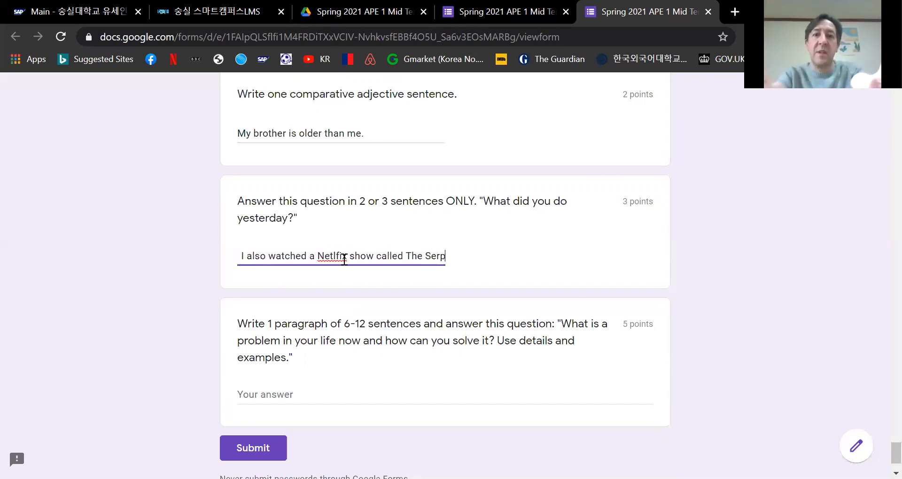
{"action": "type", "text": "ent."}
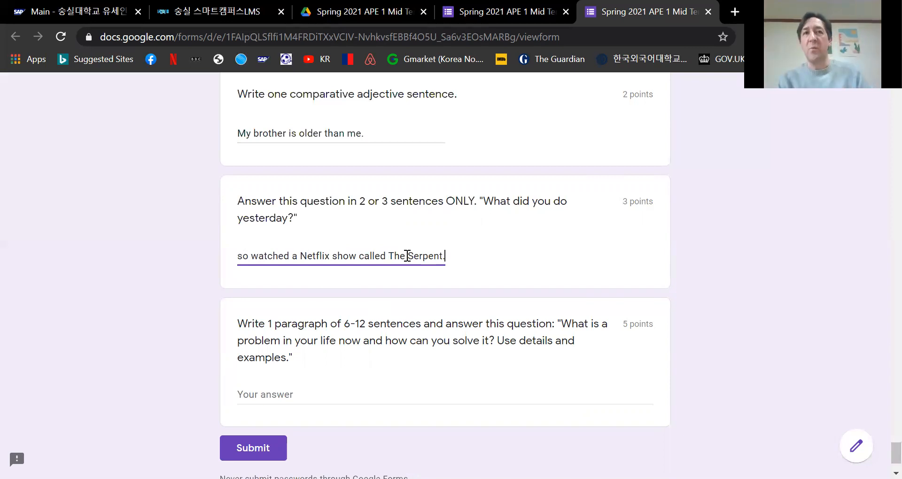
{"action": "mouse_move", "coordinate": [478, 238]}
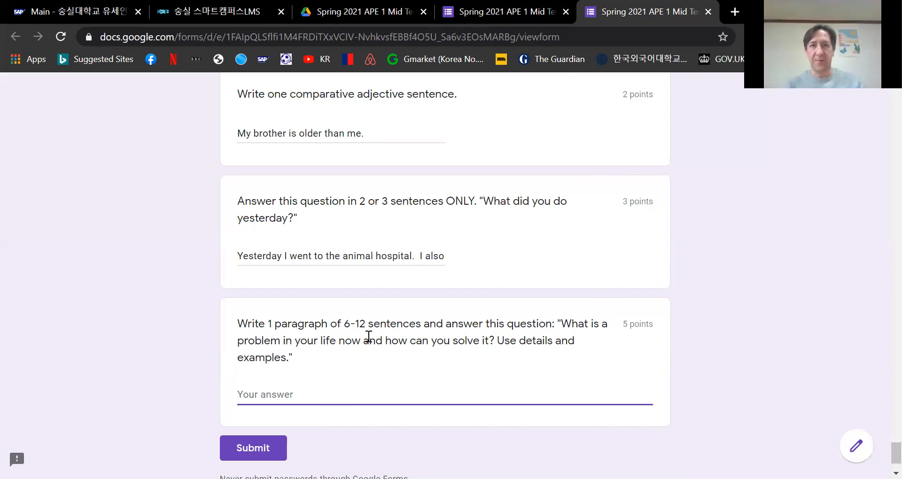
{"action": "mouse_move", "coordinate": [526, 360]}
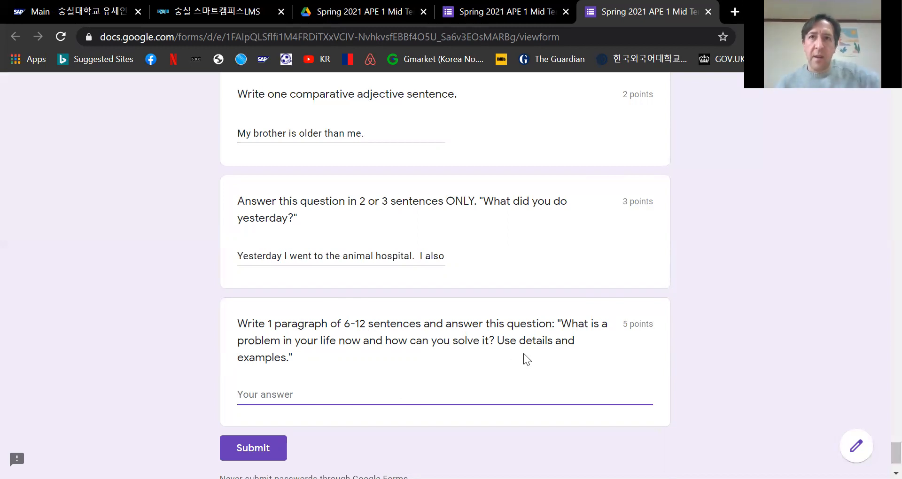
{"action": "mouse_move", "coordinate": [423, 367]}
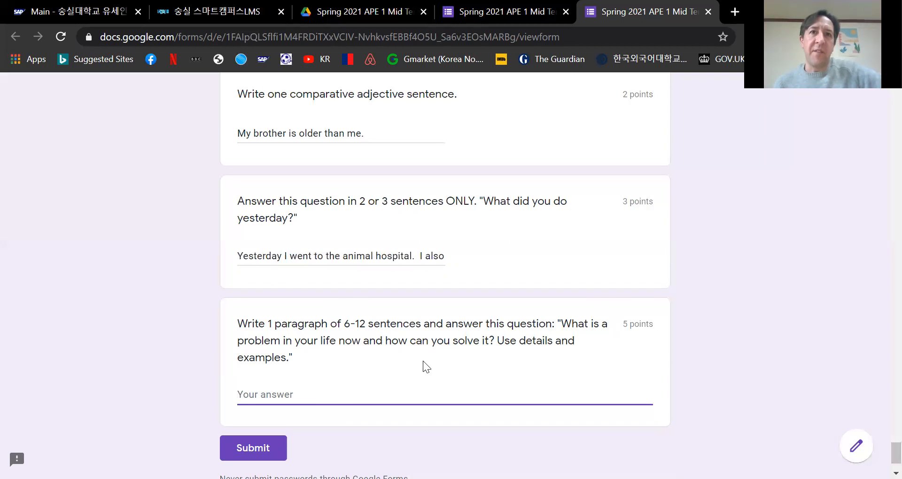
{"action": "mouse_move", "coordinate": [441, 381]}
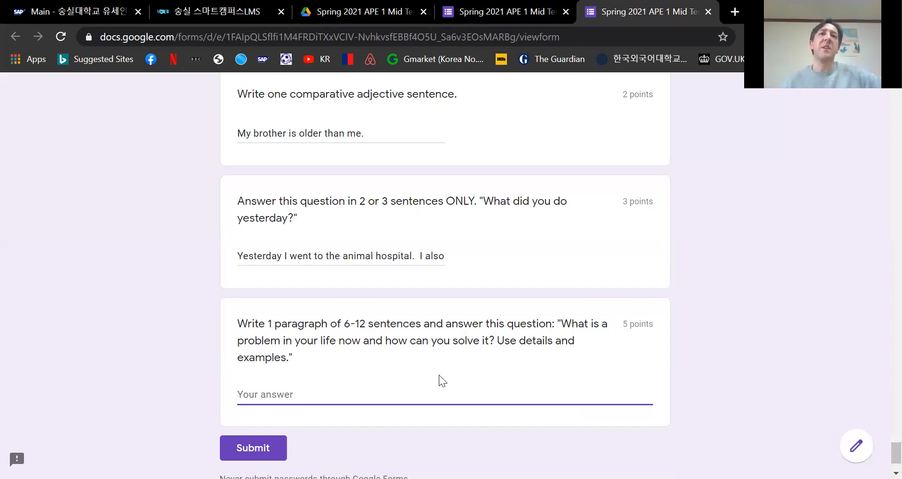
{"action": "mouse_move", "coordinate": [426, 385]}
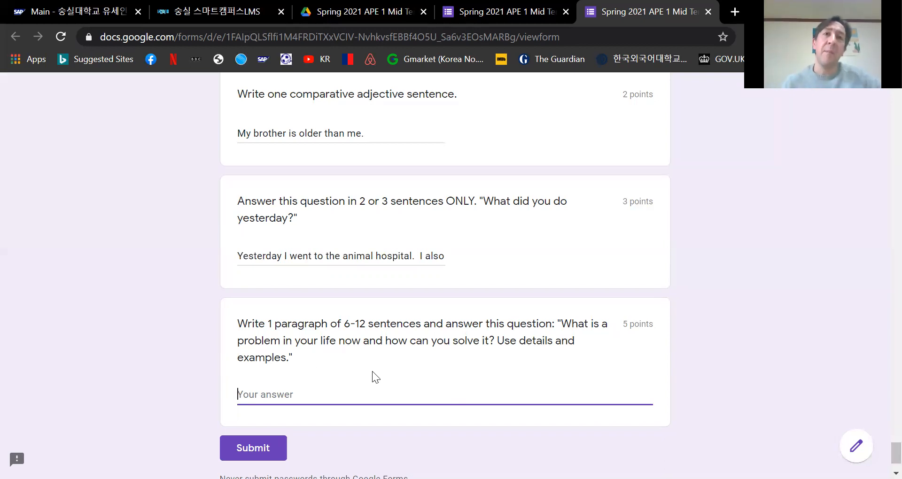
{"action": "scroll", "scroll_direction": "up", "scroll_amount": 3}
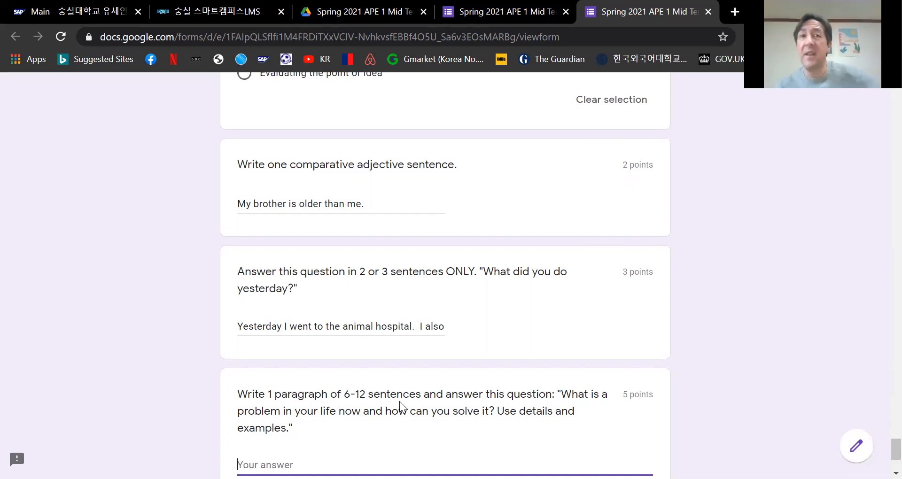
Review the selected sample answers, then switch to the Smart Campus LMS course tab.
{"action": "scroll", "scroll_direction": "down", "scroll_amount": 3}
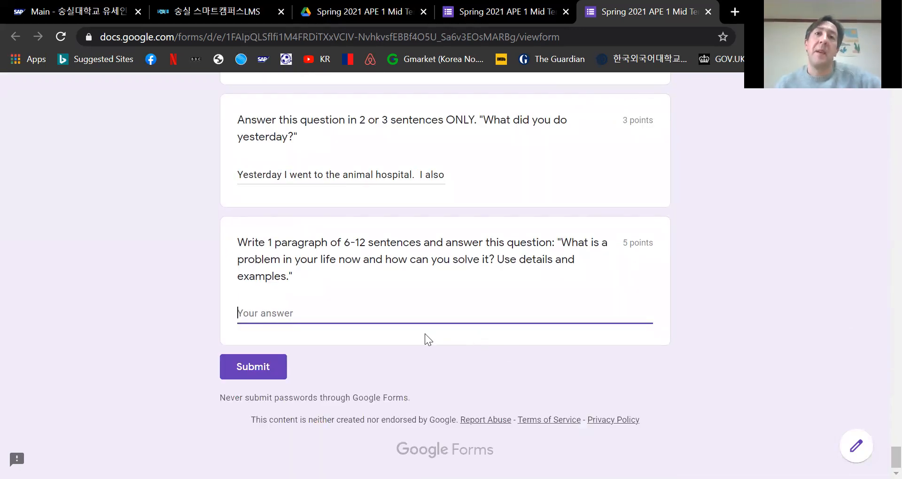
{"action": "scroll", "scroll_direction": "up", "scroll_amount": 3}
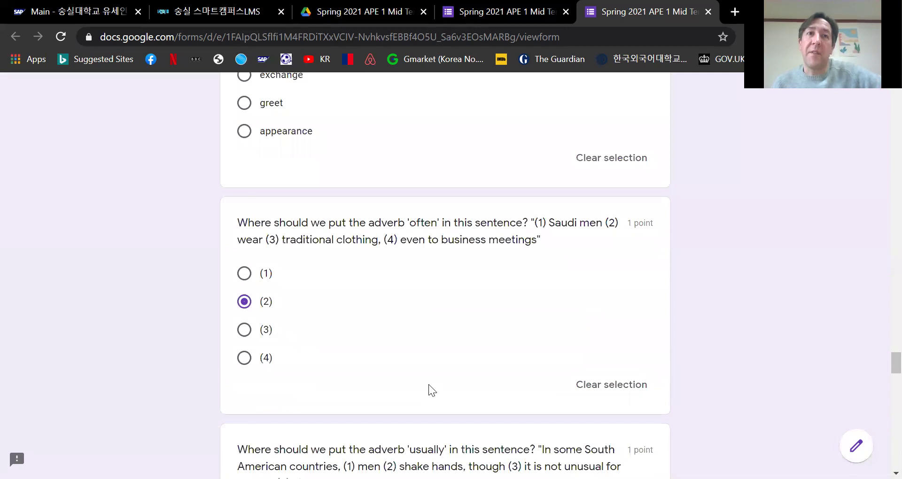
{"action": "scroll", "scroll_direction": "down", "scroll_amount": 3}
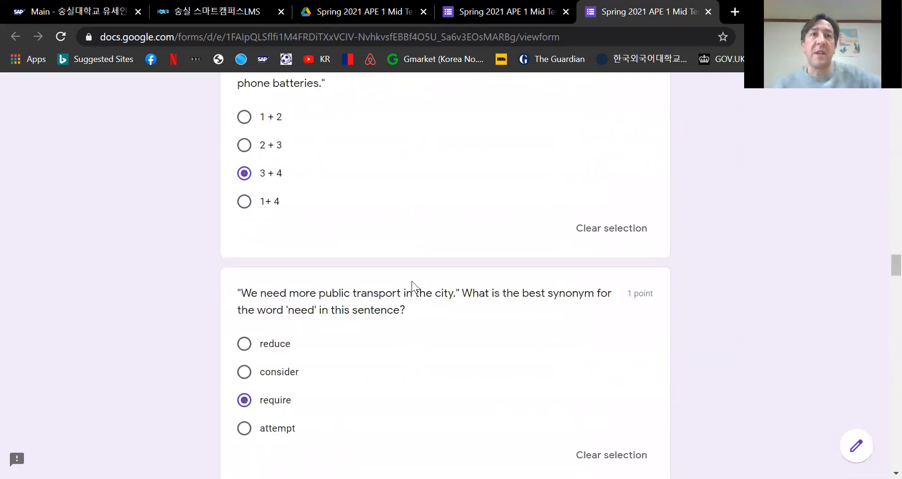
{"action": "scroll", "scroll_direction": "down", "scroll_amount": 3}
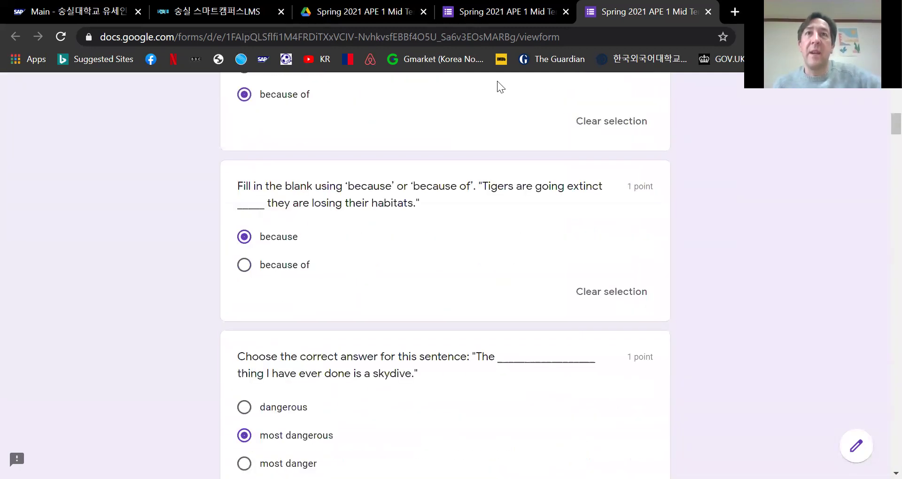
{"action": "left_click", "coordinate": [207, 11]}
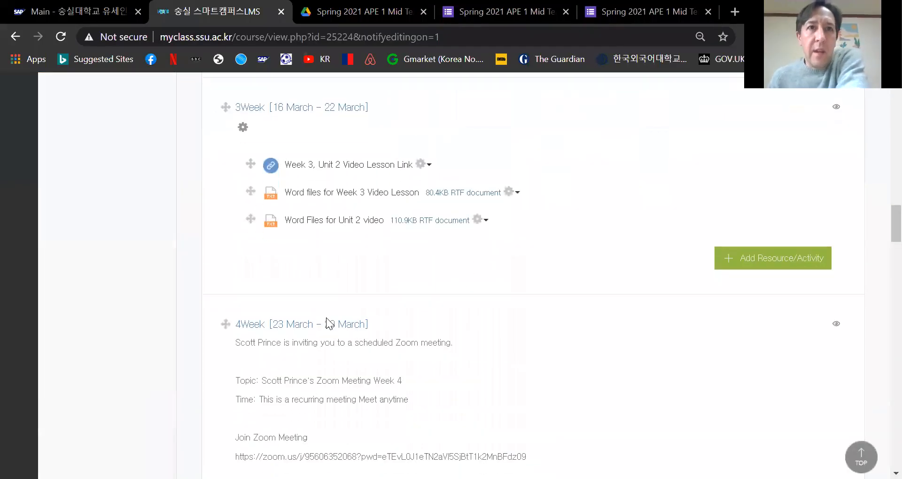
Scroll the course page down to the empty 8Week [20 April – 26 April] section.
{"action": "scroll", "scroll_direction": "down", "scroll_amount": 3}
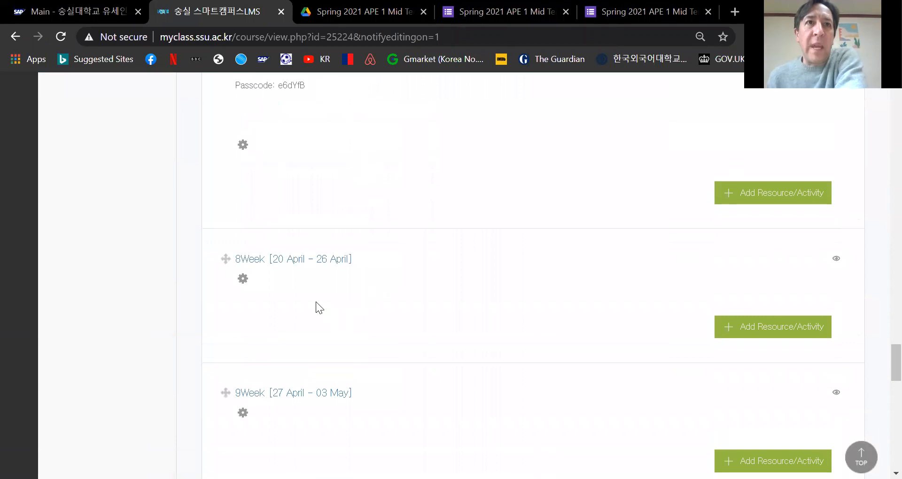
{"action": "mouse_move", "coordinate": [407, 245]}
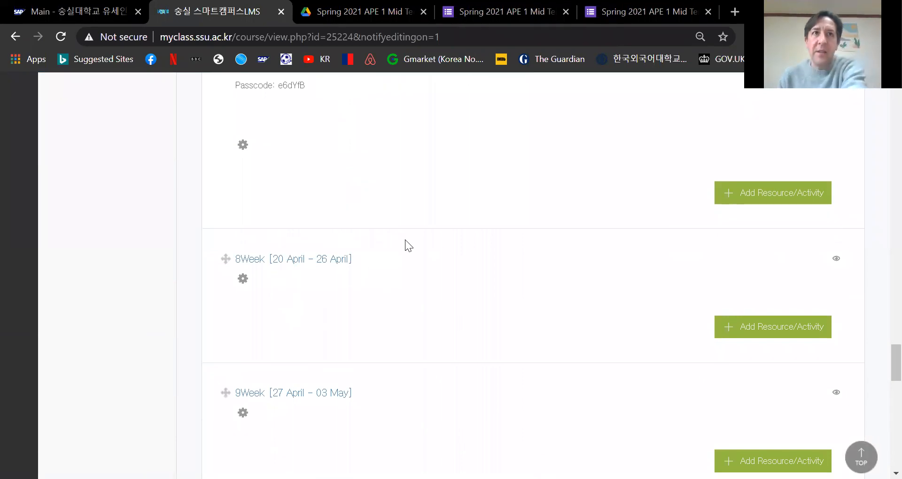
{"action": "scroll", "scroll_direction": "down", "scroll_amount": 3}
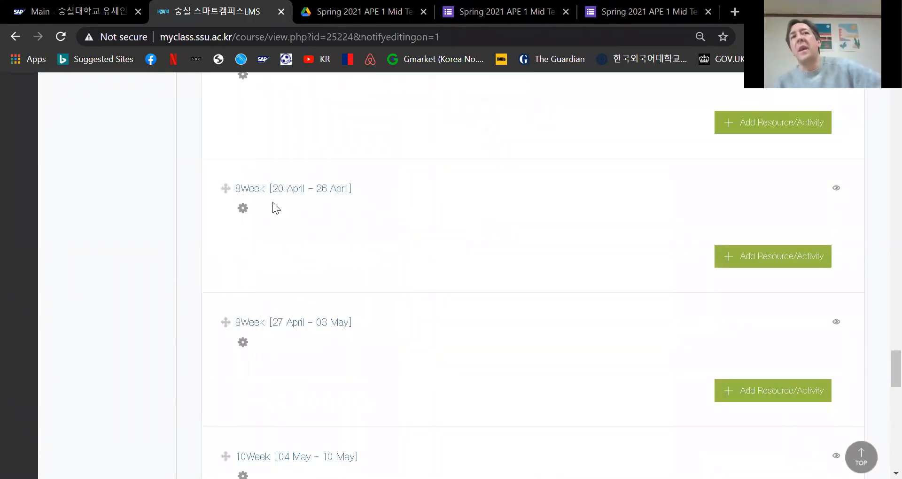
{"action": "mouse_move", "coordinate": [488, 225]}
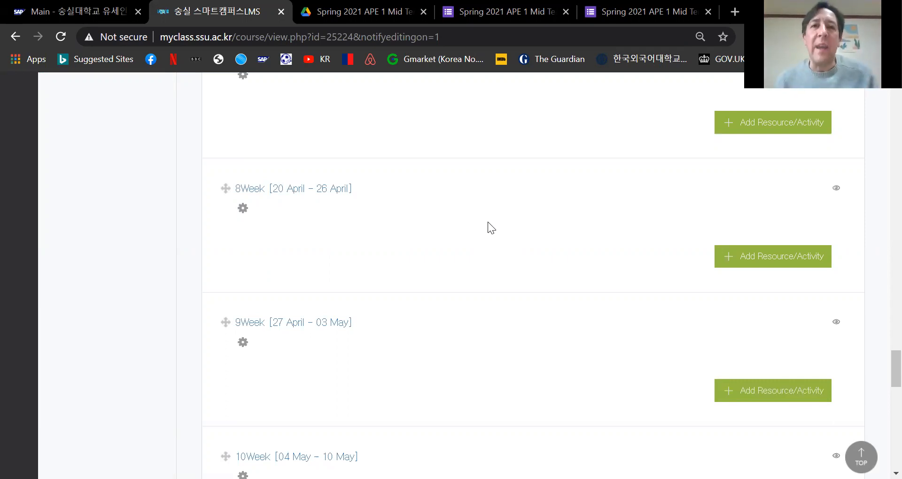
{"action": "mouse_move", "coordinate": [500, 12]}
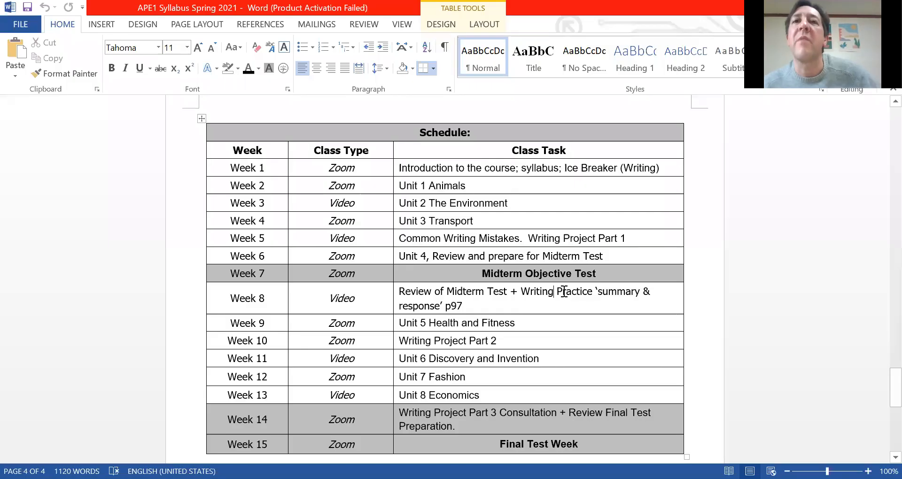
{"action": "mouse_move", "coordinate": [485, 306]}
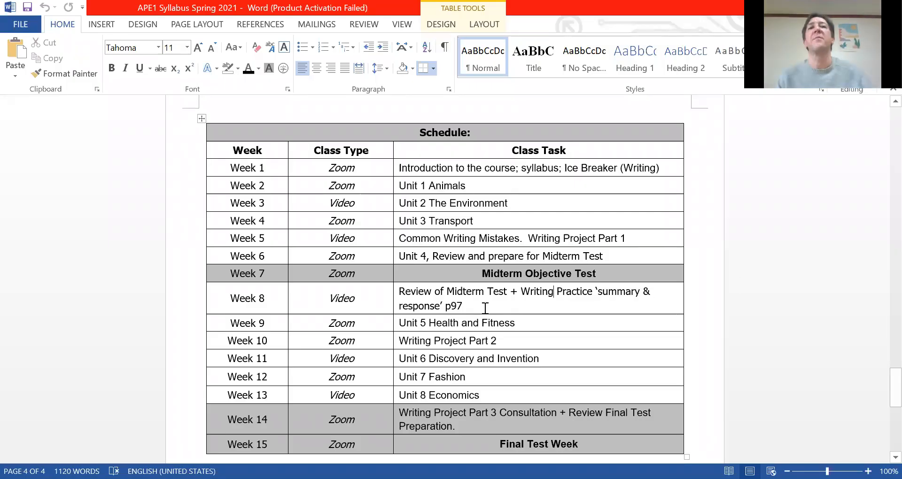